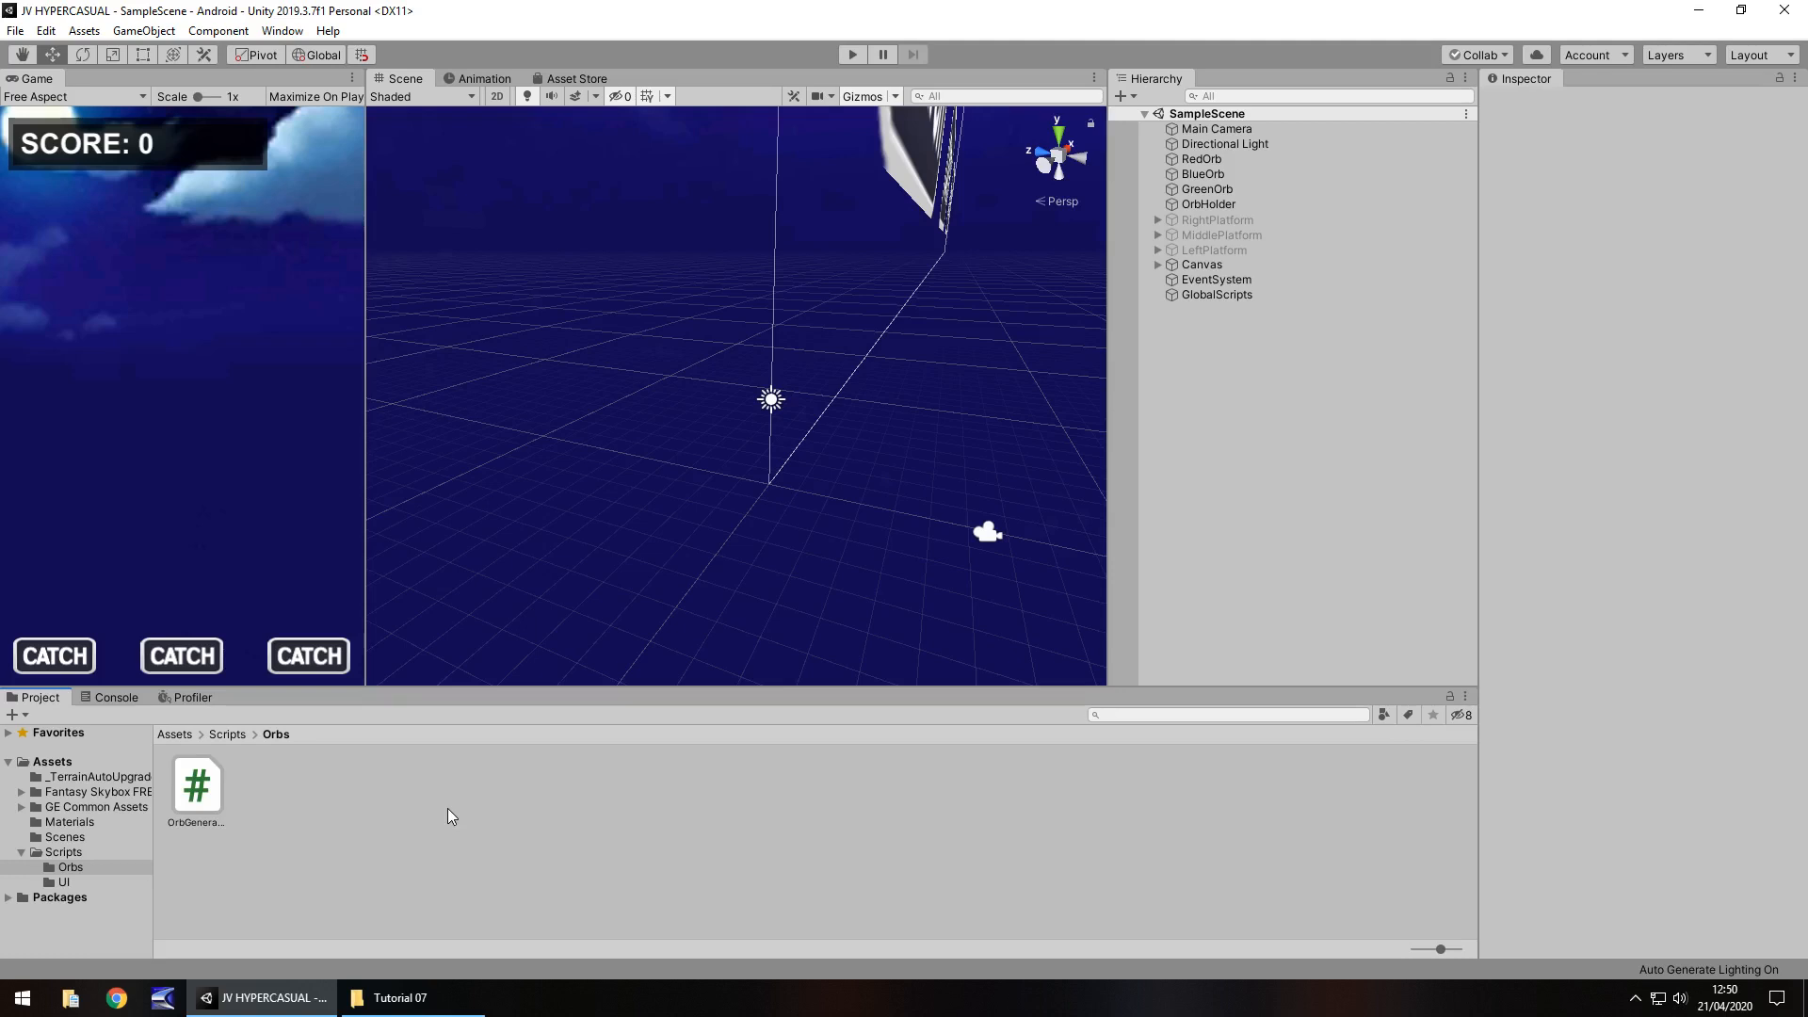
{"action": "mouse_move", "coordinate": [638, 818]}
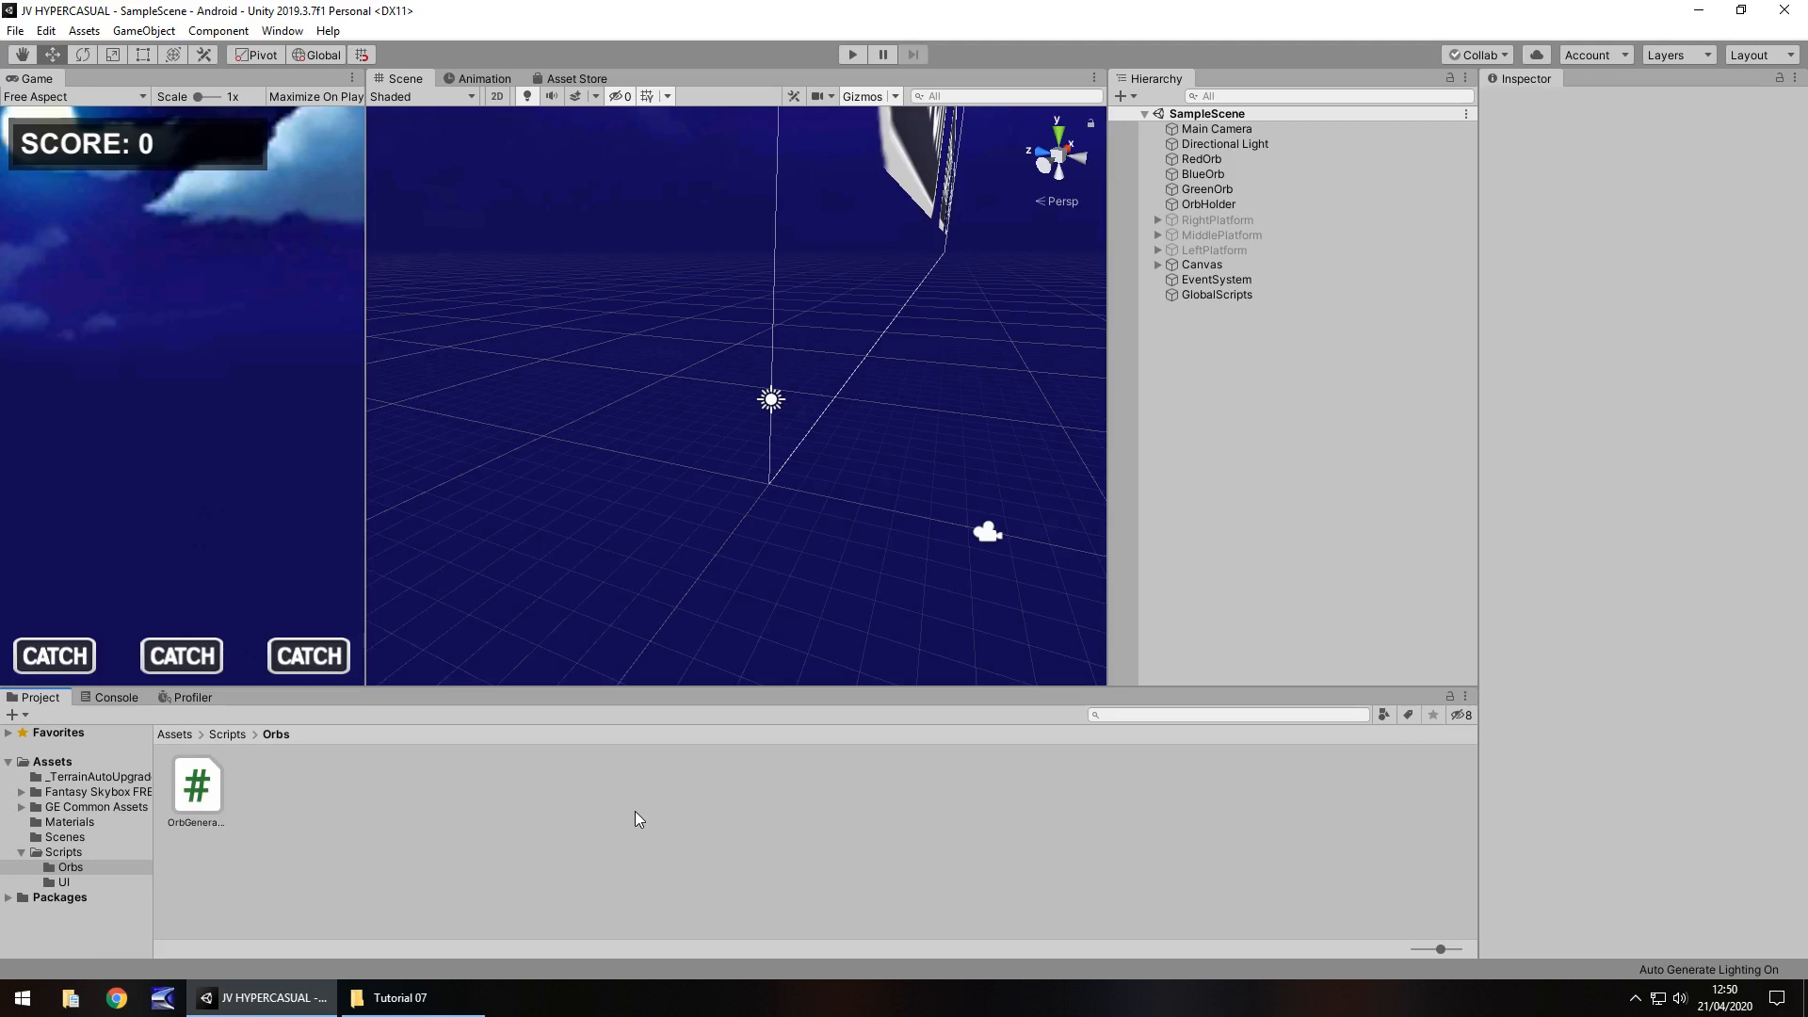
{"action": "mouse_move", "coordinate": [679, 816]}
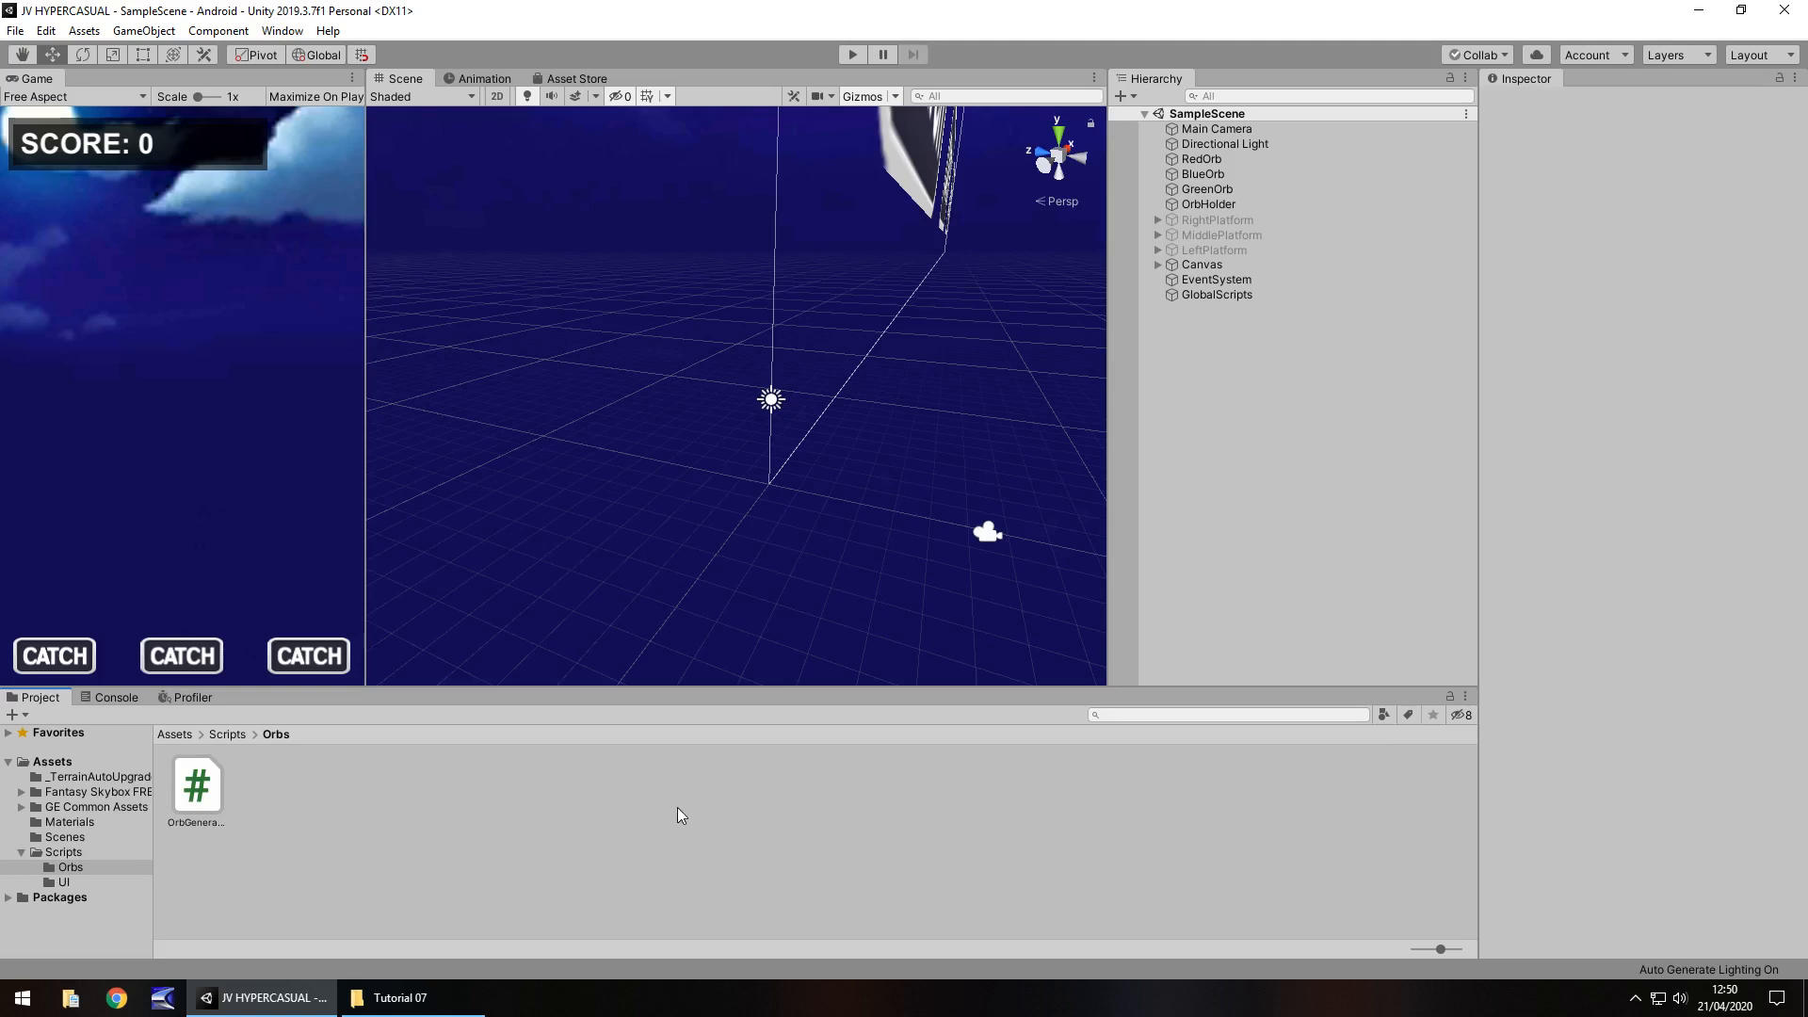
{"action": "mouse_move", "coordinate": [674, 816]}
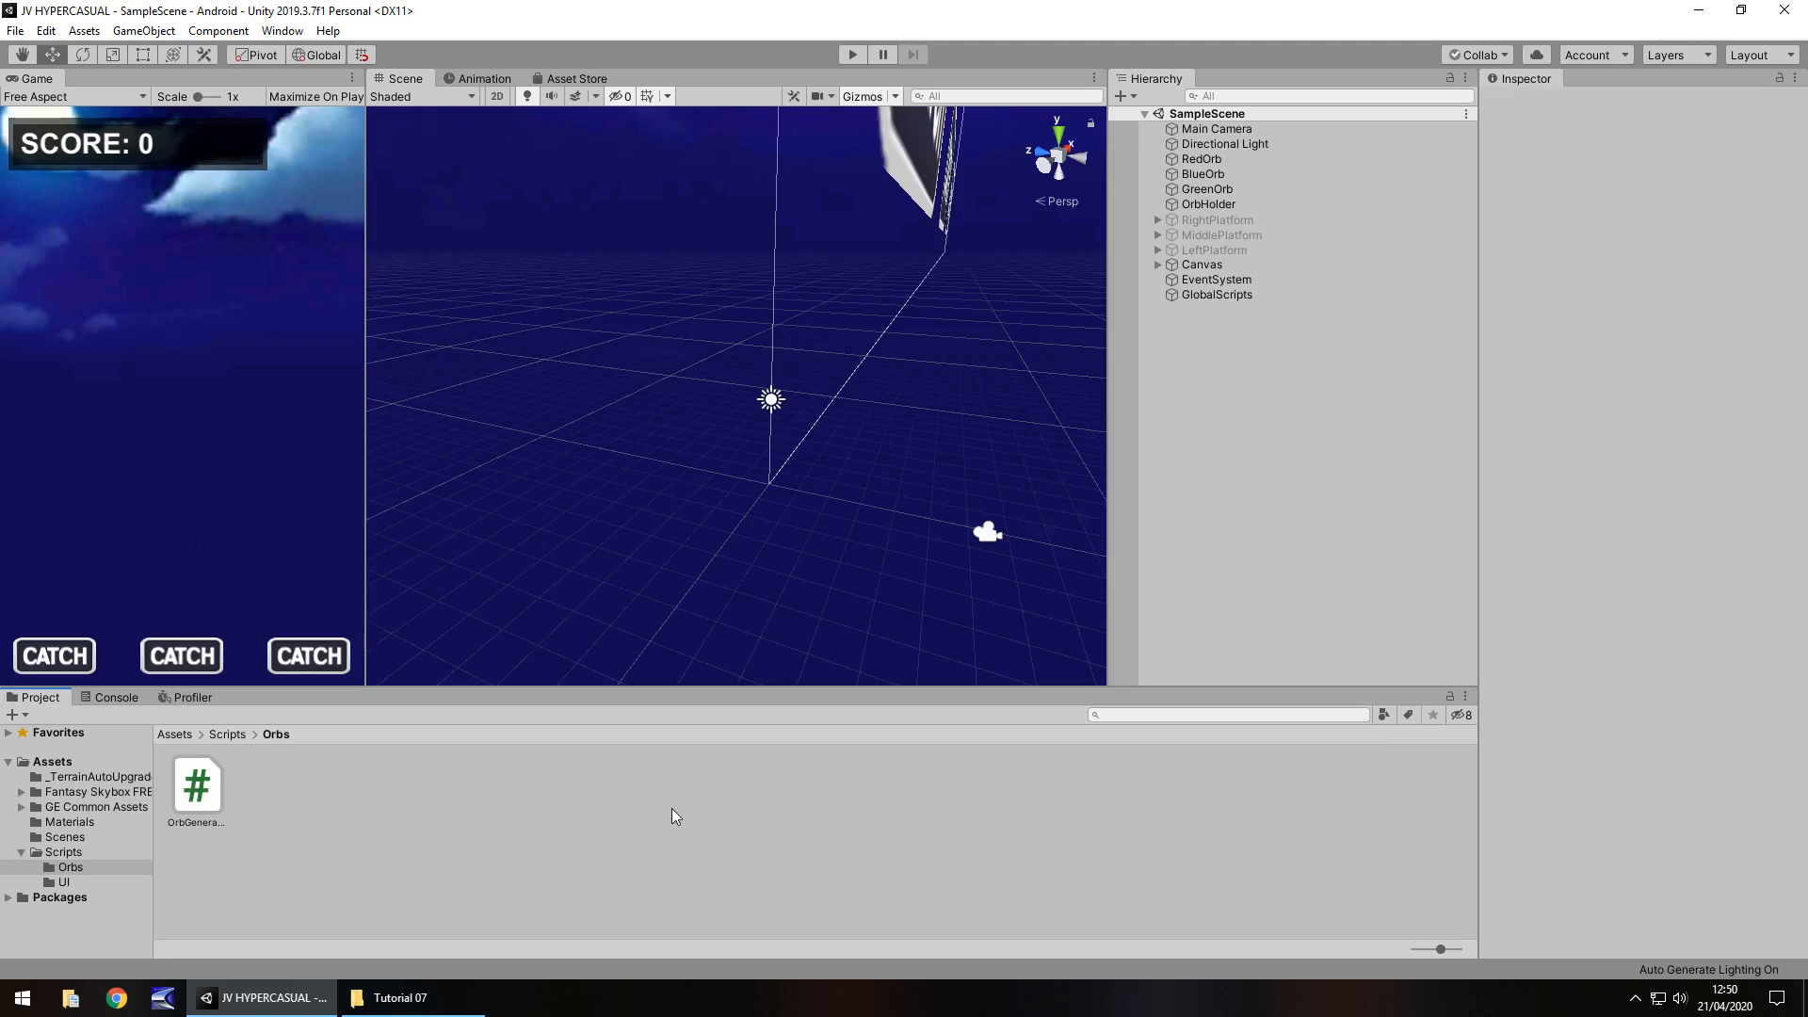
{"action": "mouse_move", "coordinate": [620, 846]}
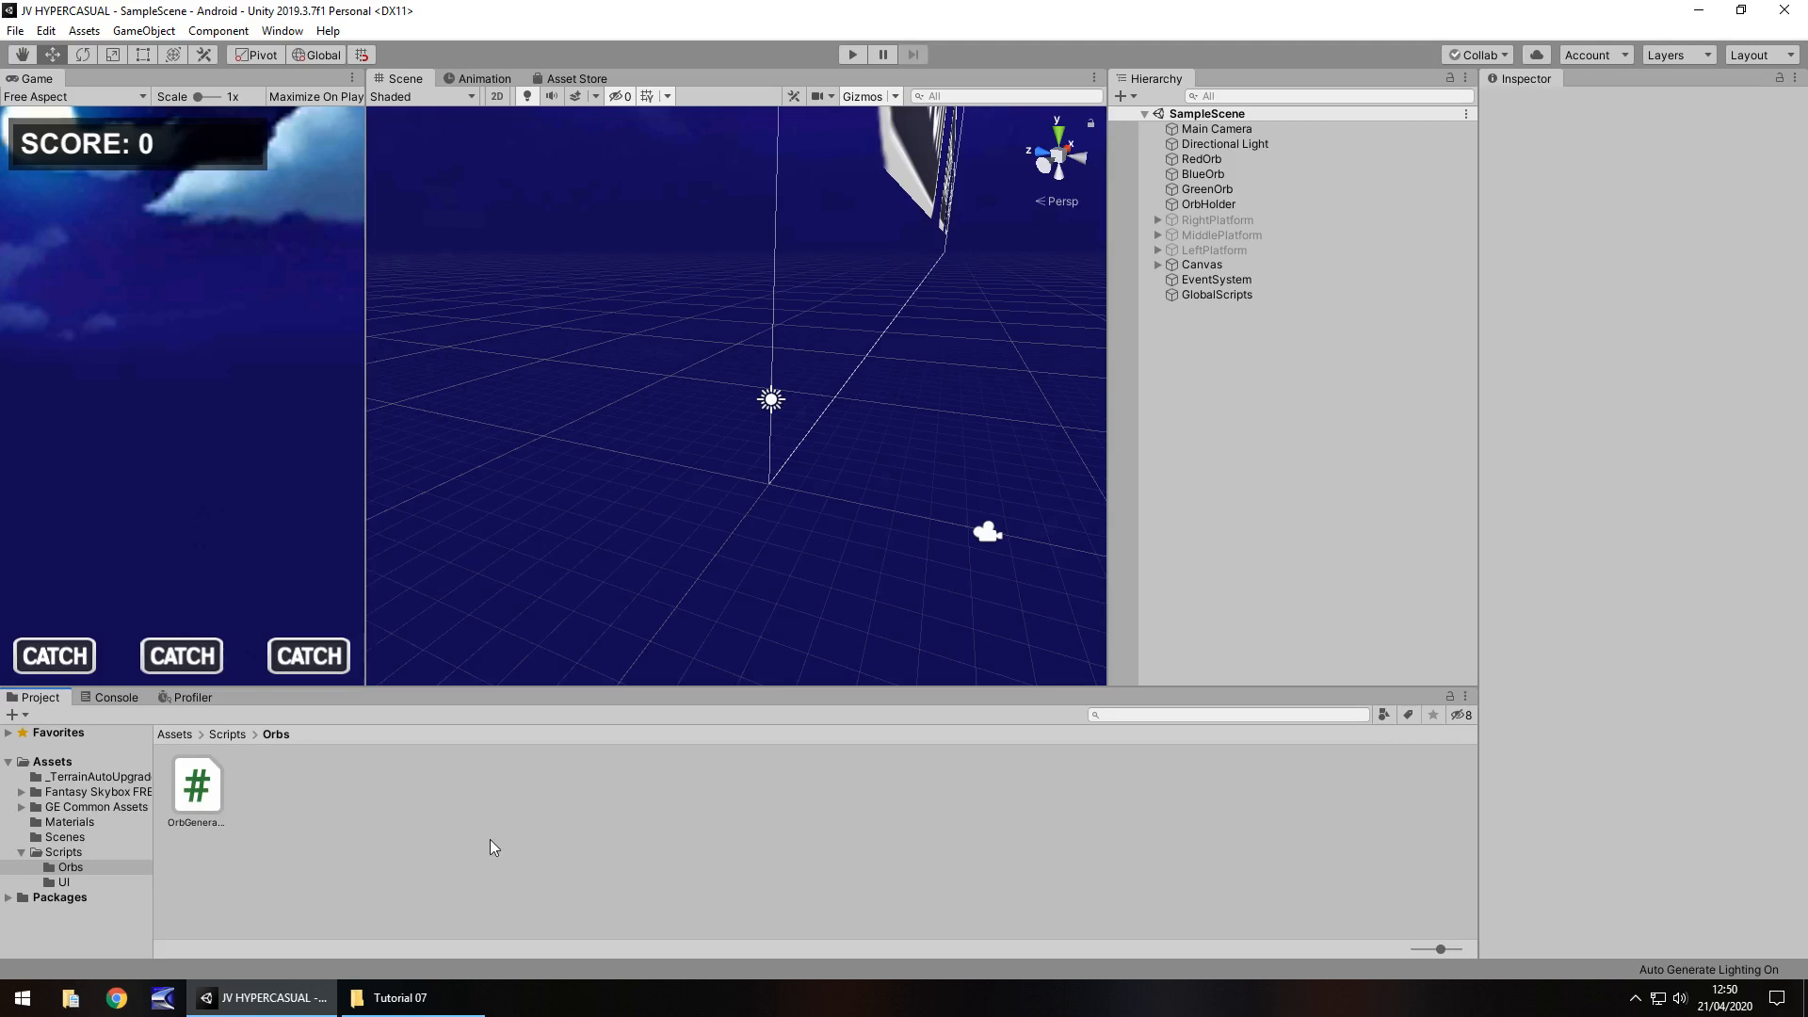
Create an Audio folder in Assets with an SFX subfolder inside it.
{"action": "left_click", "coordinate": [52, 761]}
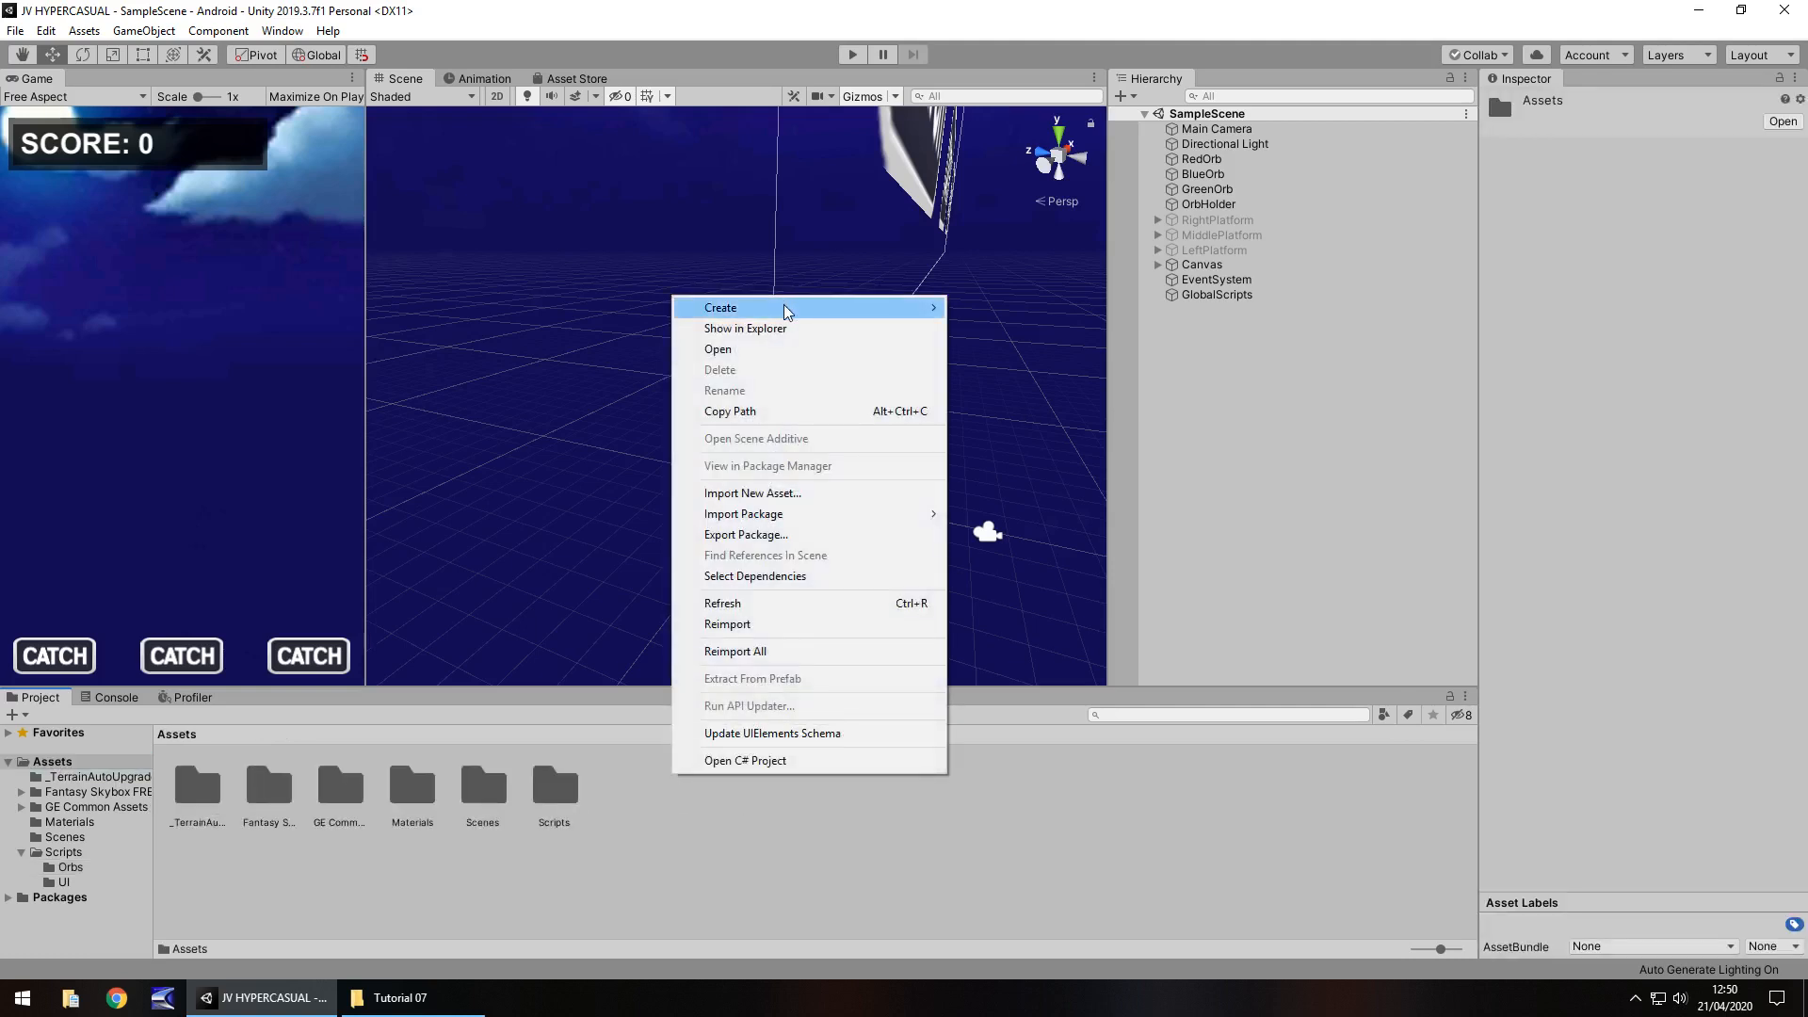
{"action": "left_click", "coordinate": [720, 306]}
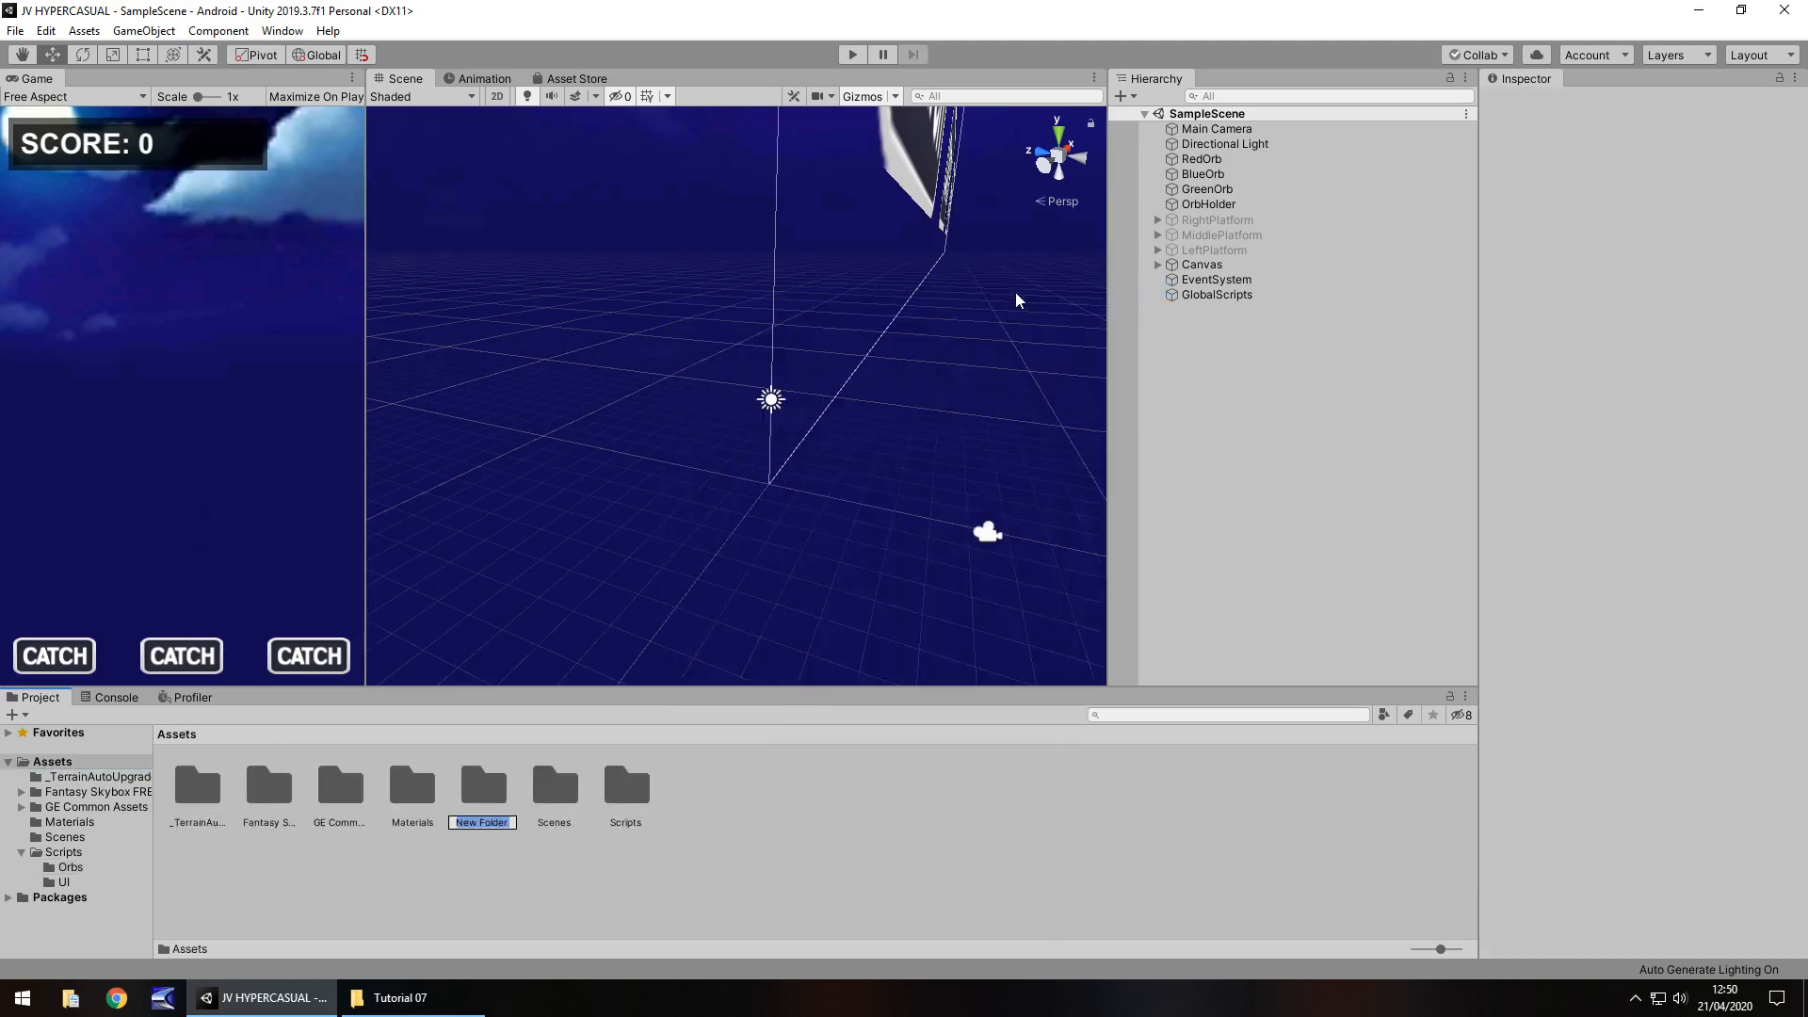
{"action": "type", "text": "Audio"}
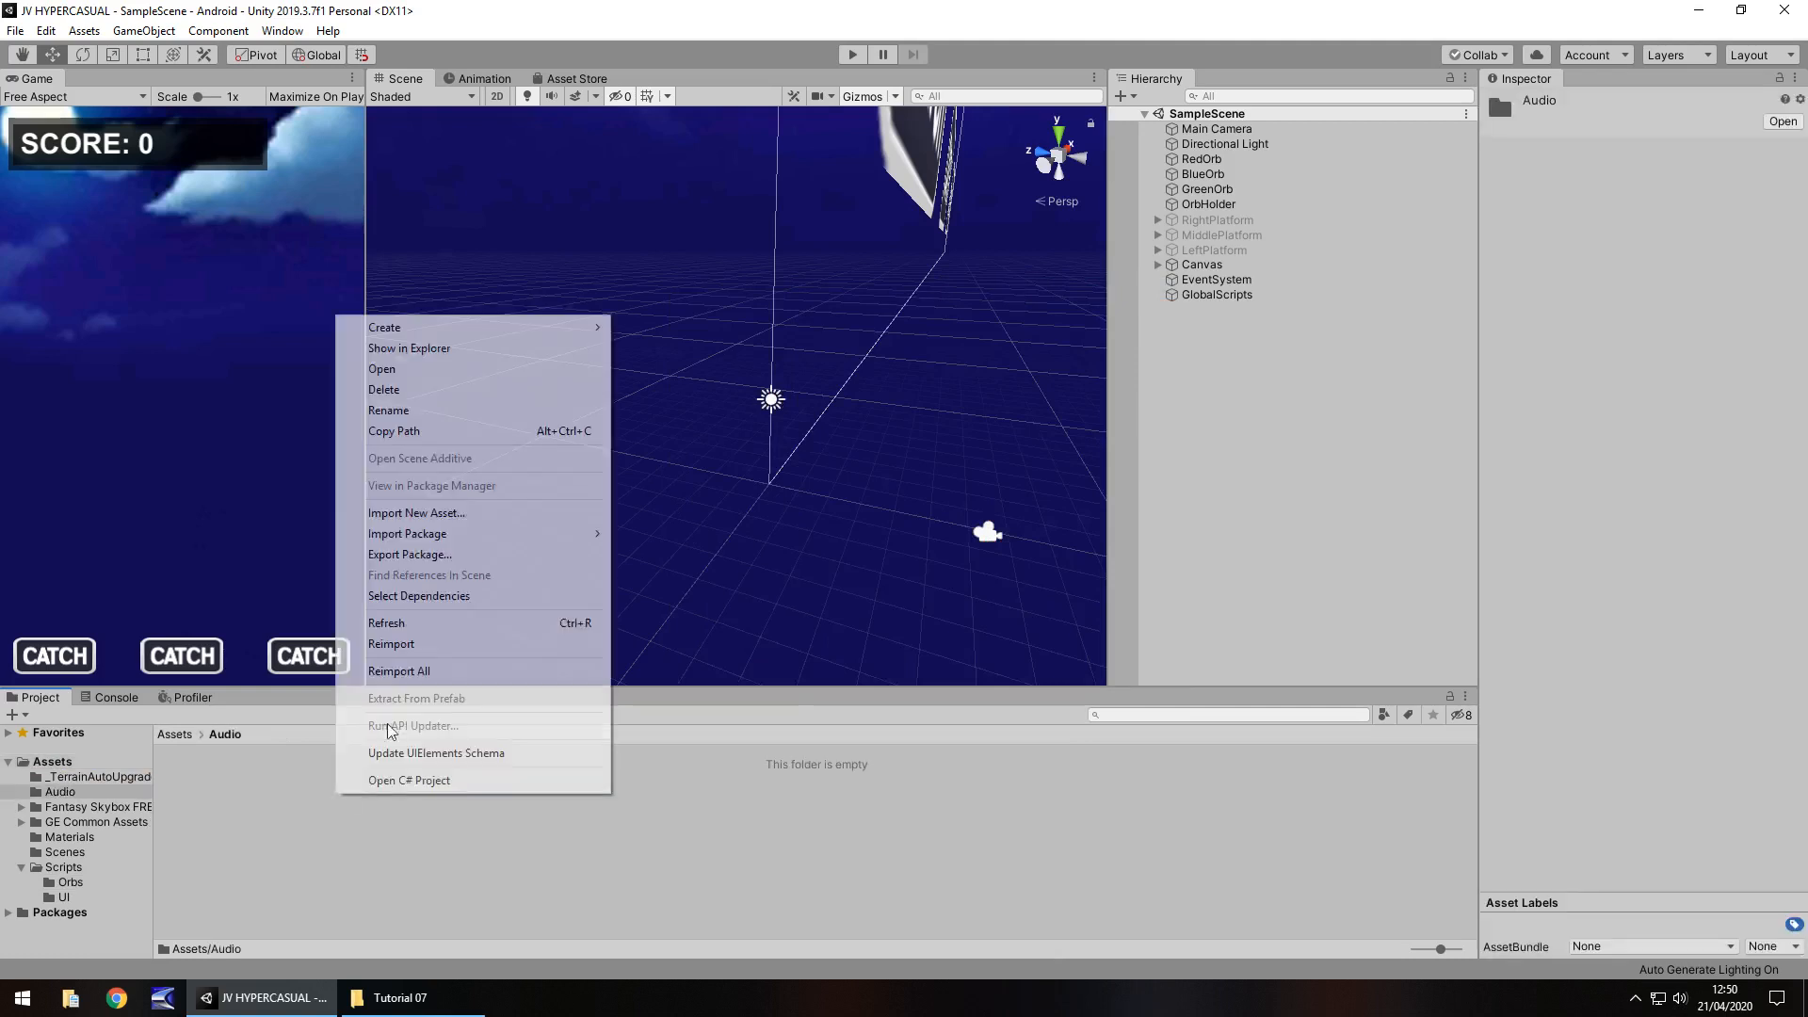
{"action": "left_click", "coordinate": [384, 326]}
{"action": "type", "text": "SFX"}
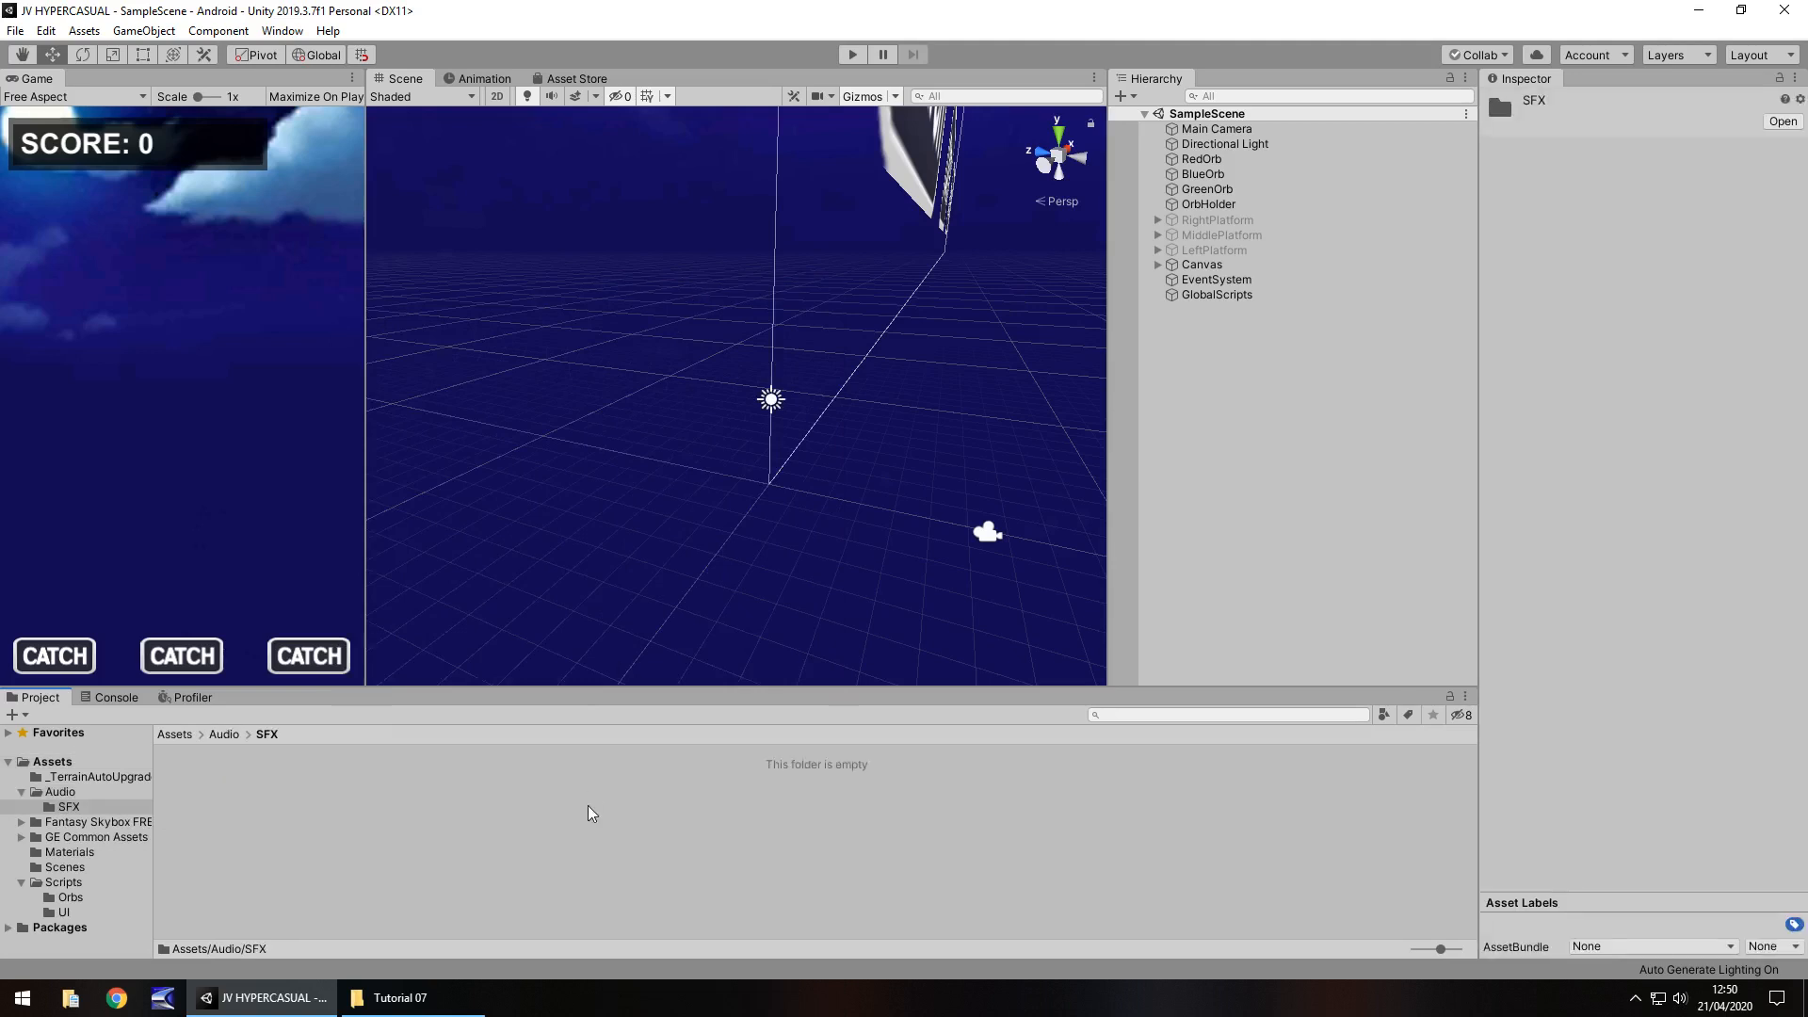
{"action": "mouse_move", "coordinate": [521, 796]}
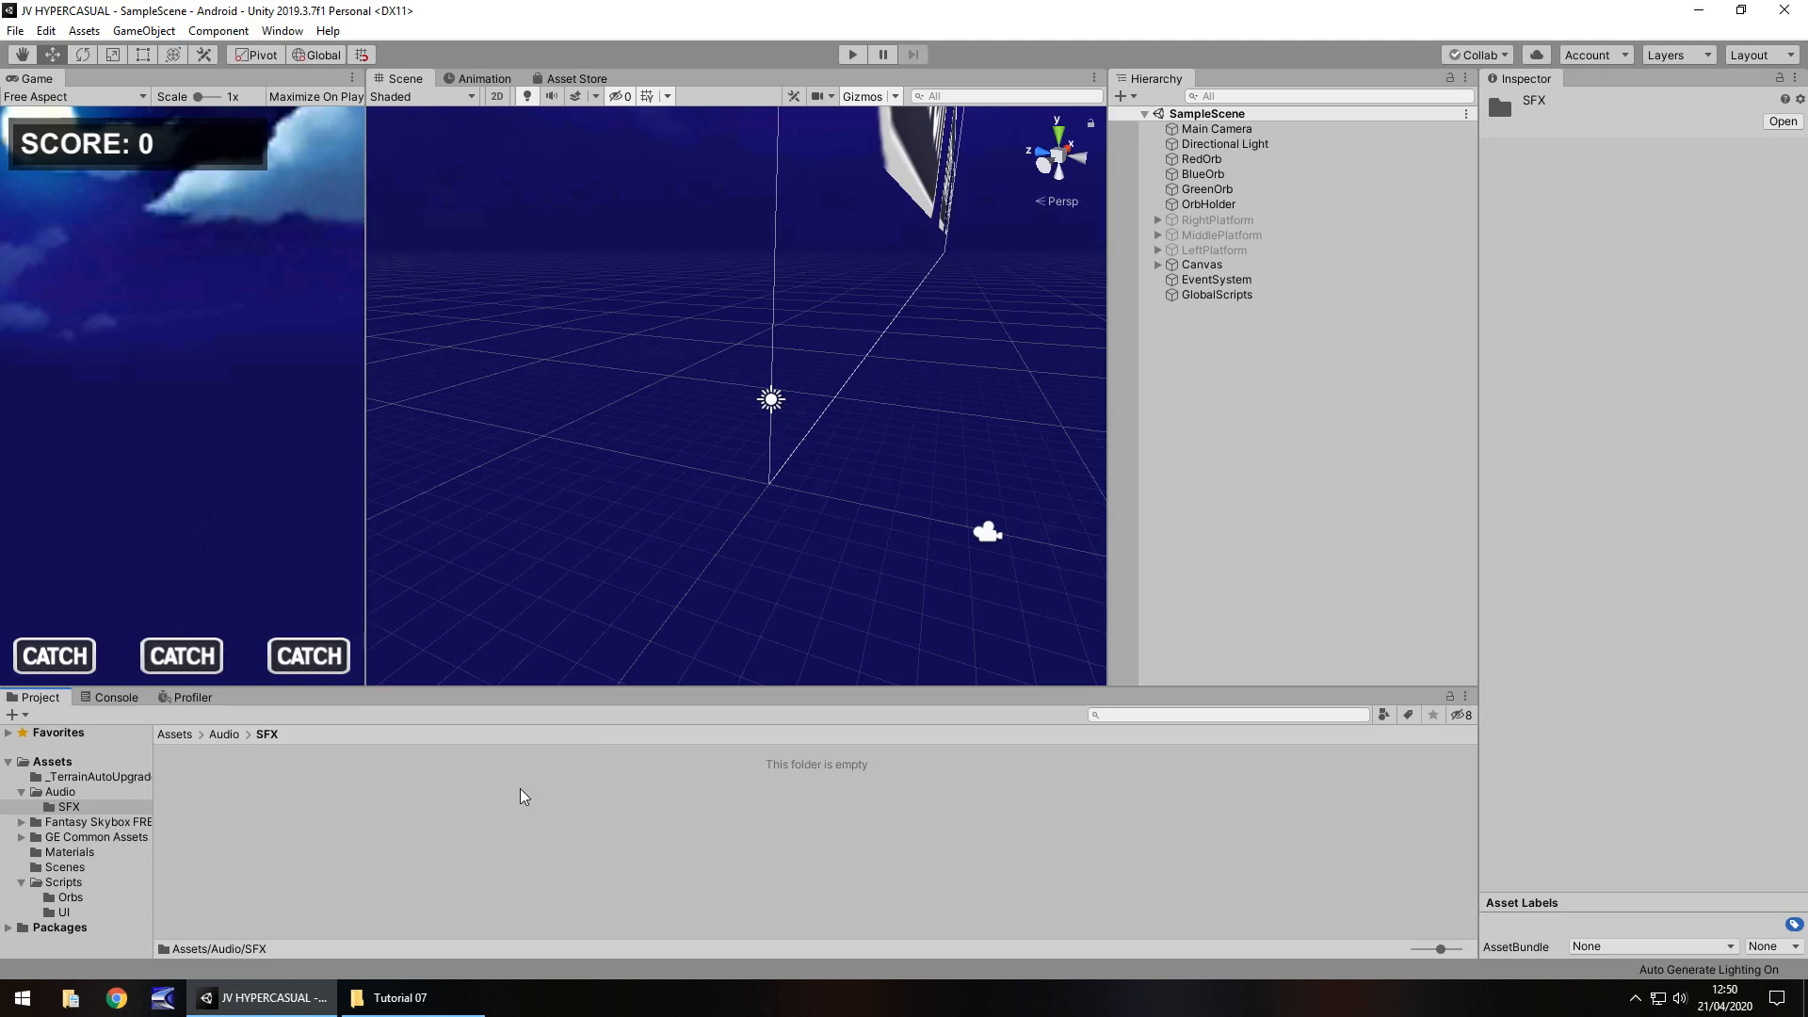
{"action": "mouse_move", "coordinate": [600, 835]}
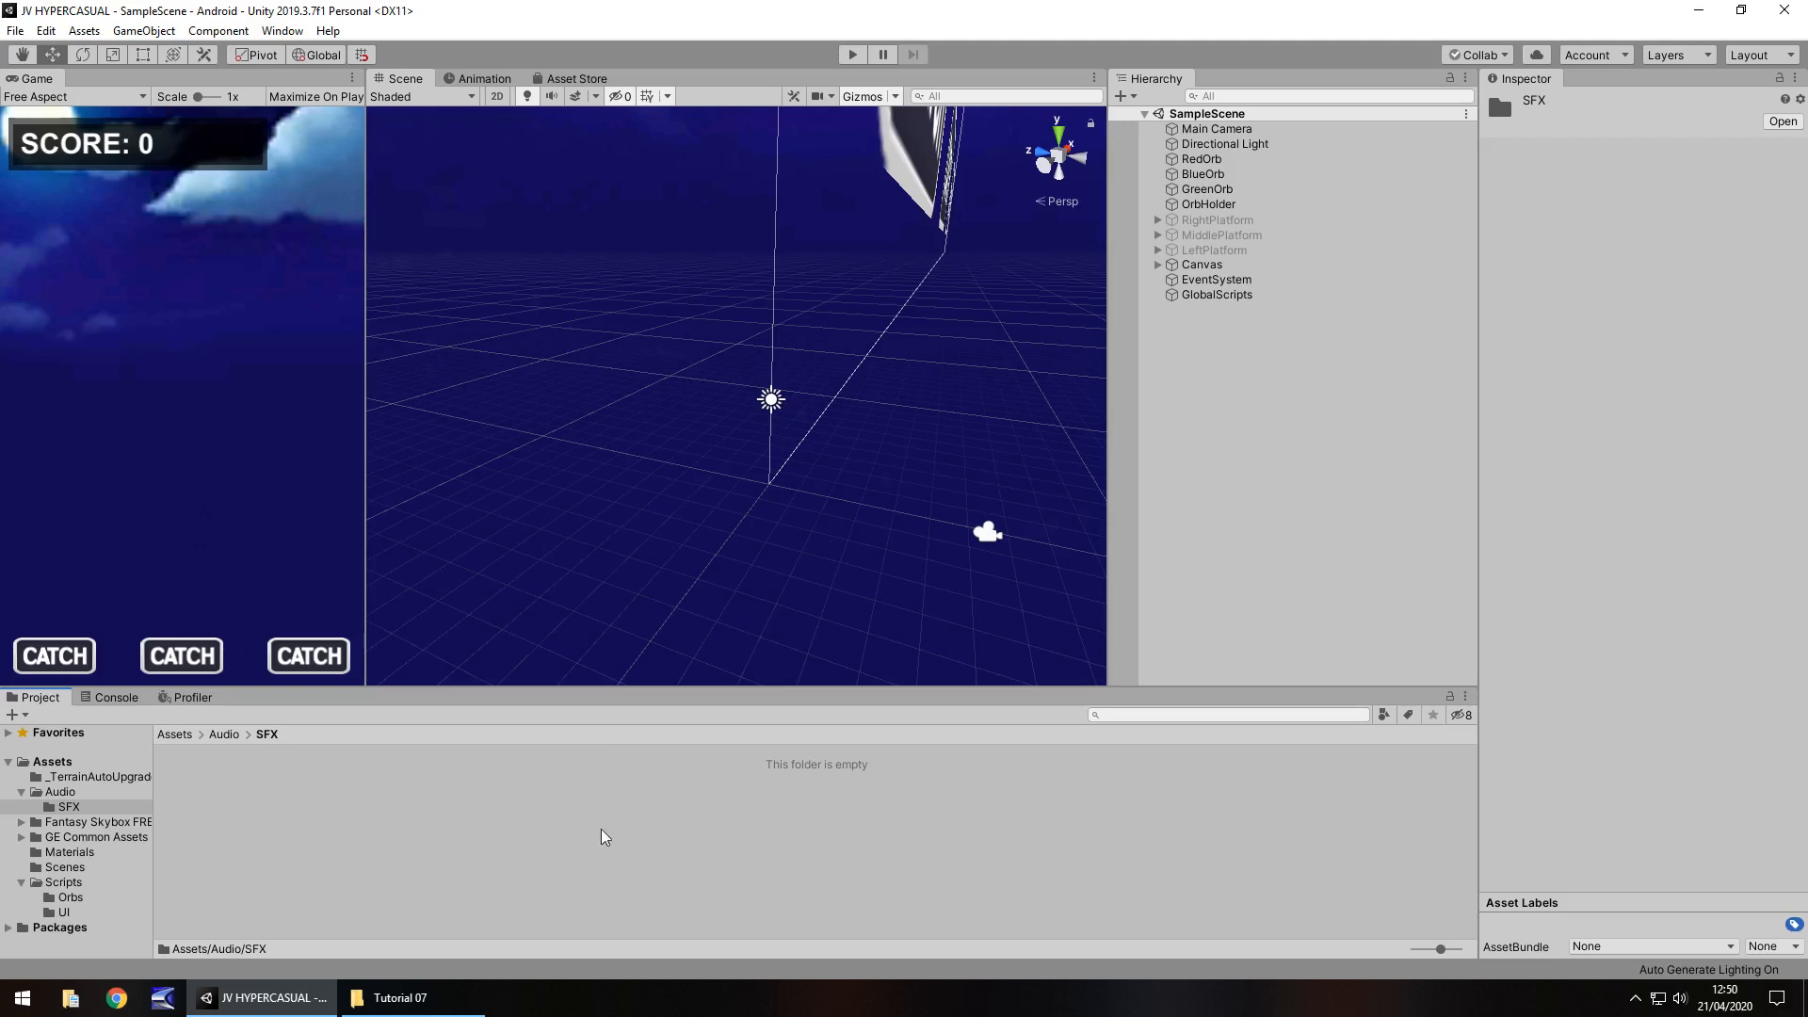
Import the PlatActive sound clip from File Explorer into Assets/Audio/SFX.
{"action": "left_click", "coordinate": [400, 997]}
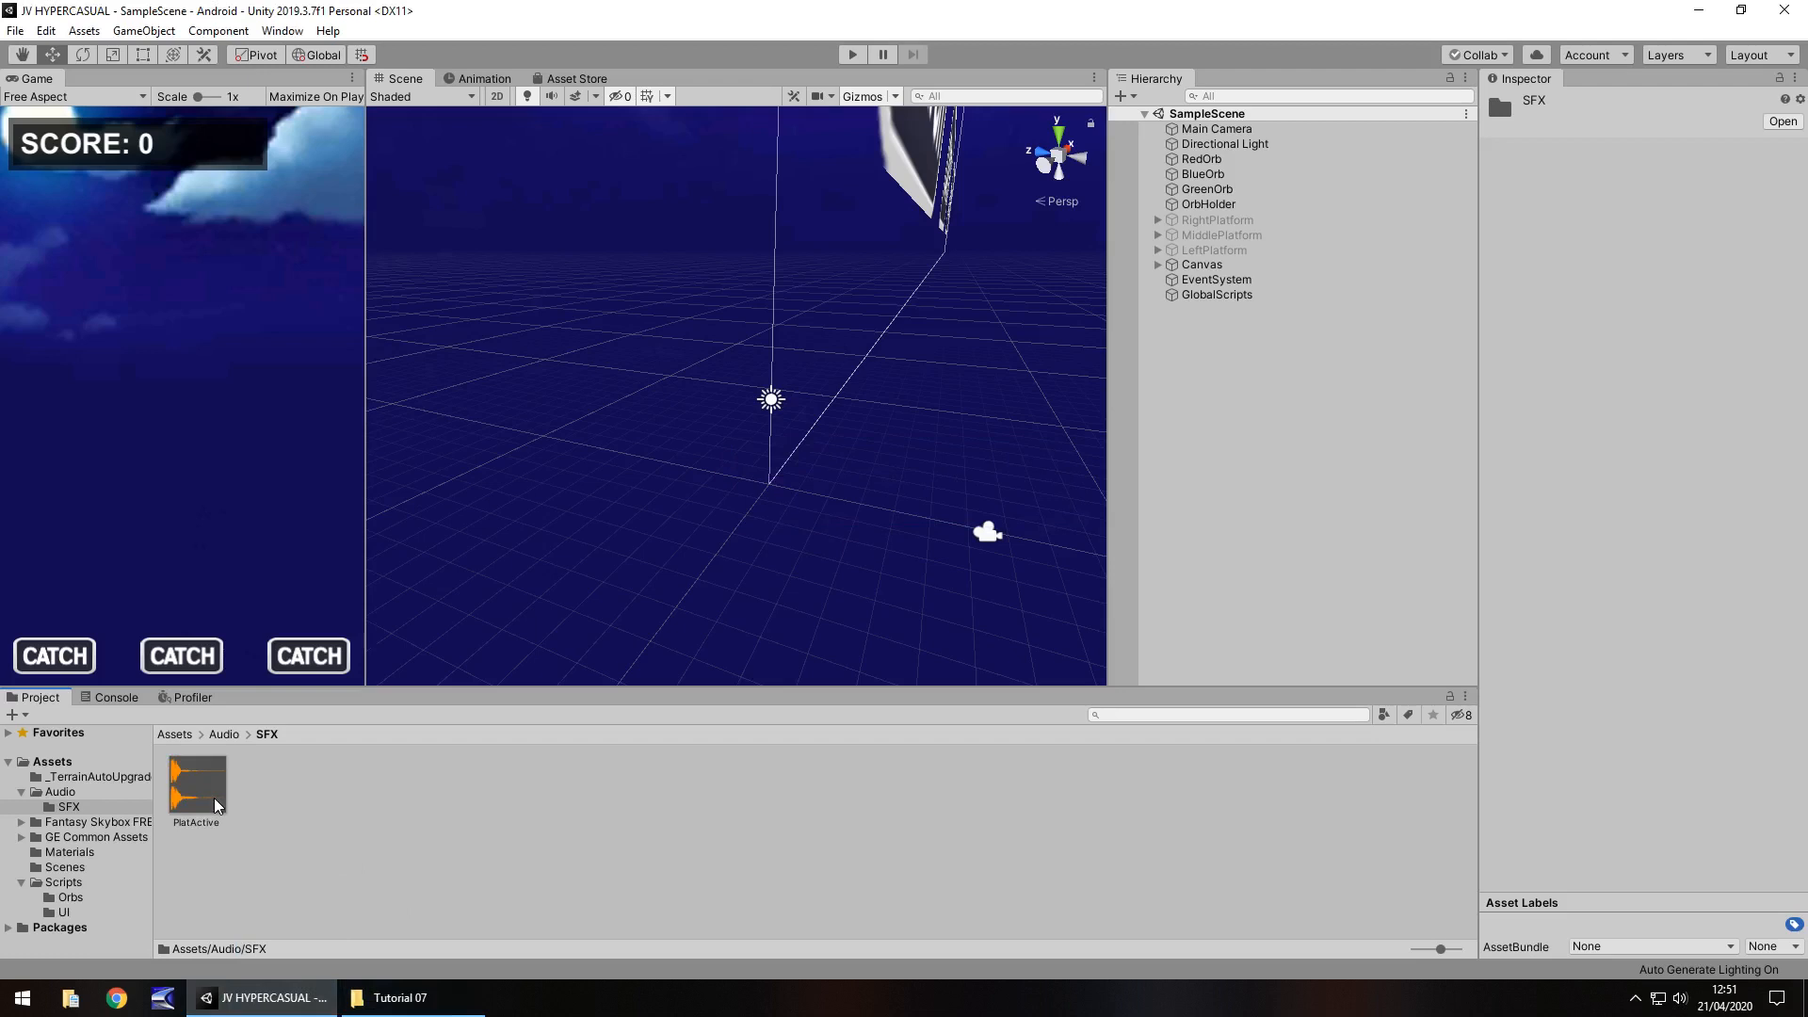
{"action": "mouse_move", "coordinate": [392, 847]}
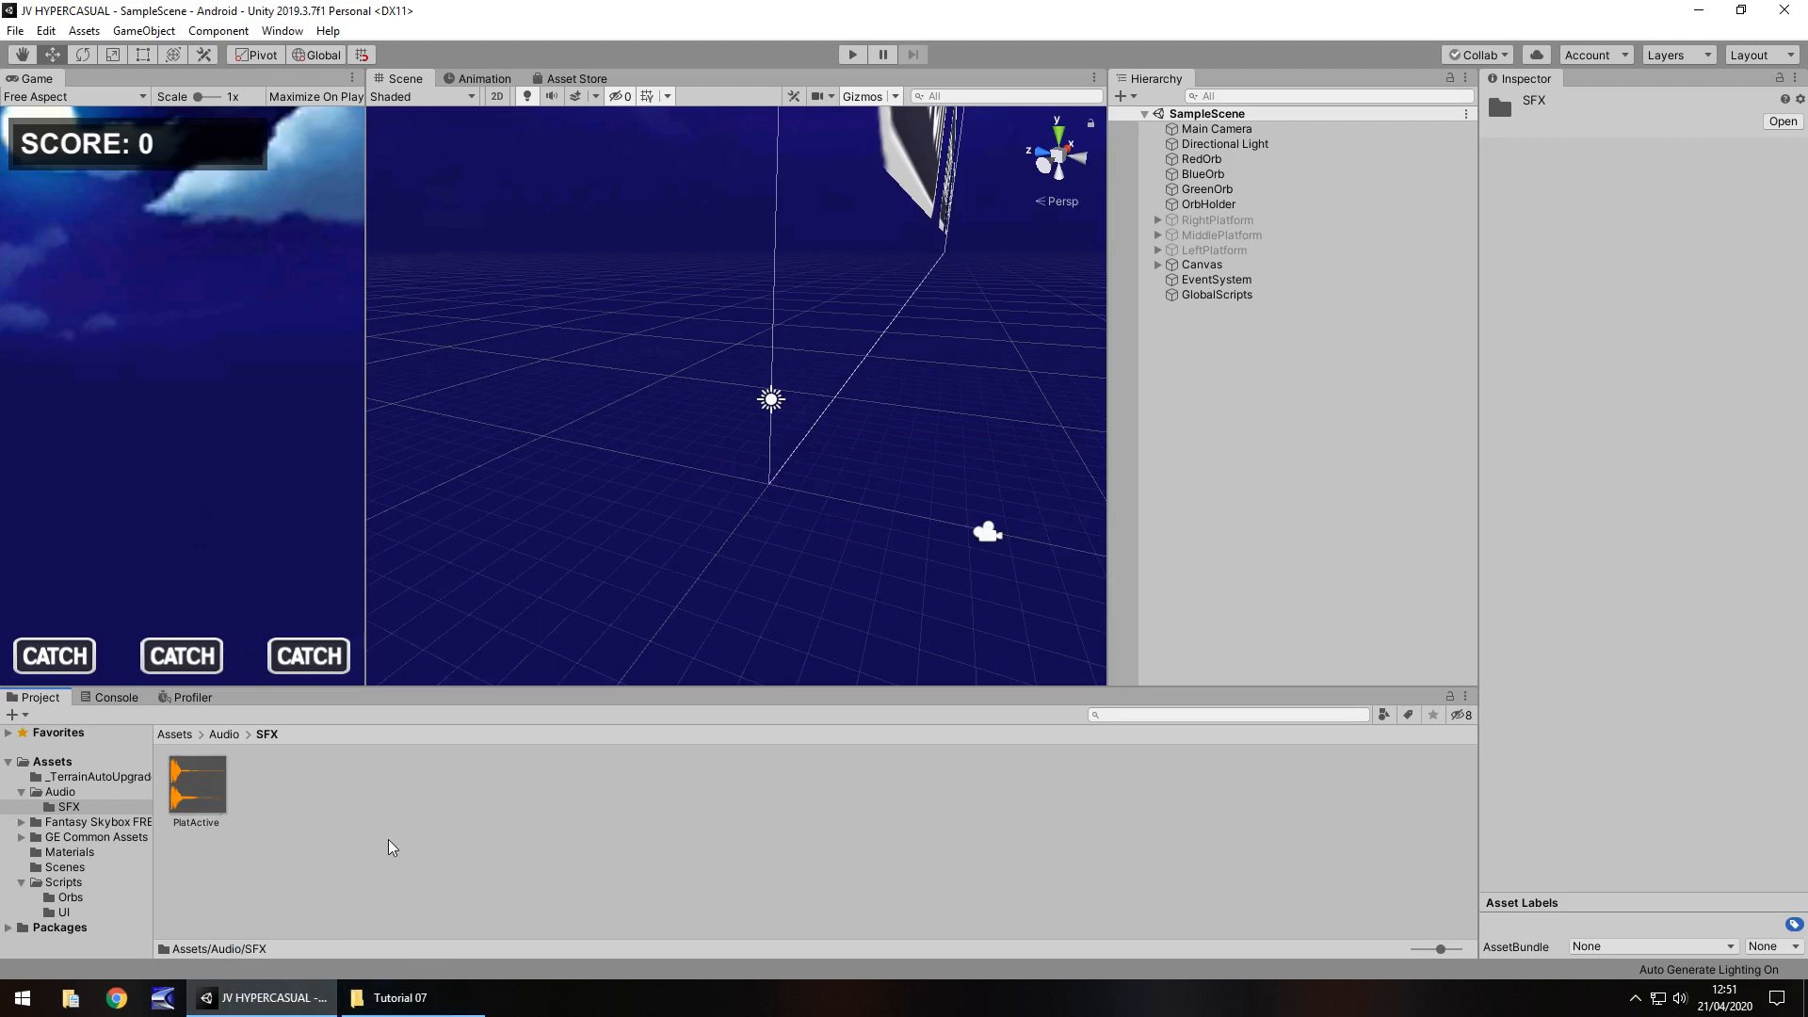
{"action": "mouse_move", "coordinate": [449, 885]}
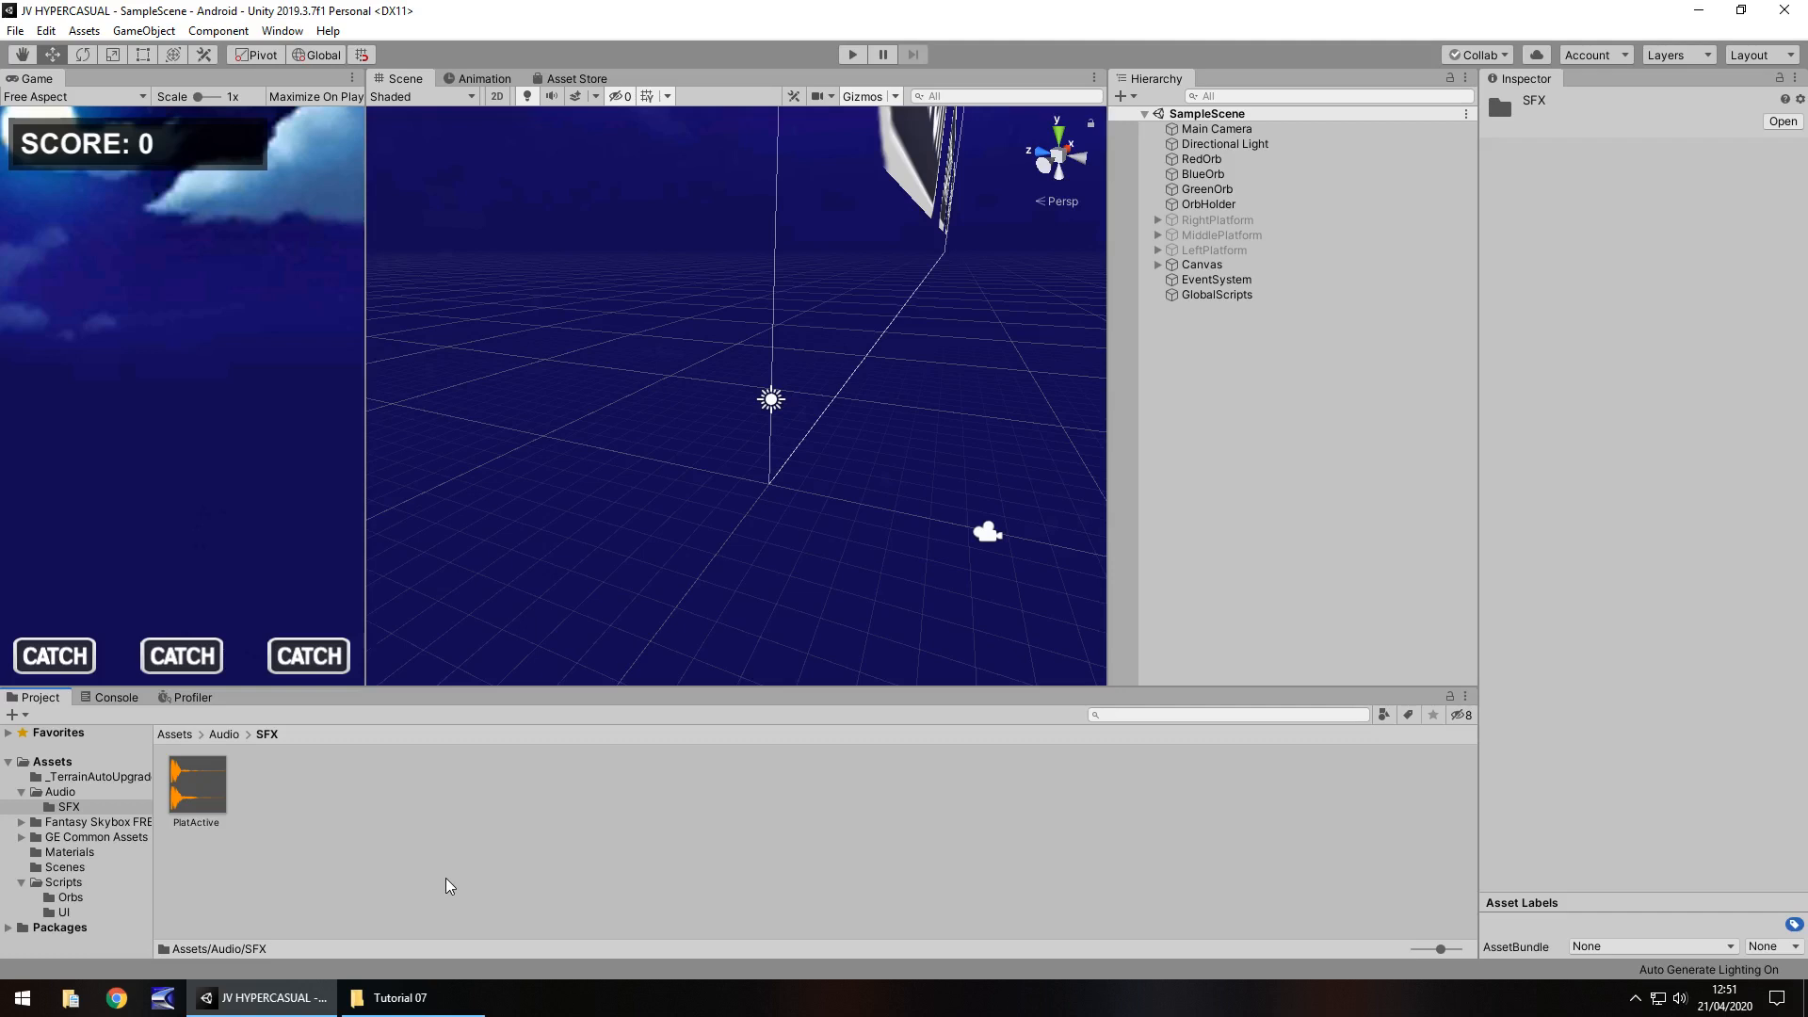
{"action": "mouse_move", "coordinate": [219, 847]}
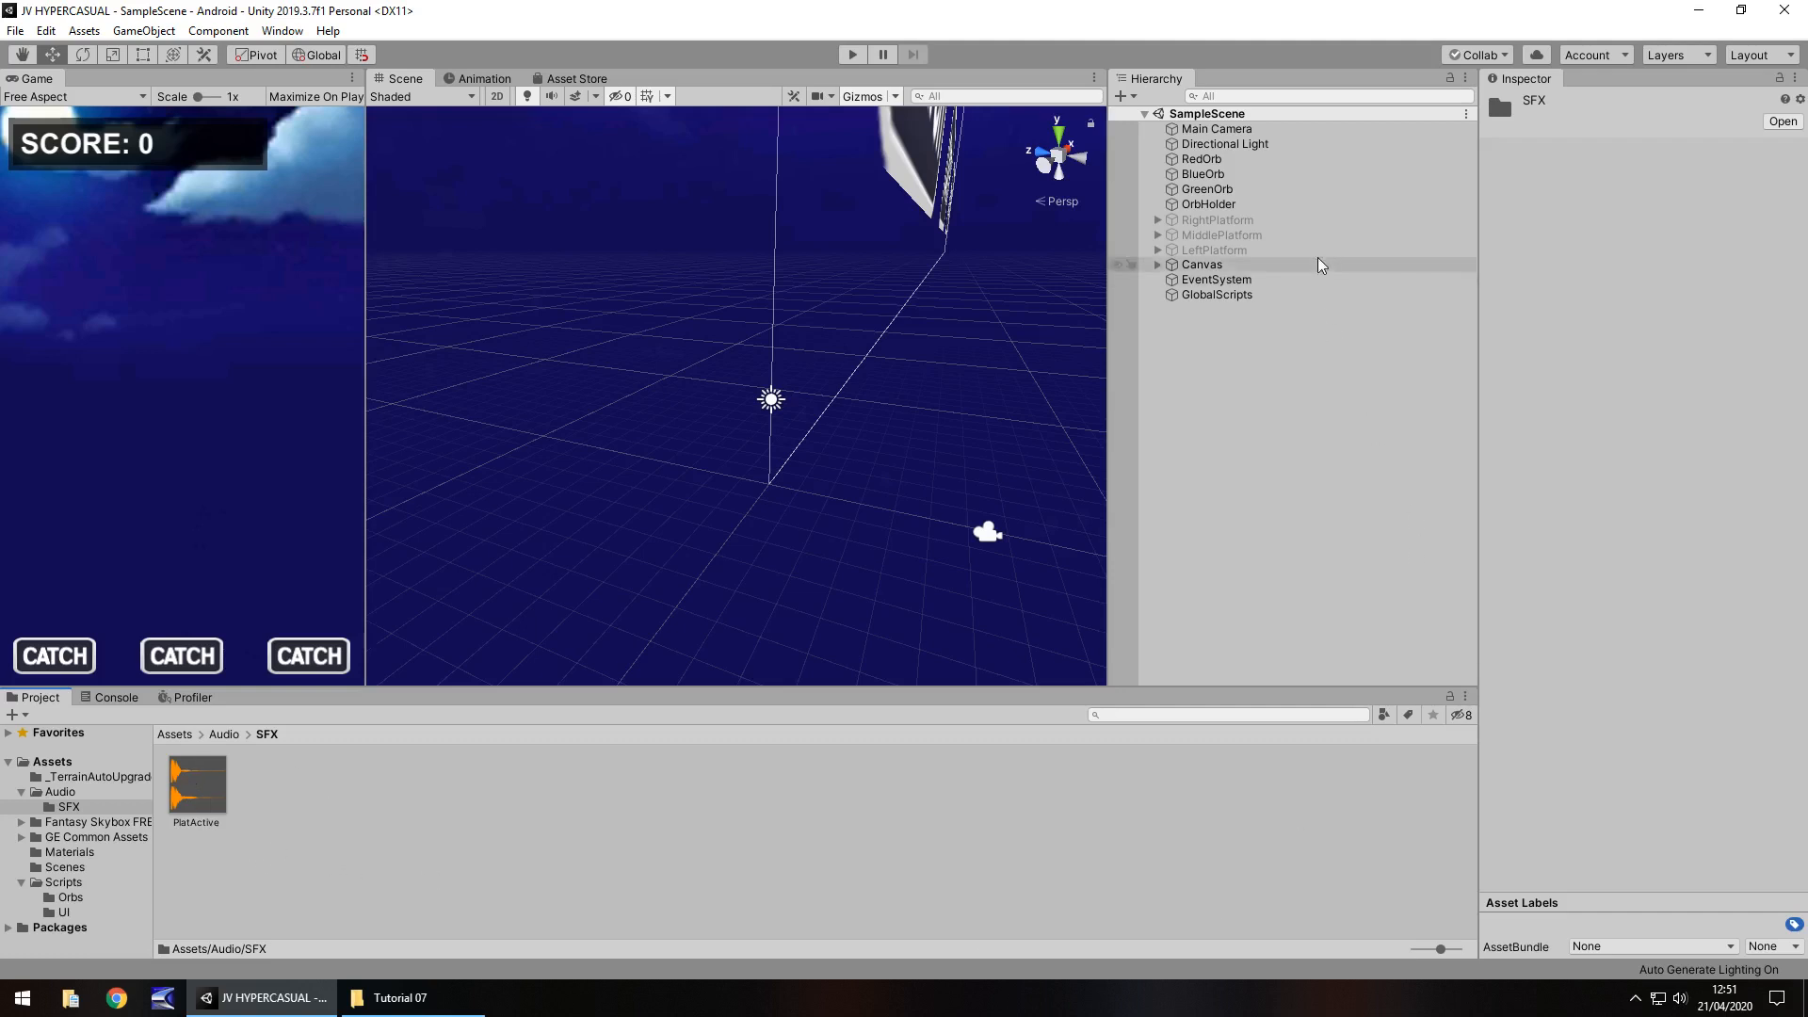
{"action": "left_click", "coordinate": [1216, 129]}
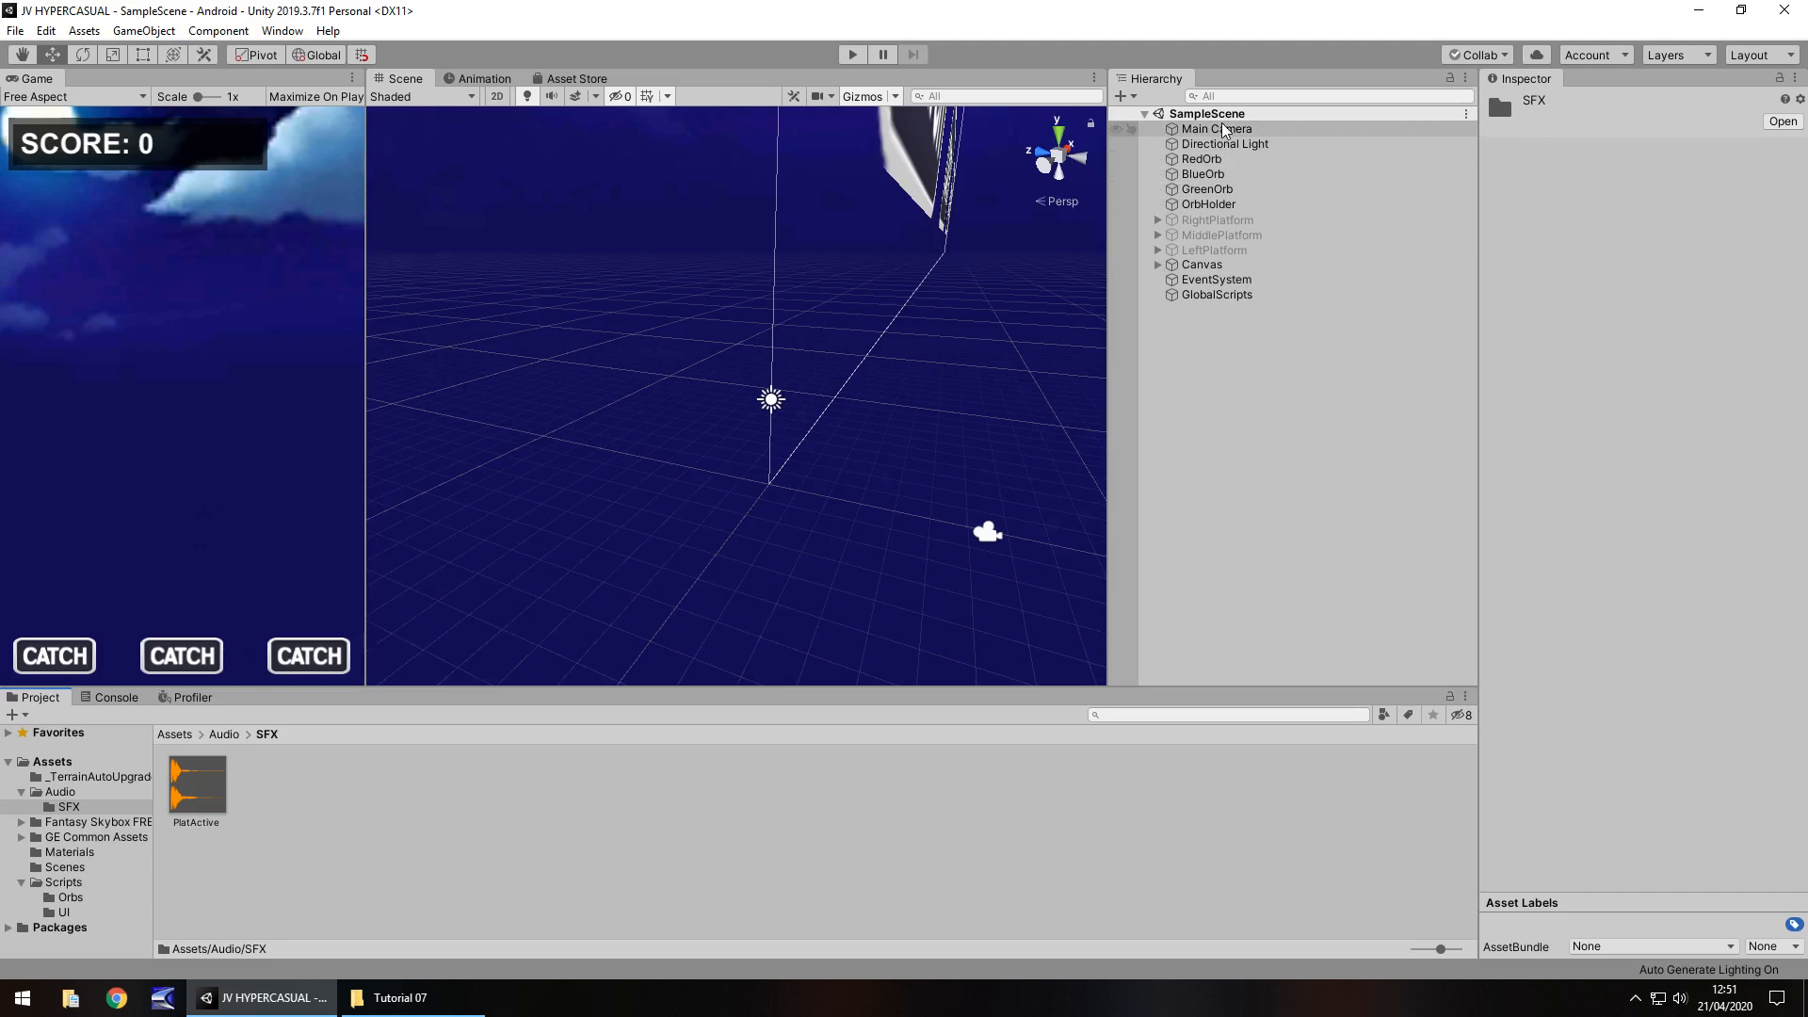
Build nested empty objects Audio > SFX > PlatformActivate under Main Camera.
{"action": "right_click", "coordinate": [1211, 128]}
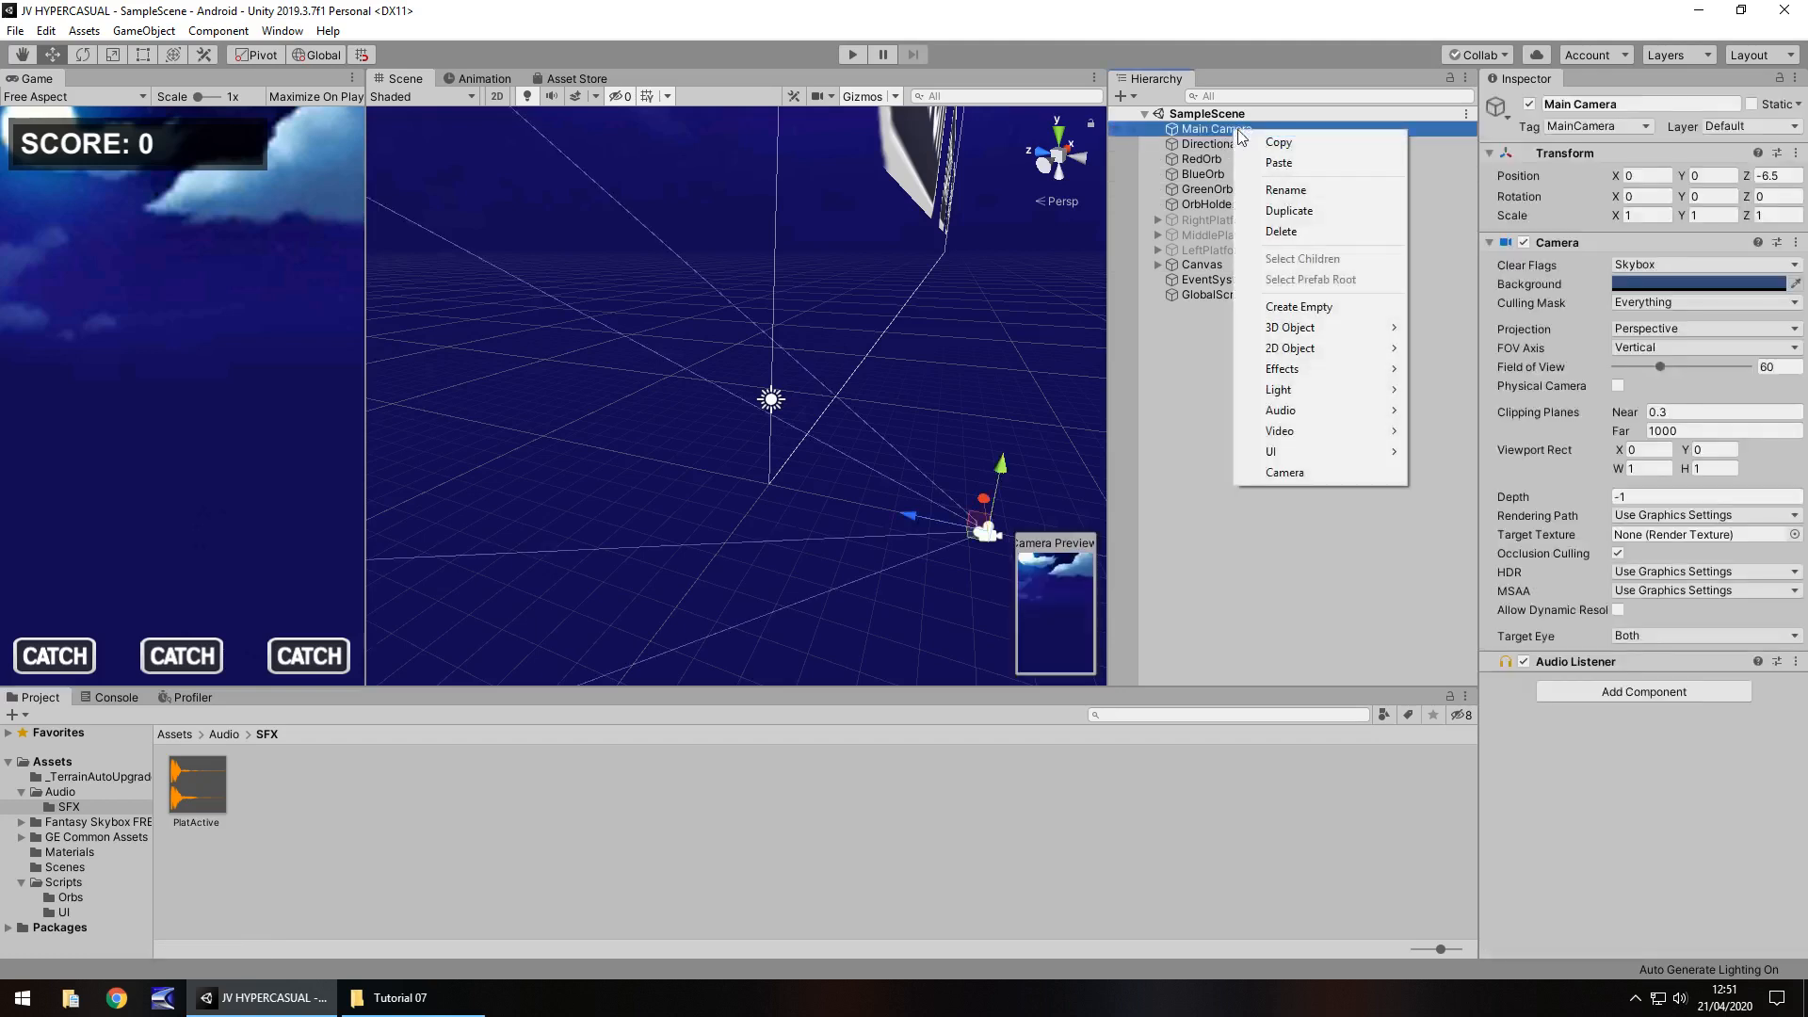
{"action": "left_click", "coordinate": [1299, 306]}
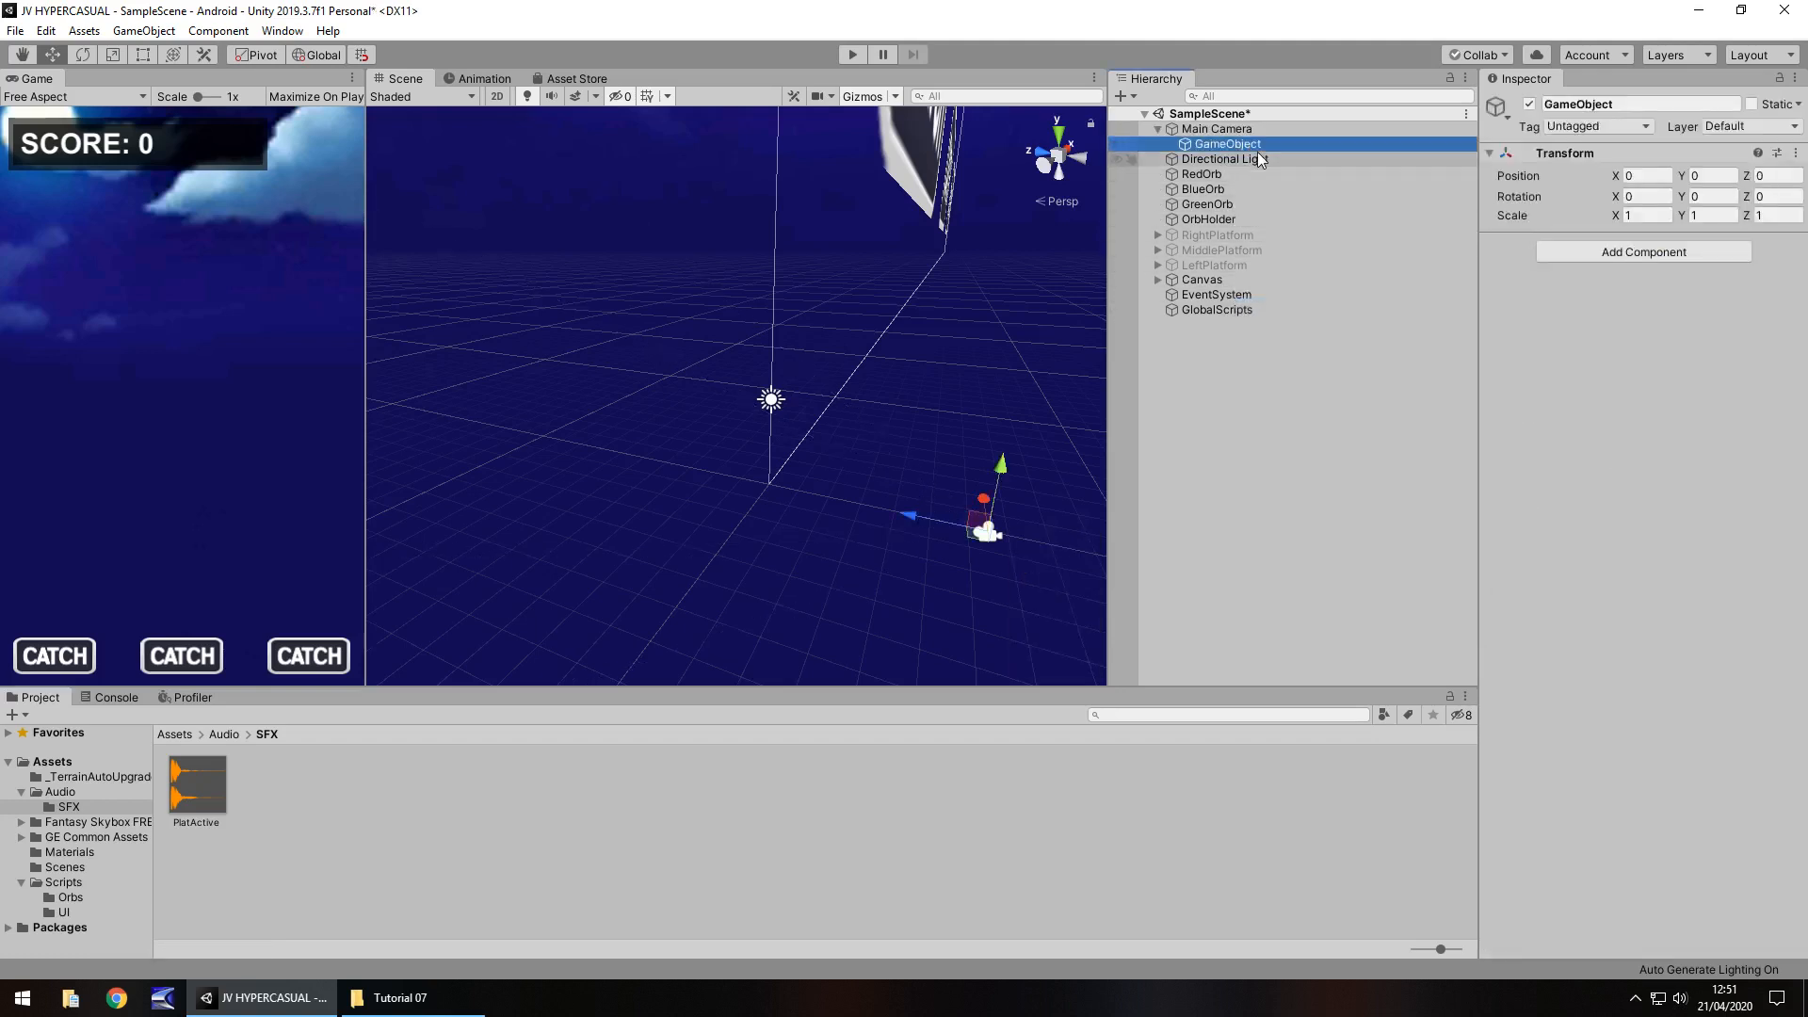
{"action": "double_click", "coordinate": [1227, 143]}
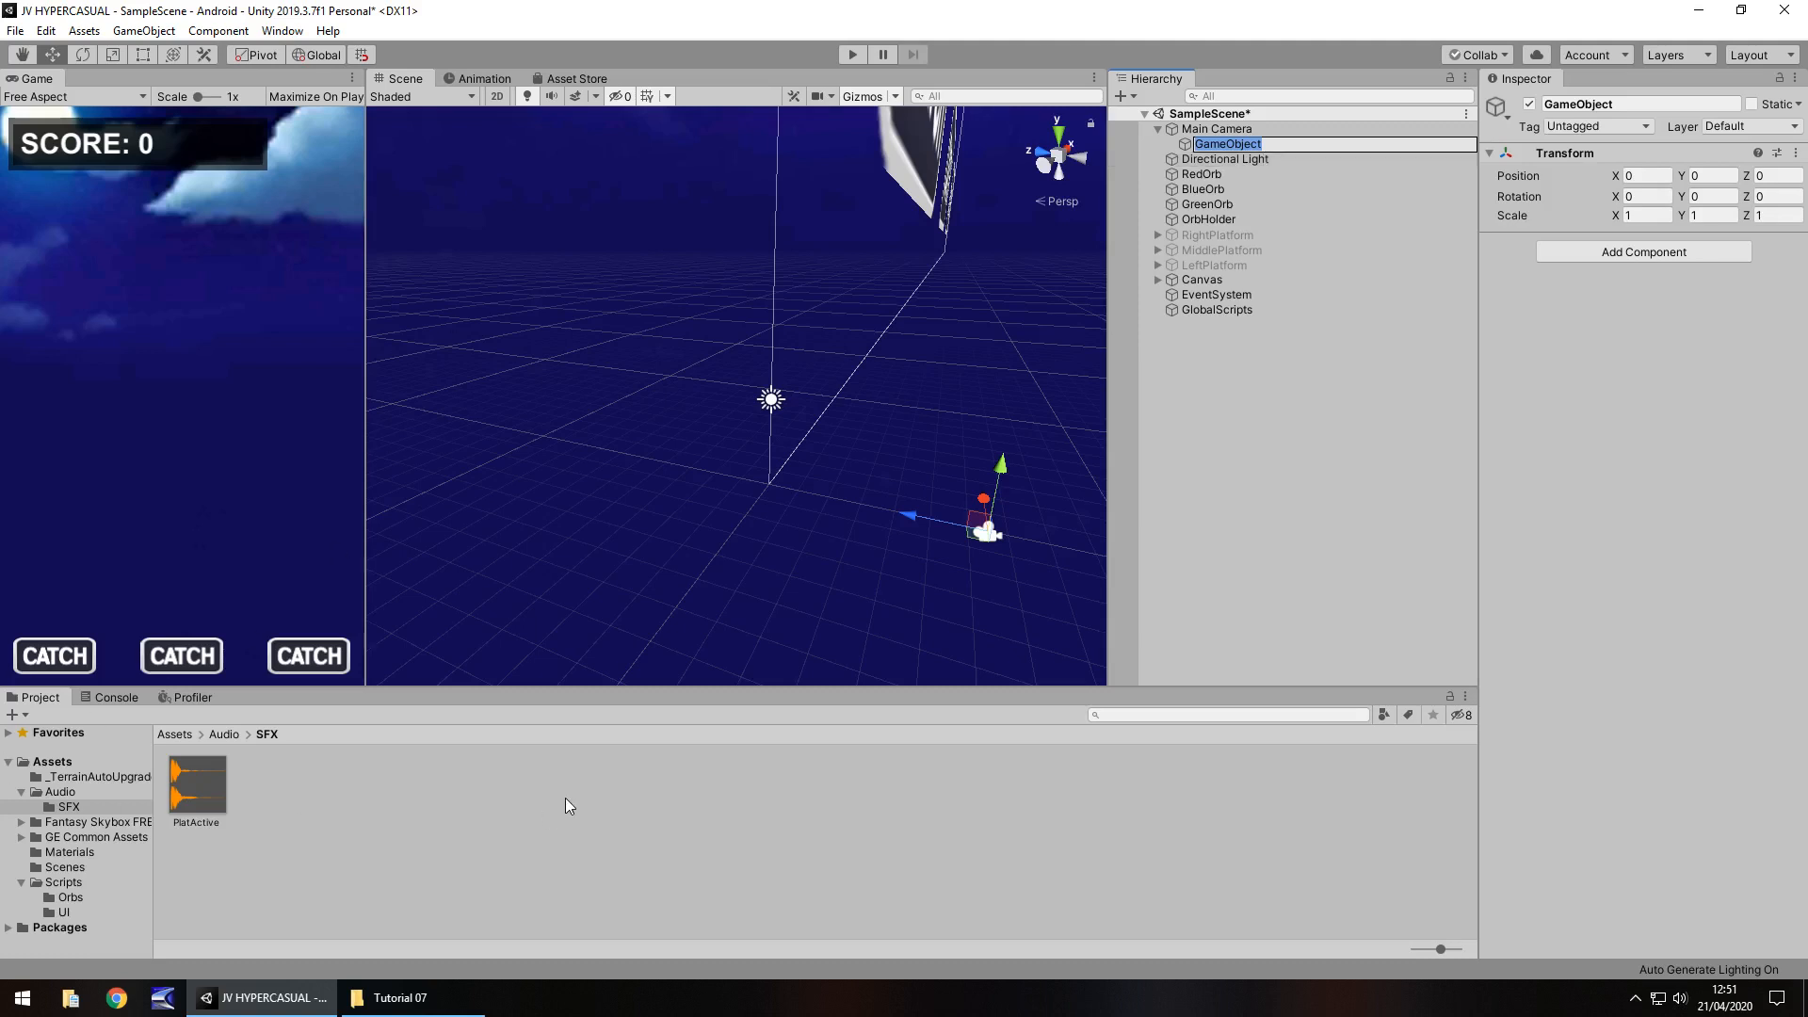
{"action": "type", "text": "Audio"}
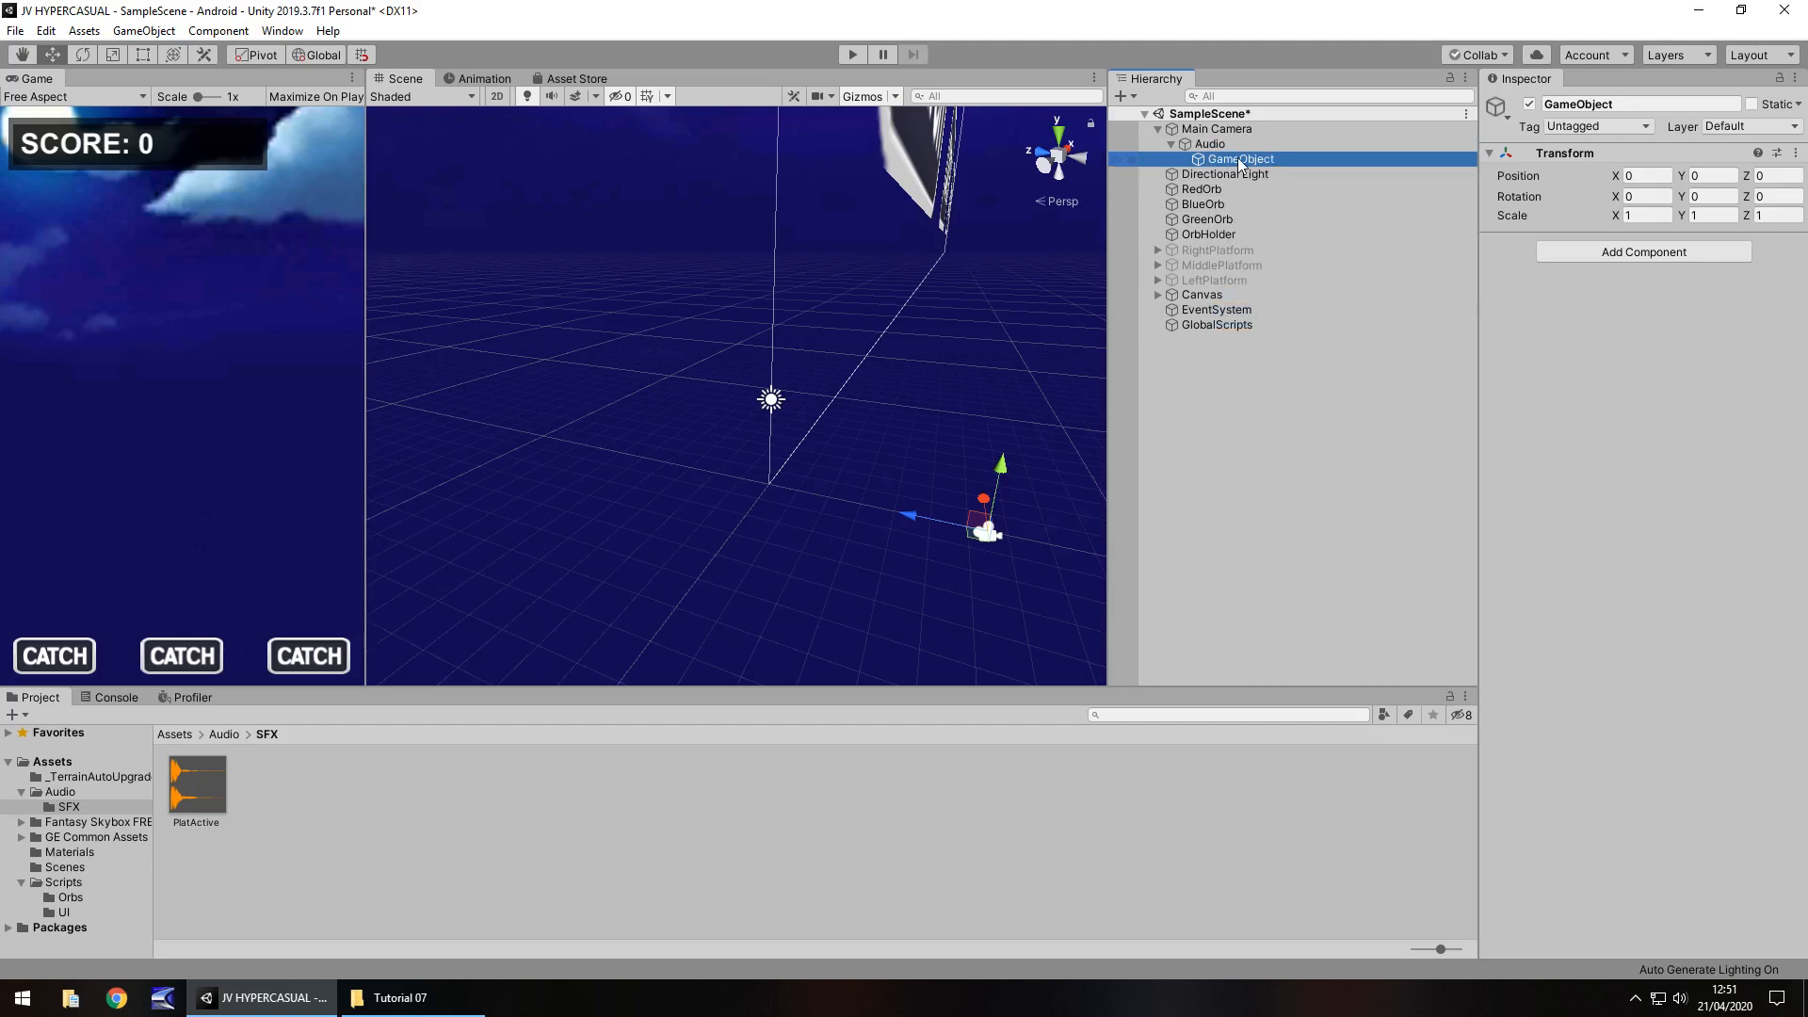
{"action": "double_click", "coordinate": [1240, 158]}
{"action": "type", "text": "SFX"}
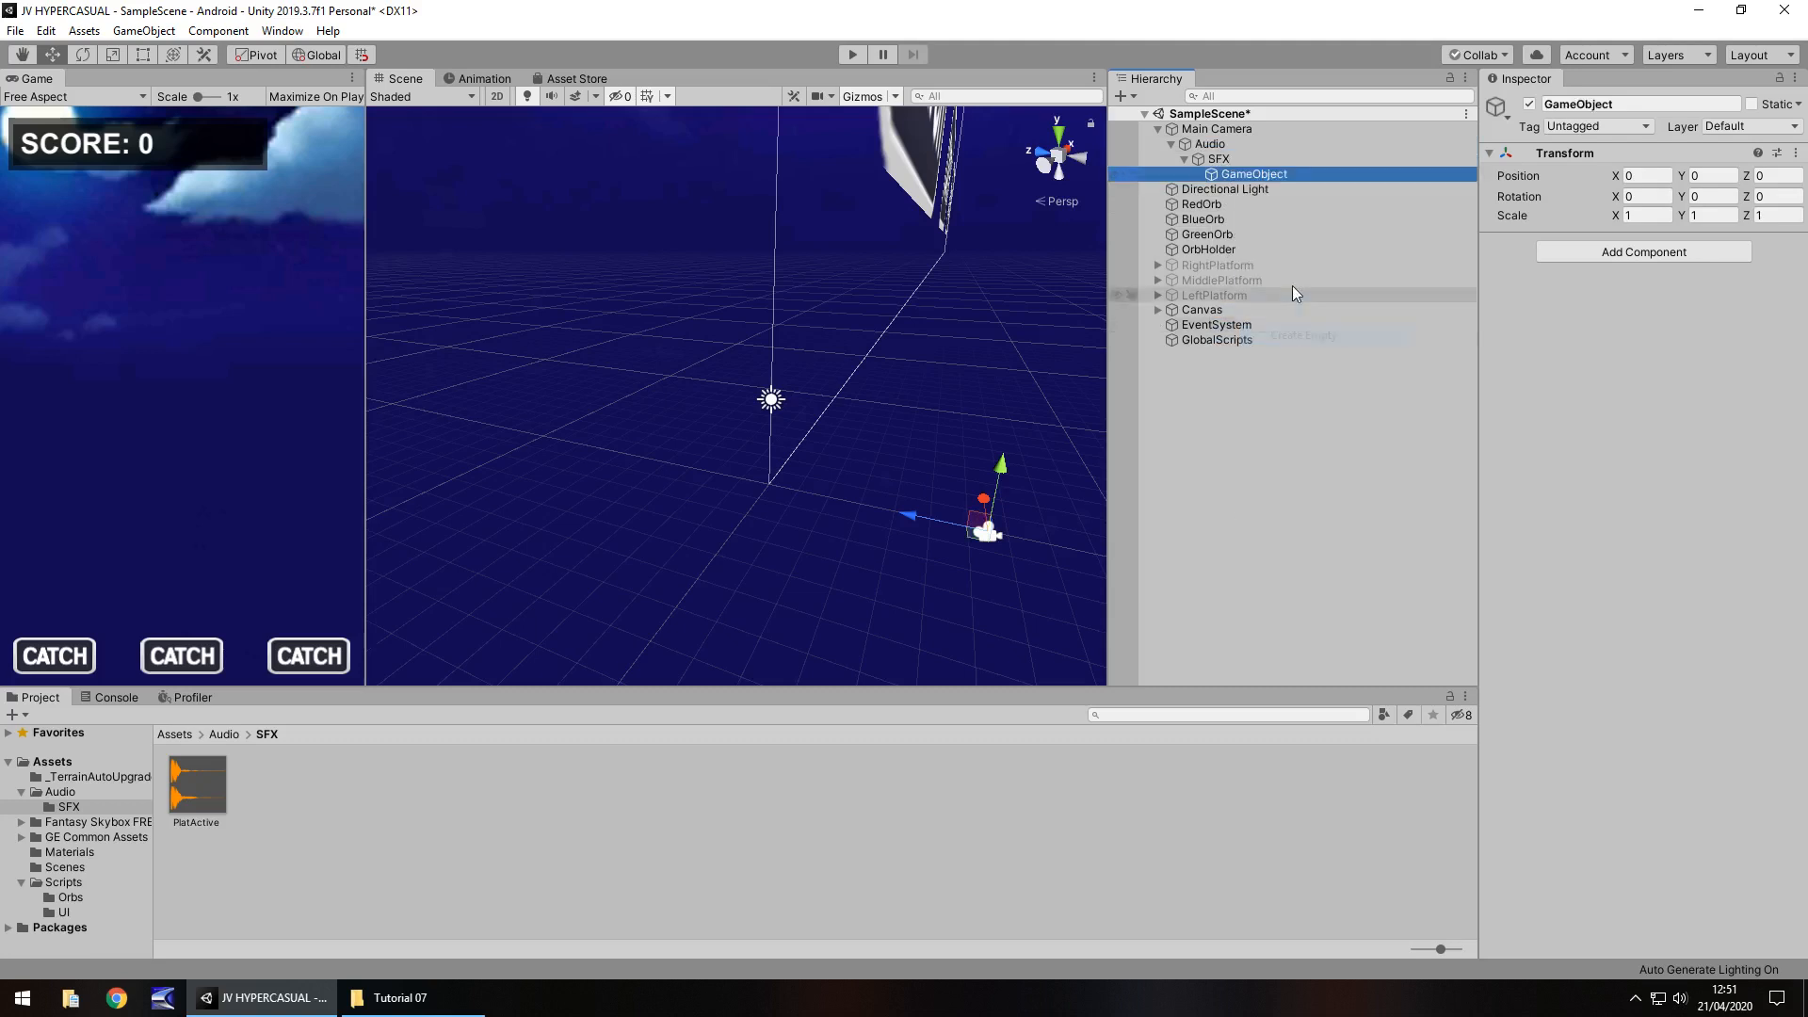
{"action": "double_click", "coordinate": [1251, 174]}
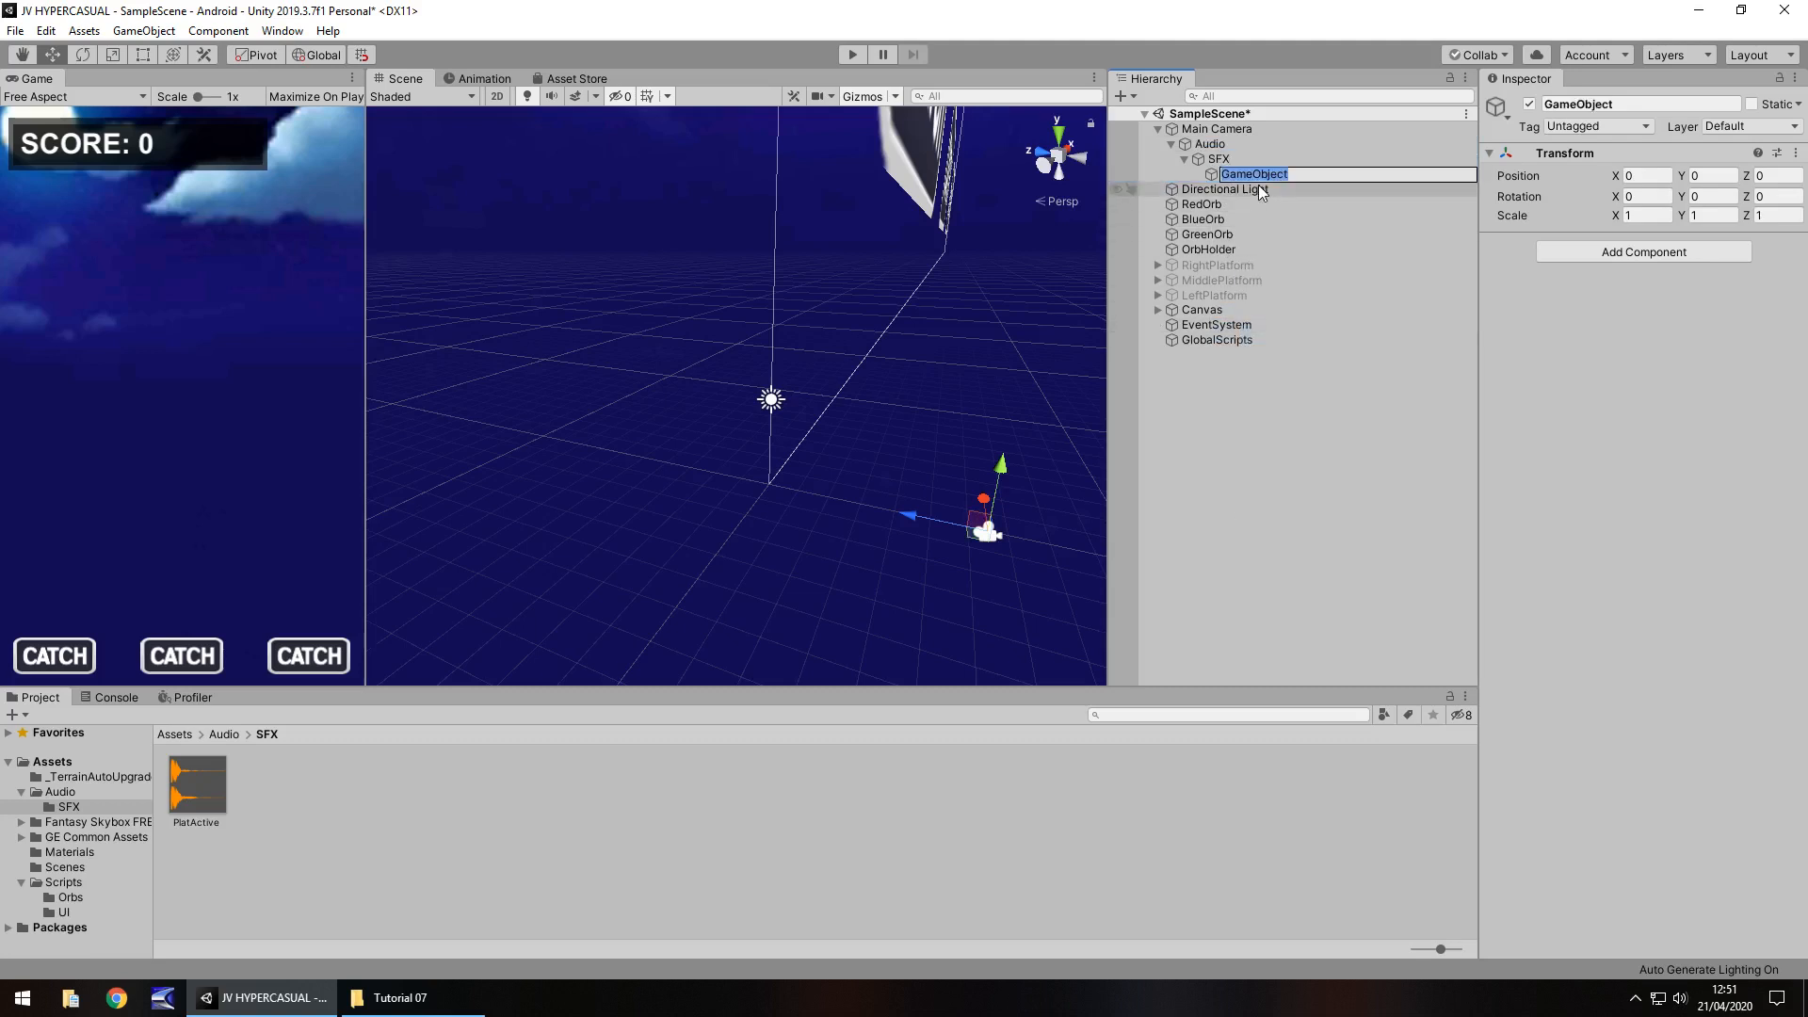
{"action": "type", "text": "PlatformActivate"}
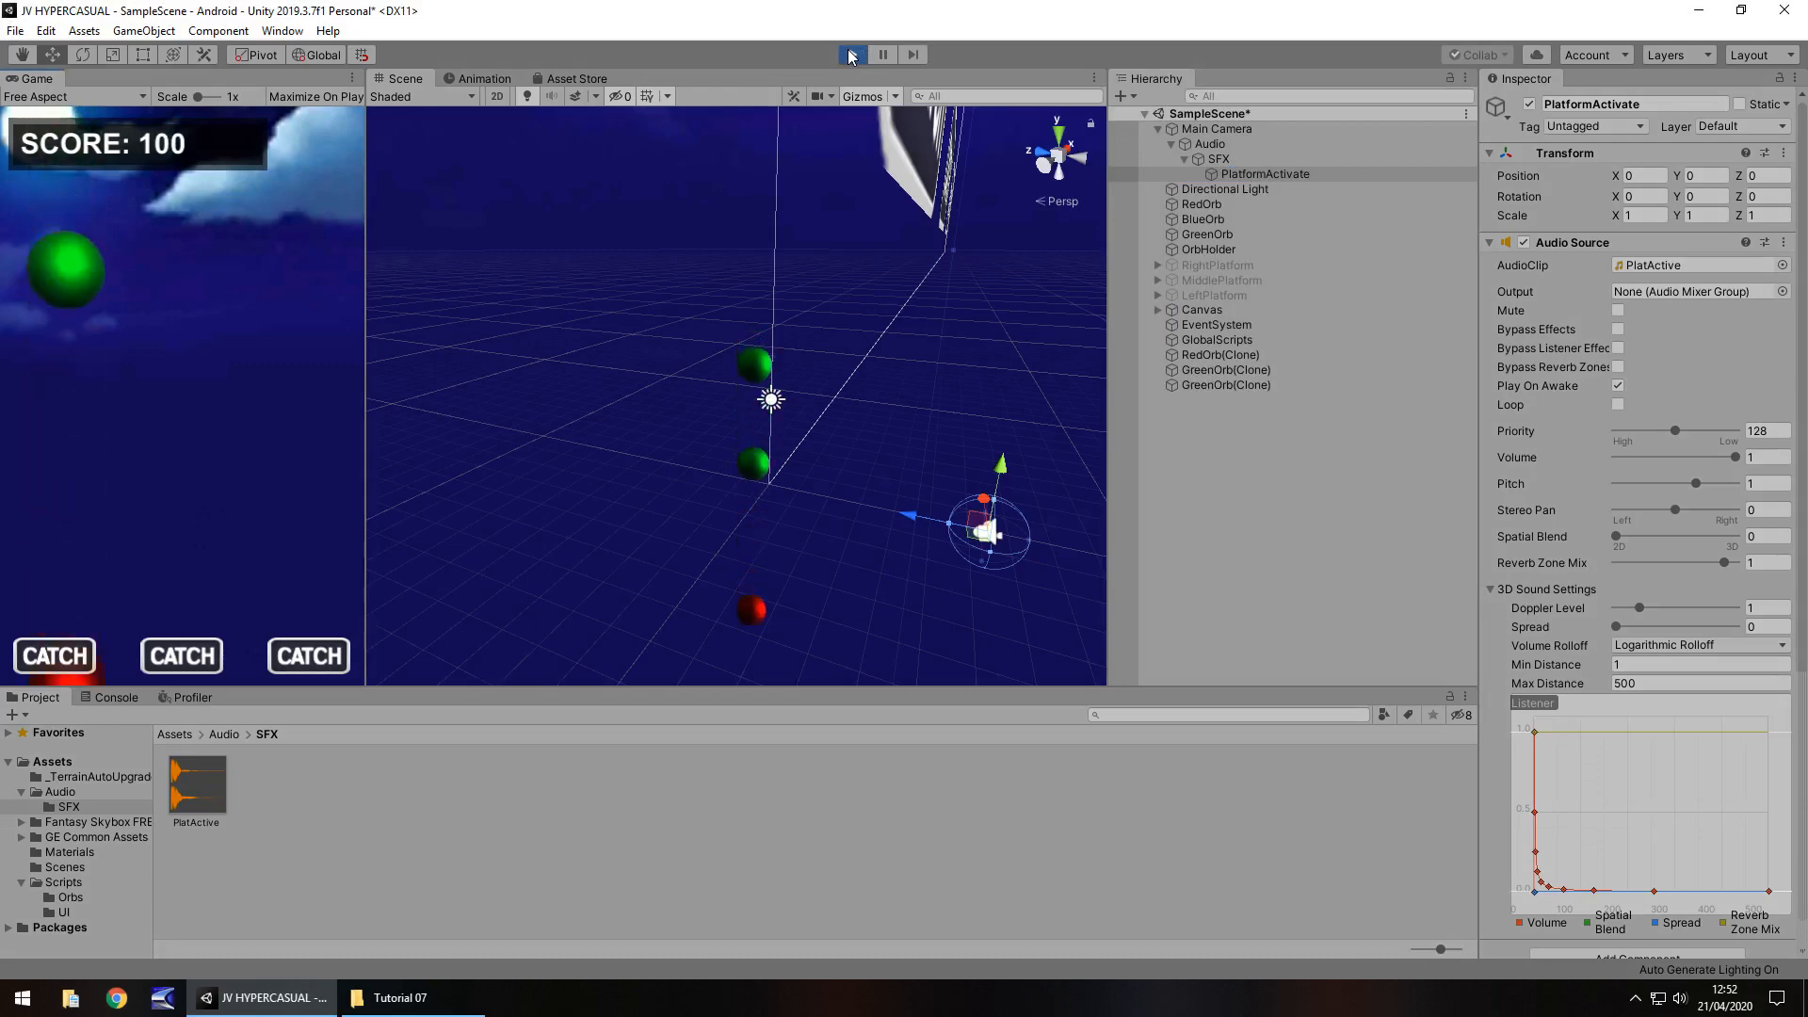
Set the PlatformActivate Audio Source volume to 0.3, then run and stop a quick test.
{"action": "left_click", "coordinate": [851, 54]}
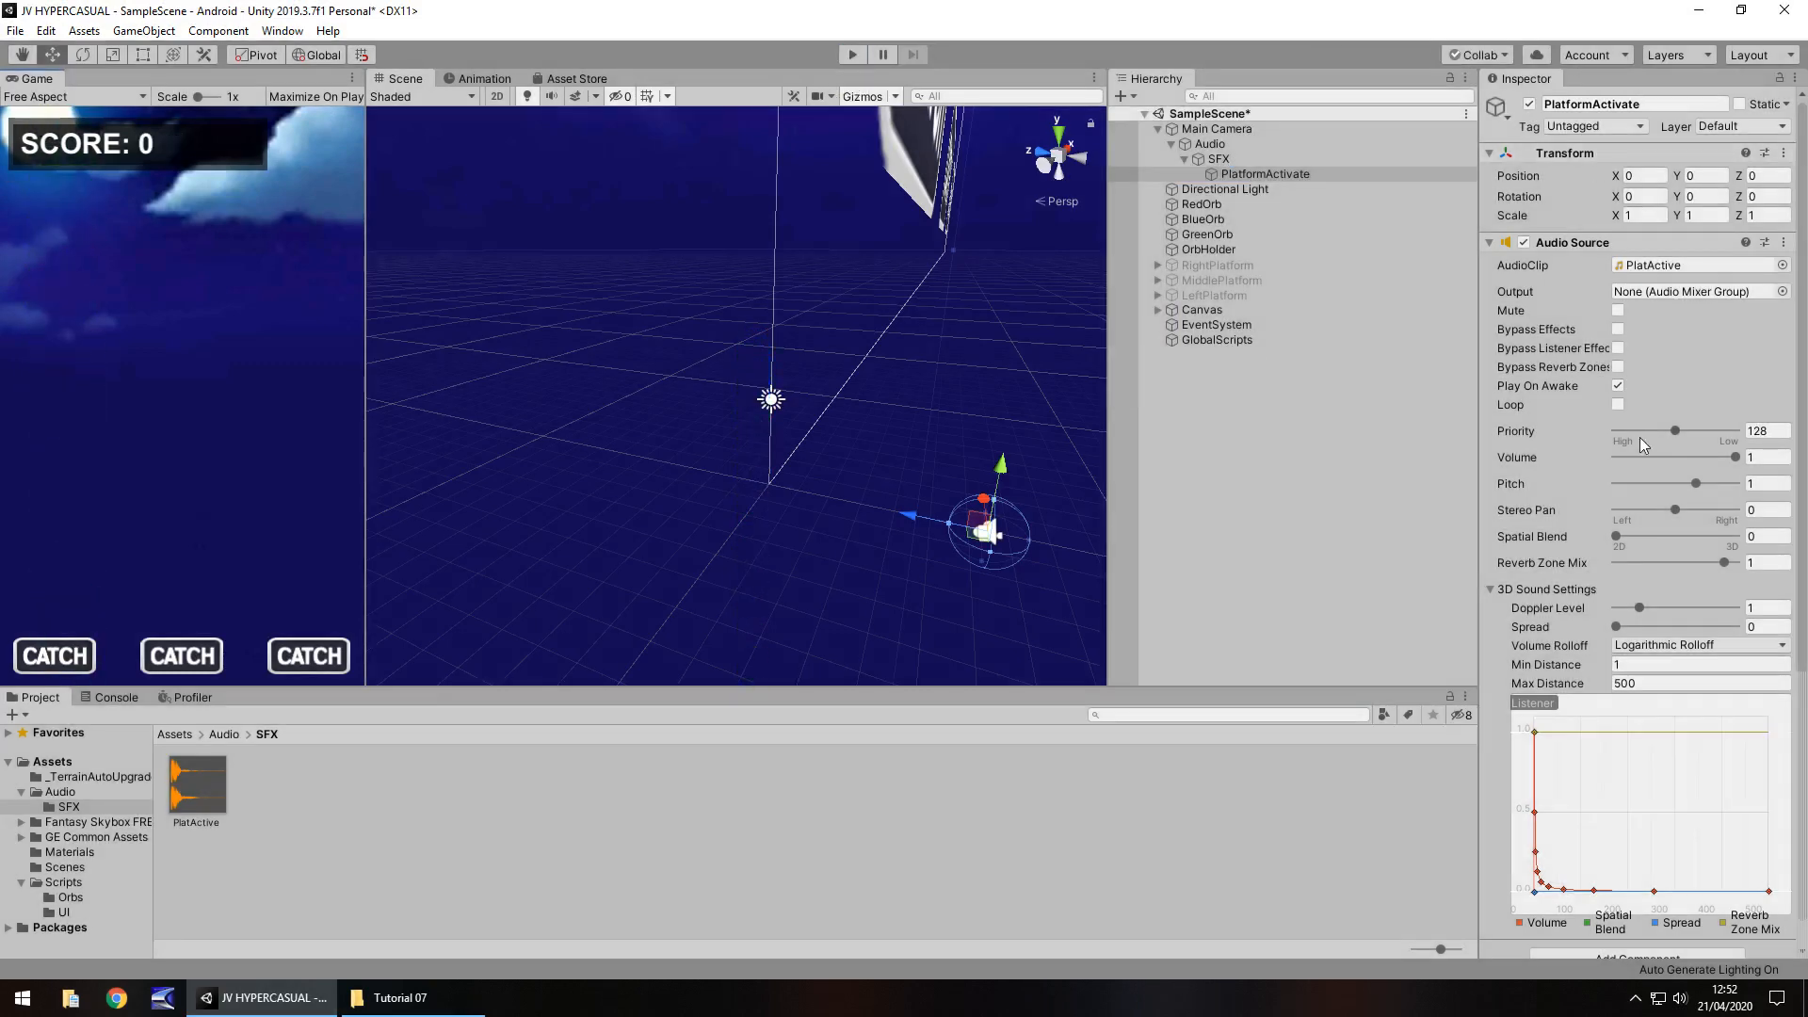
{"action": "left_click", "coordinate": [1758, 457]}
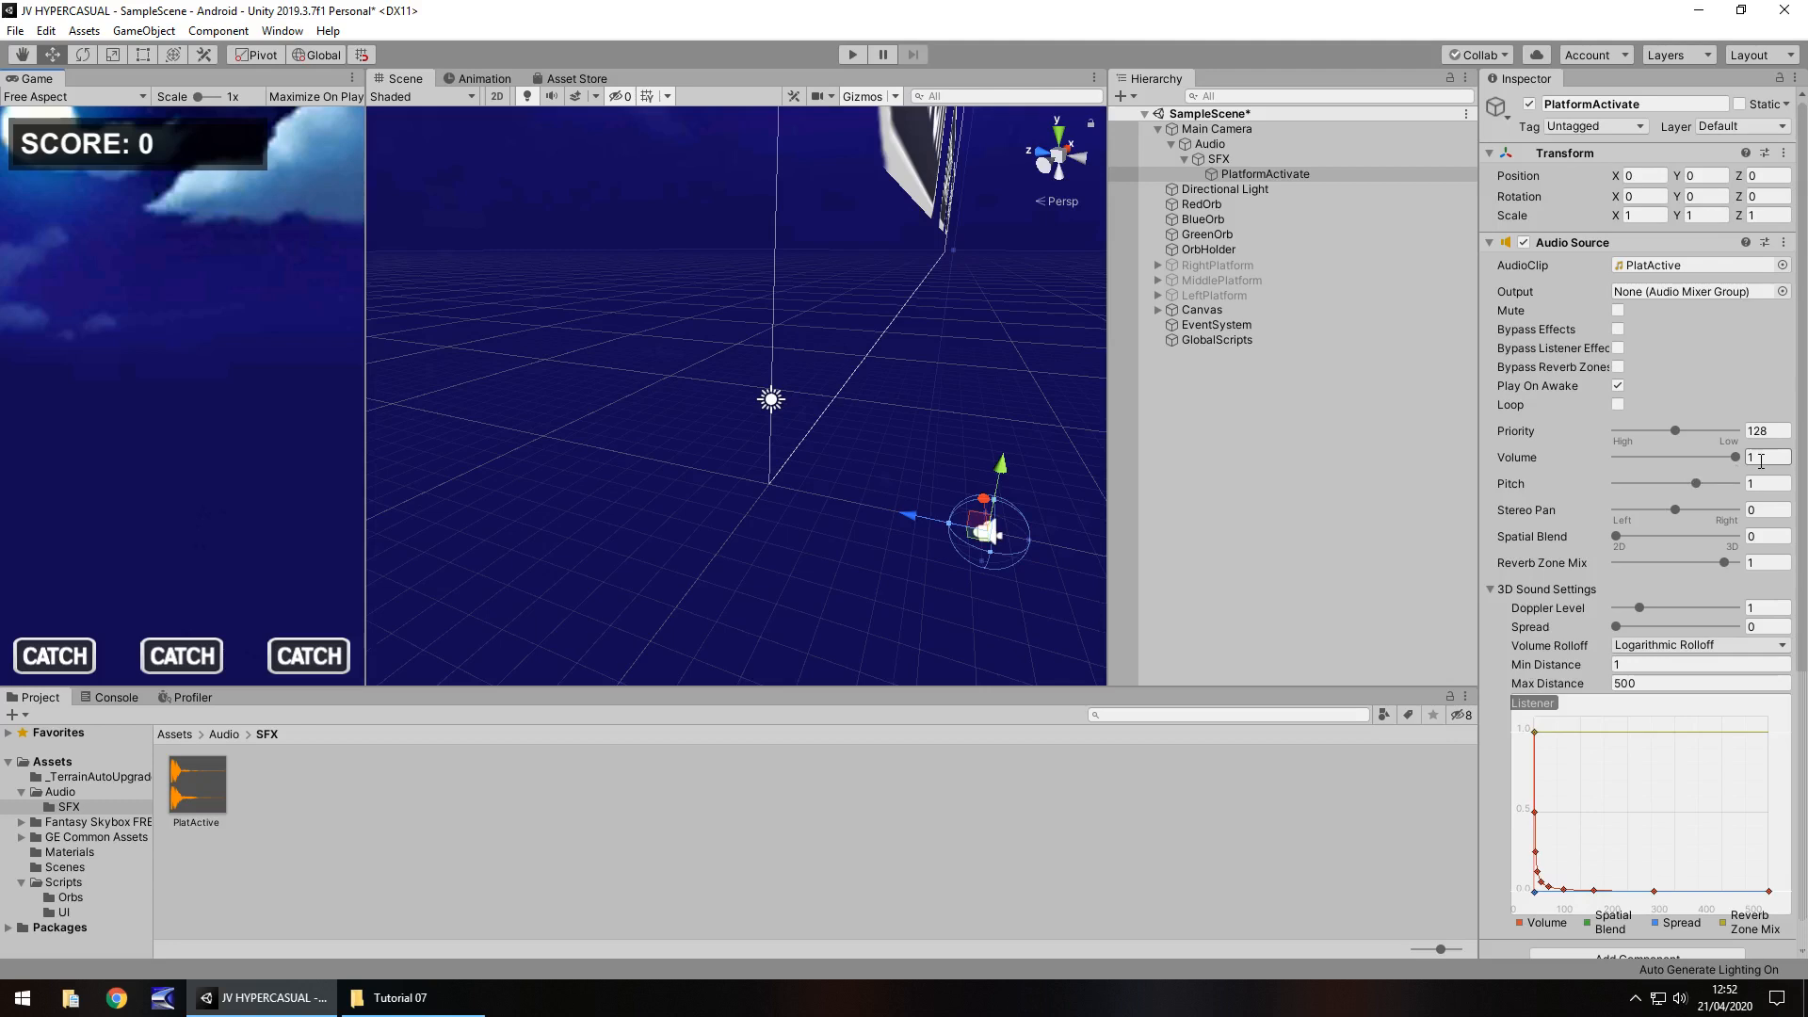
{"action": "left_click", "coordinate": [1762, 457]}
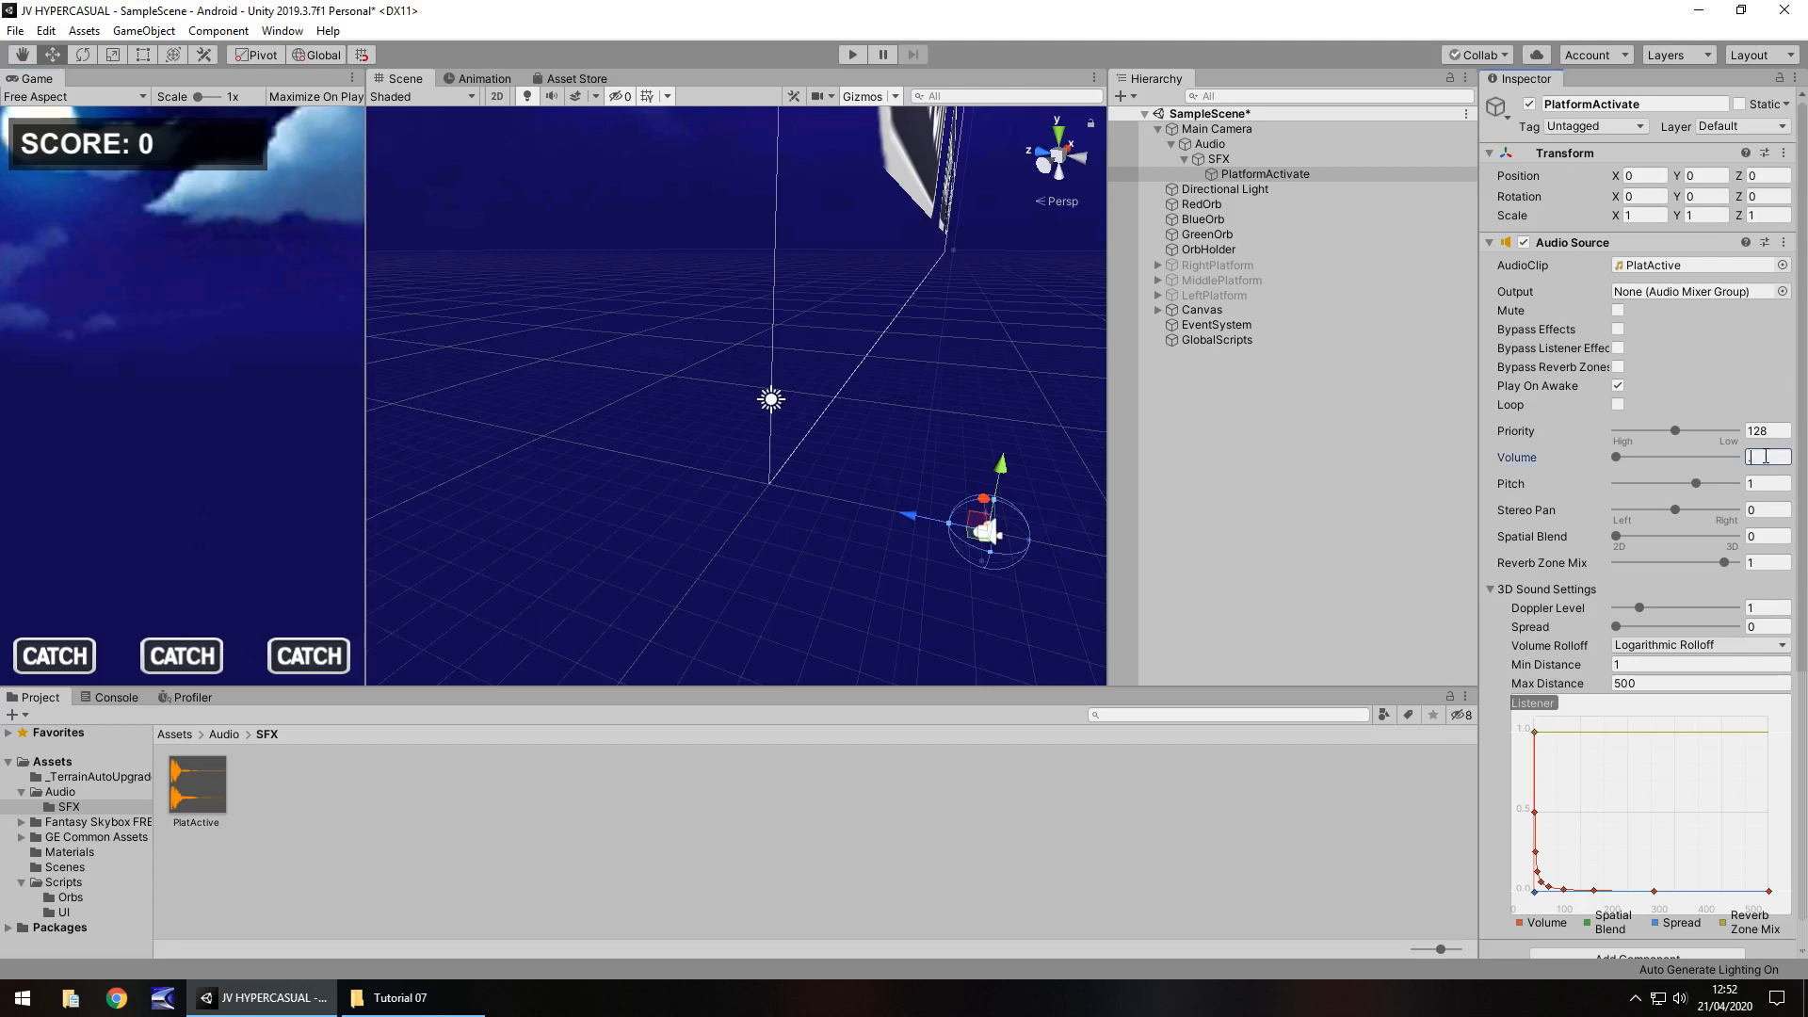
{"action": "type", "text": "0.3"}
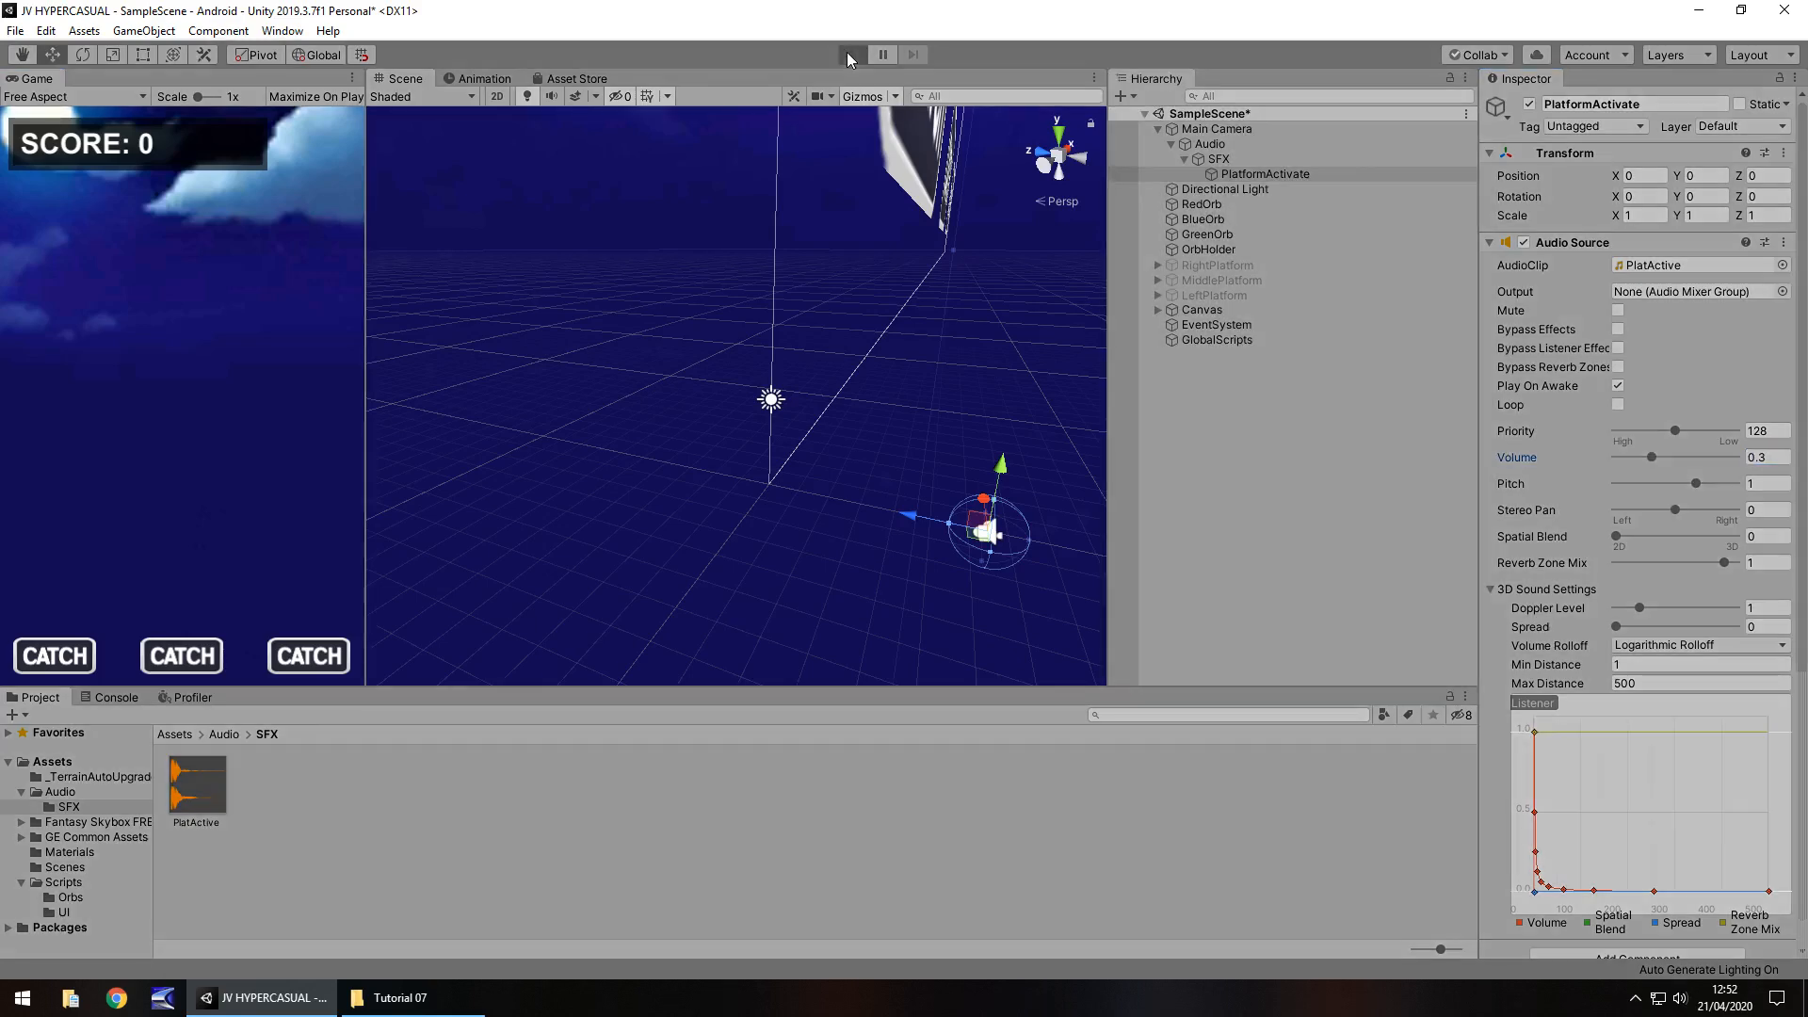
{"action": "left_click", "coordinate": [852, 55]}
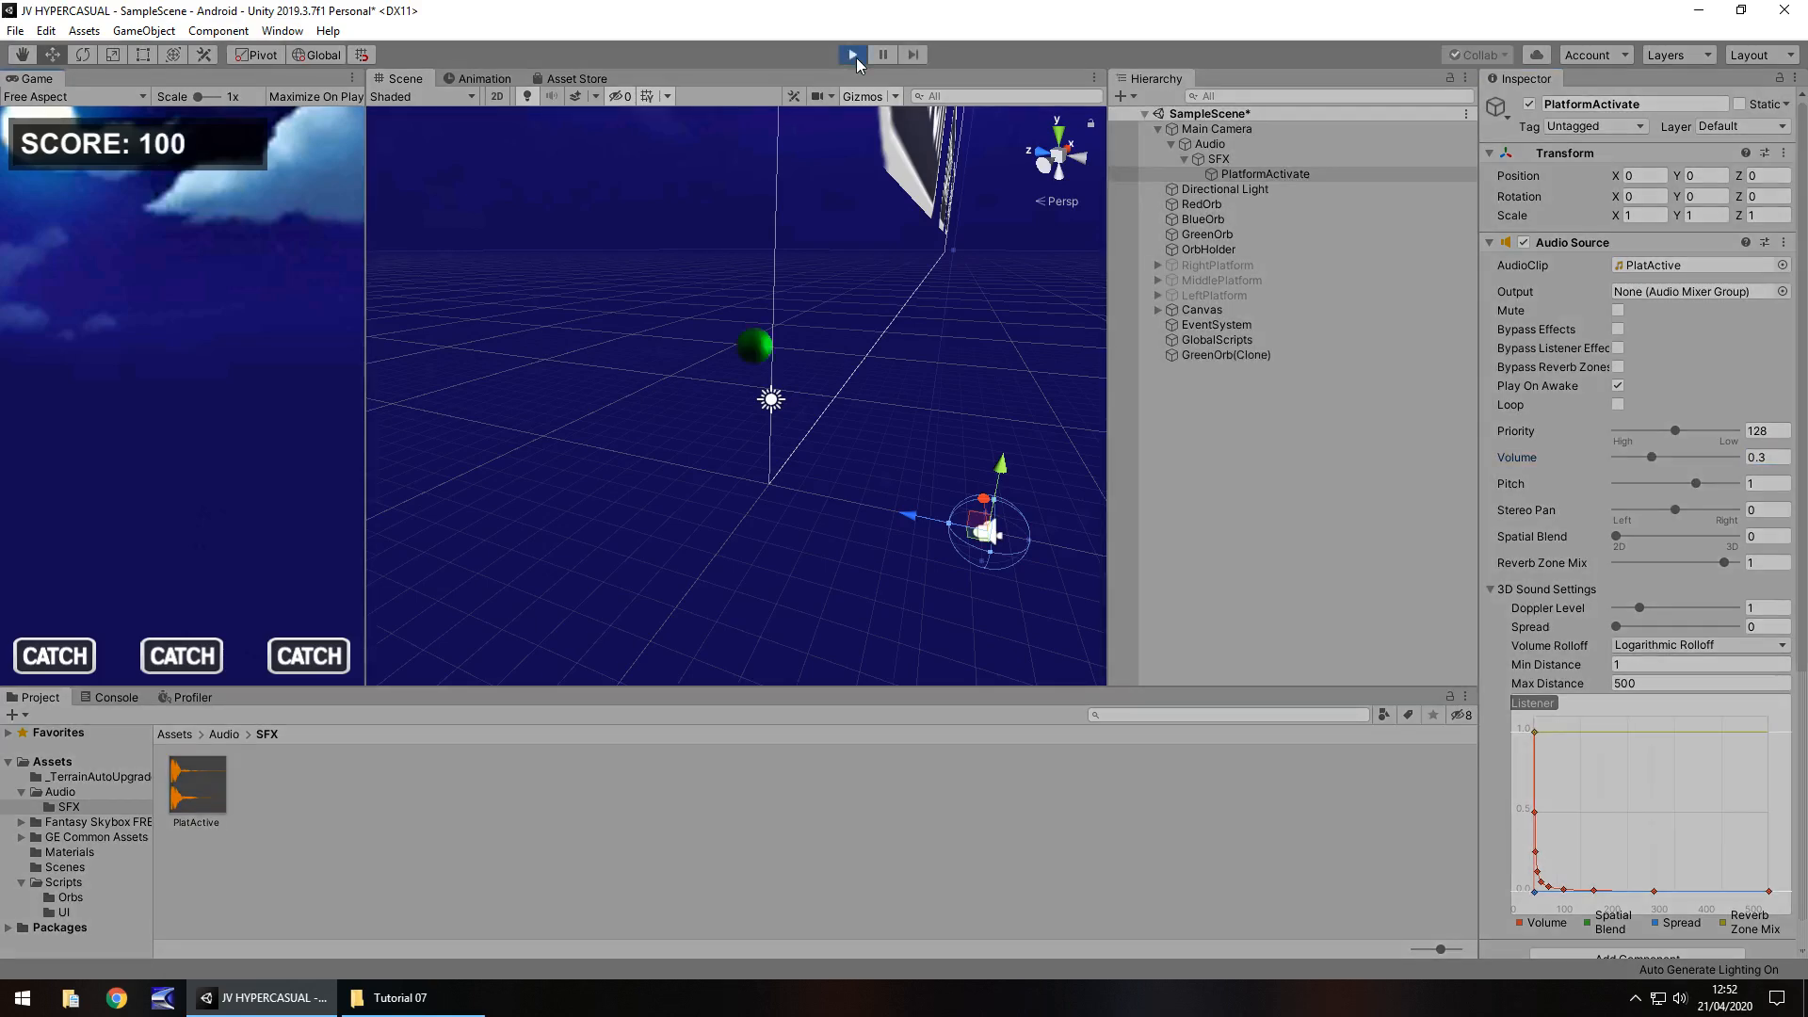
{"action": "left_click", "coordinate": [851, 55]}
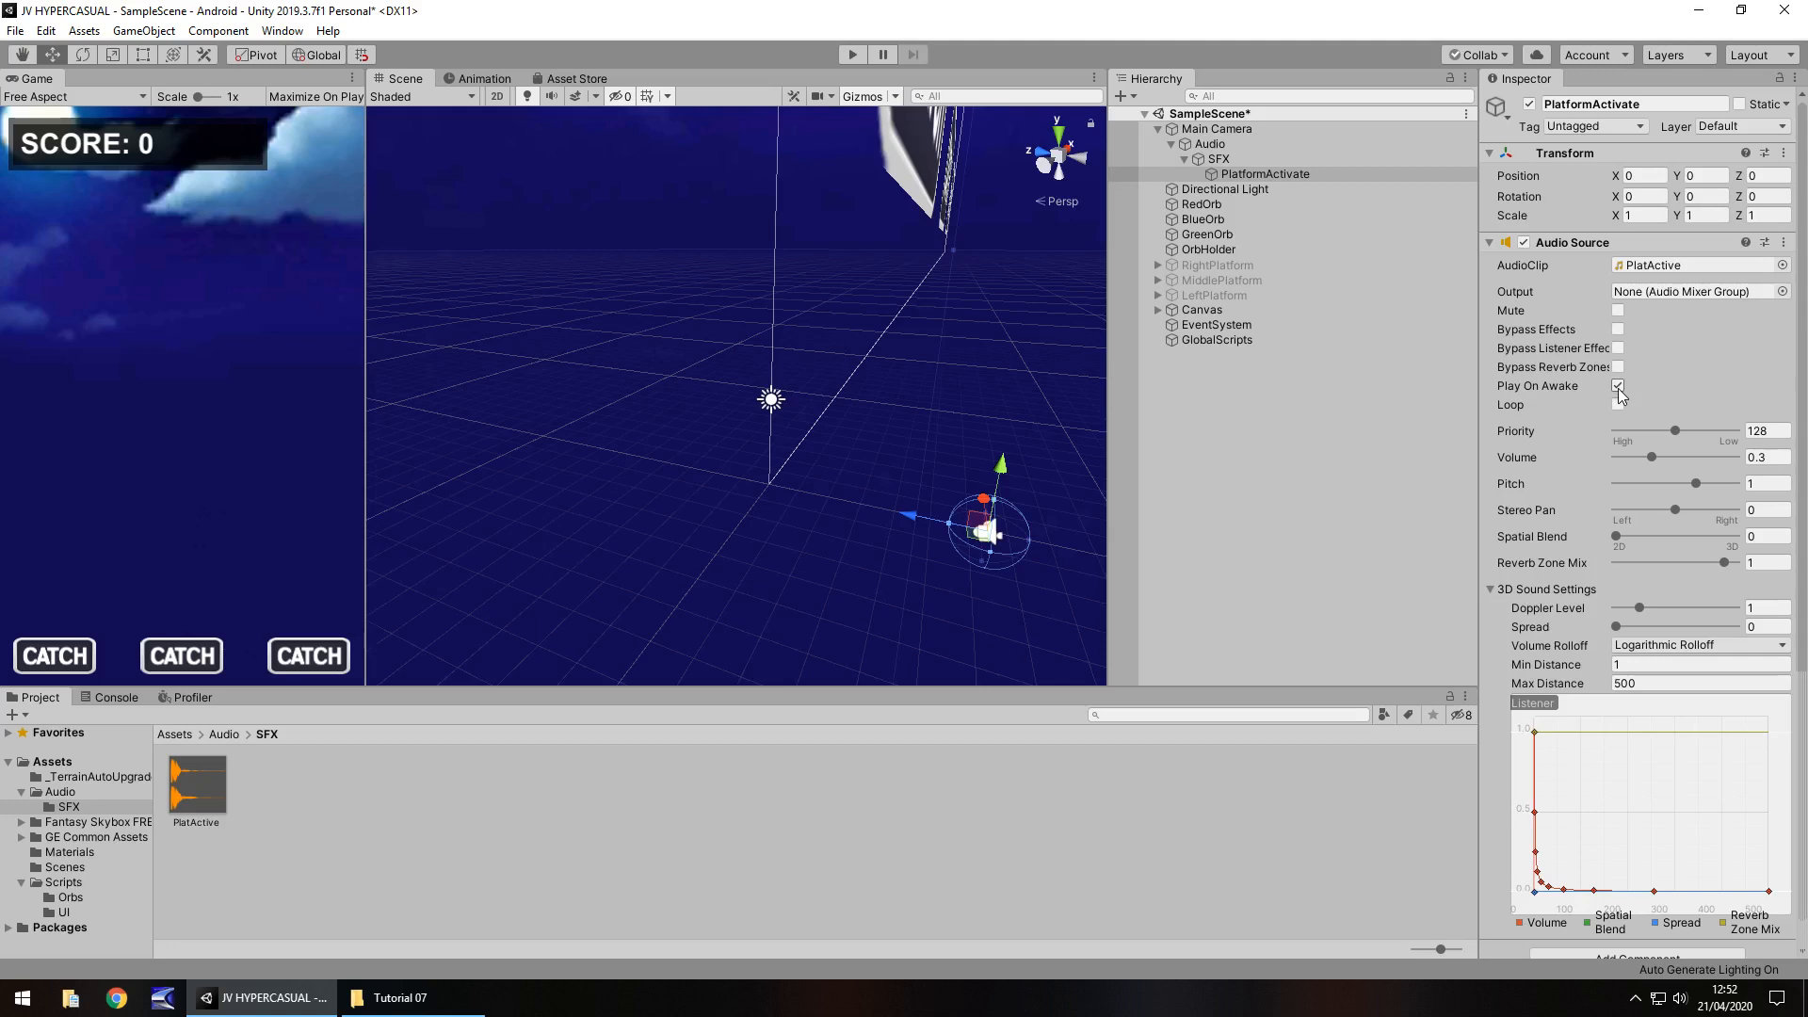
Toggle Play On Awake off on the PlatformActivate Audio Source.
{"action": "left_click", "coordinate": [1618, 385]}
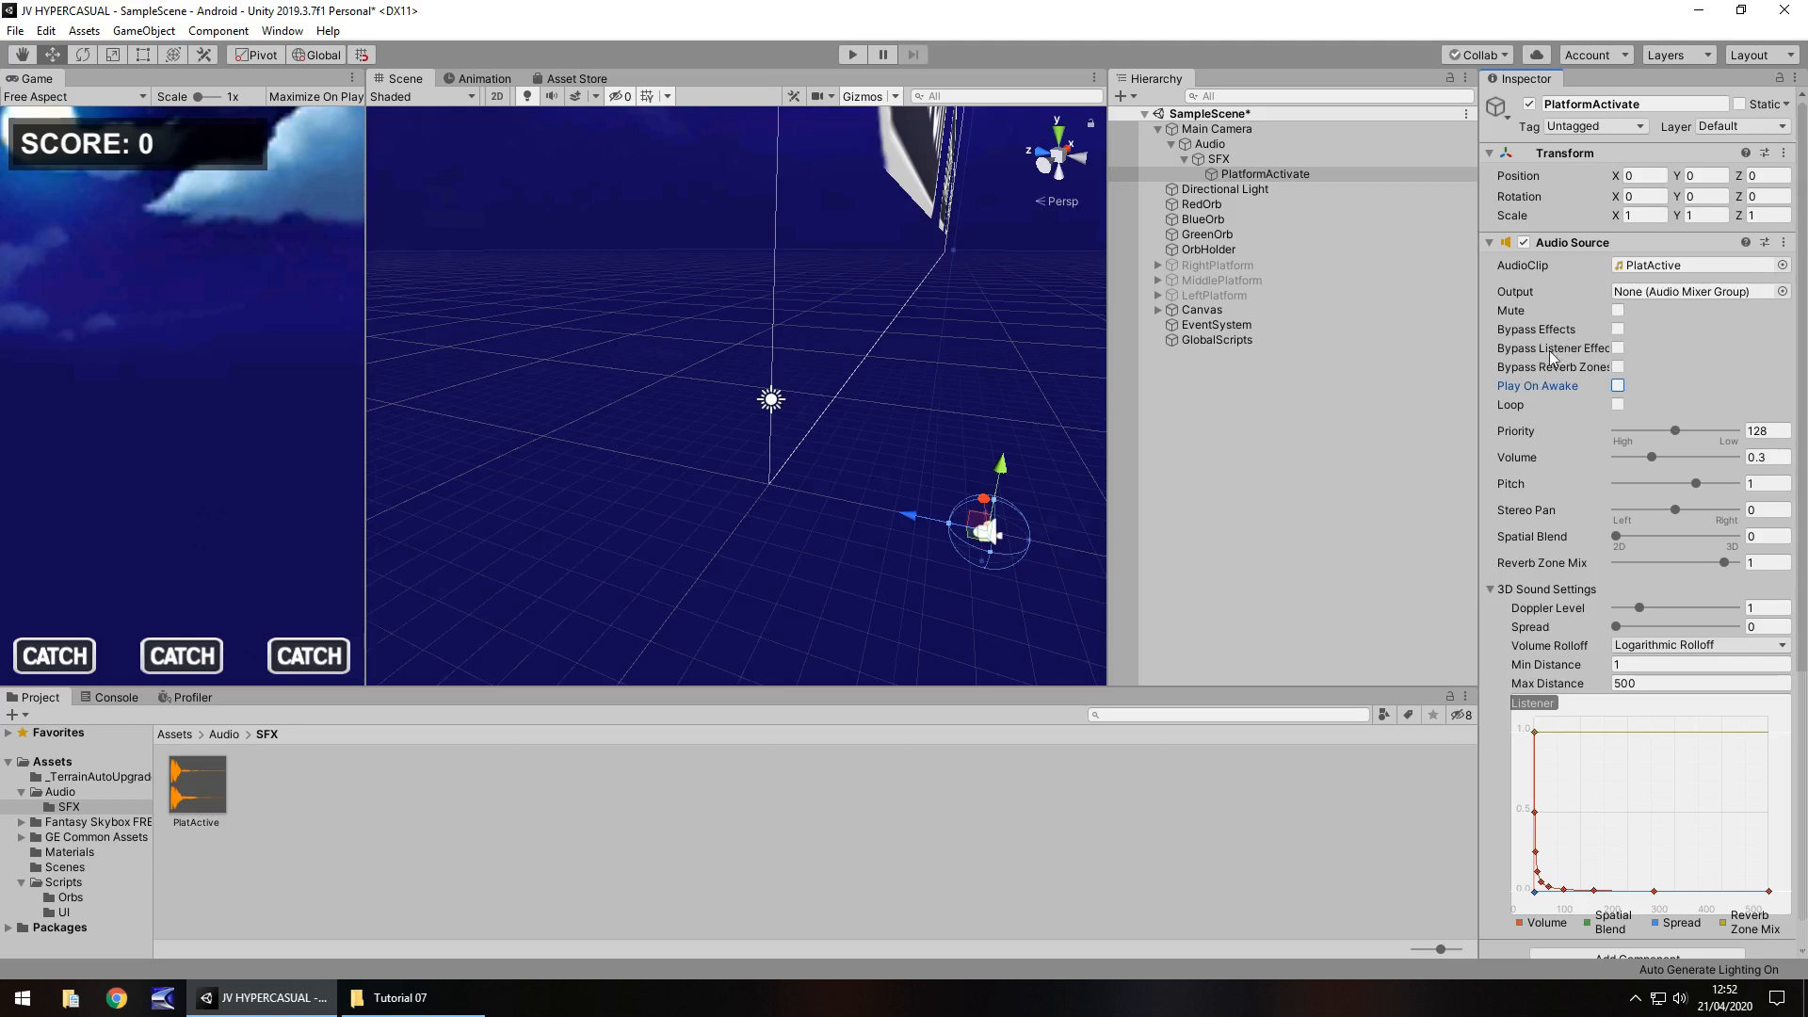
{"action": "left_click", "coordinate": [1617, 385]}
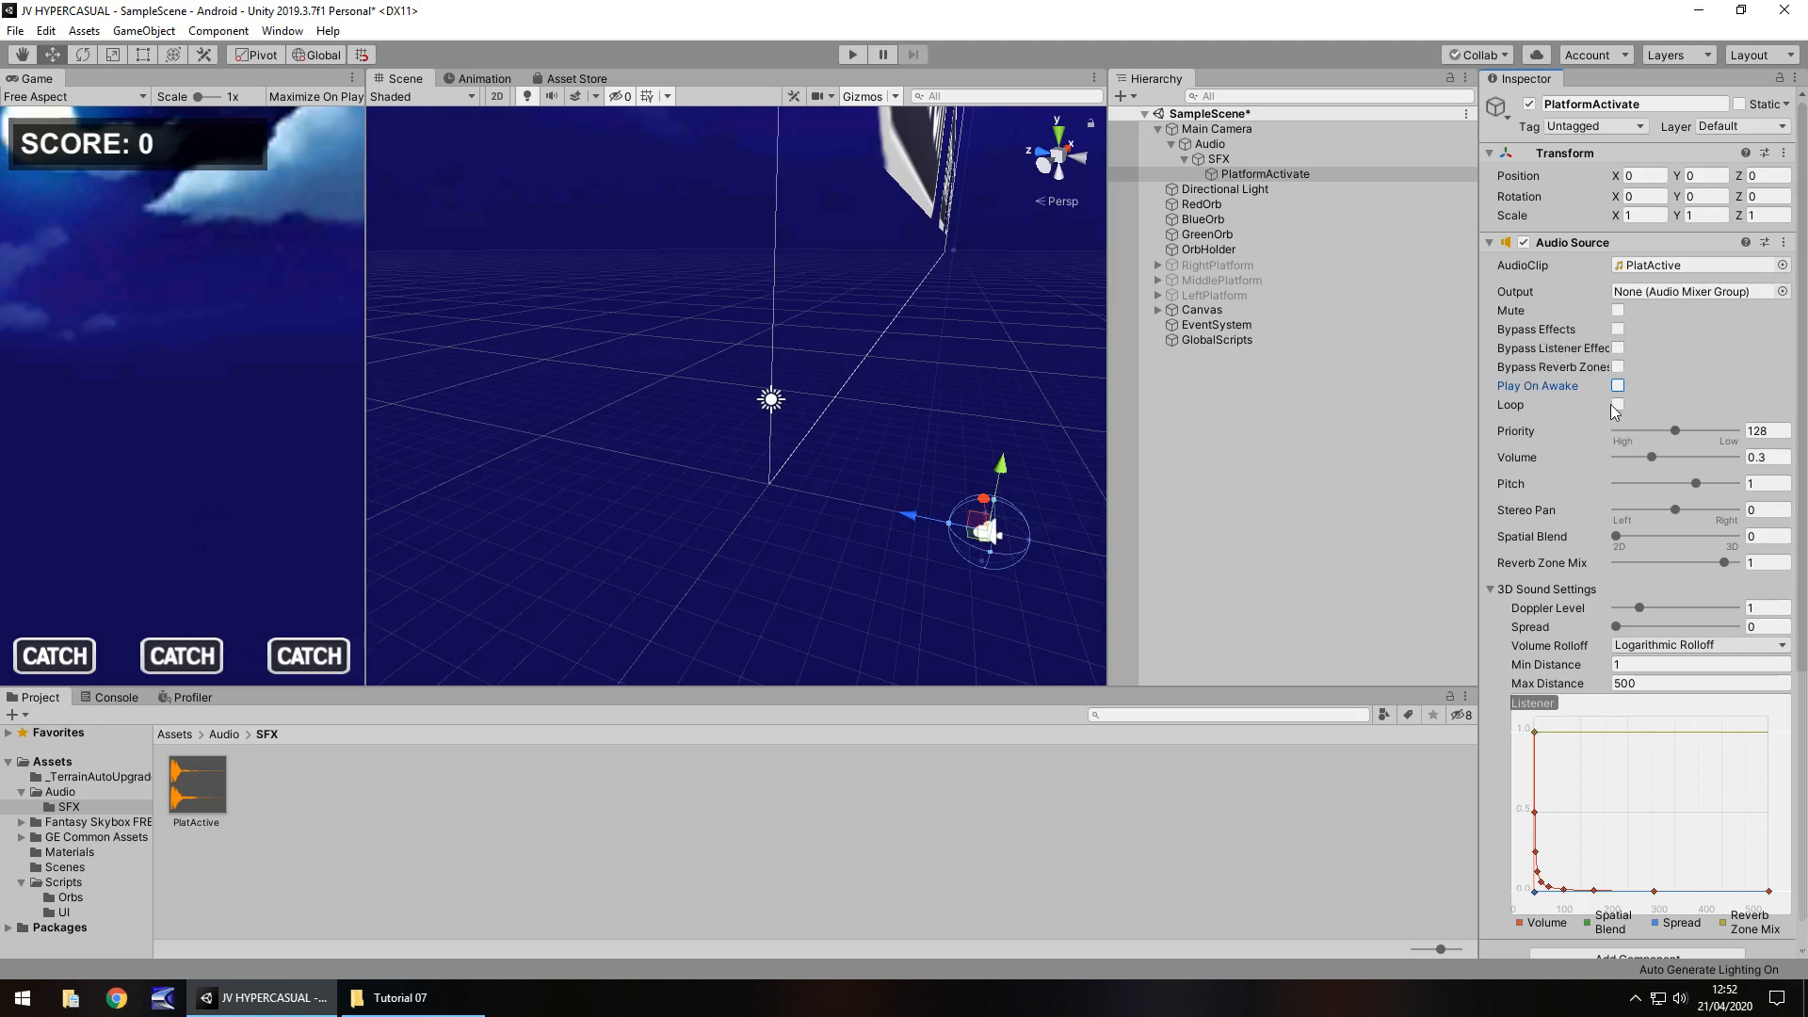
{"action": "mouse_move", "coordinate": [1617, 405]}
{"action": "type", "text": "2"}
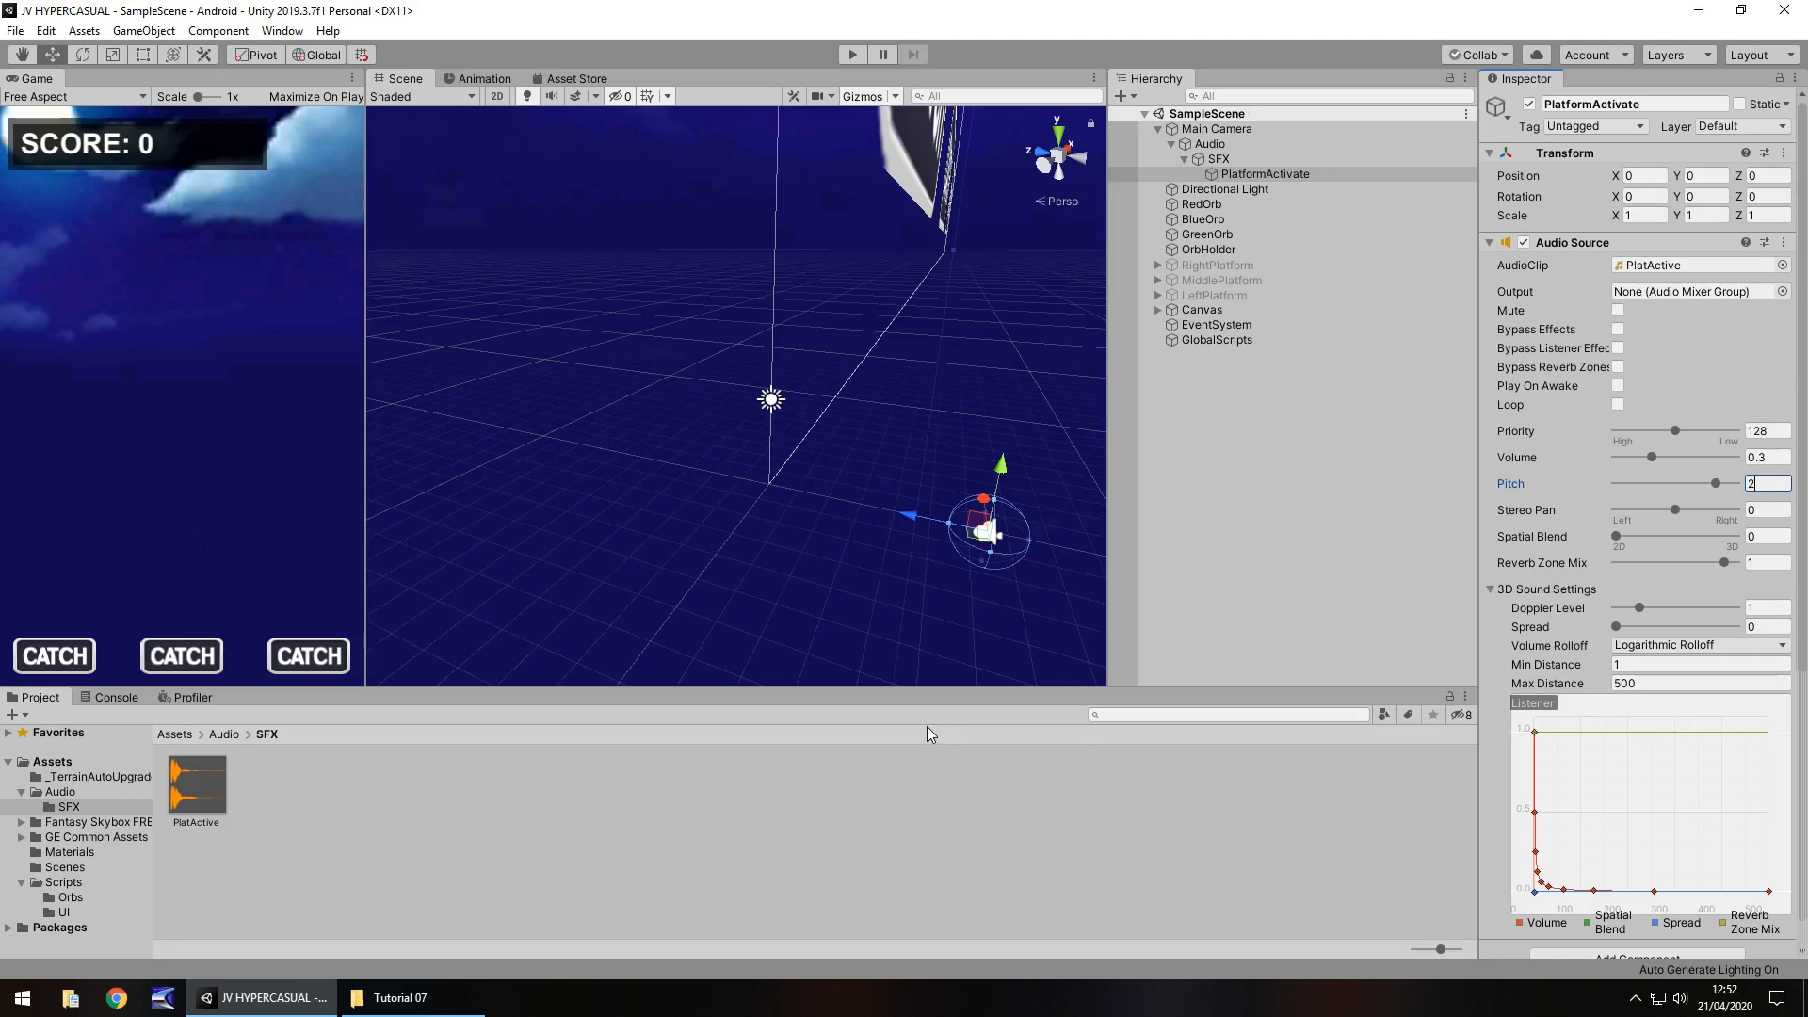
{"action": "mouse_move", "coordinate": [554, 866]}
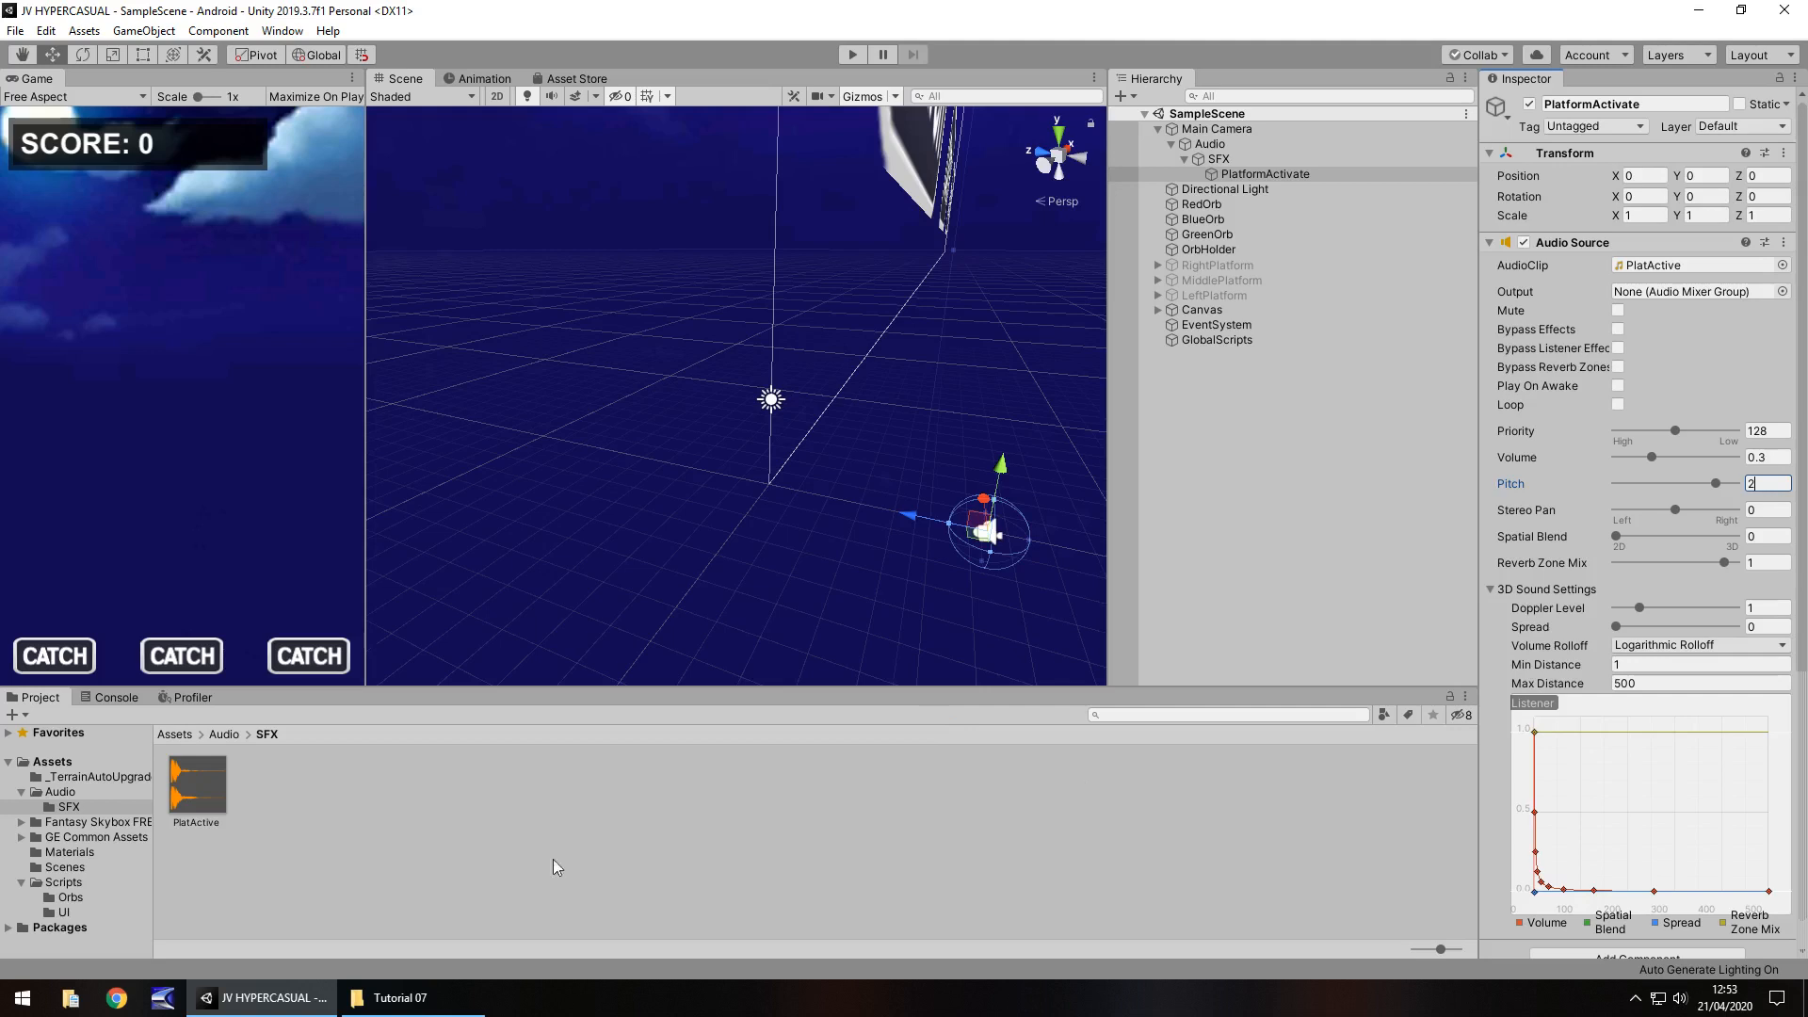
Open OrbGenerate from the Scripts/Orbs folder in Visual Studio.
{"action": "left_click", "coordinate": [70, 897]}
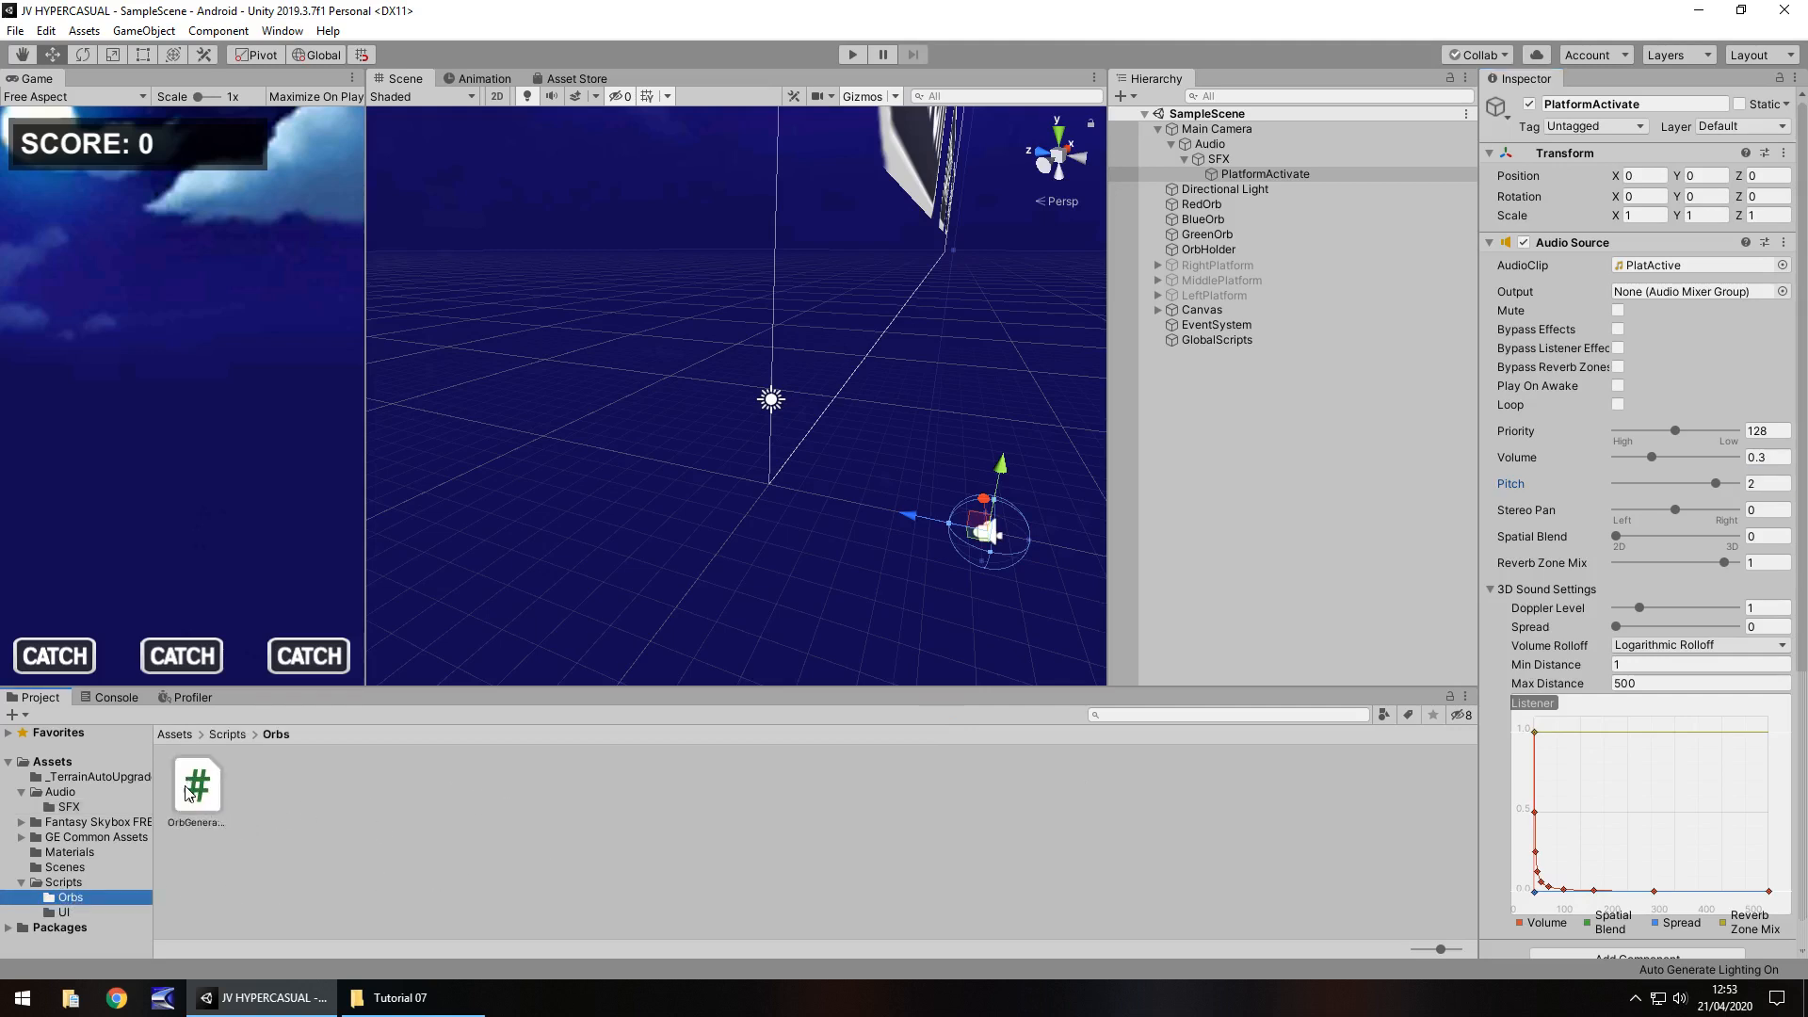
{"action": "double_click", "coordinate": [196, 784]}
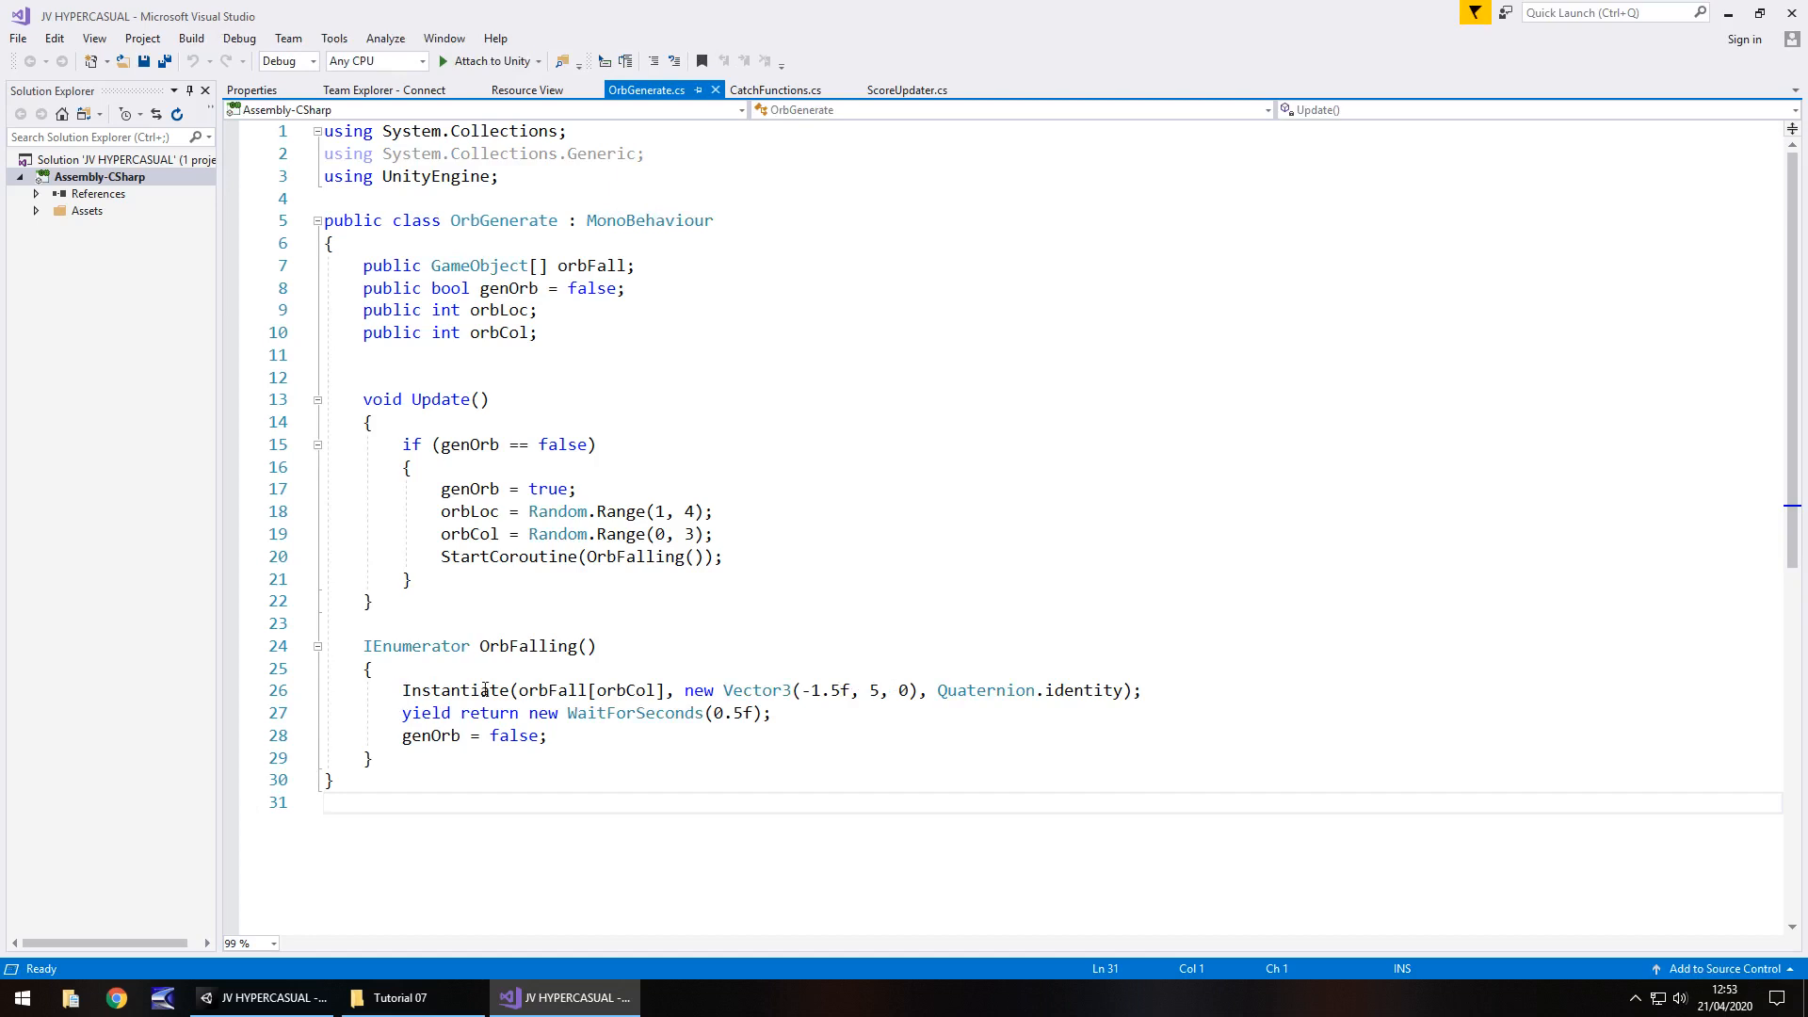
{"action": "mouse_move", "coordinate": [1175, 693]}
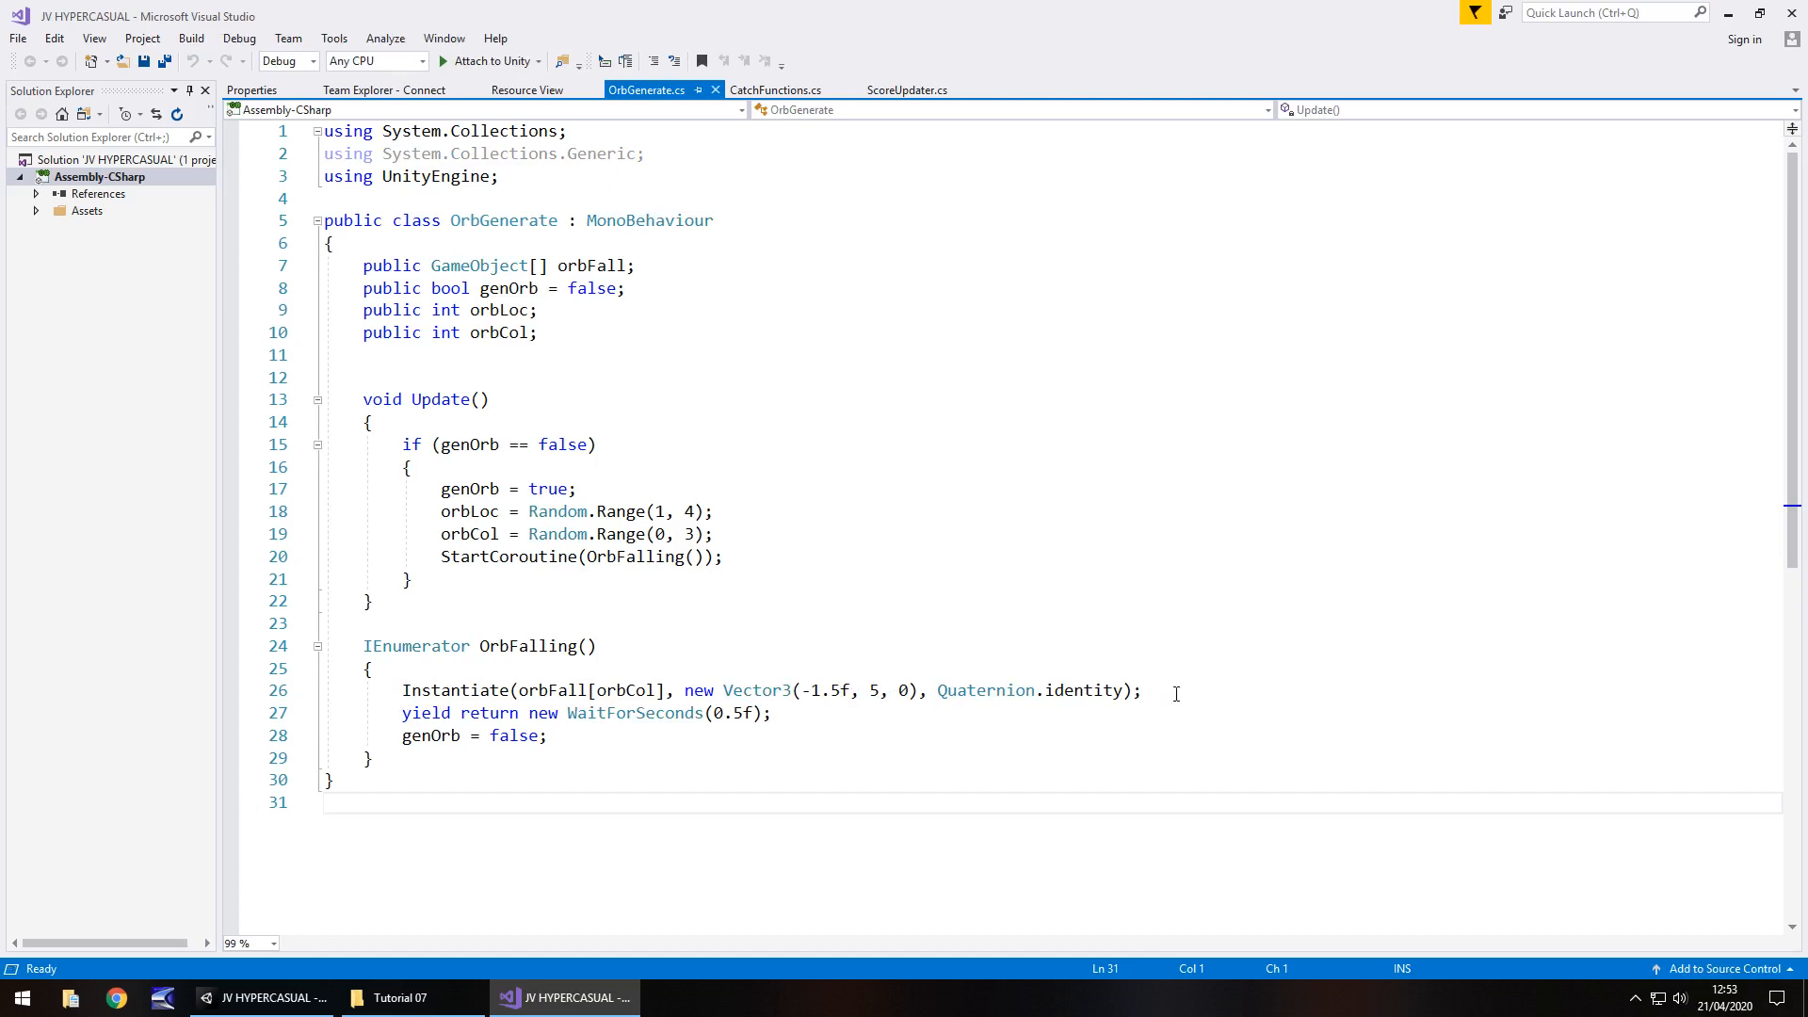
{"action": "mouse_move", "coordinate": [609, 590]}
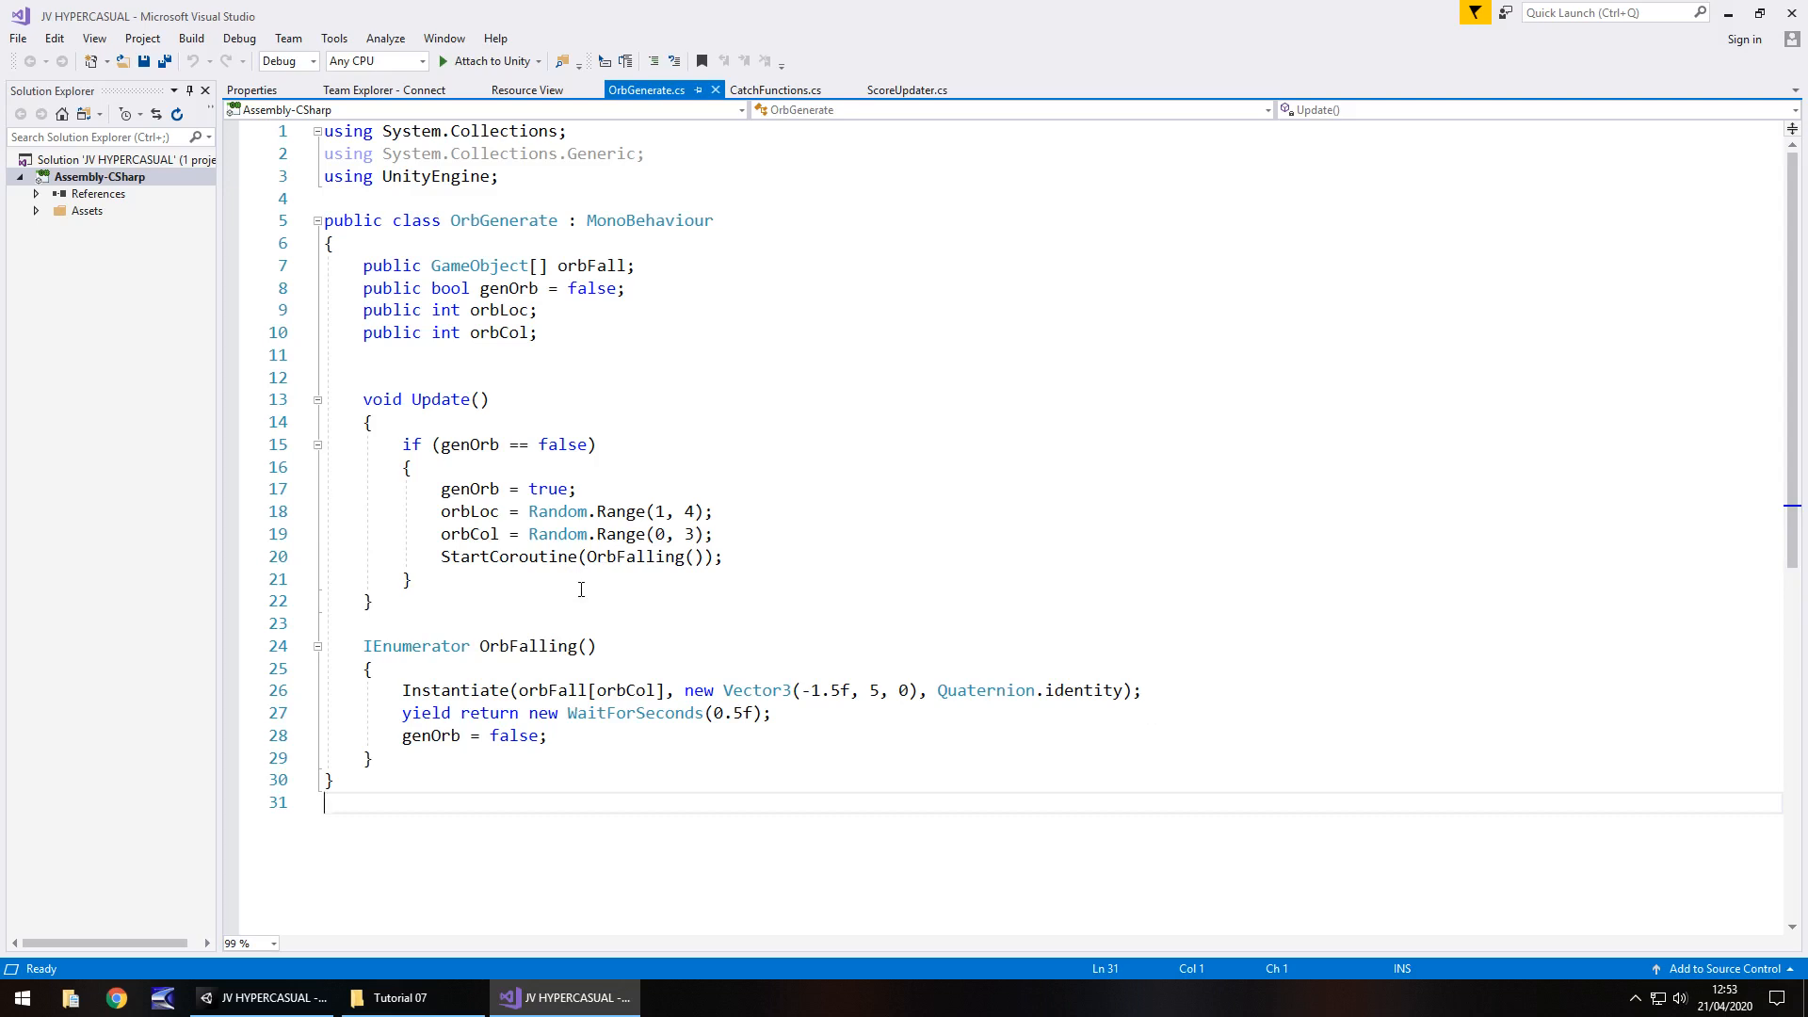
{"action": "mouse_move", "coordinate": [500, 526]}
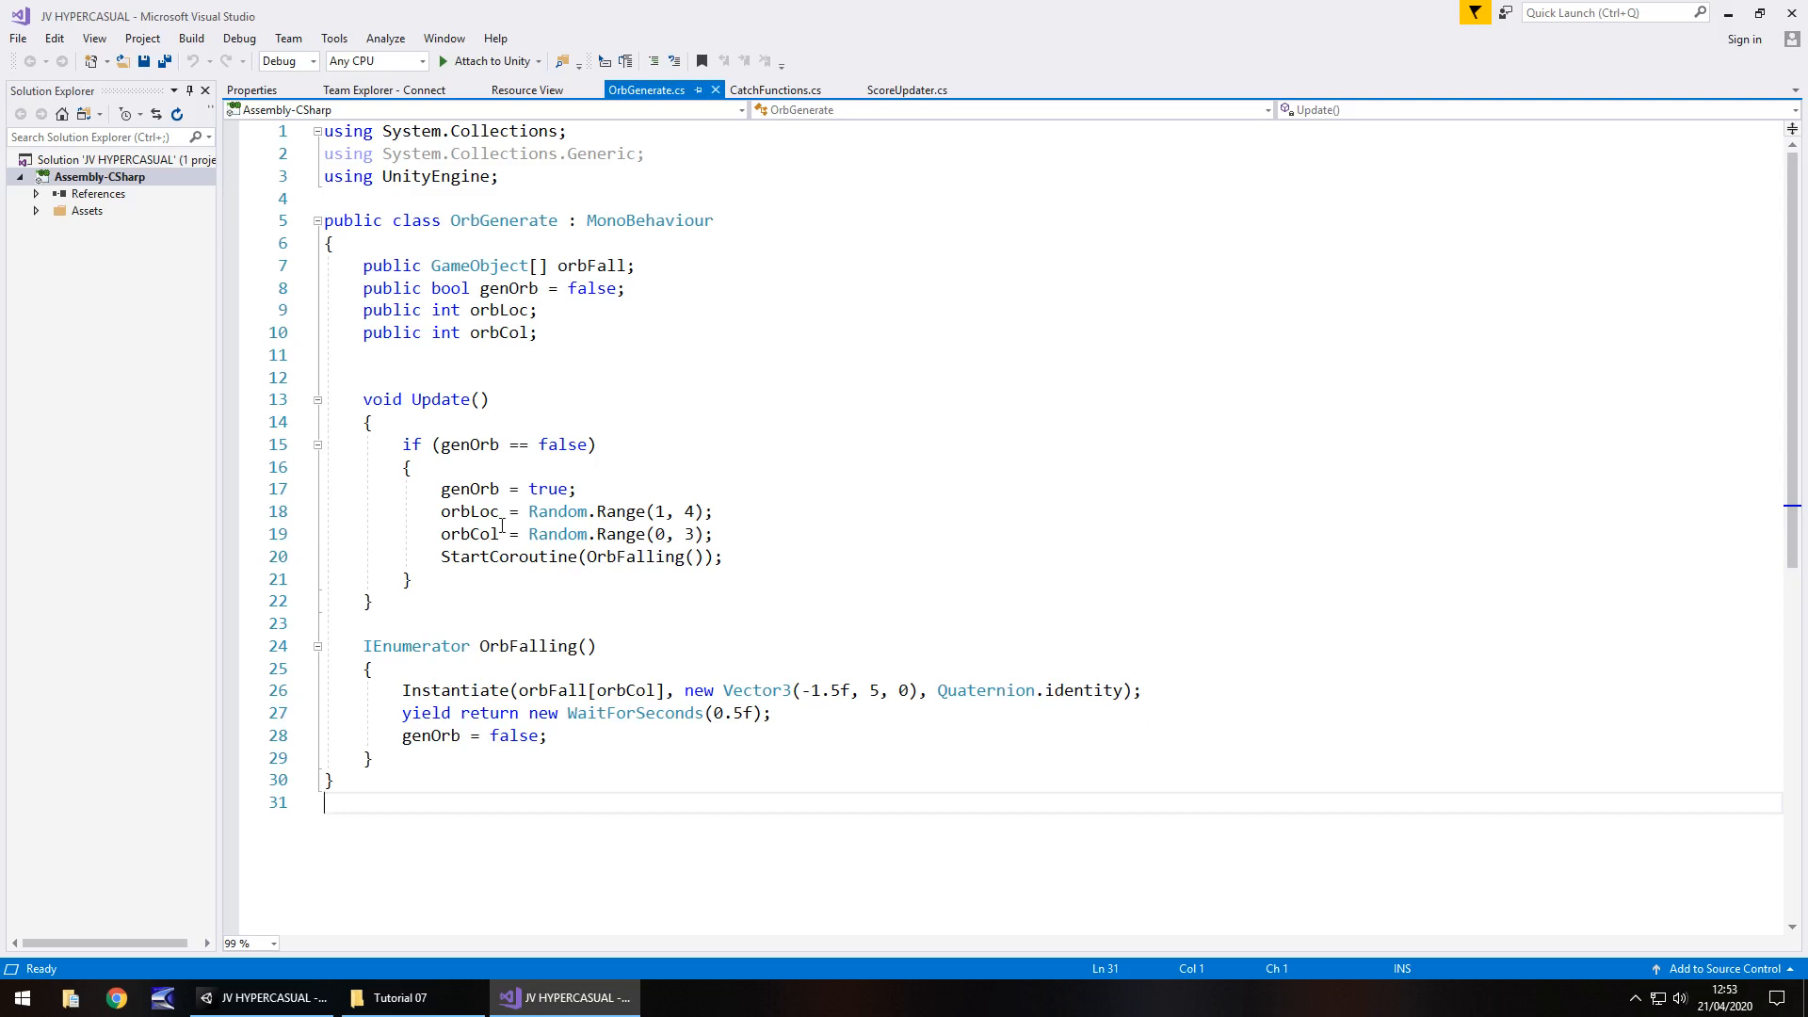
{"action": "left_click_drag", "start_coordinate": [441, 511], "coordinate": [715, 533]}
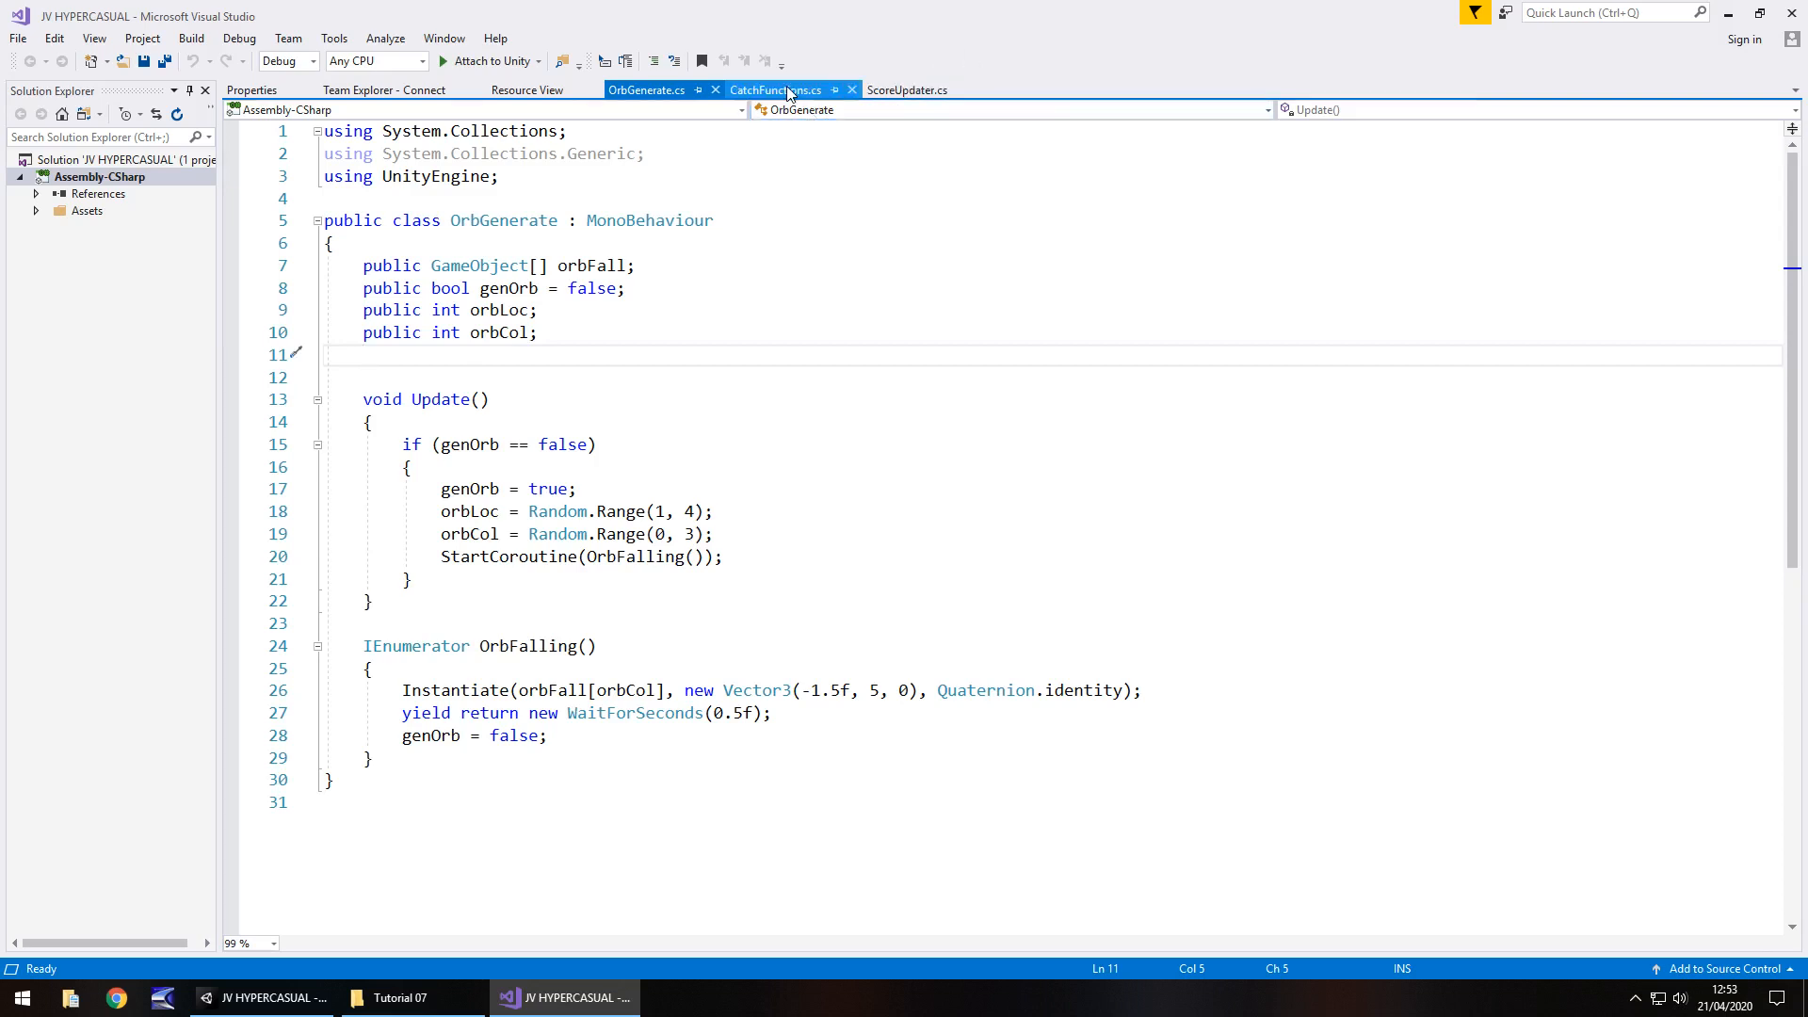
Check CatchFunctions.cs, then declare 'public float xPos;' in OrbGenerate.
{"action": "left_click", "coordinate": [776, 90]}
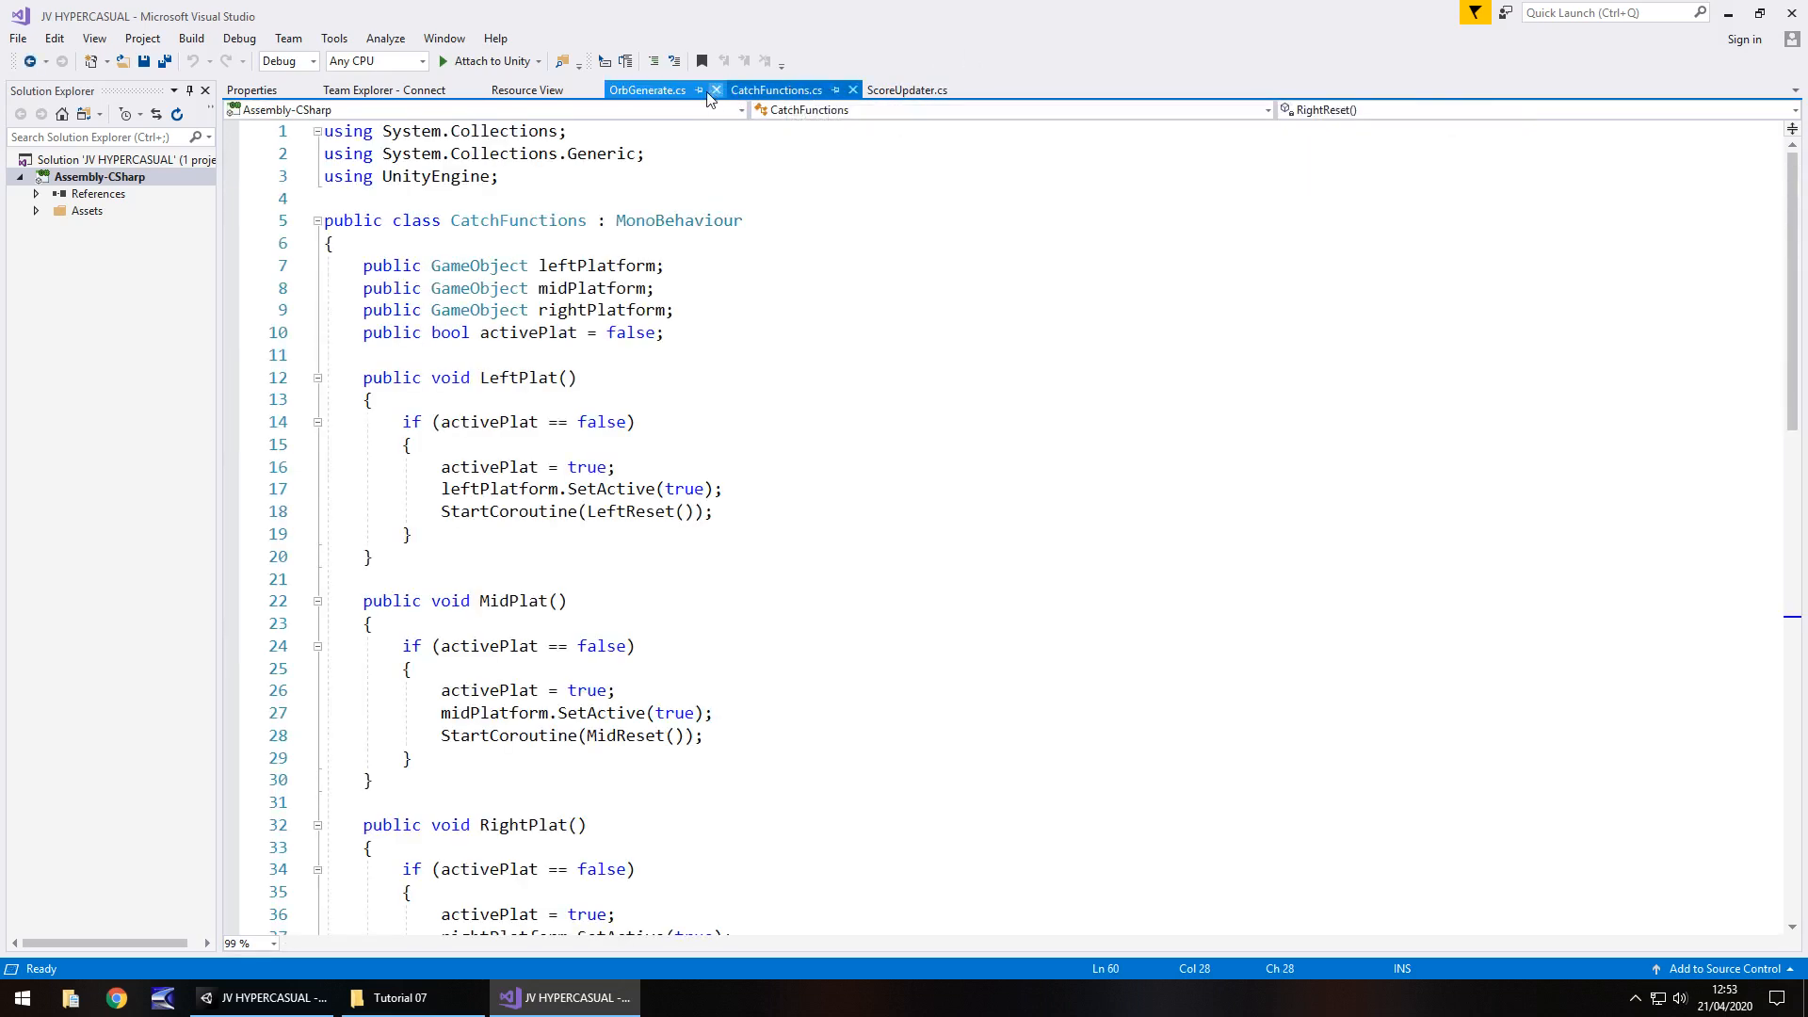
{"action": "left_click", "coordinate": [646, 90]}
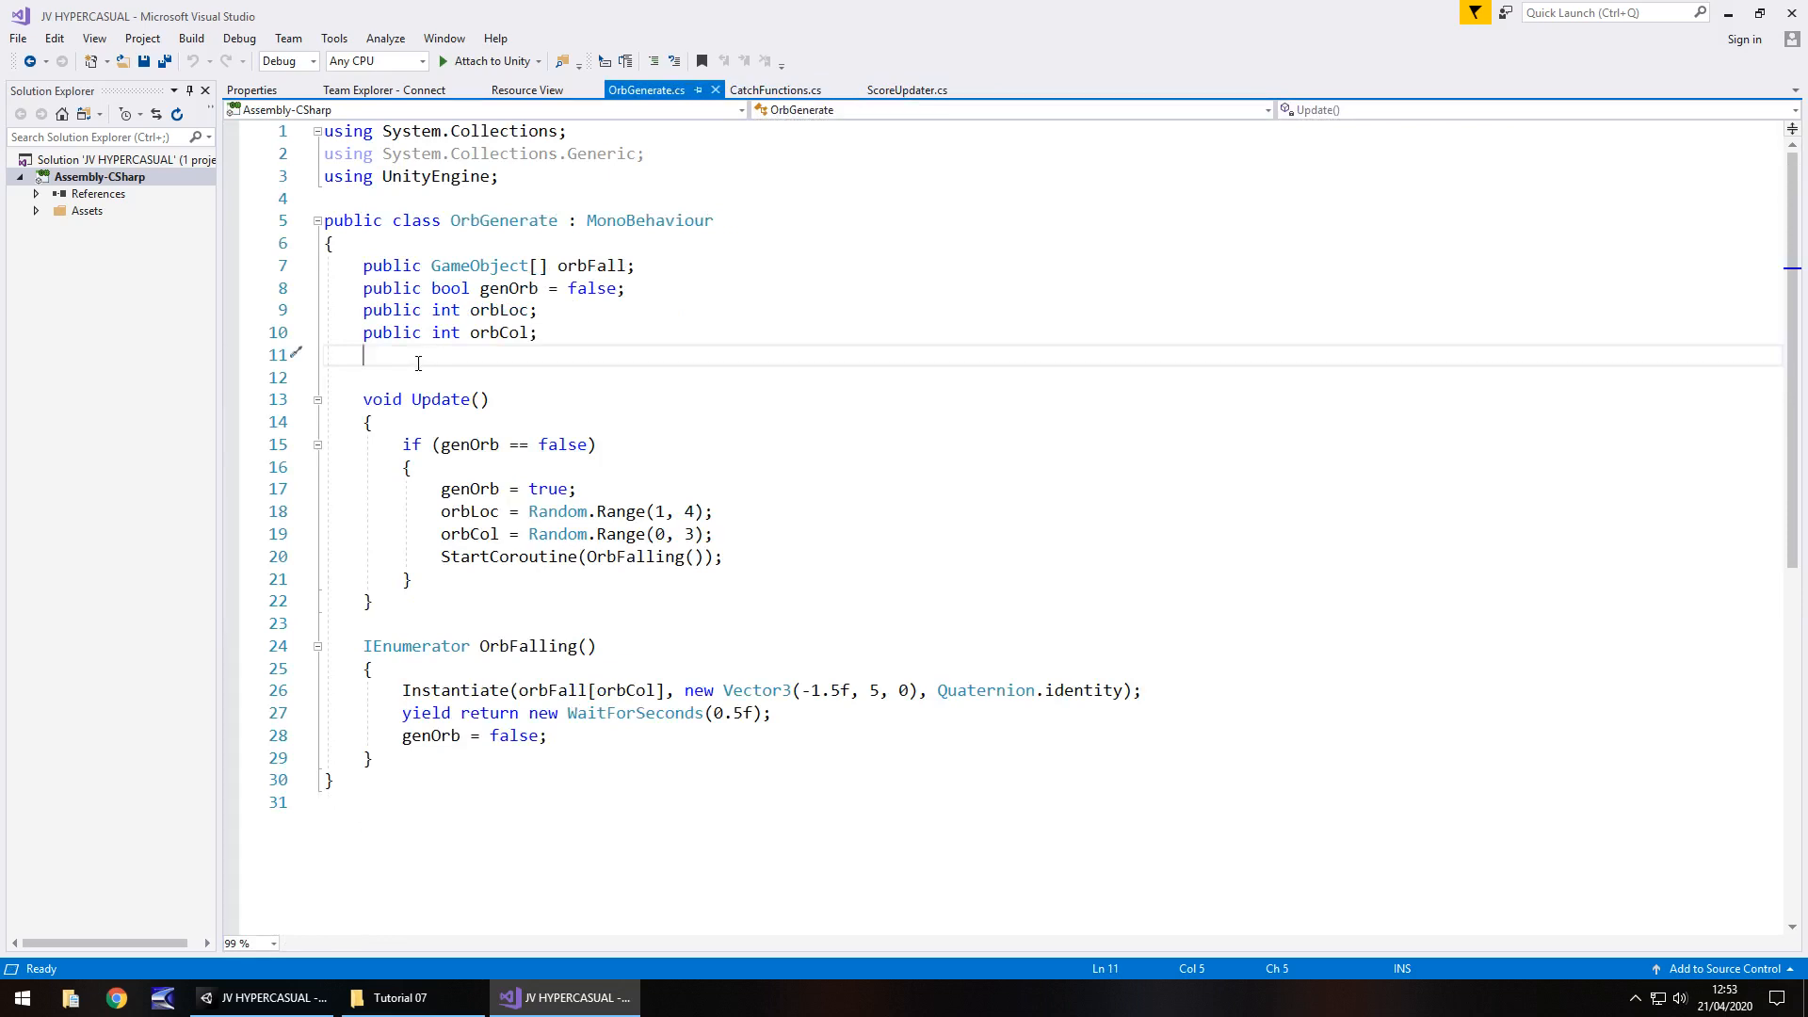
{"action": "type", "text": "public floa"}
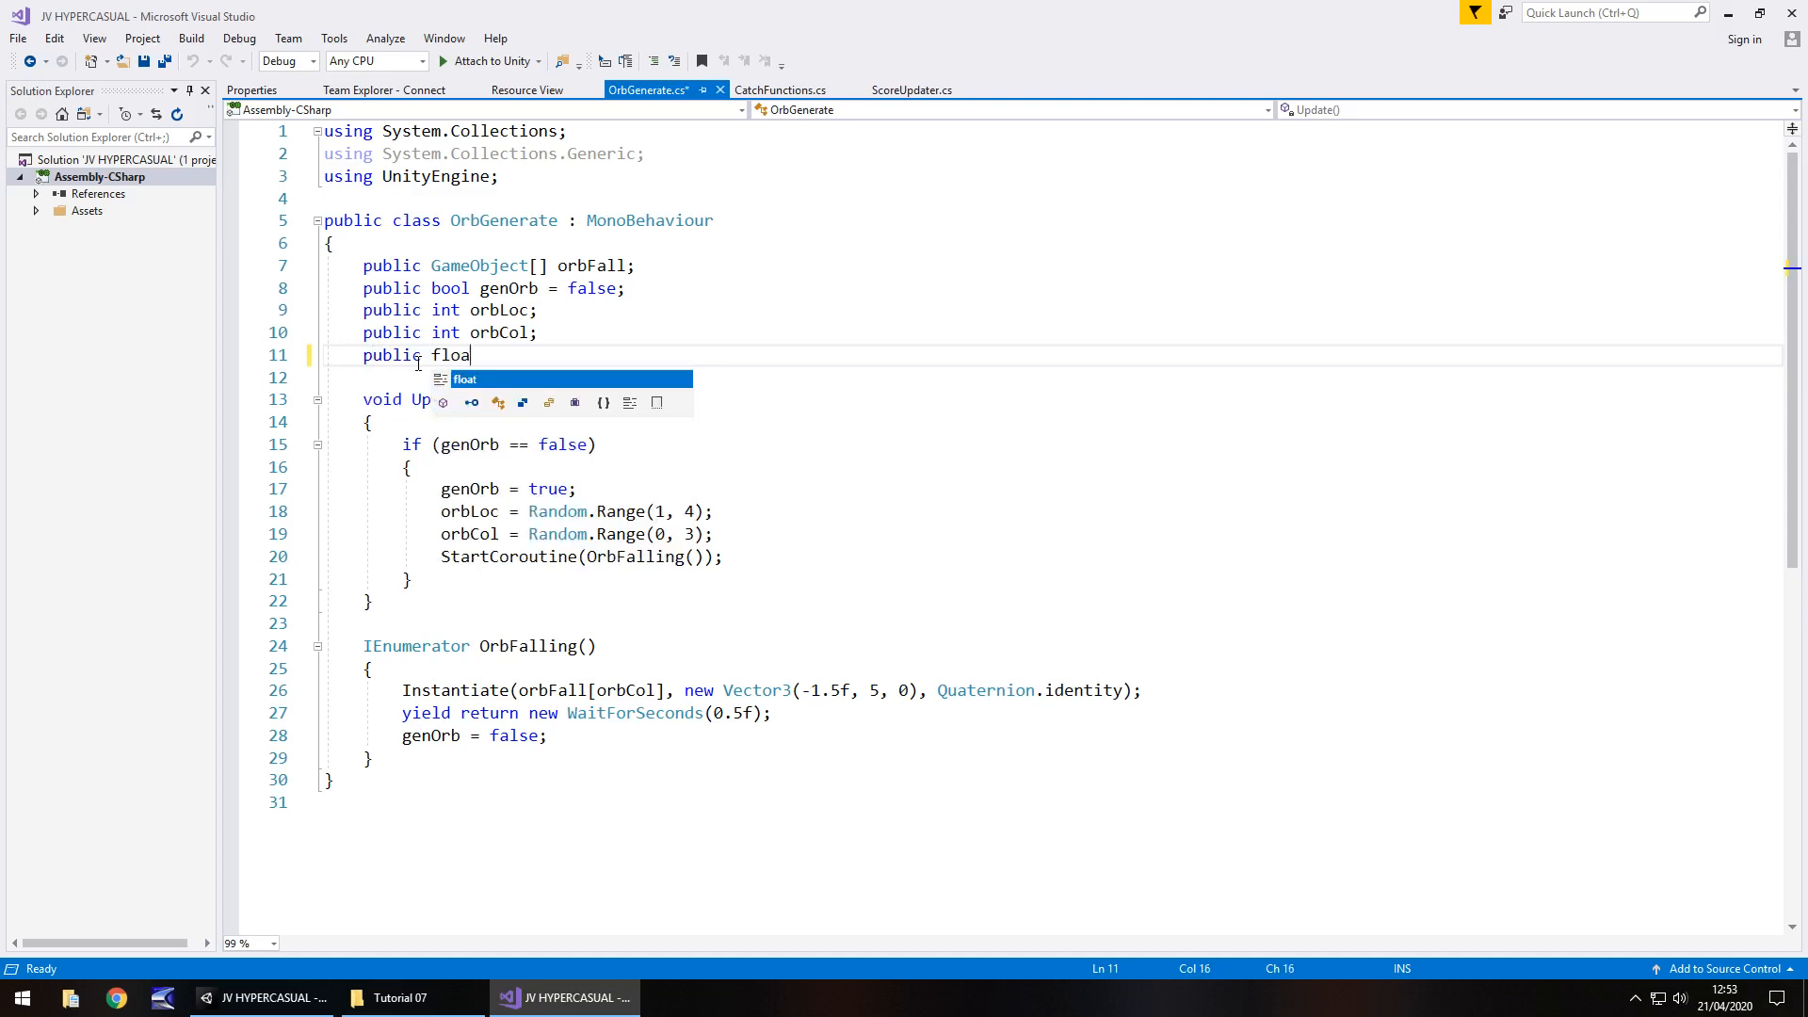
{"action": "type", "text": "t"}
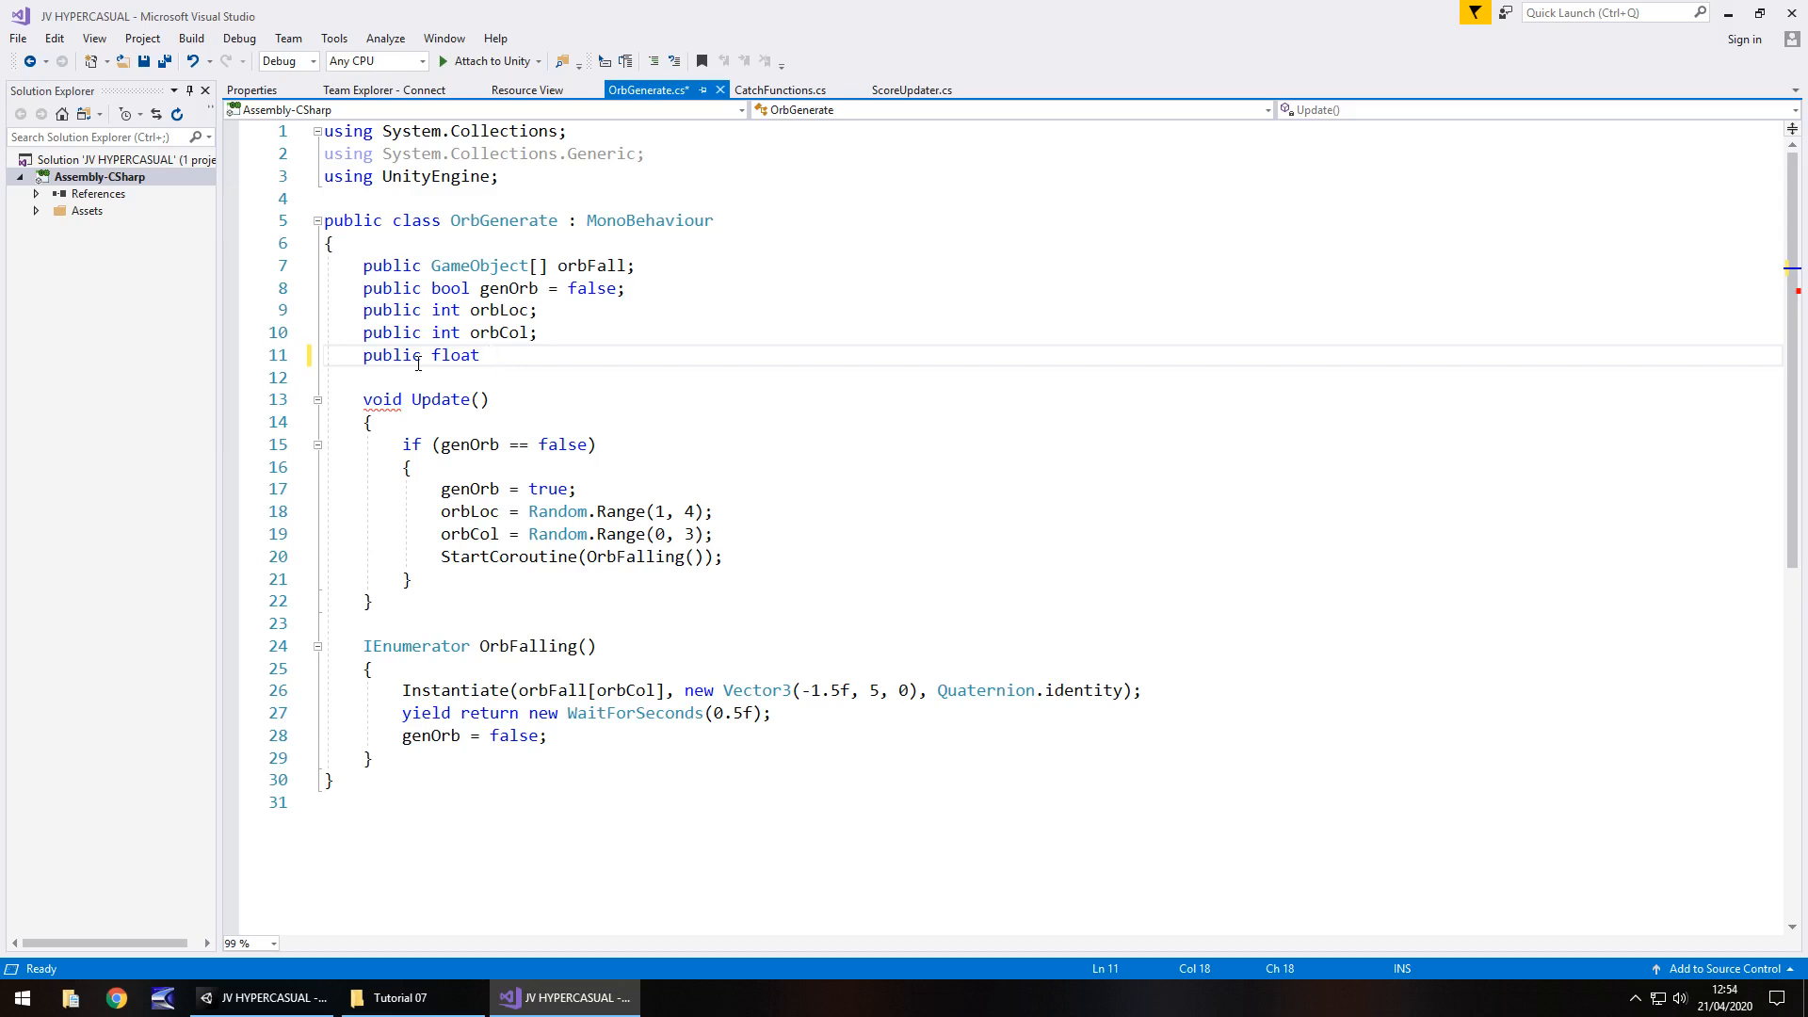
{"action": "type", "text": "screen"}
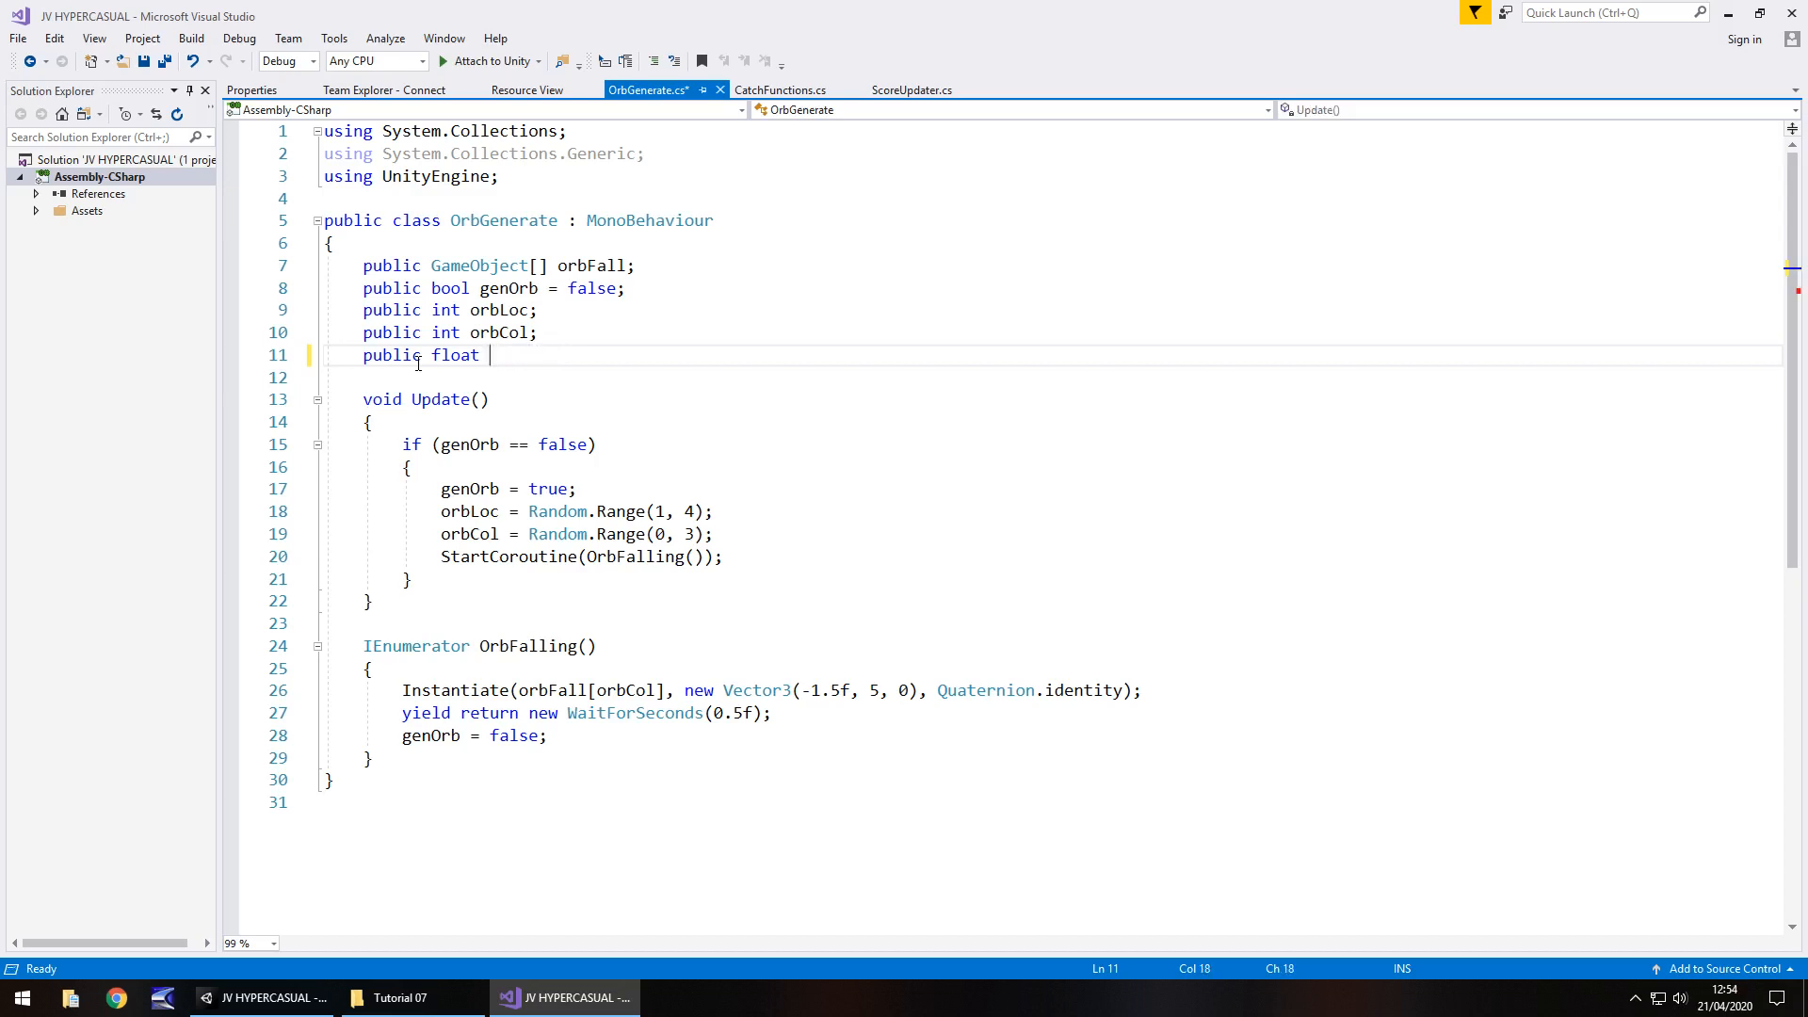
{"action": "type", "text": "x"}
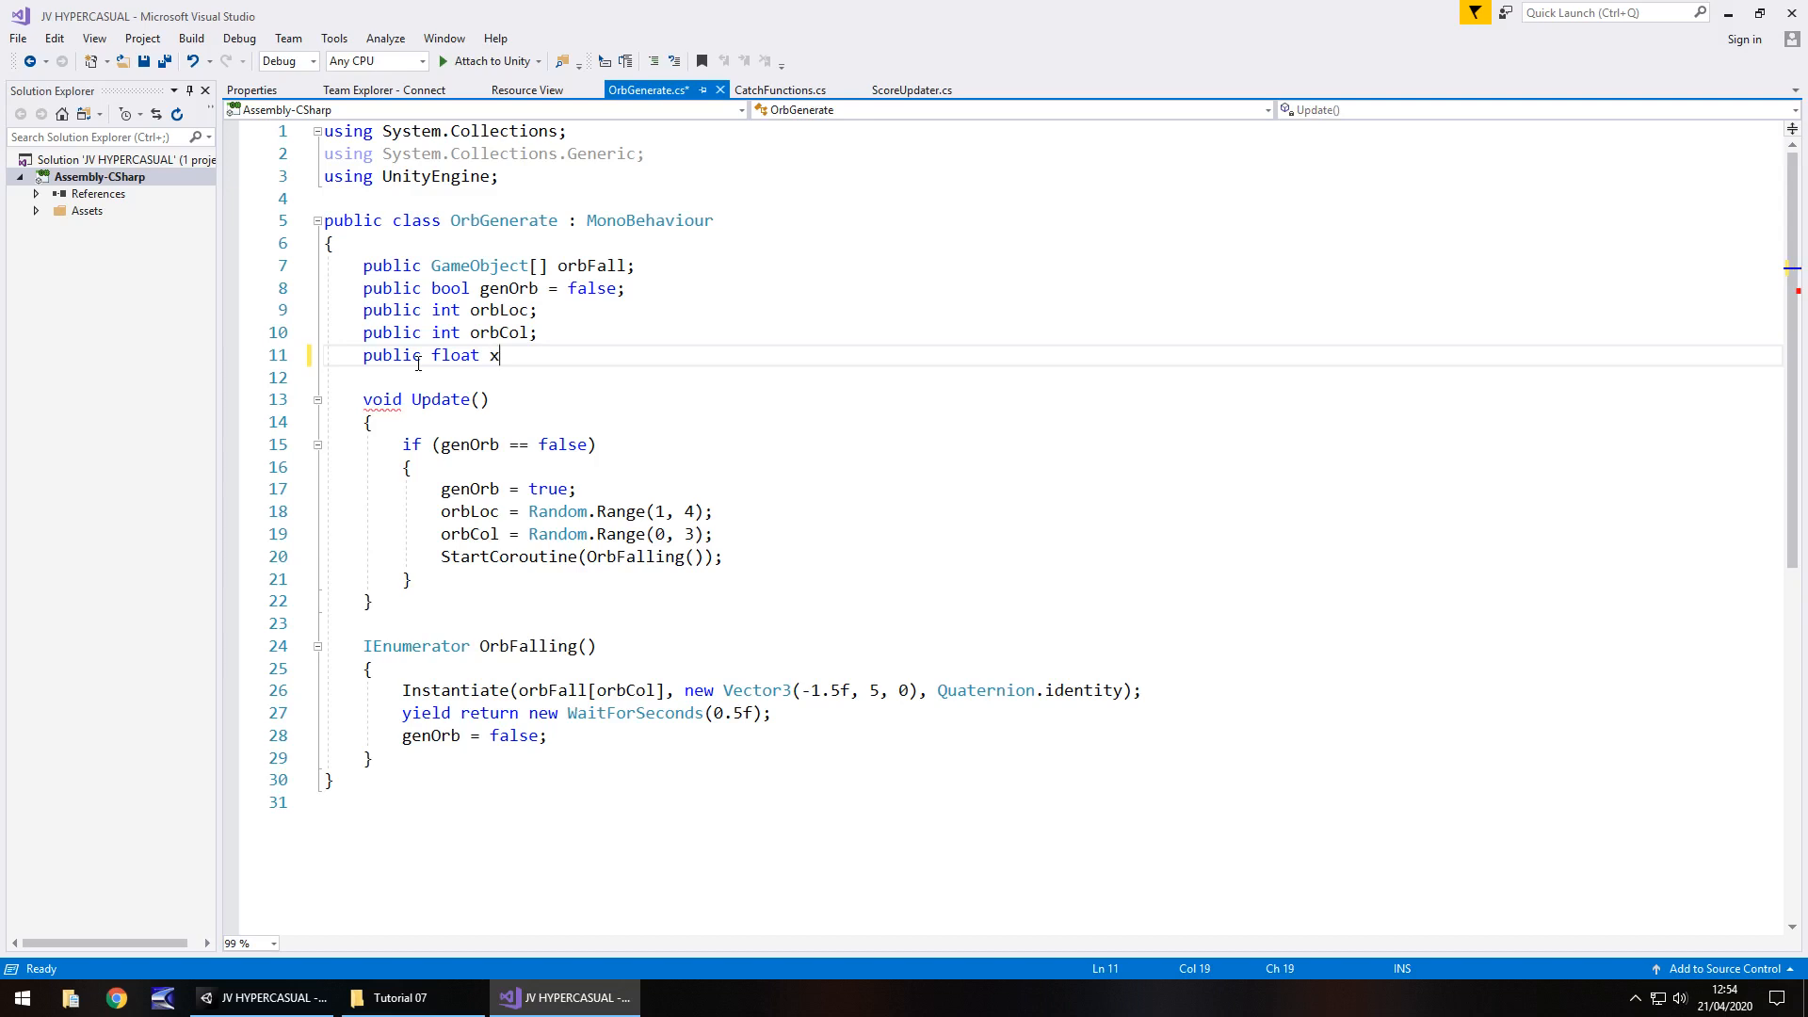
{"action": "type", "text": "Pos"}
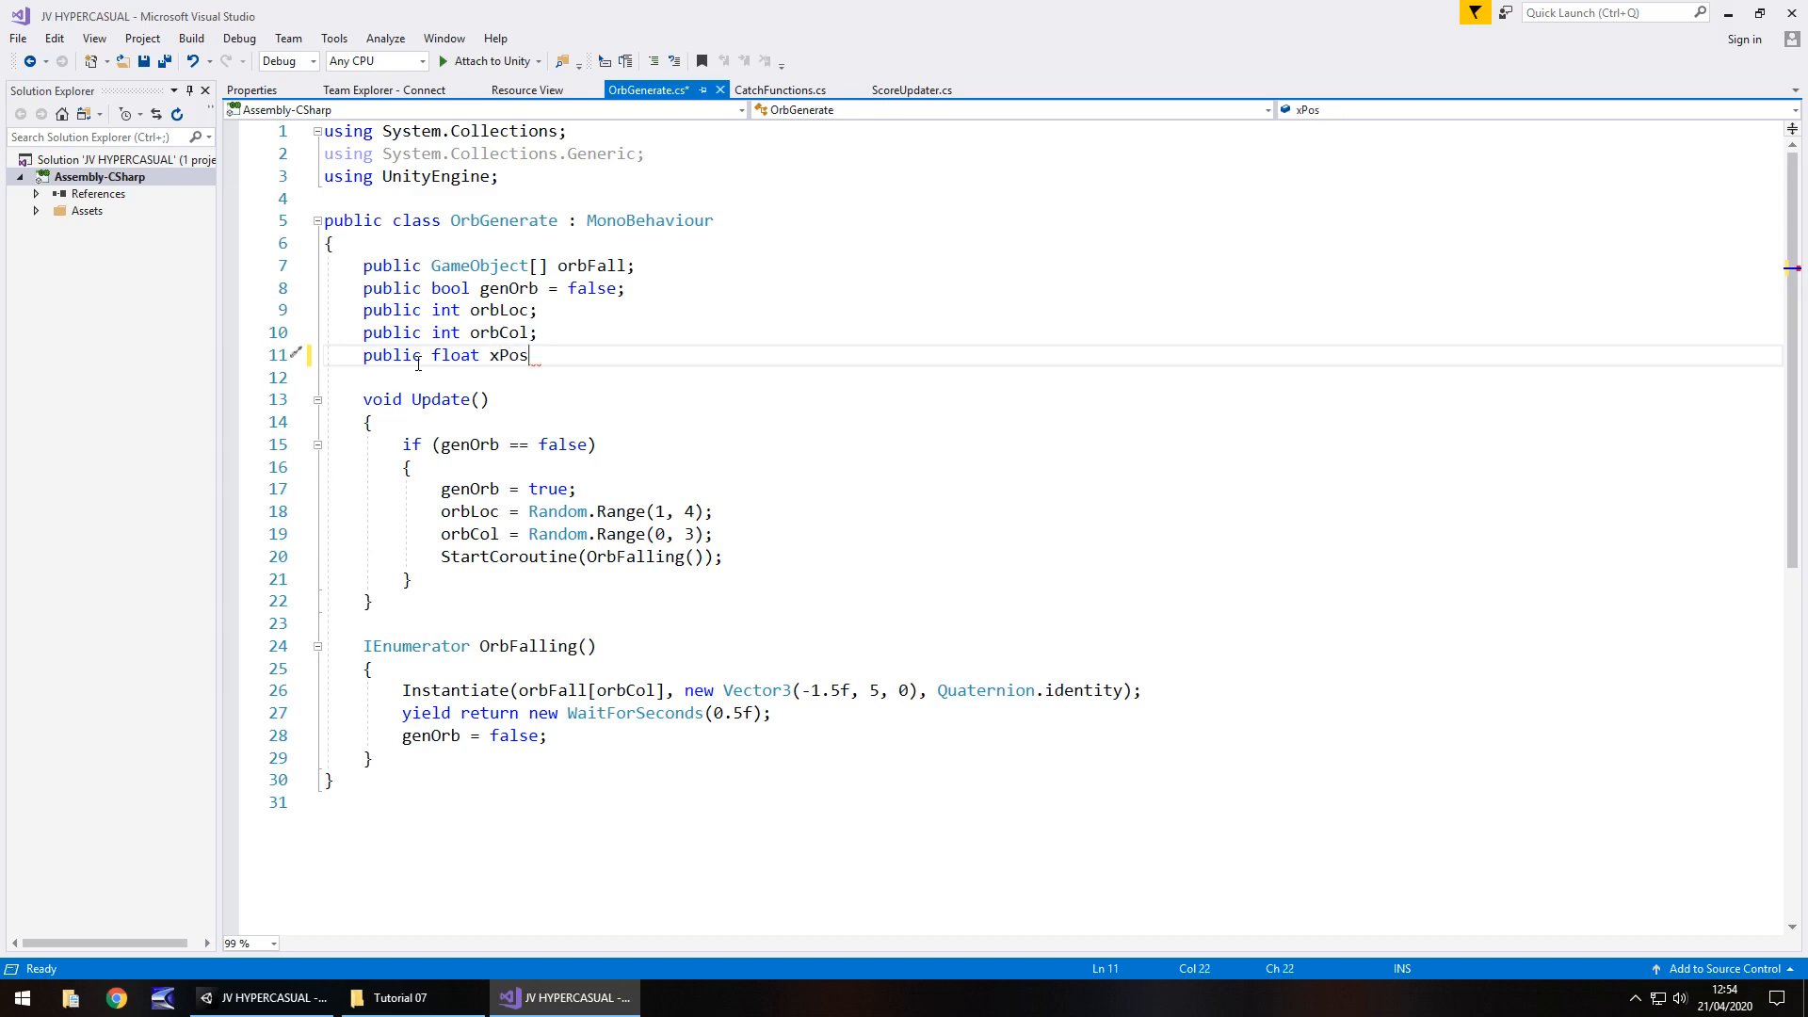
{"action": "type", "text": ";"}
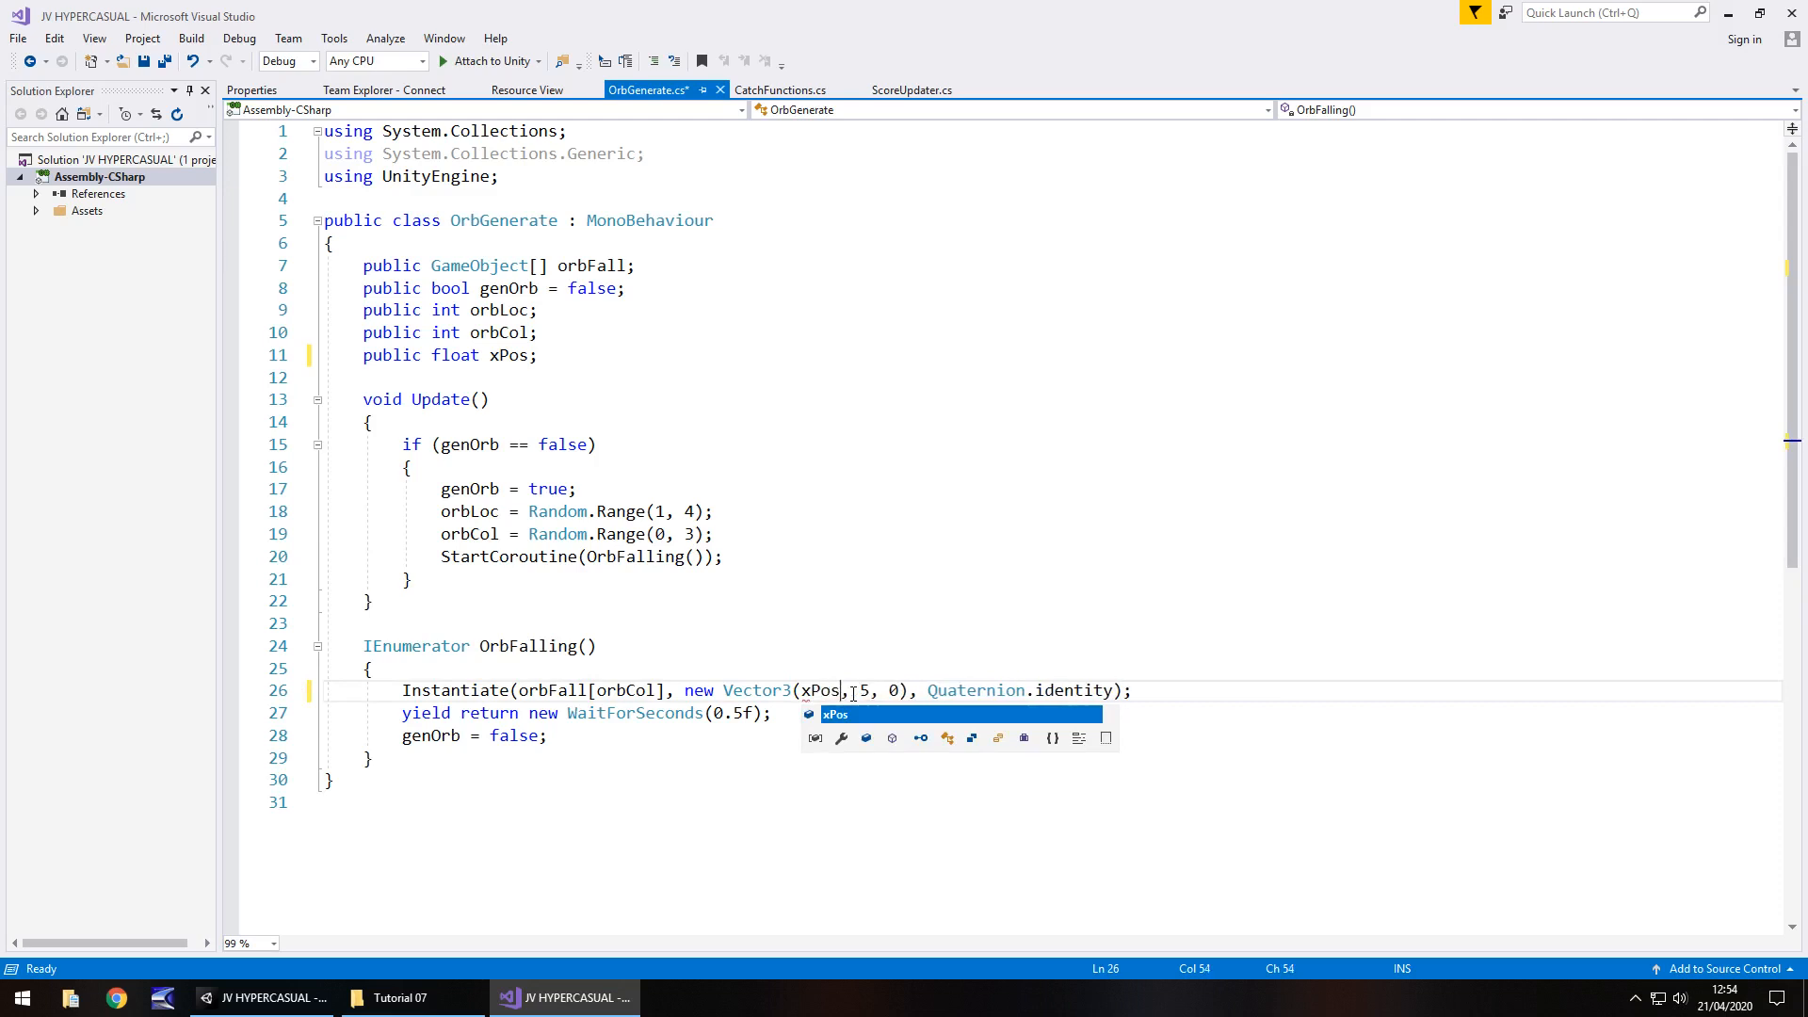
{"action": "mouse_move", "coordinate": [820, 689]}
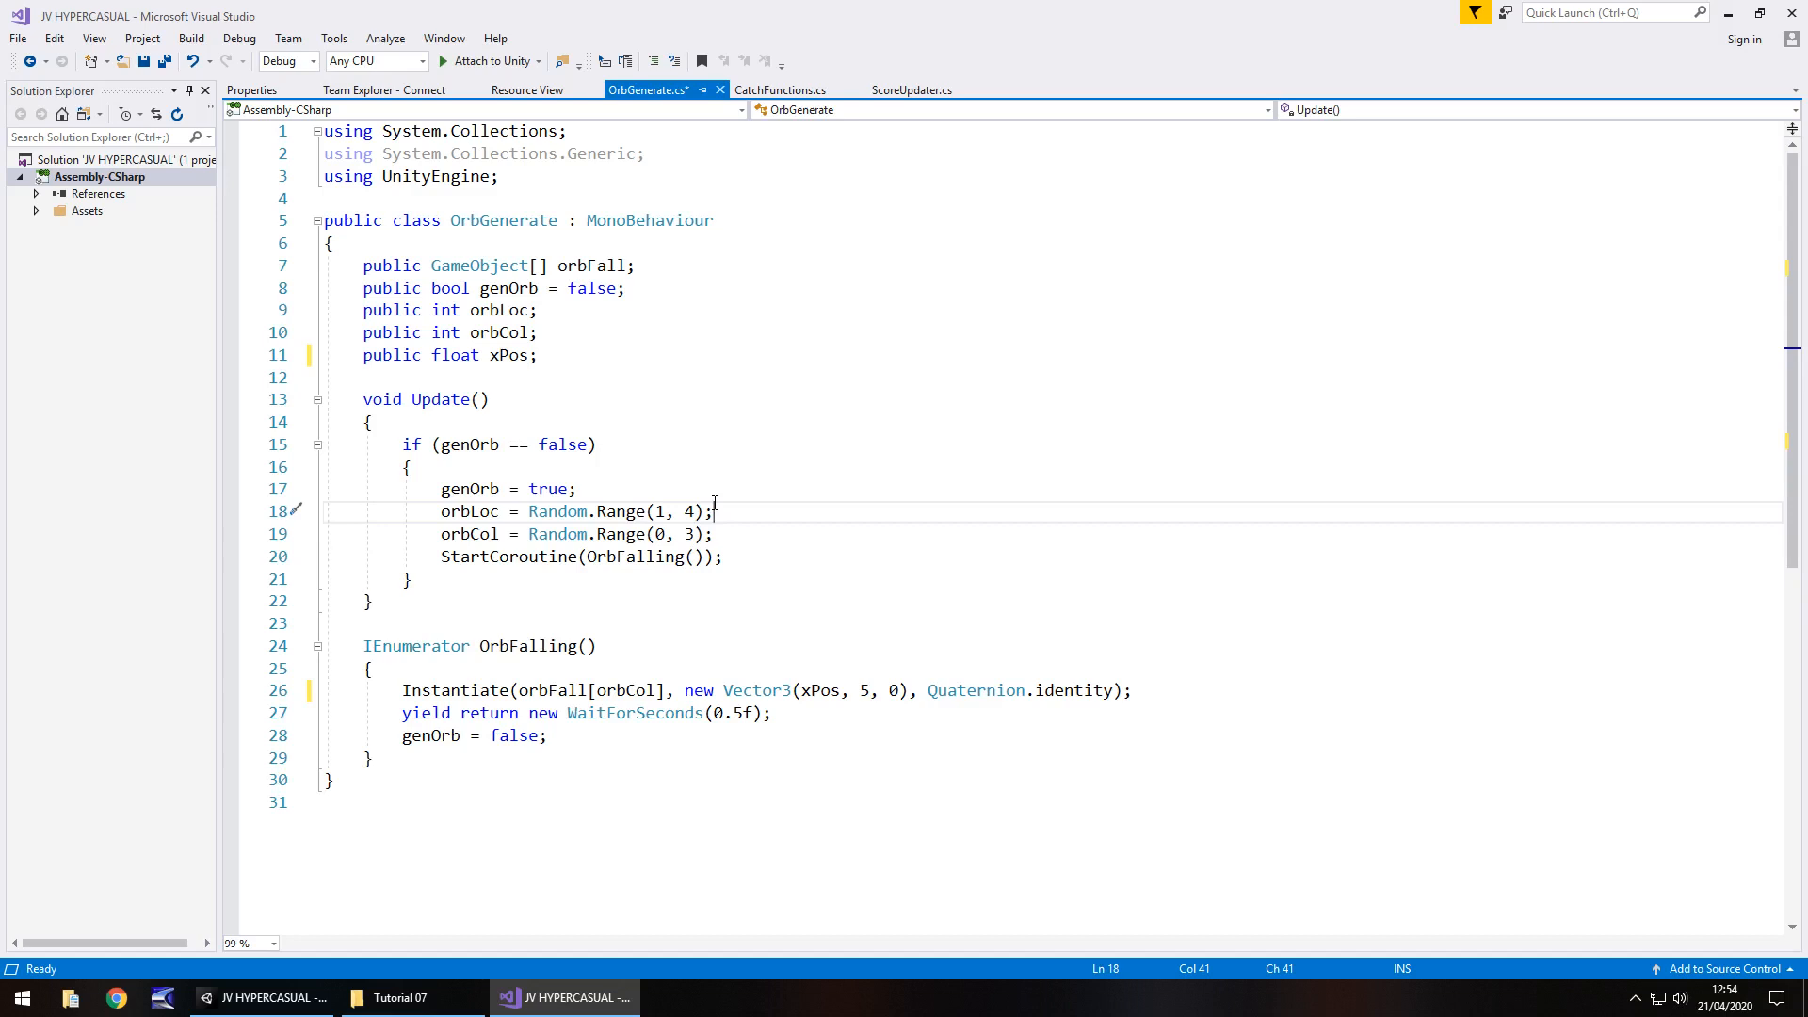
{"action": "mouse_move", "coordinate": [713, 504]}
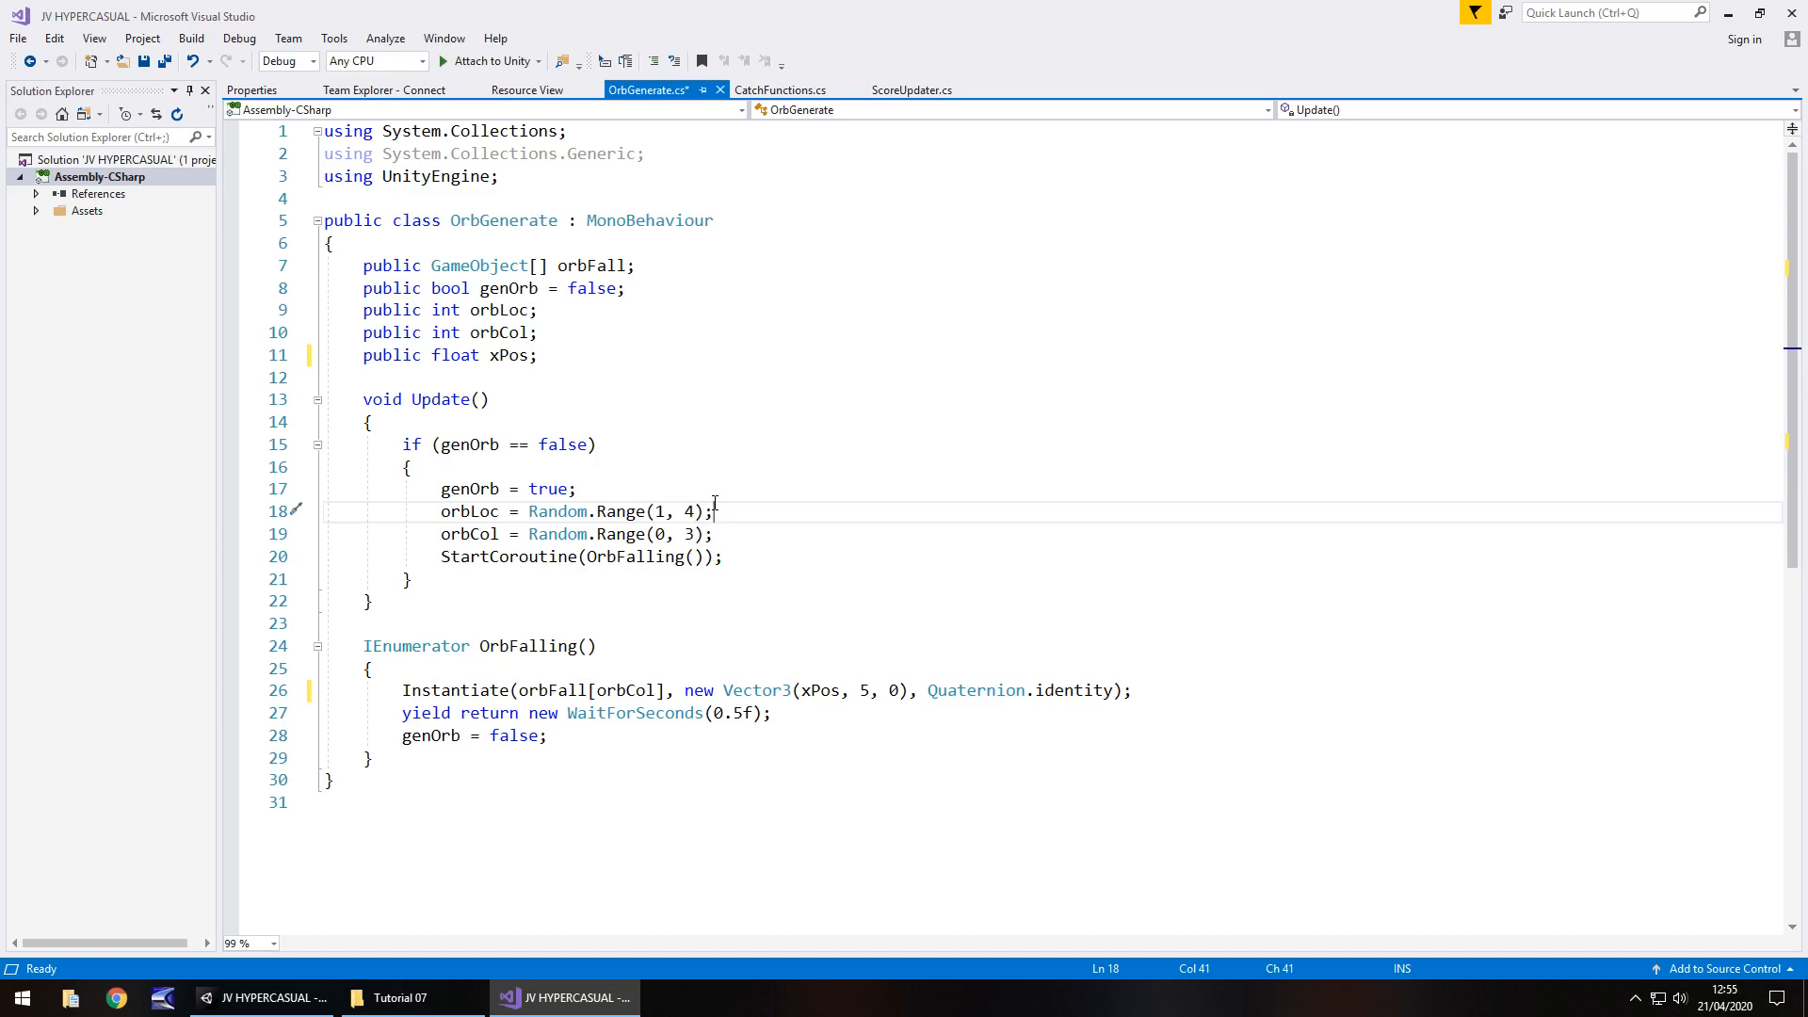
{"action": "mouse_move", "coordinate": [731, 543]}
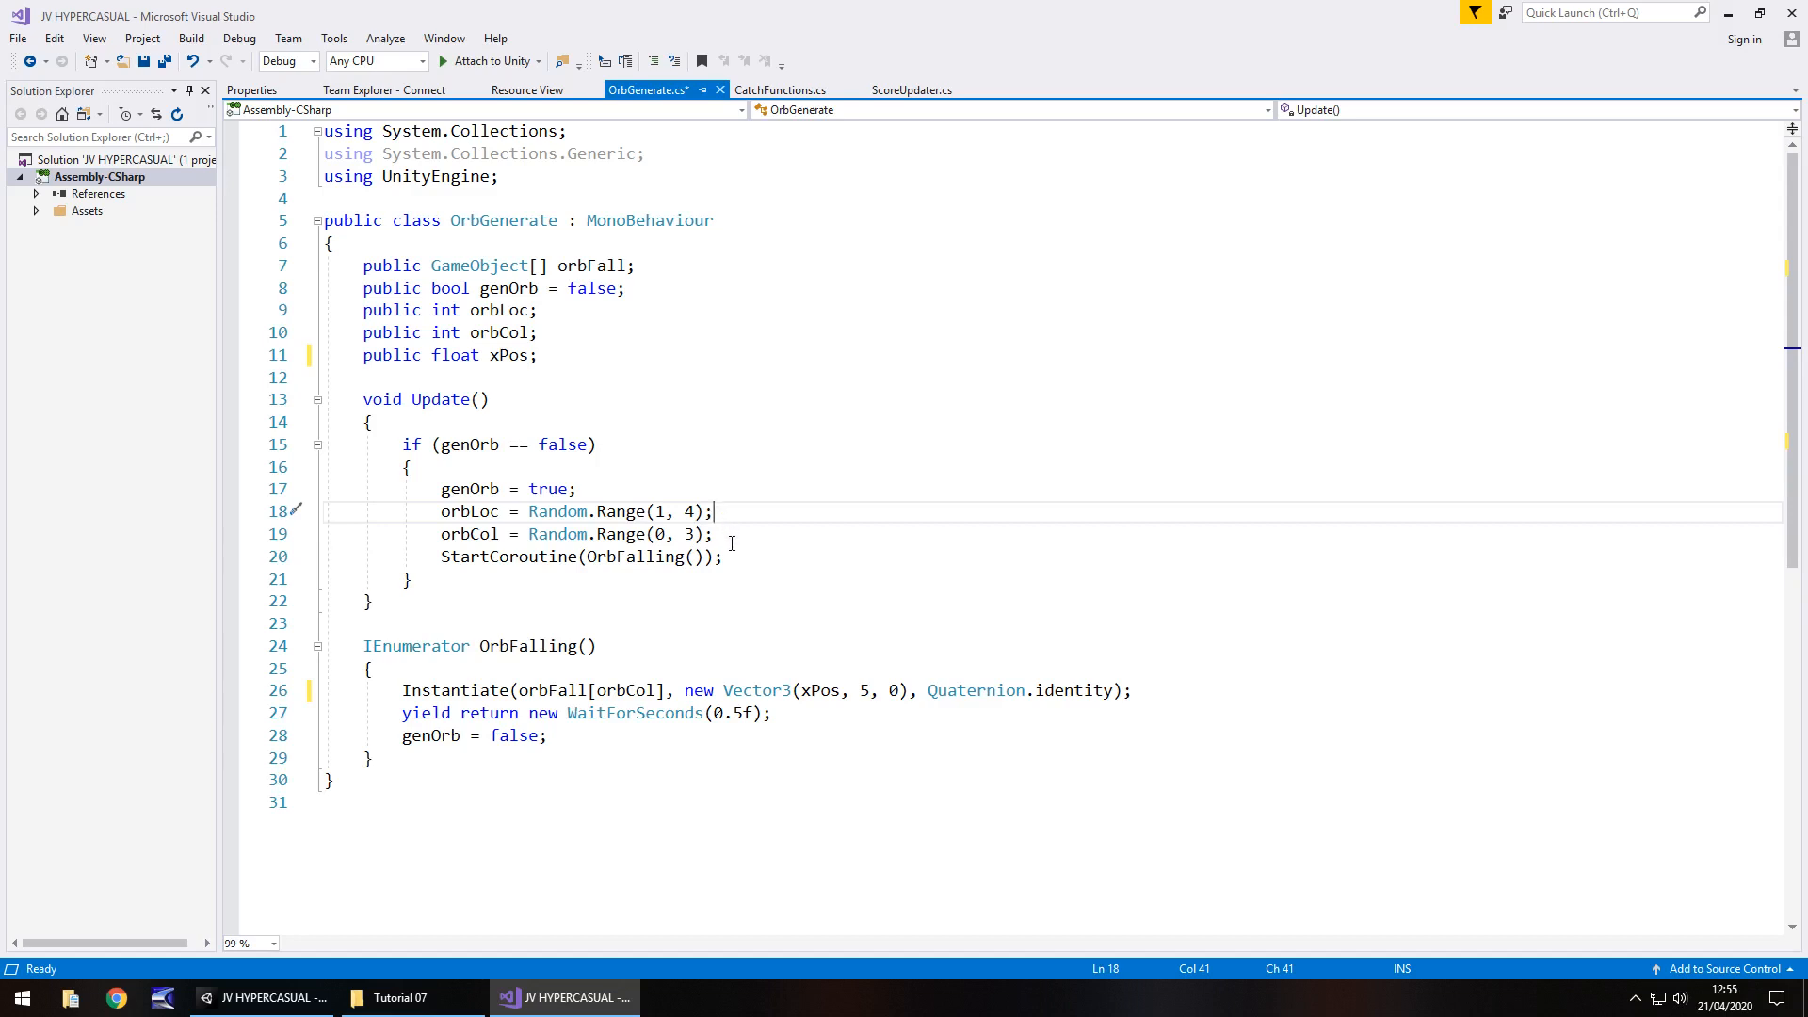
Below the orbCol line, add 'if (orbLoc == 1) { xPos = -1.5f; }'.
{"action": "left_click", "coordinate": [766, 533]}
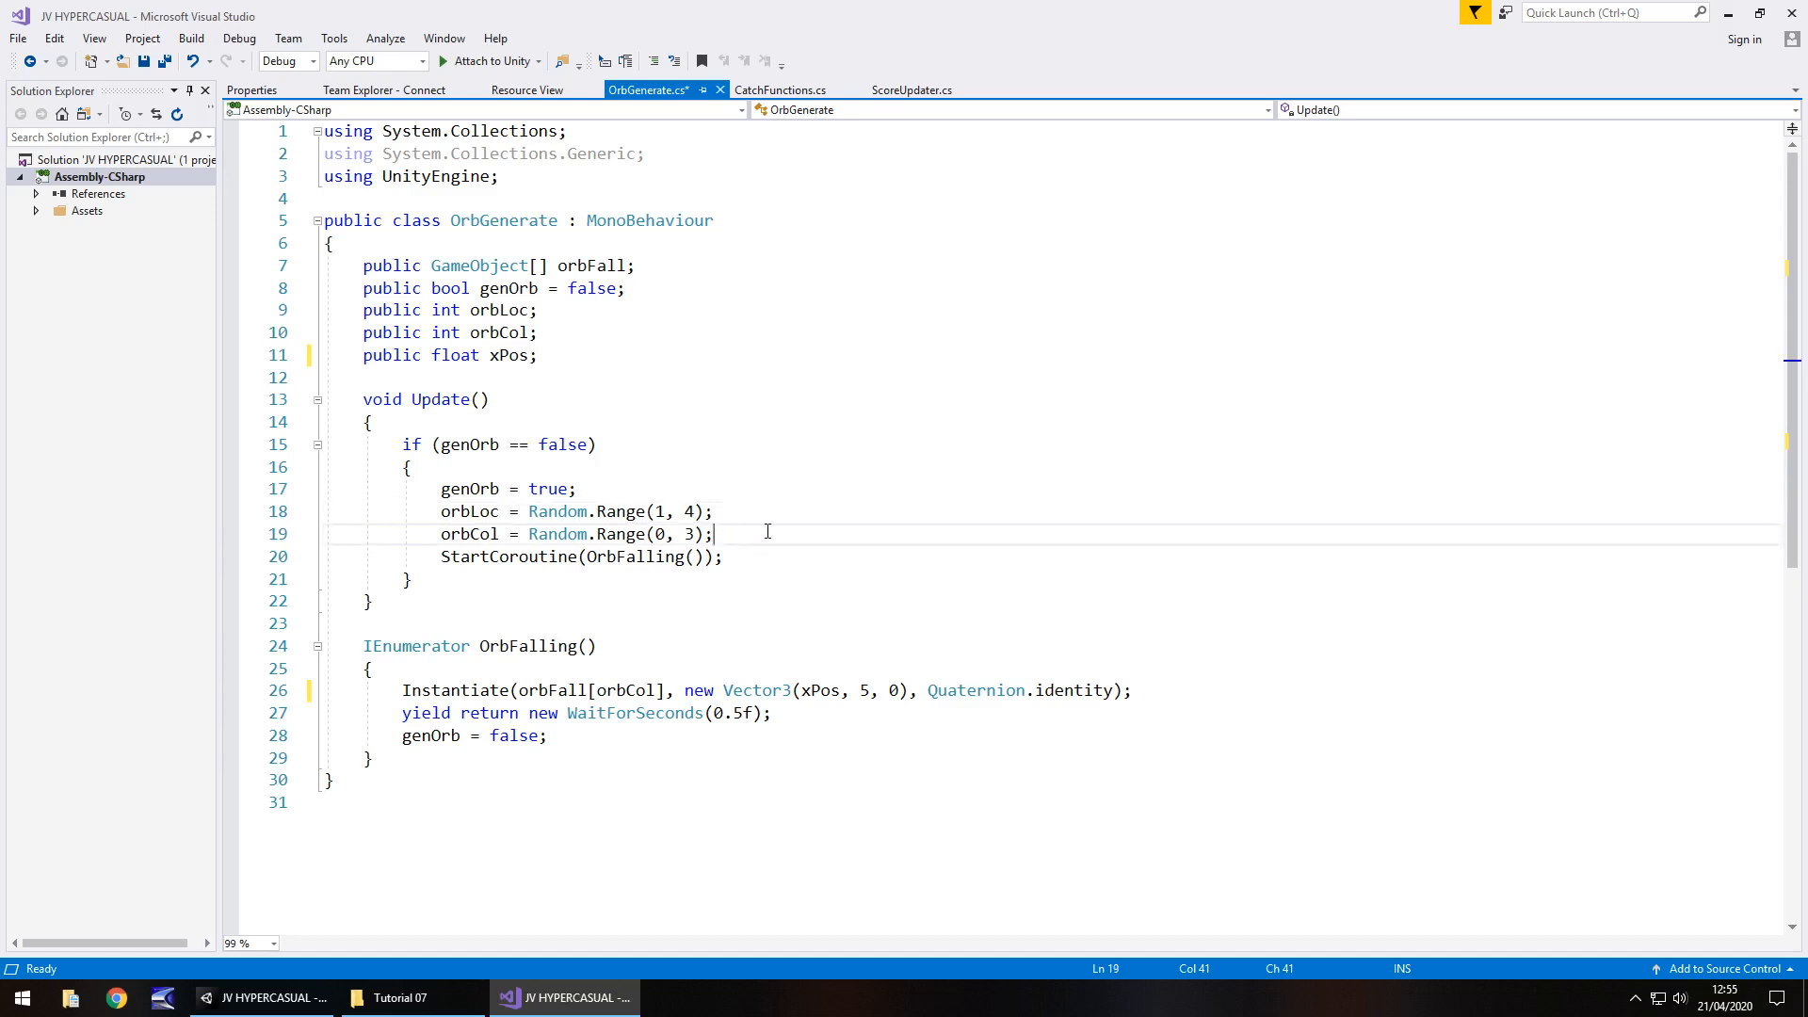
{"action": "key", "text": "enter"}
{"action": "type", "text": "if ("}
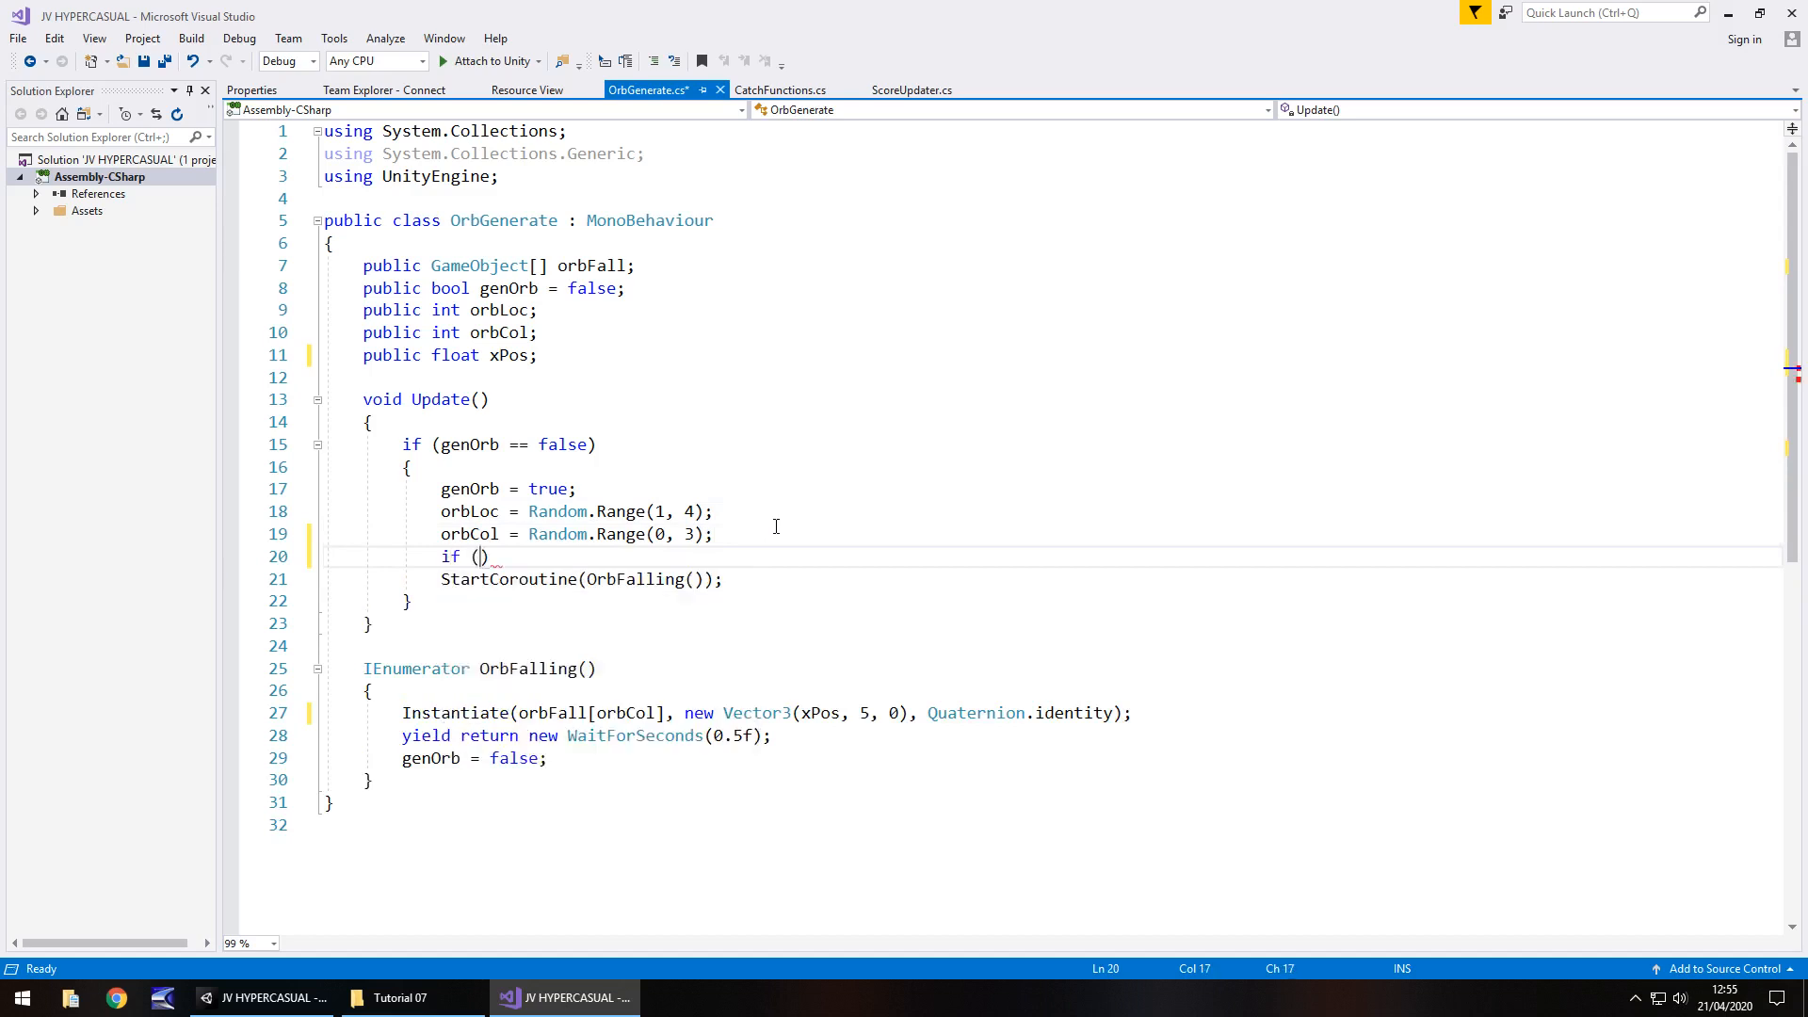
{"action": "type", "text": "orbLoc"}
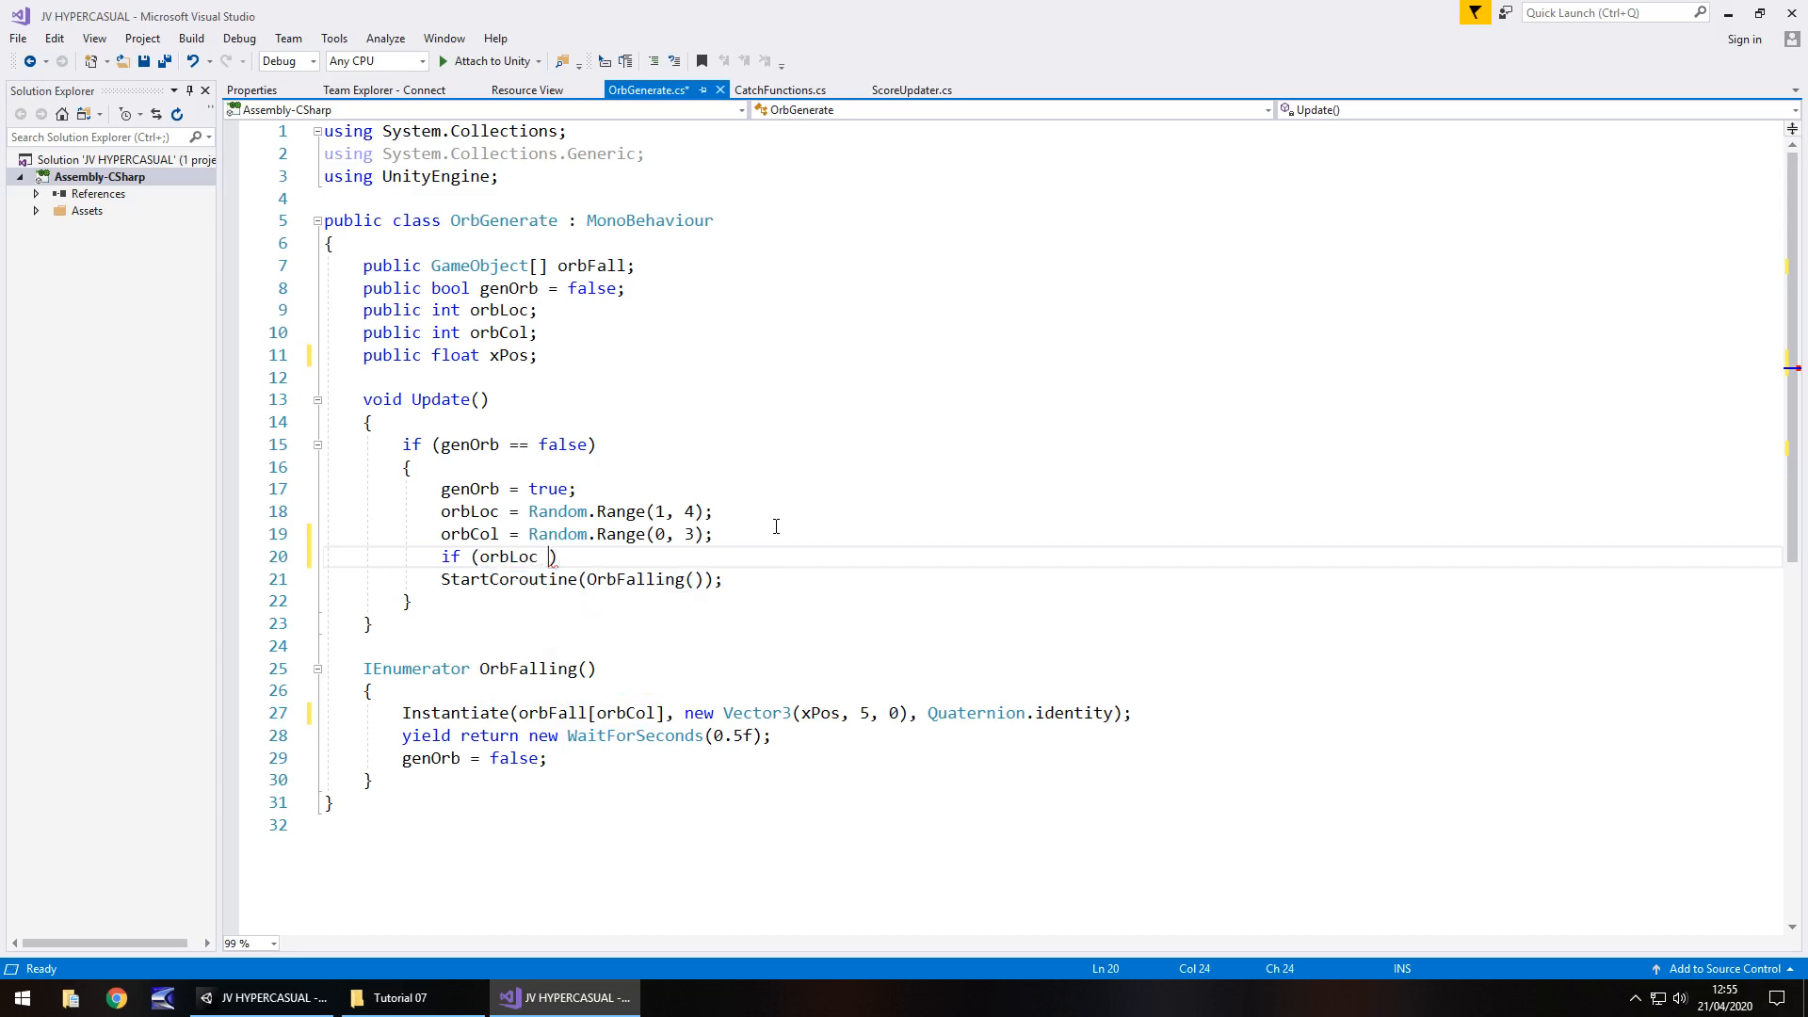
{"action": "type", "text": "== 1"}
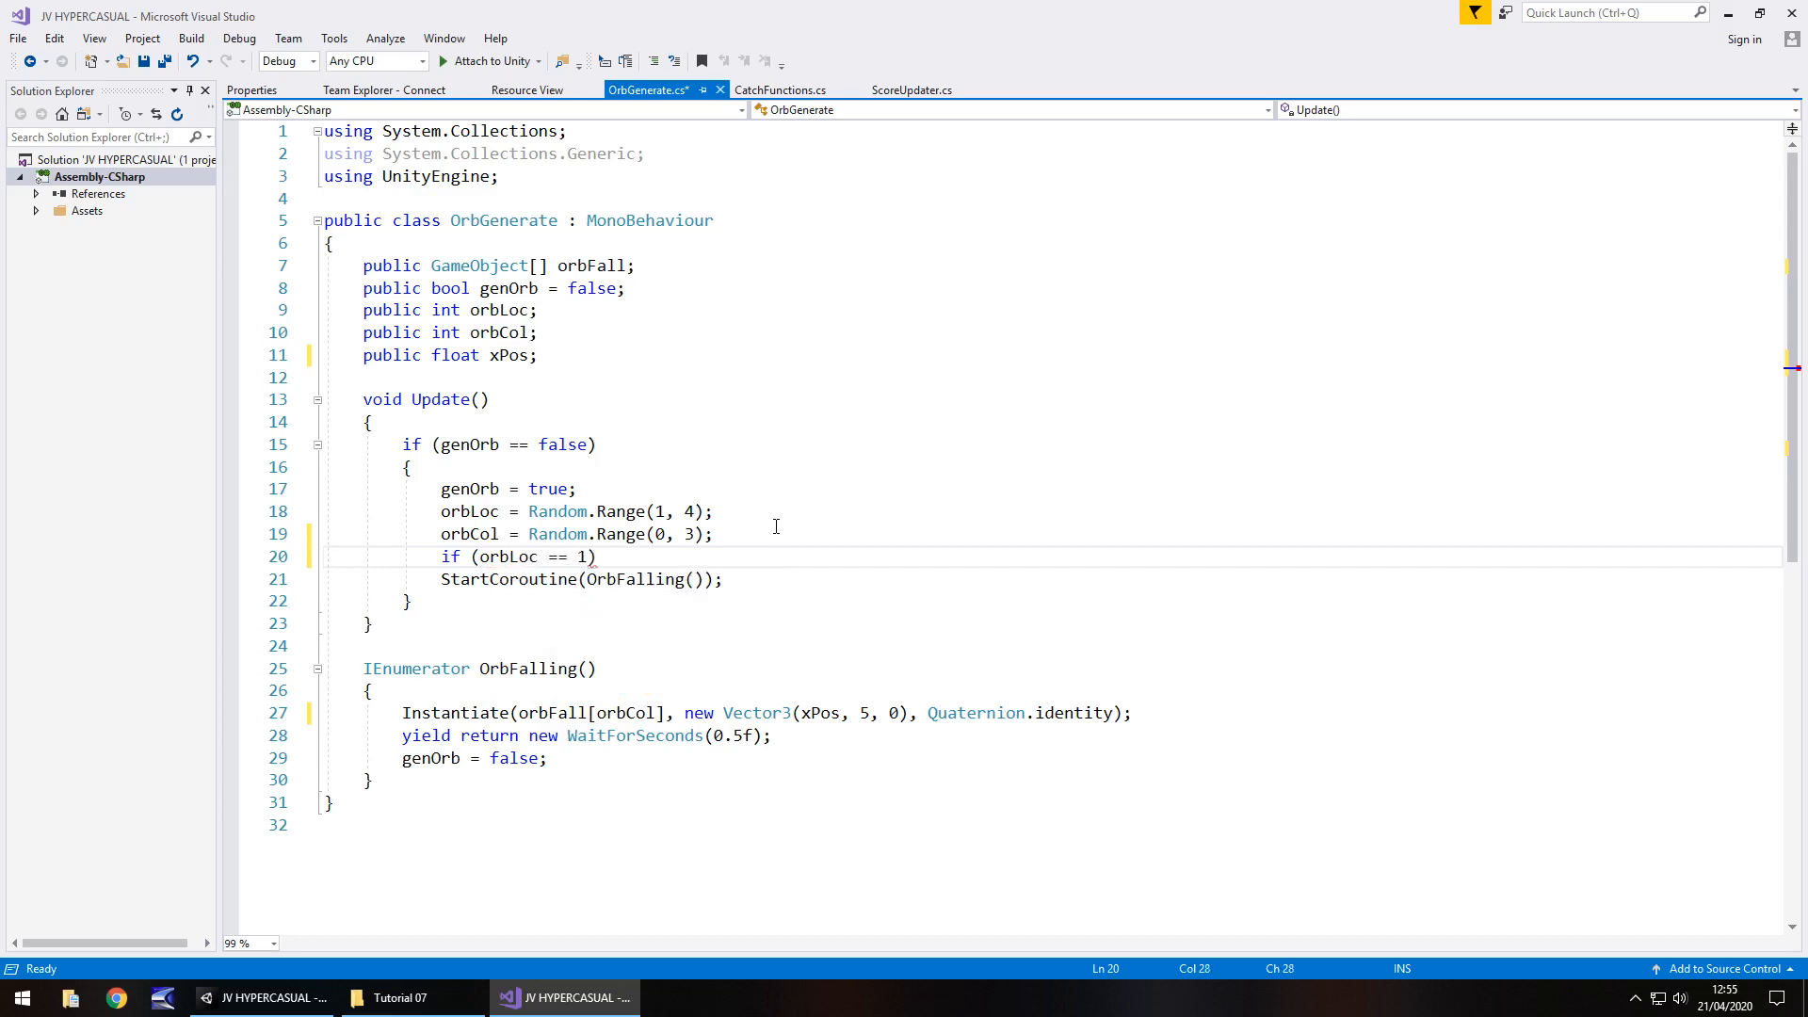
{"action": "type", "text": "{ }"}
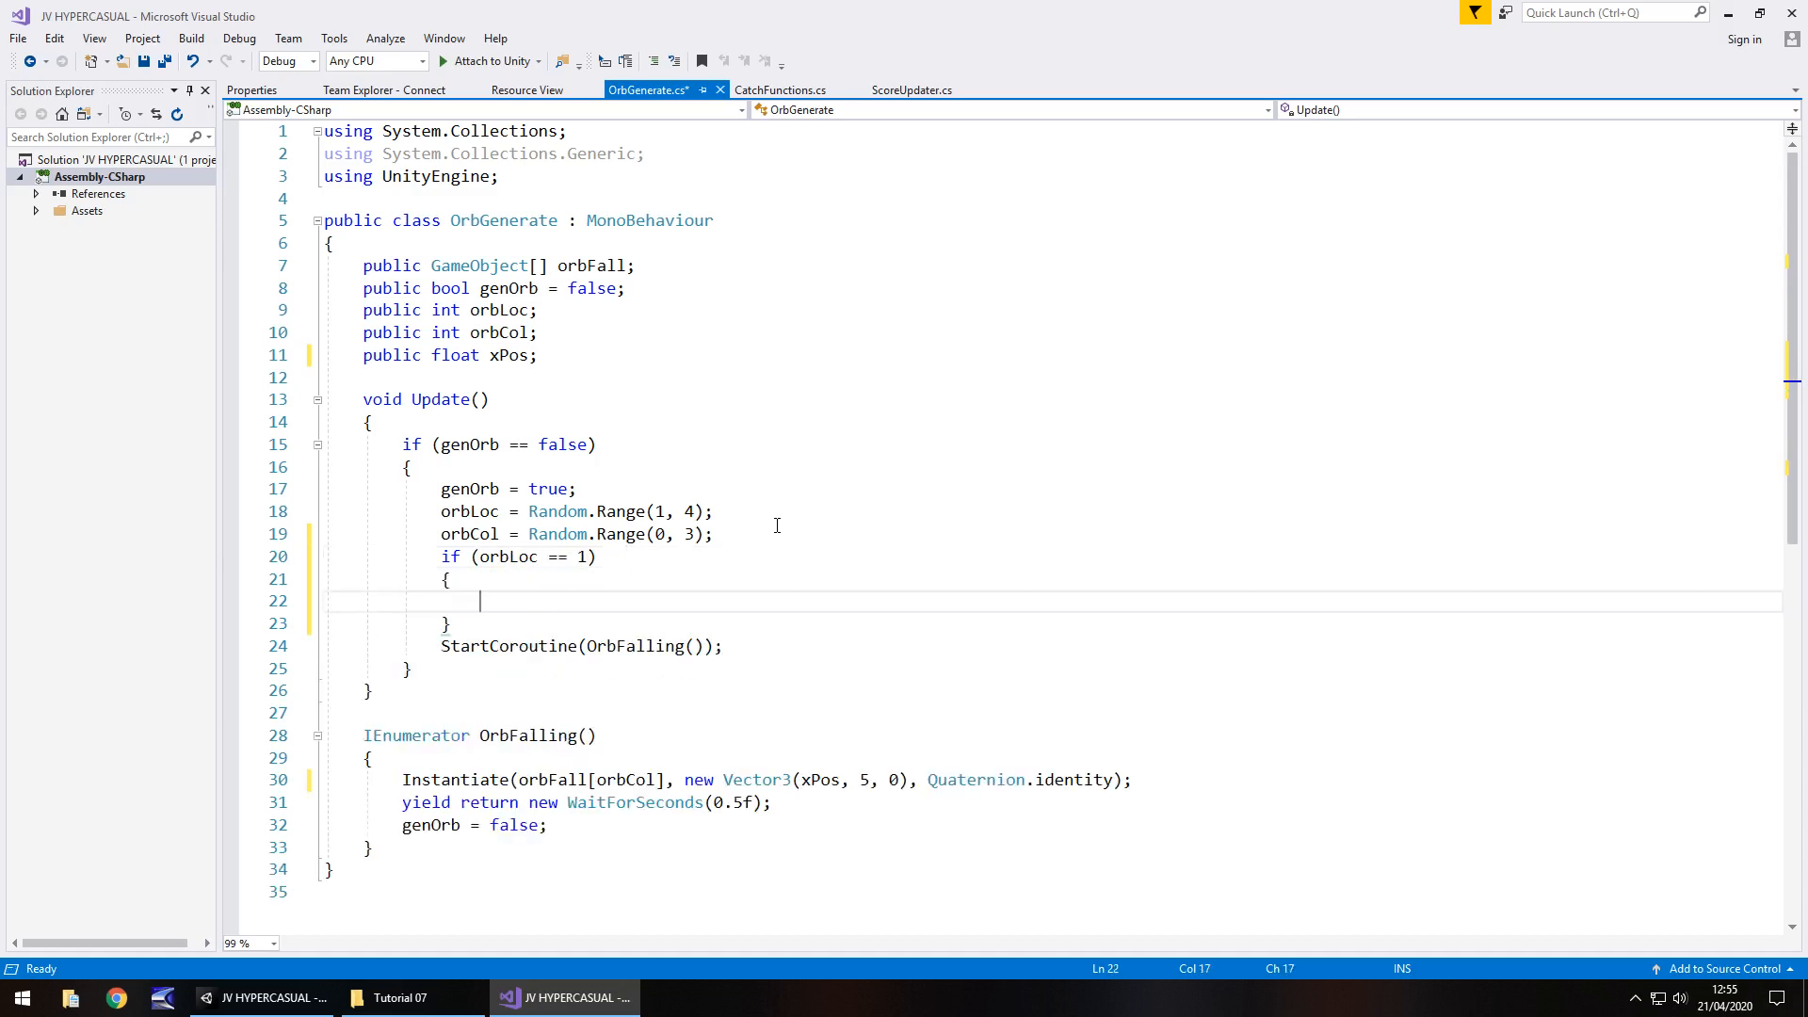
{"action": "mouse_move", "coordinate": [408, 599]}
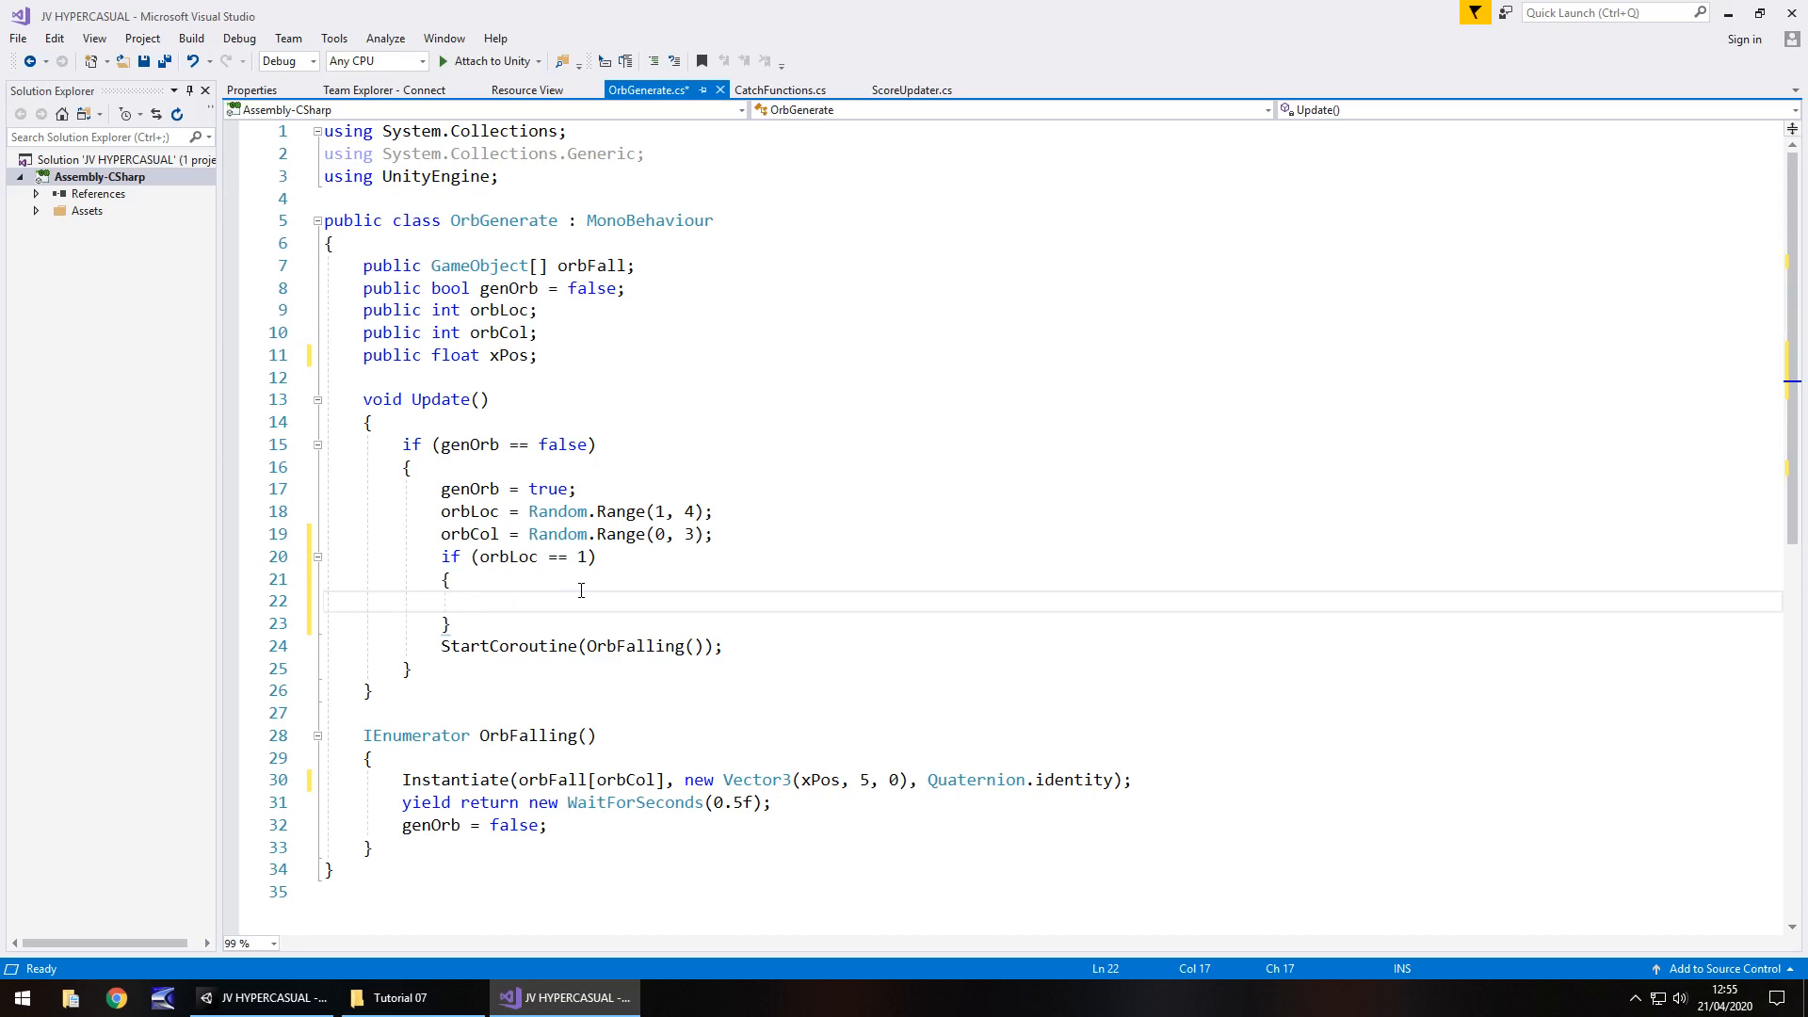
{"action": "type", "text": "xPos"}
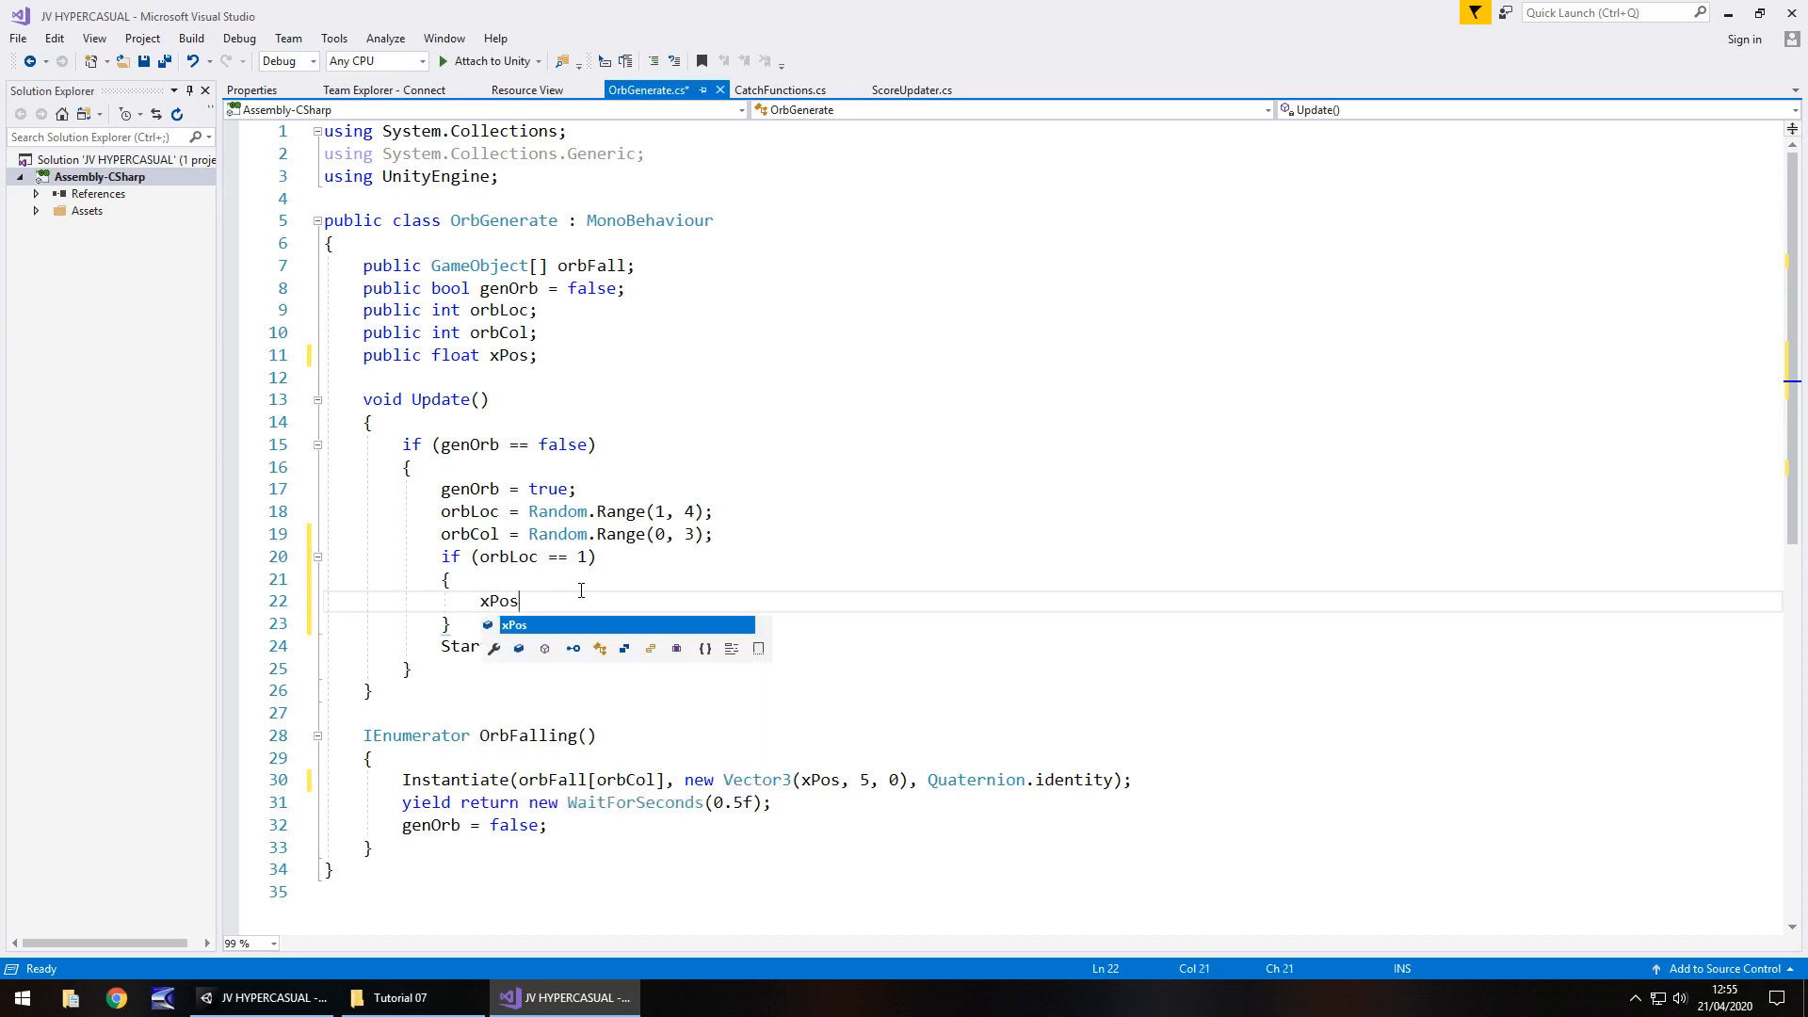
{"action": "type", "text": "="}
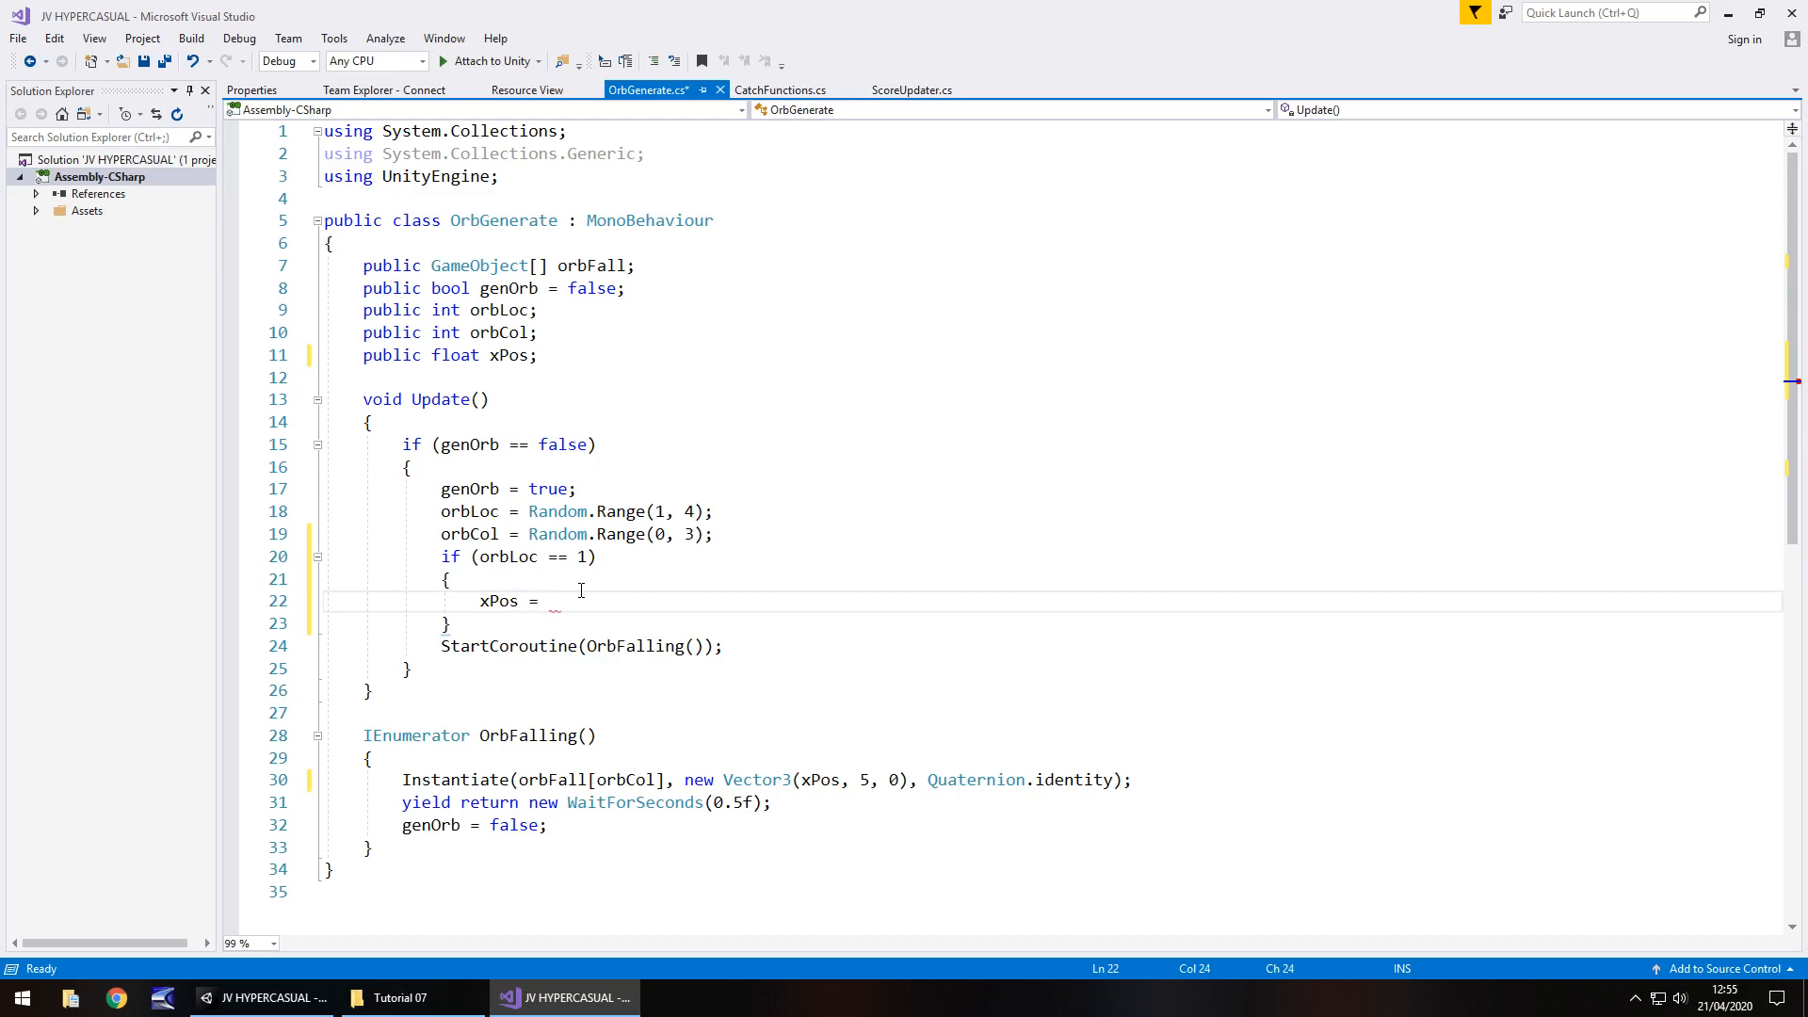
{"action": "type", "text": "-"}
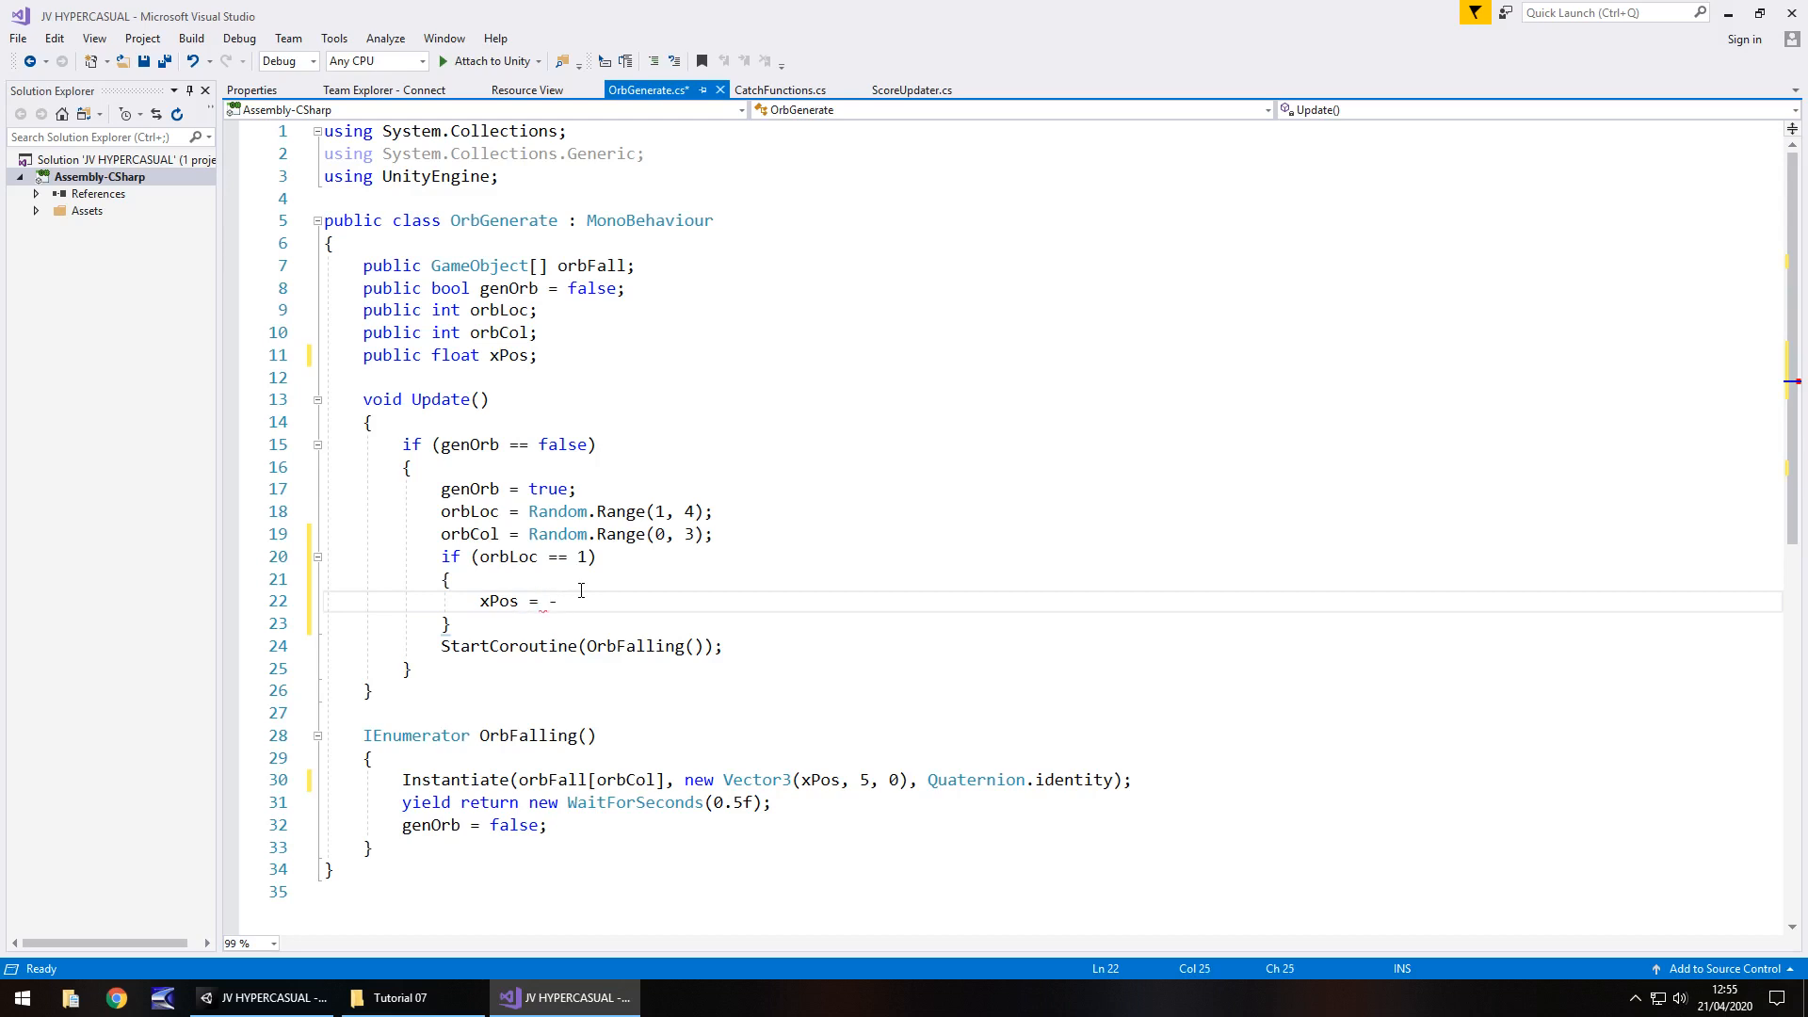
{"action": "type", "text": "1.5f"}
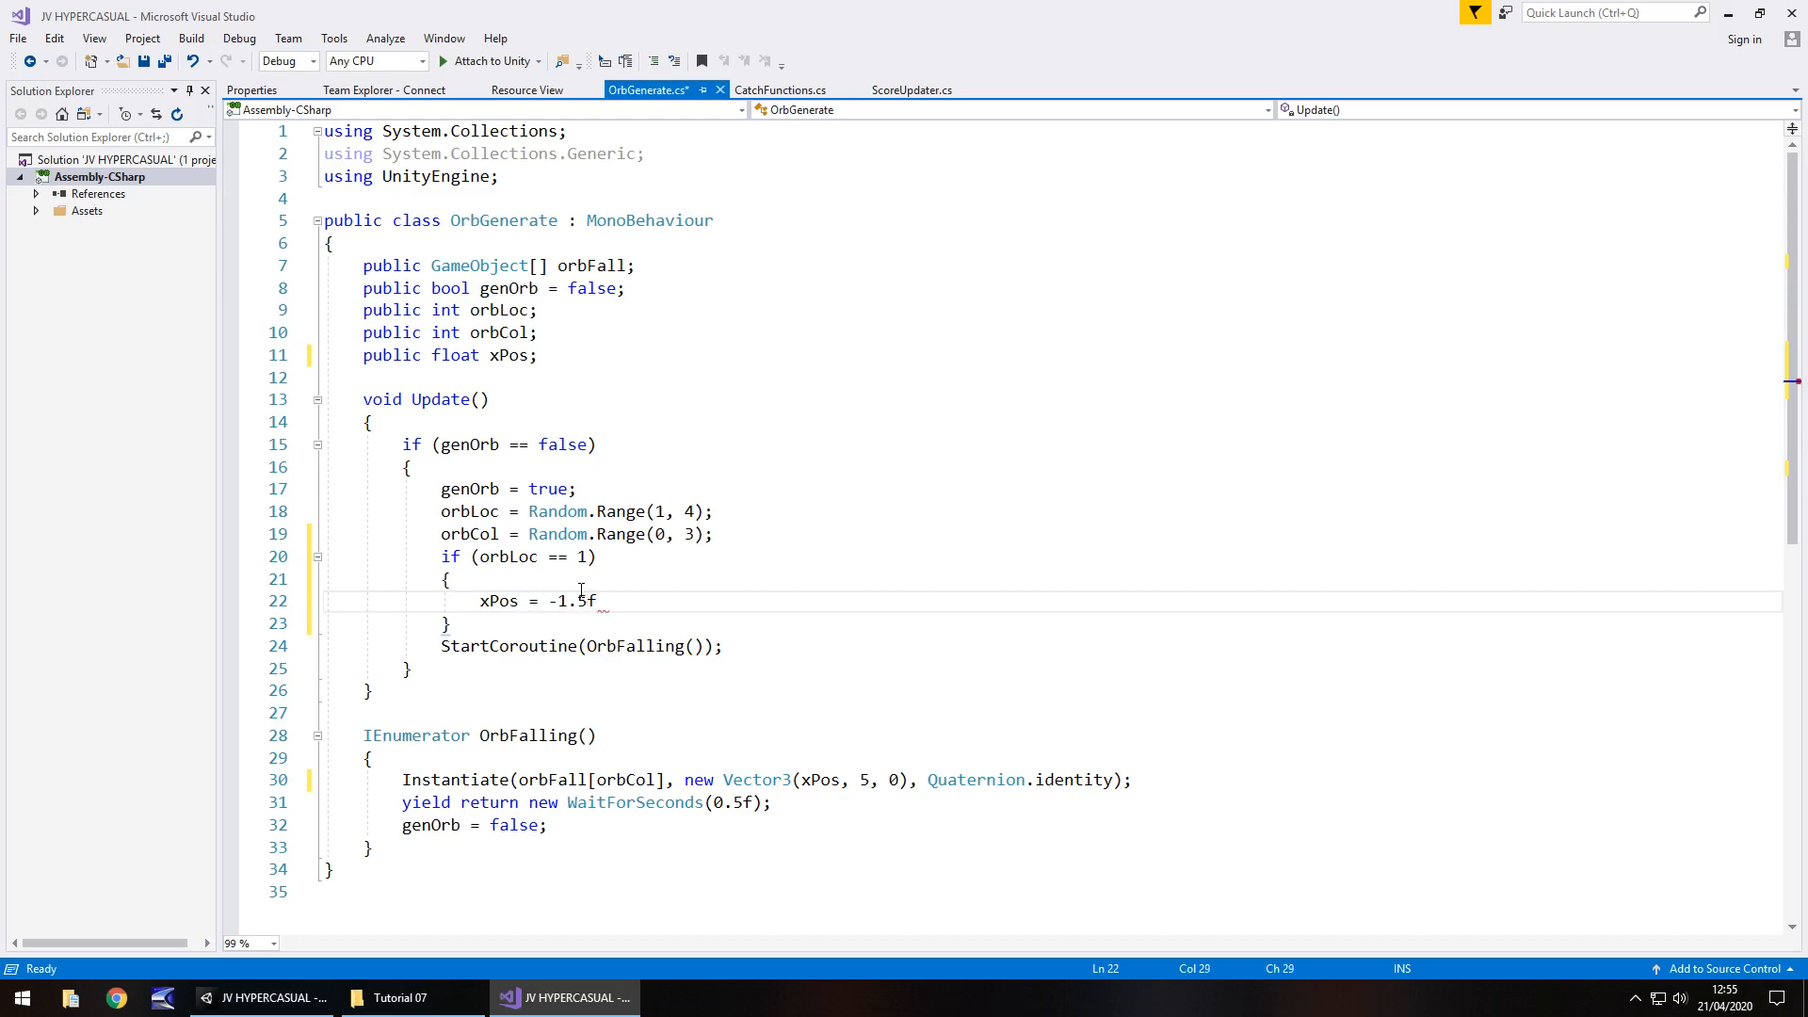
{"action": "type", "text": ";"}
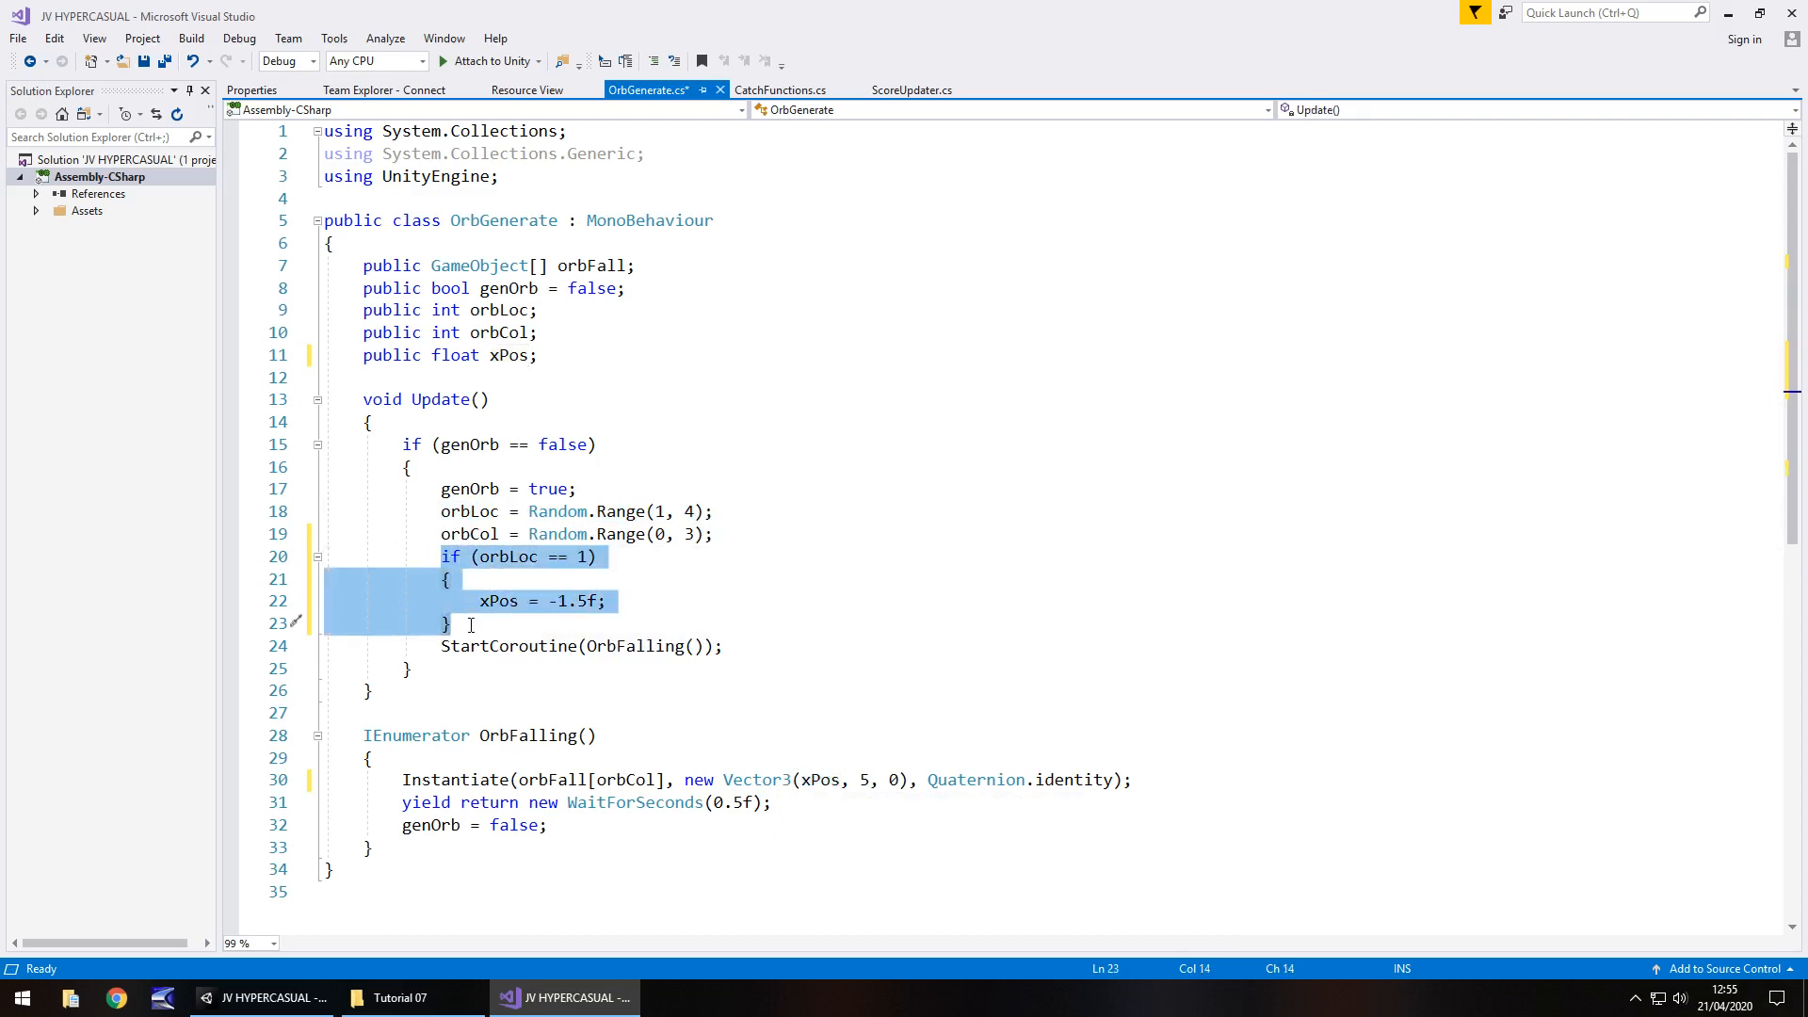
Add branches for orbLoc 2 (xPos 0) and orbLoc 3 (xPos 1.5f), then save.
{"action": "key", "text": "ctrl+v"}
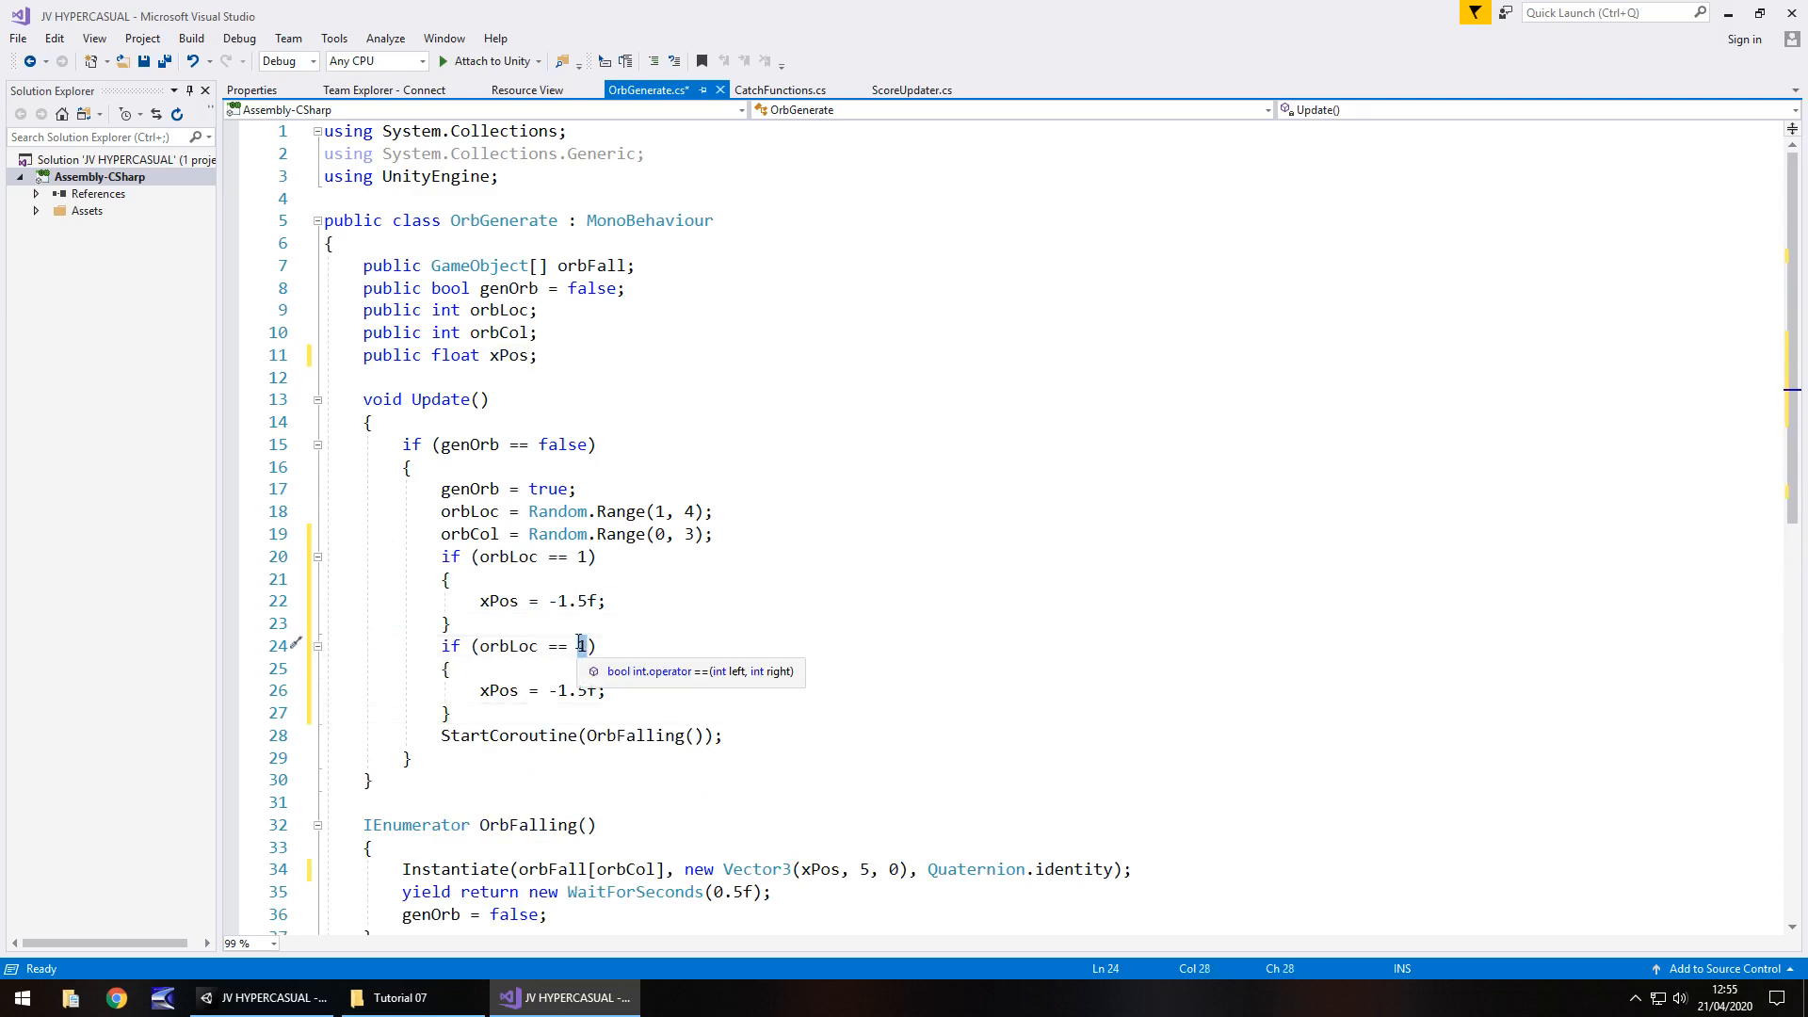
{"action": "type", "text": "2"}
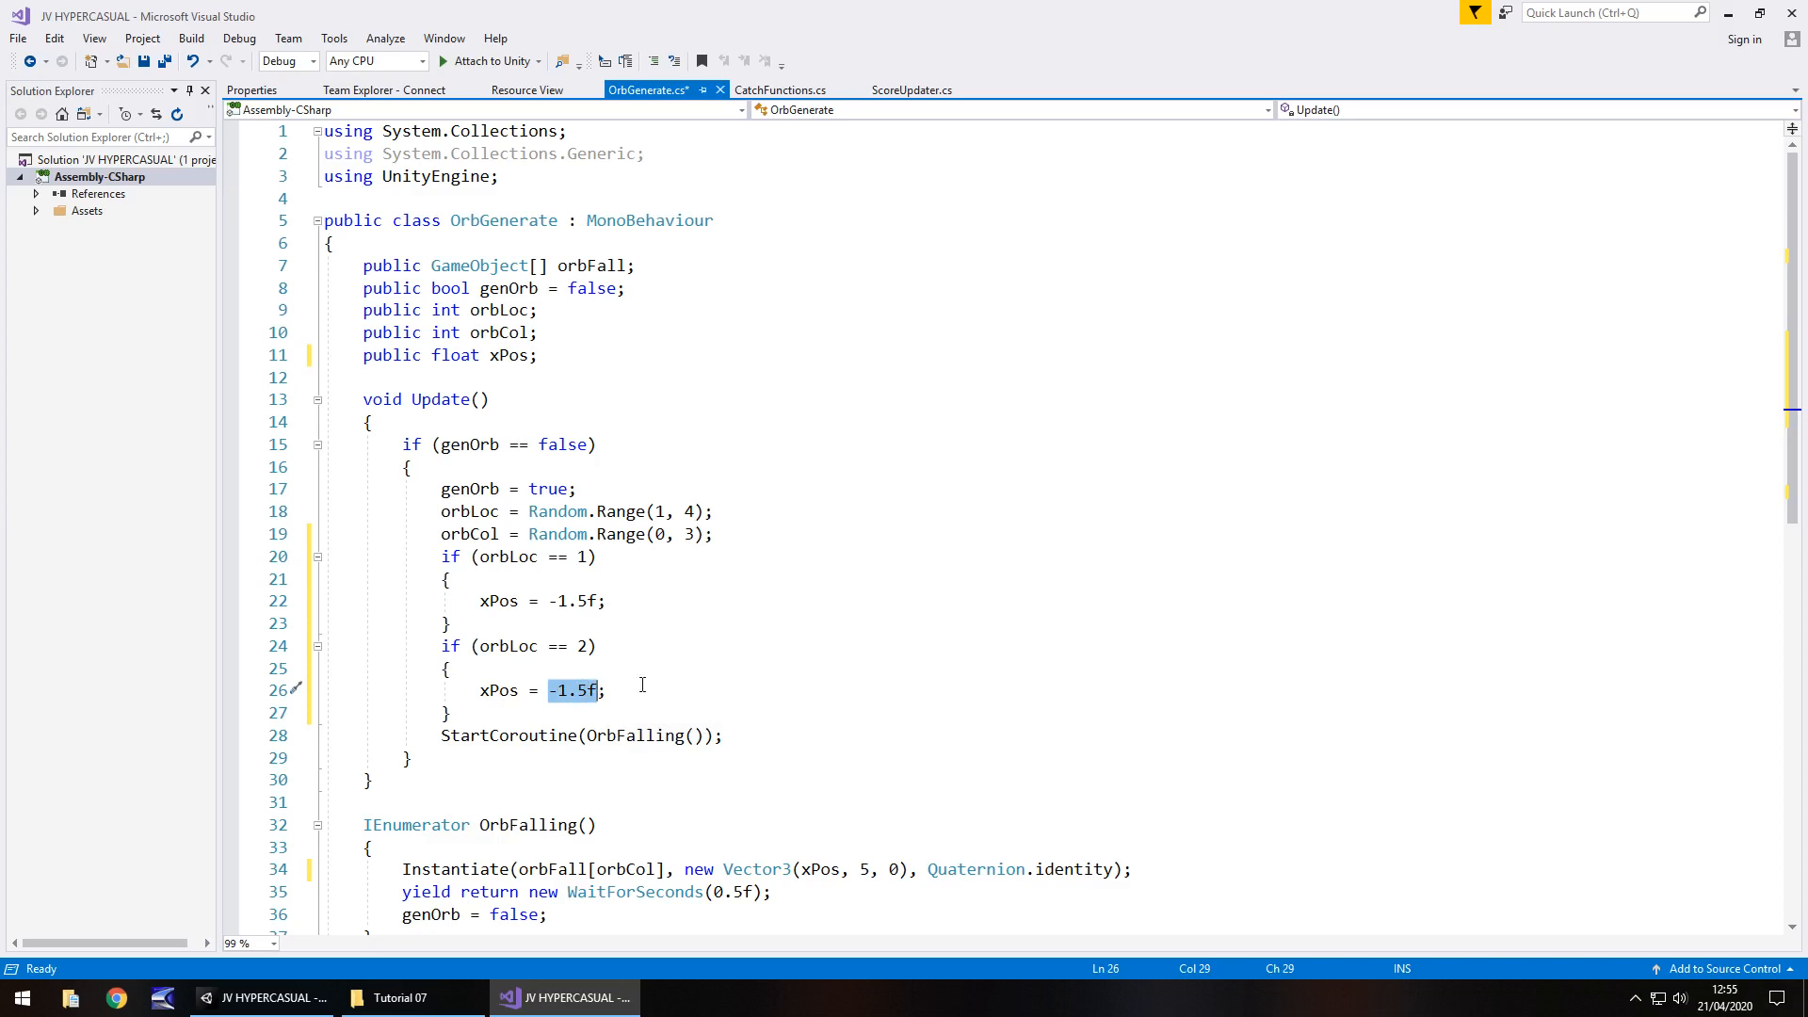
{"action": "type", "text": "0"}
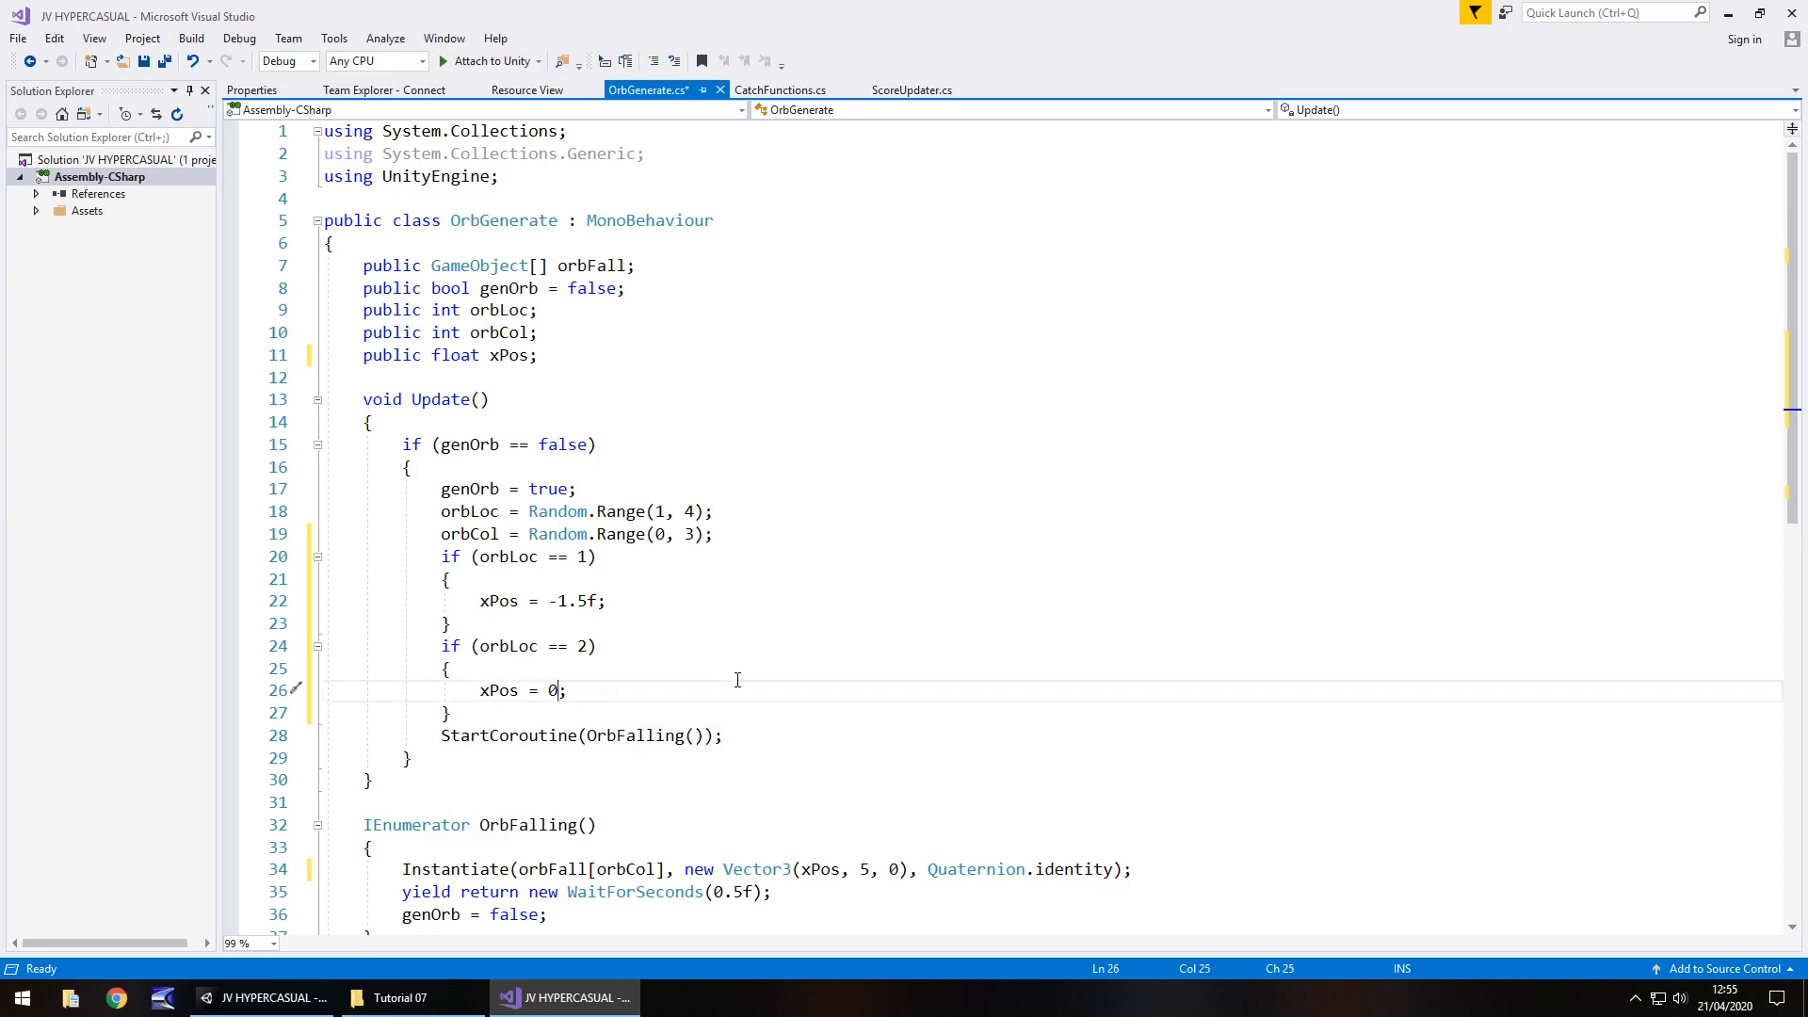
{"action": "mouse_move", "coordinate": [468, 712]}
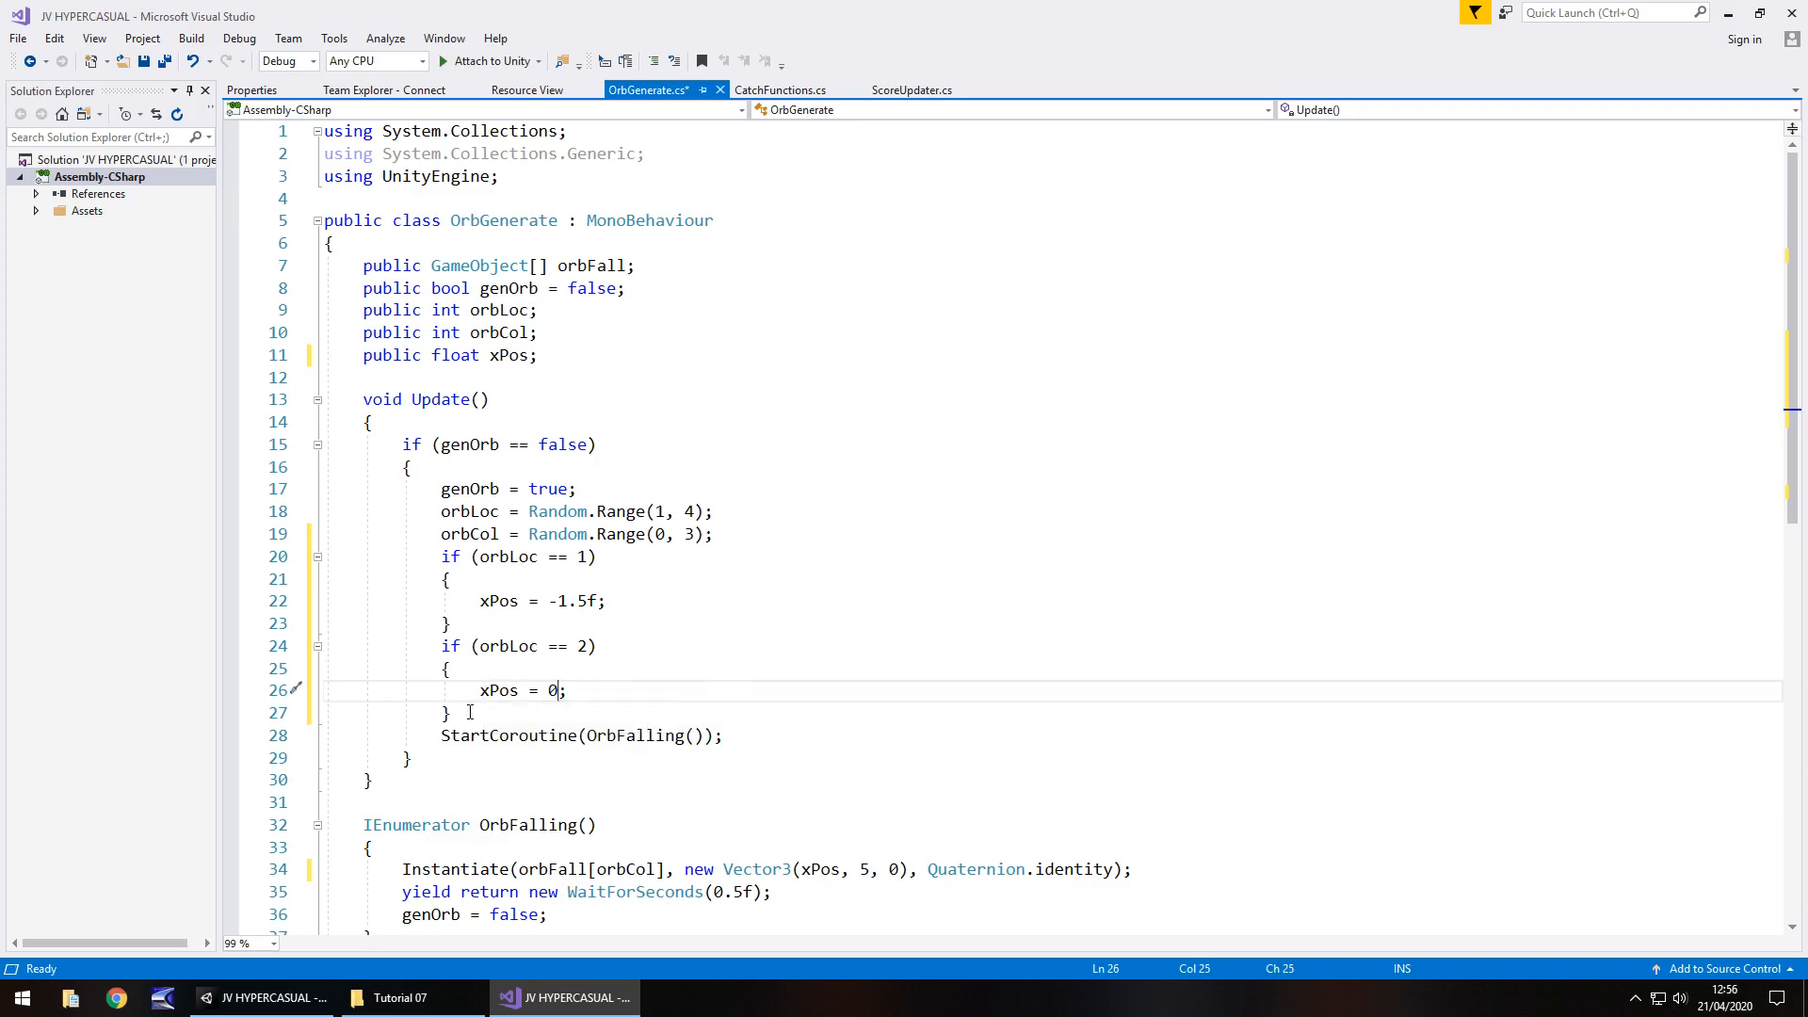
{"action": "type", "text": "if (orbLoc ==1)"}
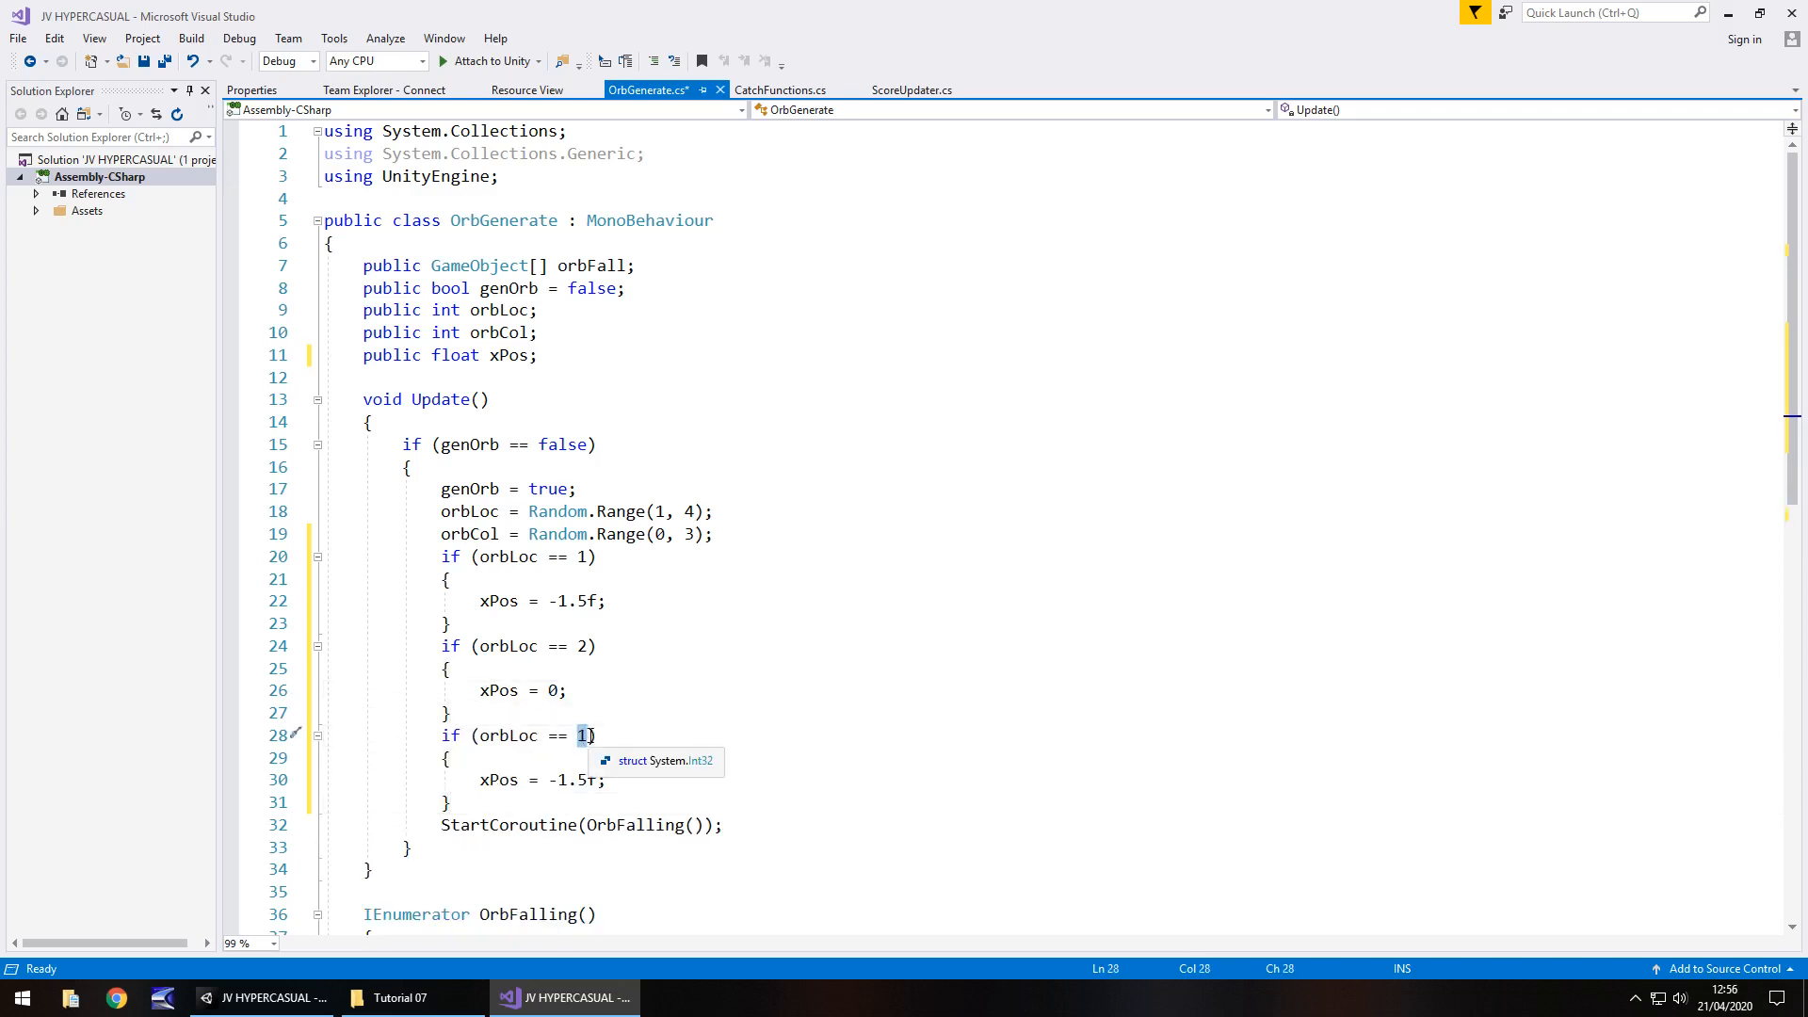
{"action": "type", "text": "3"}
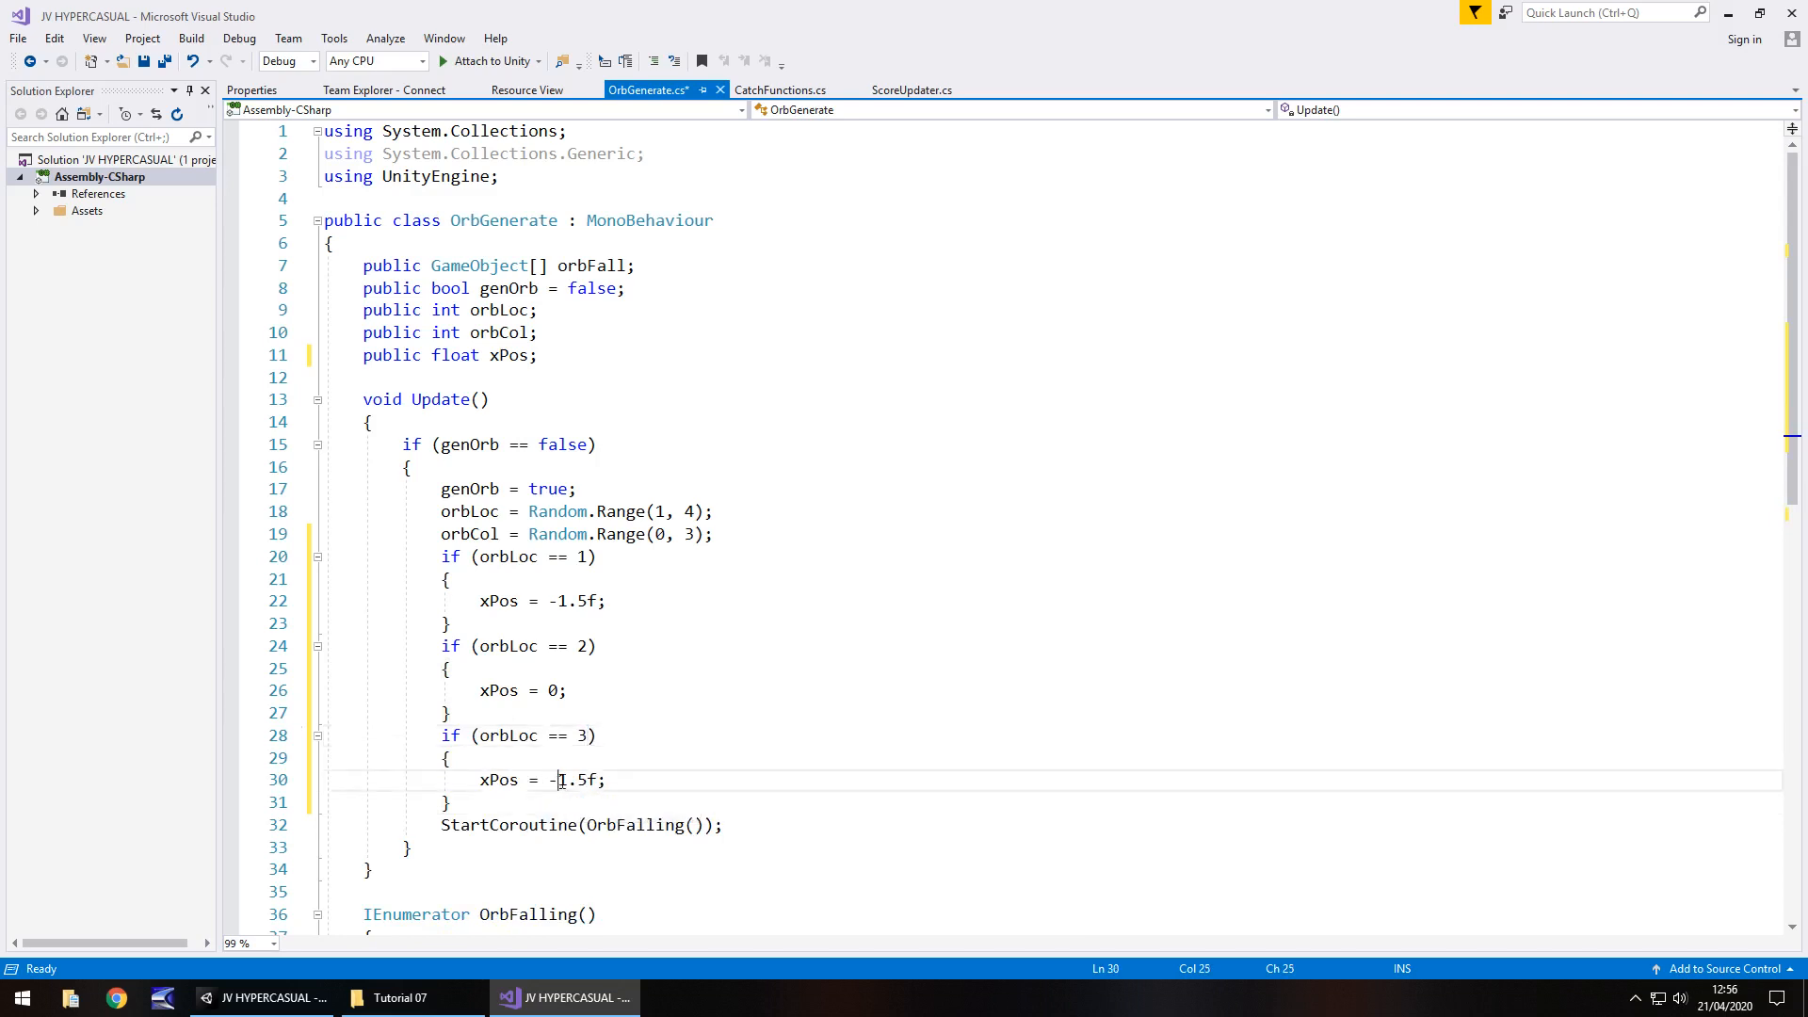
{"action": "key", "text": "Backspace"}
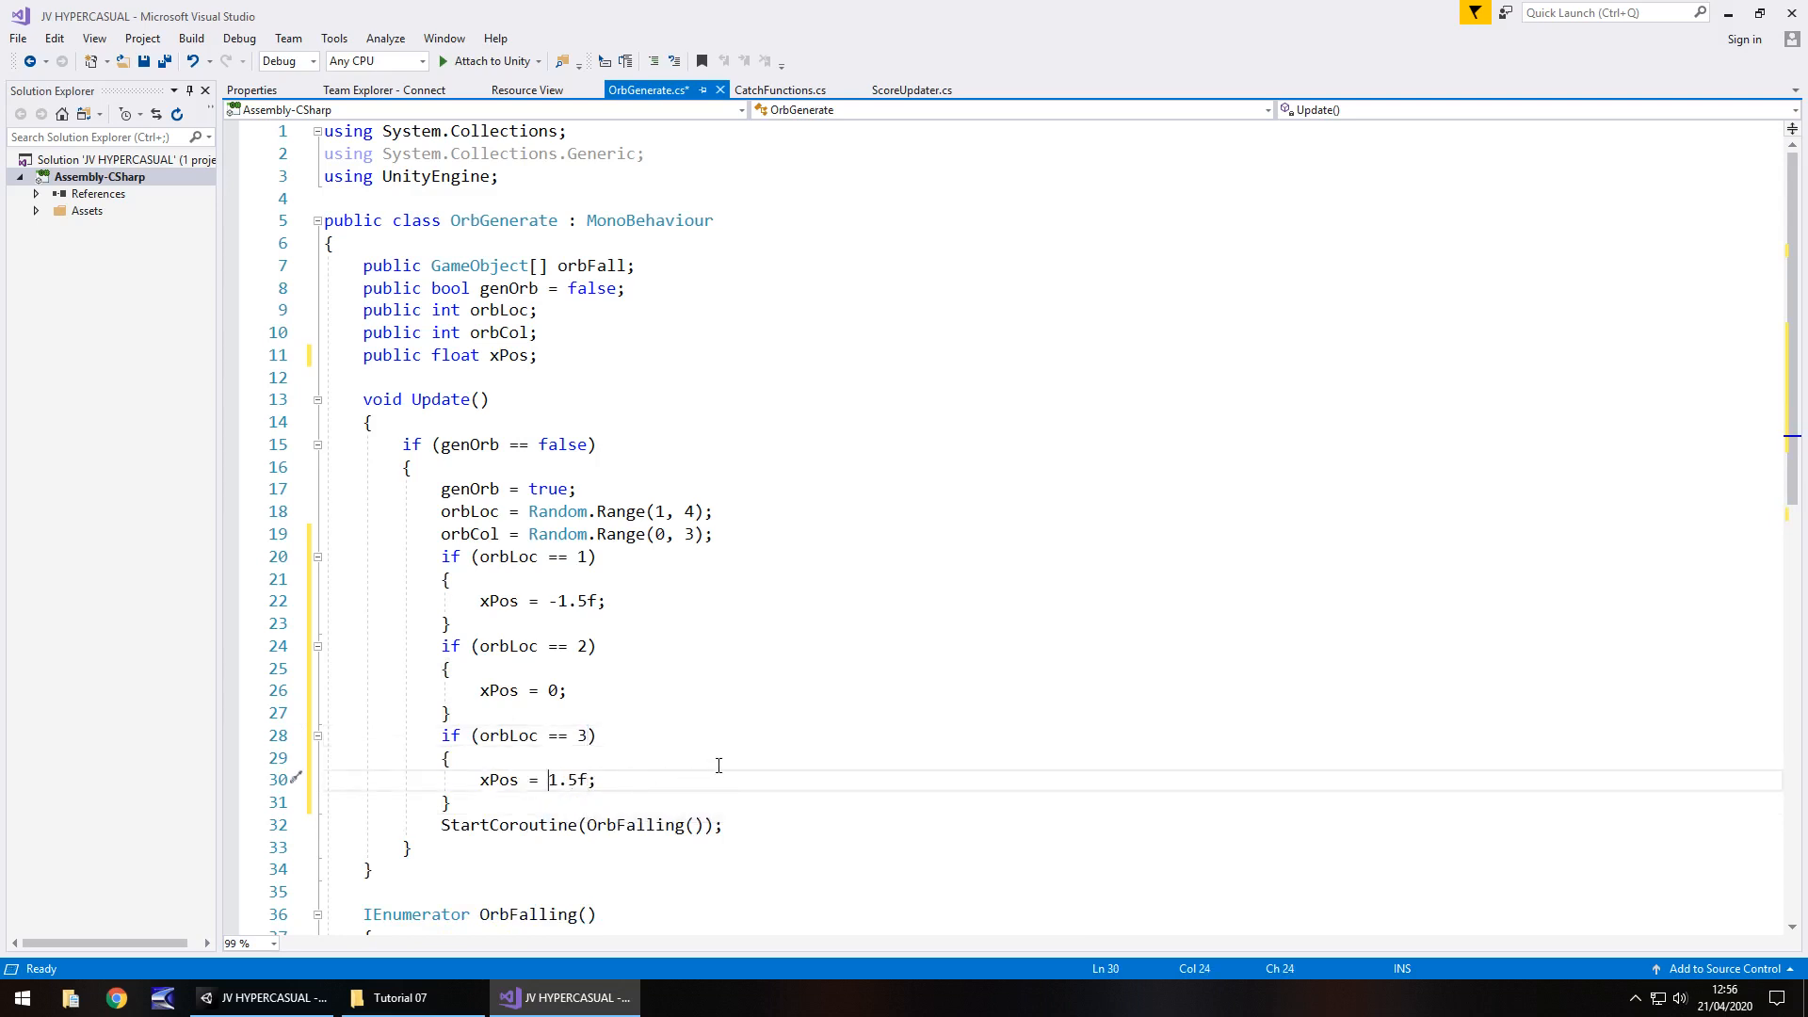
{"action": "key", "text": "ctrl+s"}
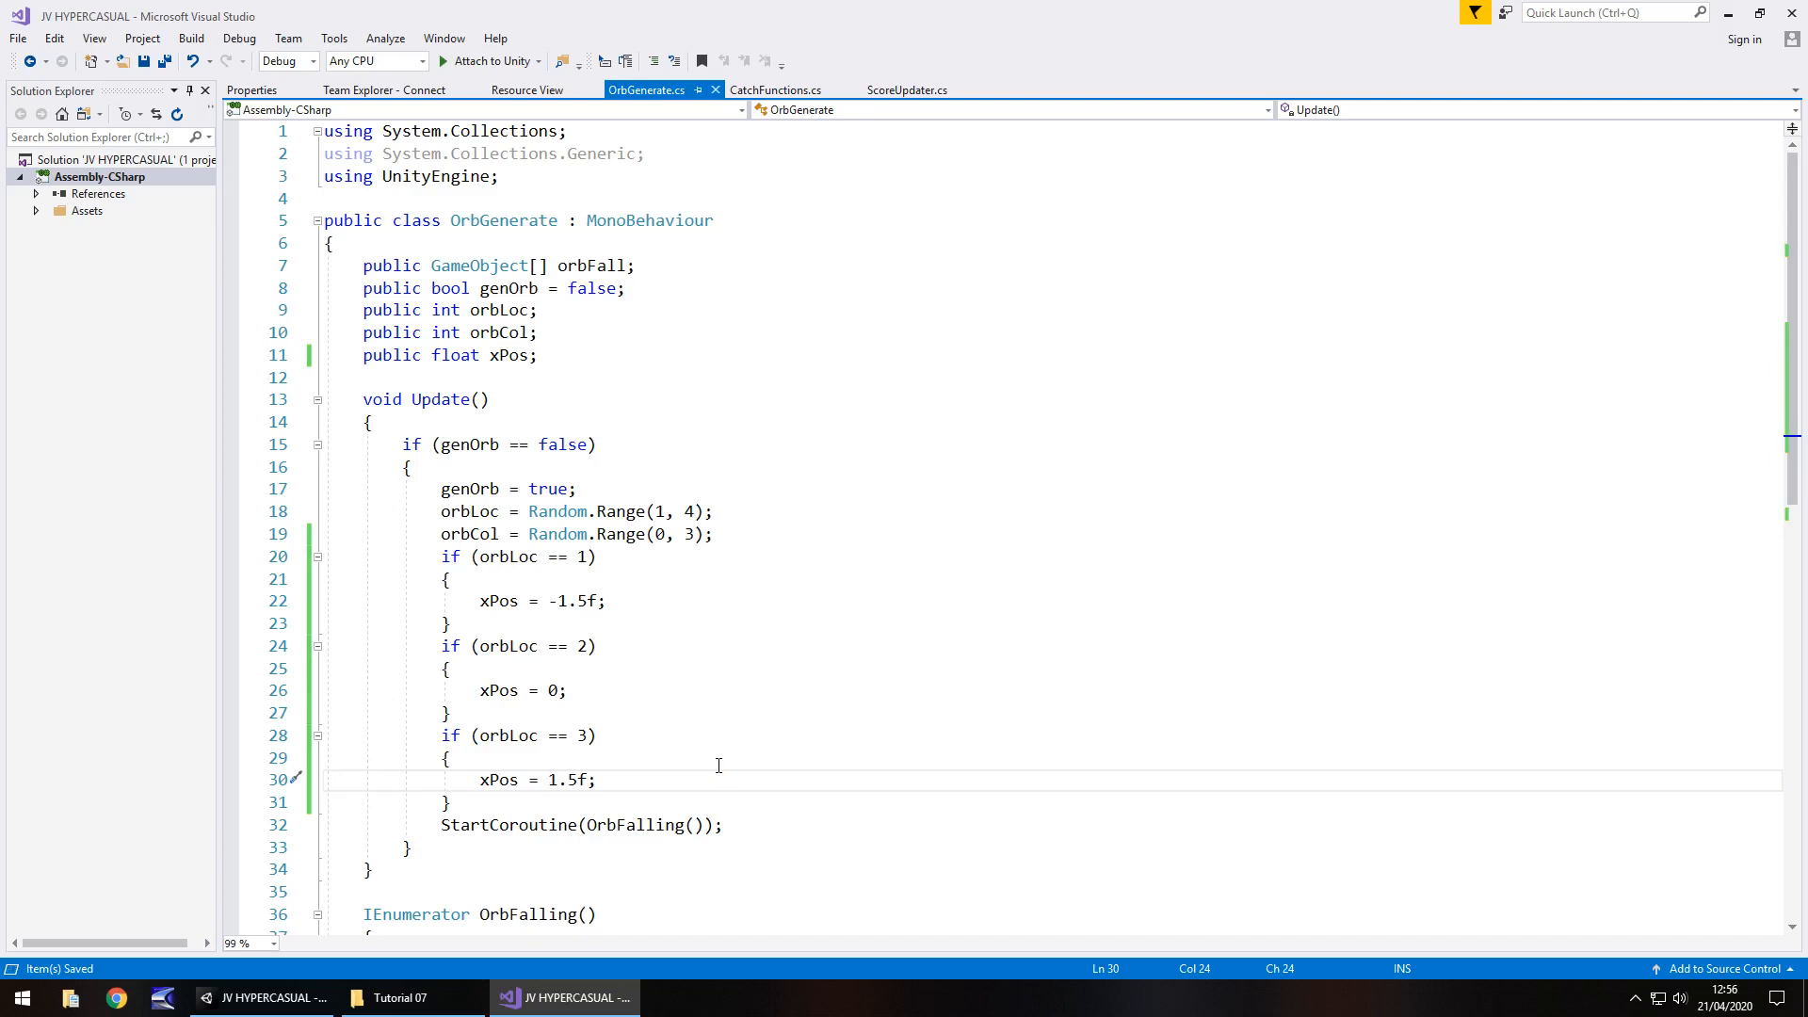
{"action": "mouse_move", "coordinate": [746, 661]}
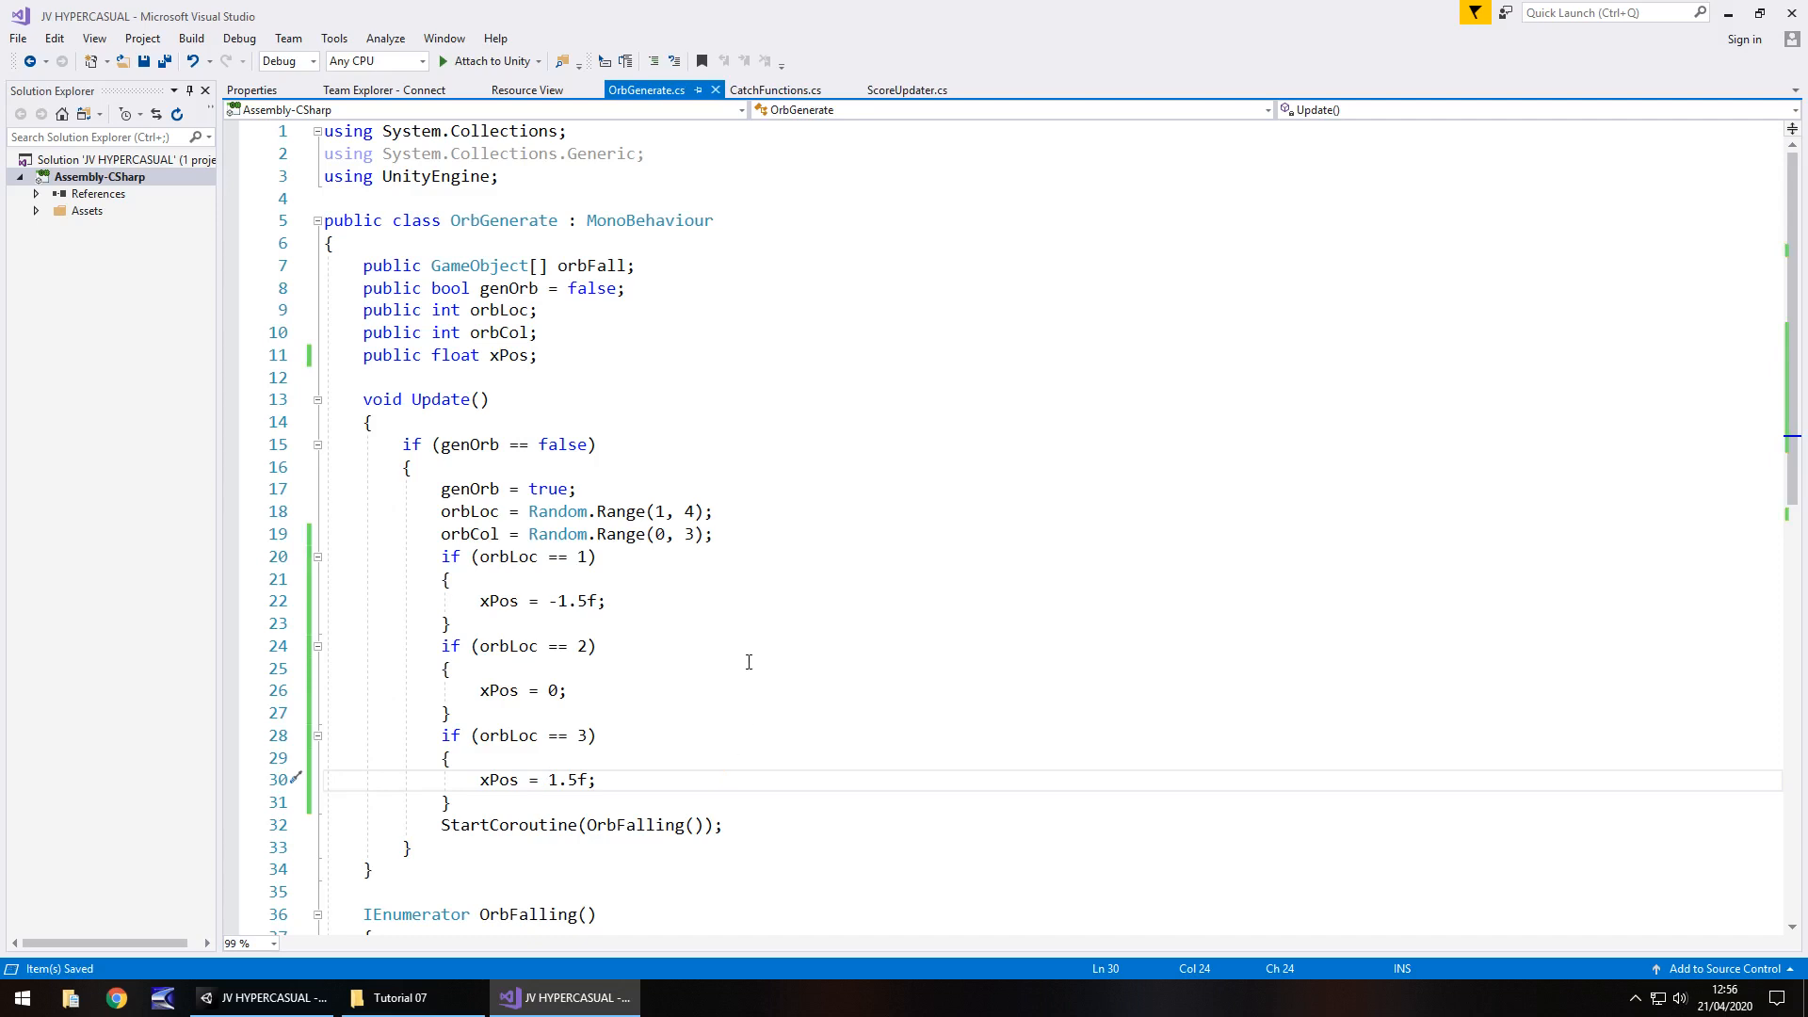
{"action": "mouse_move", "coordinate": [673, 674]}
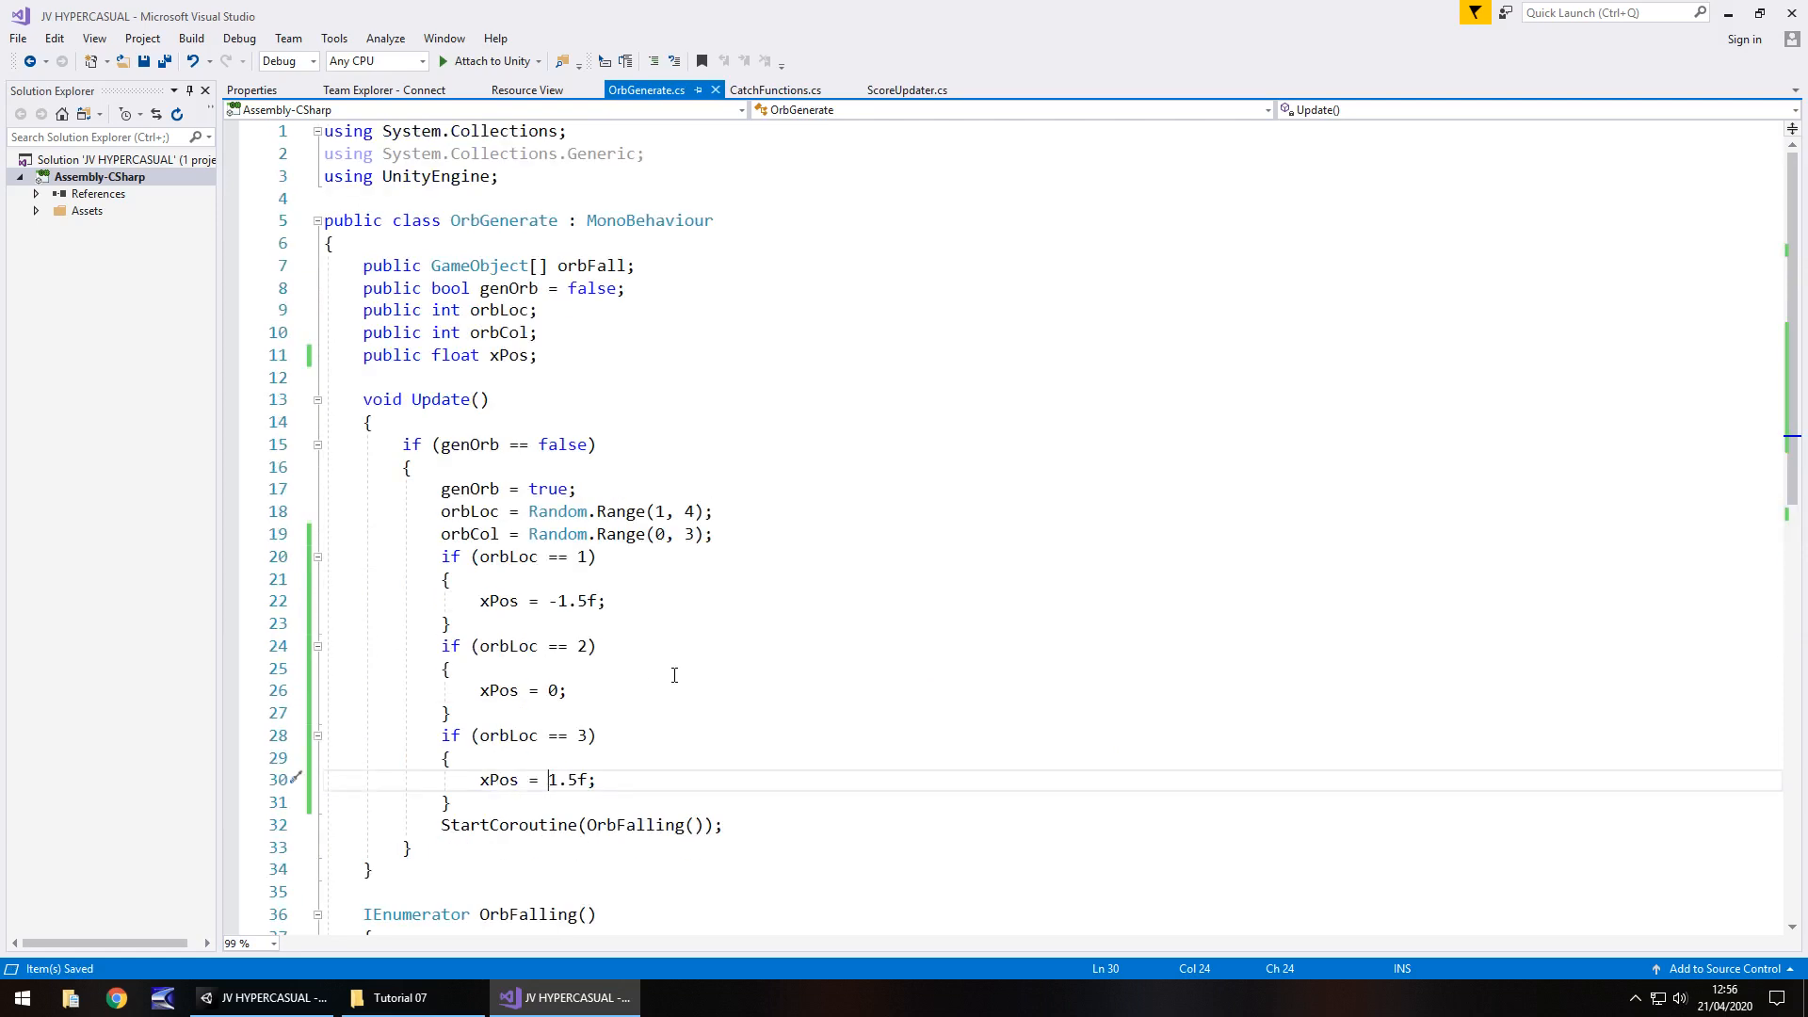
{"action": "mouse_move", "coordinate": [710, 651]}
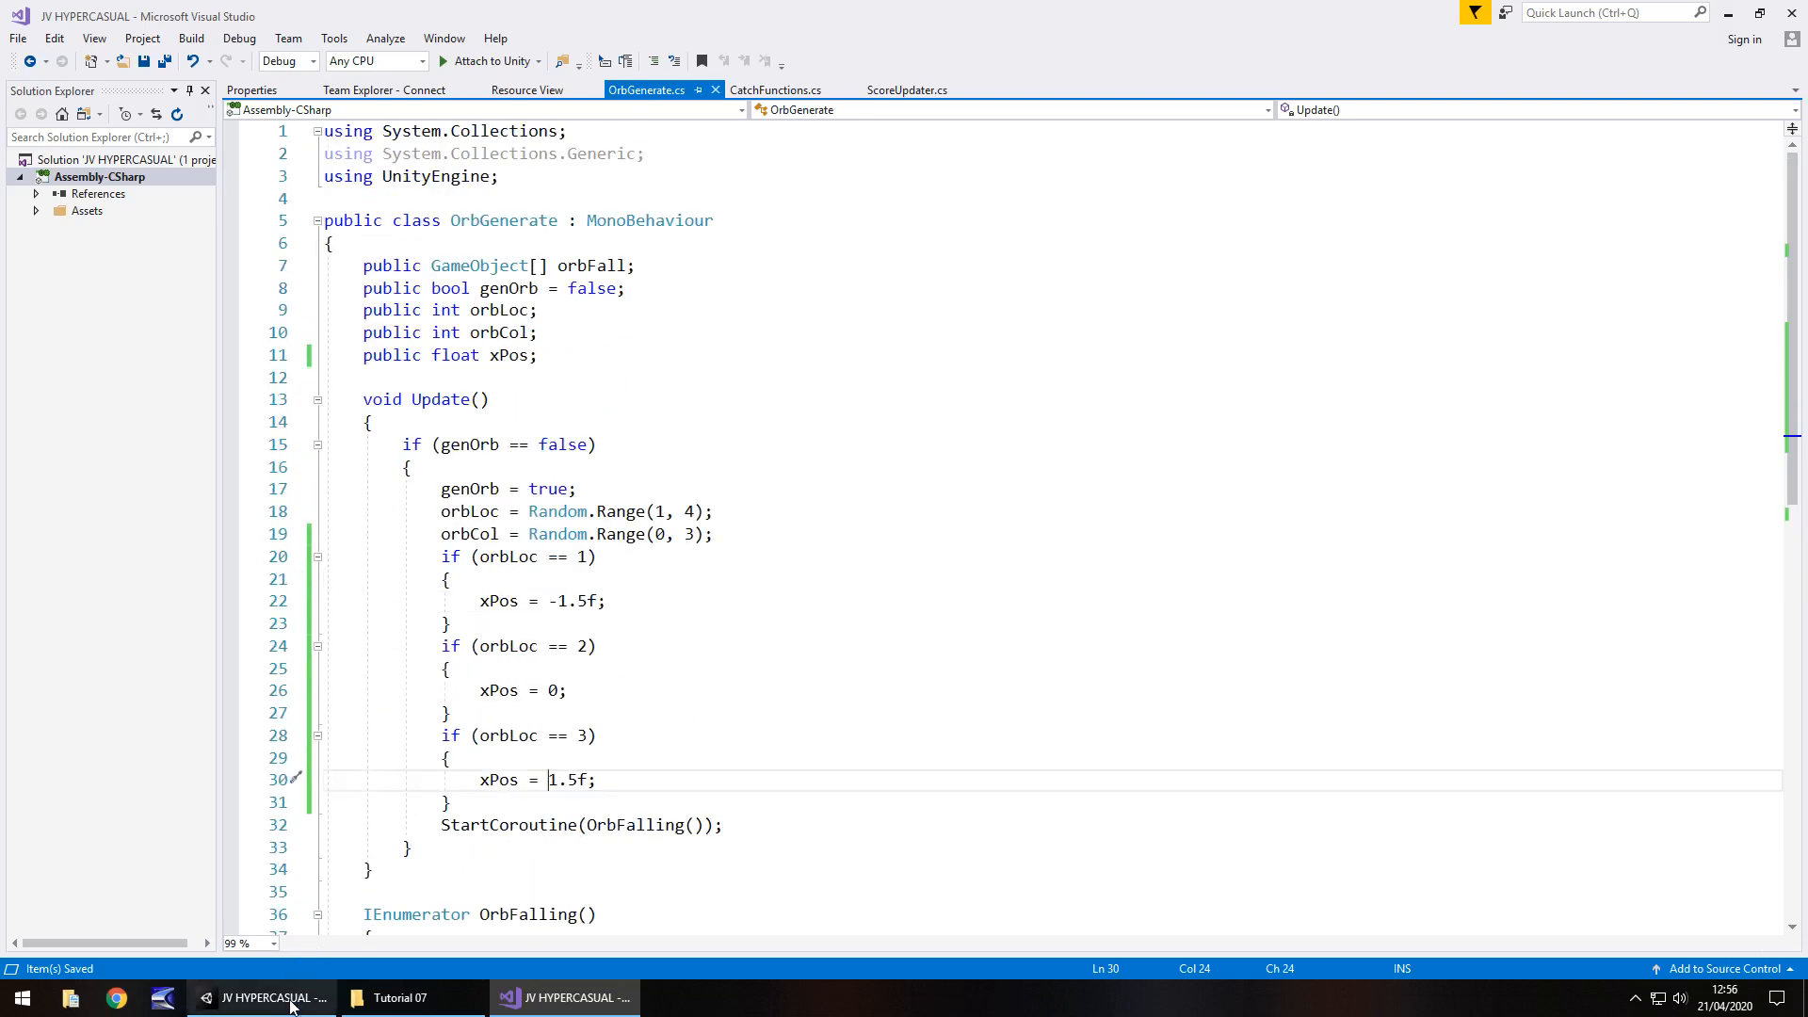
{"action": "left_click", "coordinate": [564, 997]}
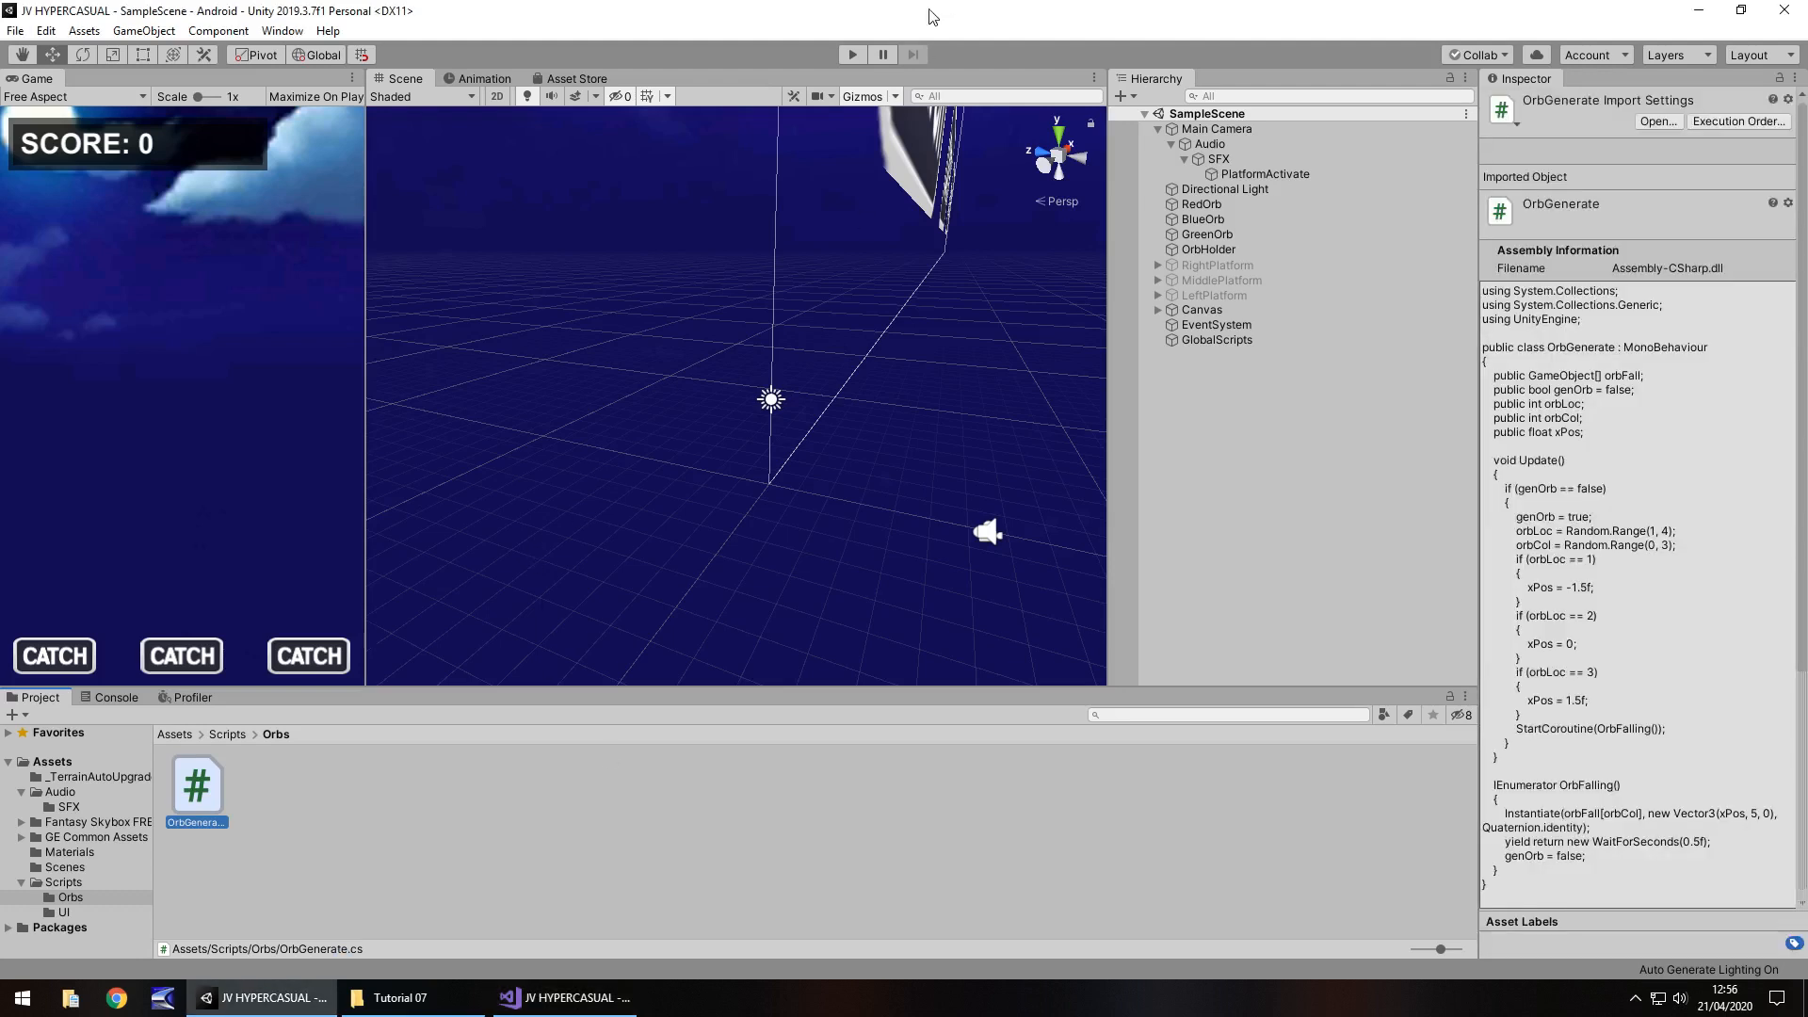
Test-run the game, catching orbs on the platforms, and check GlobalScripts.
{"action": "left_click", "coordinate": [852, 55]}
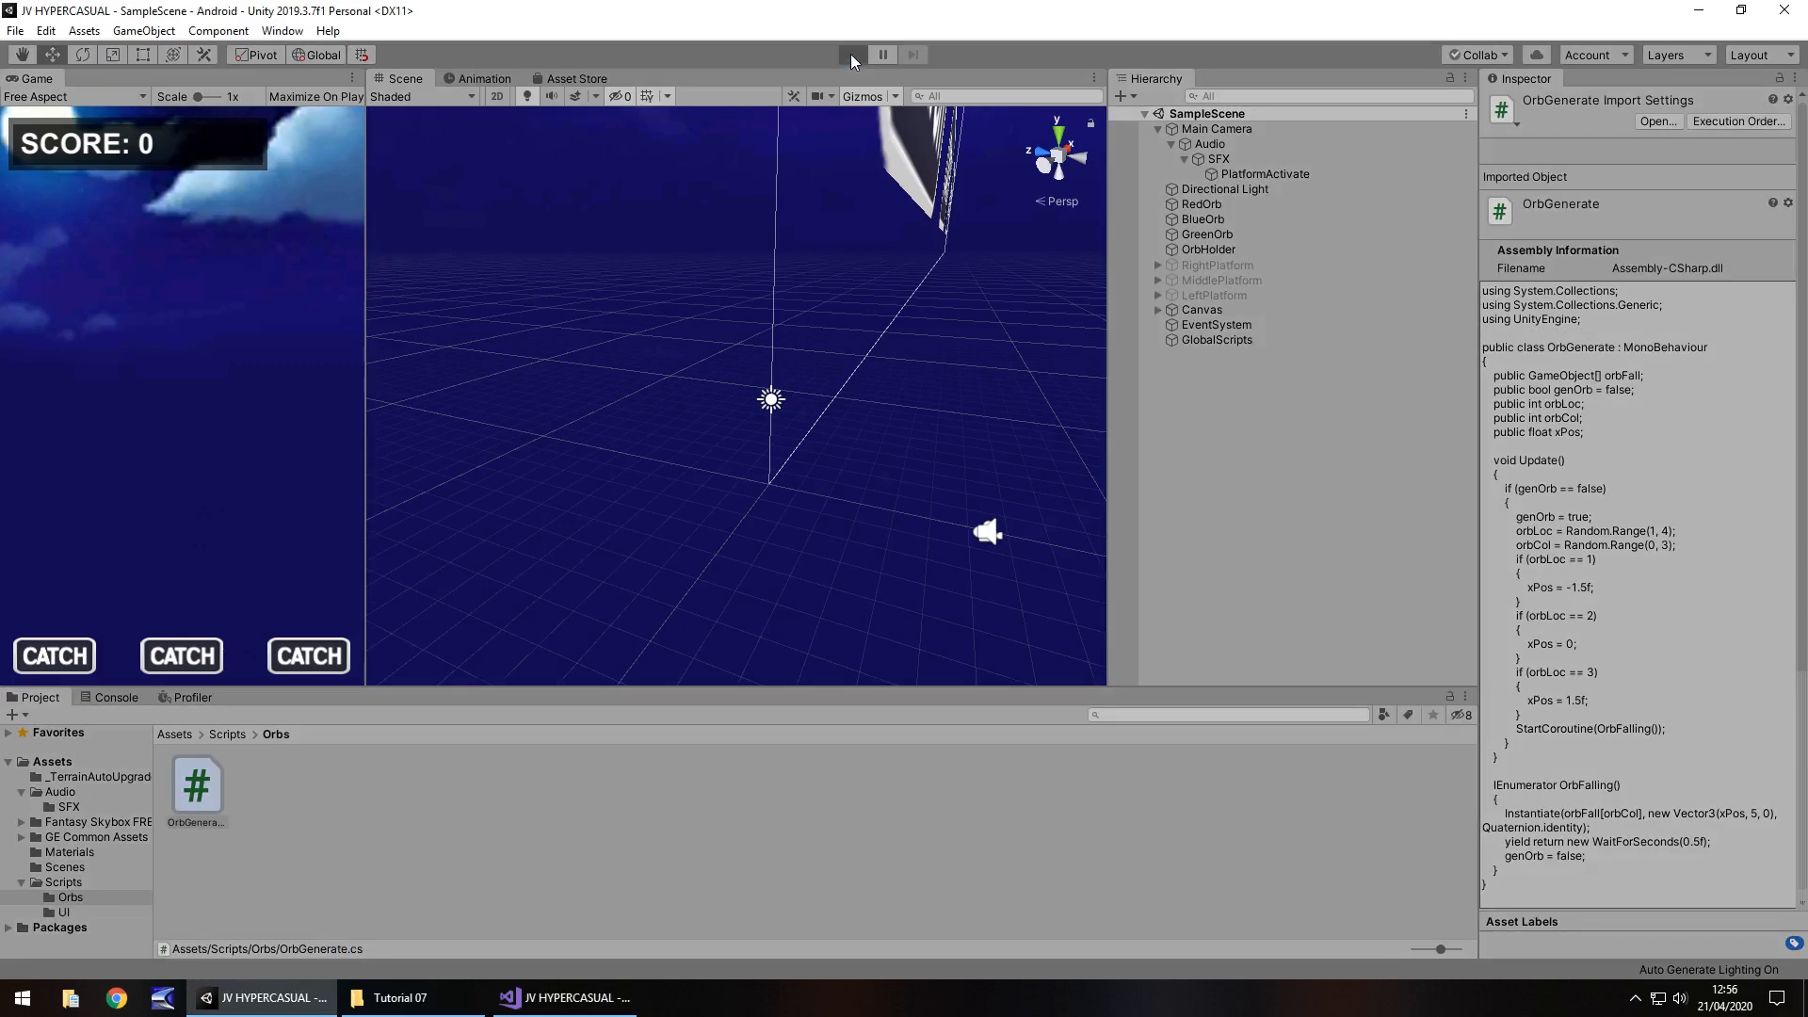
{"action": "left_click", "coordinate": [851, 54]}
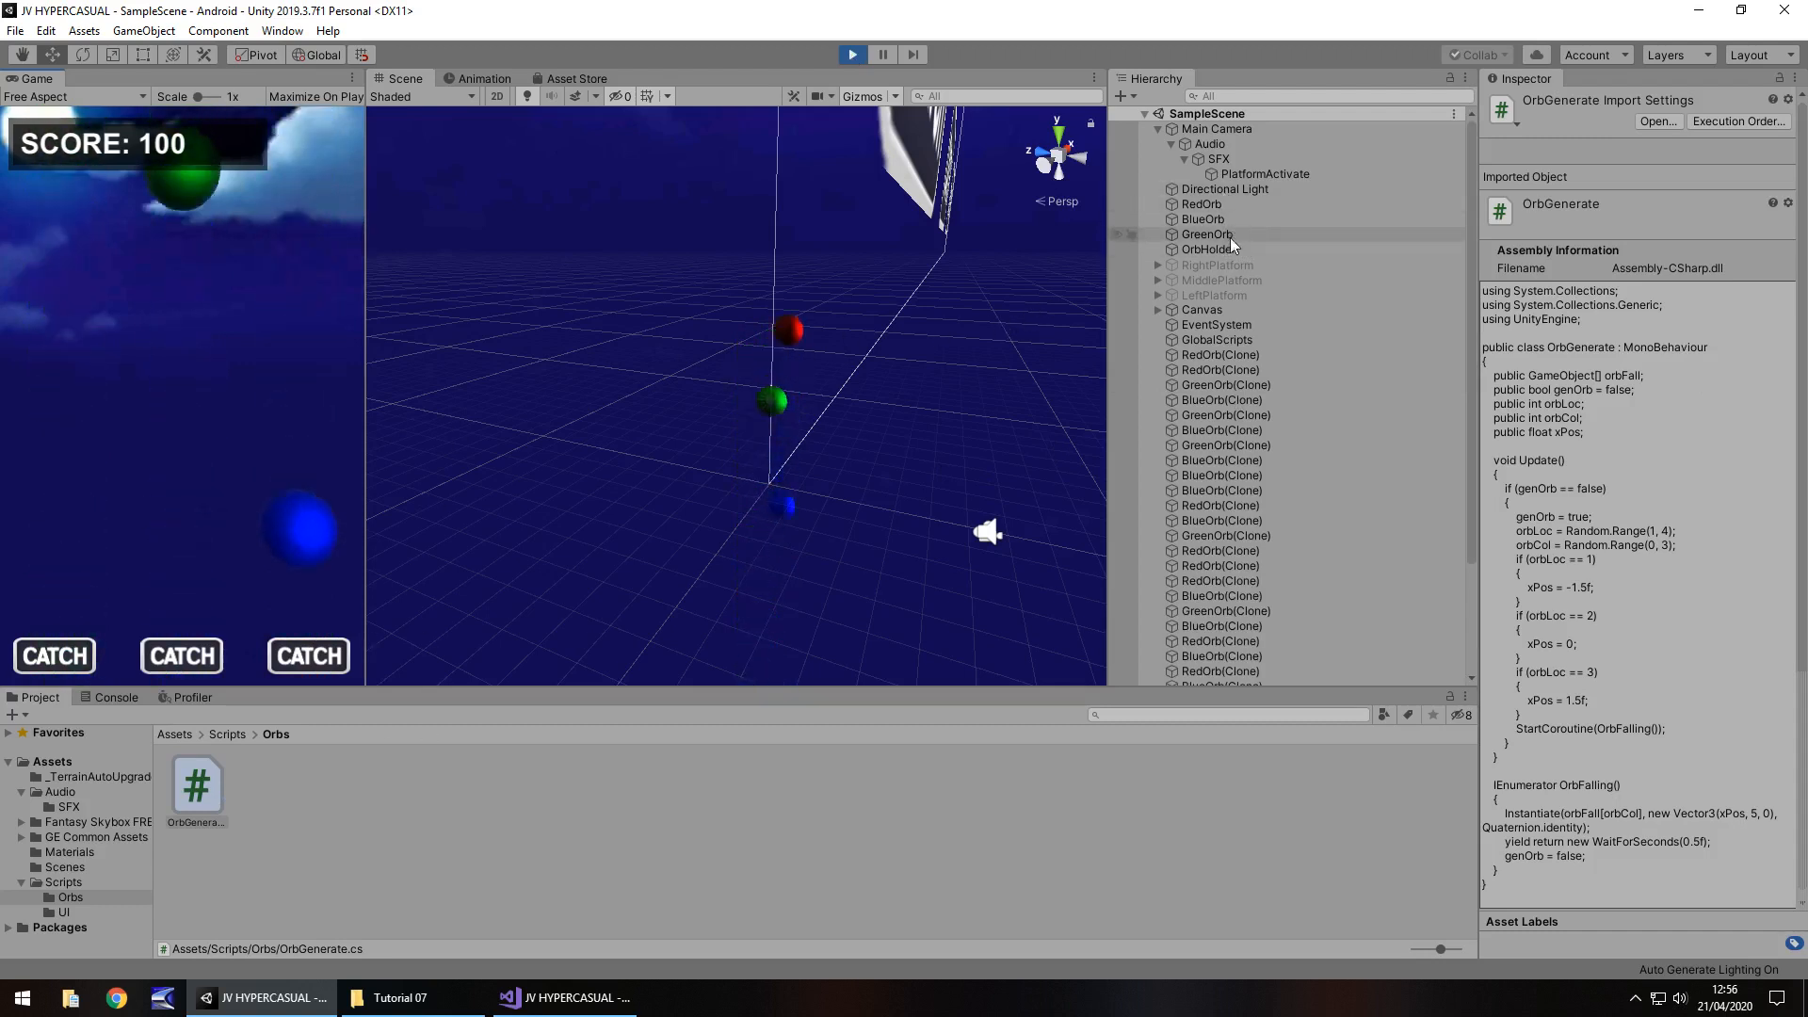
{"action": "left_click", "coordinate": [1216, 339]}
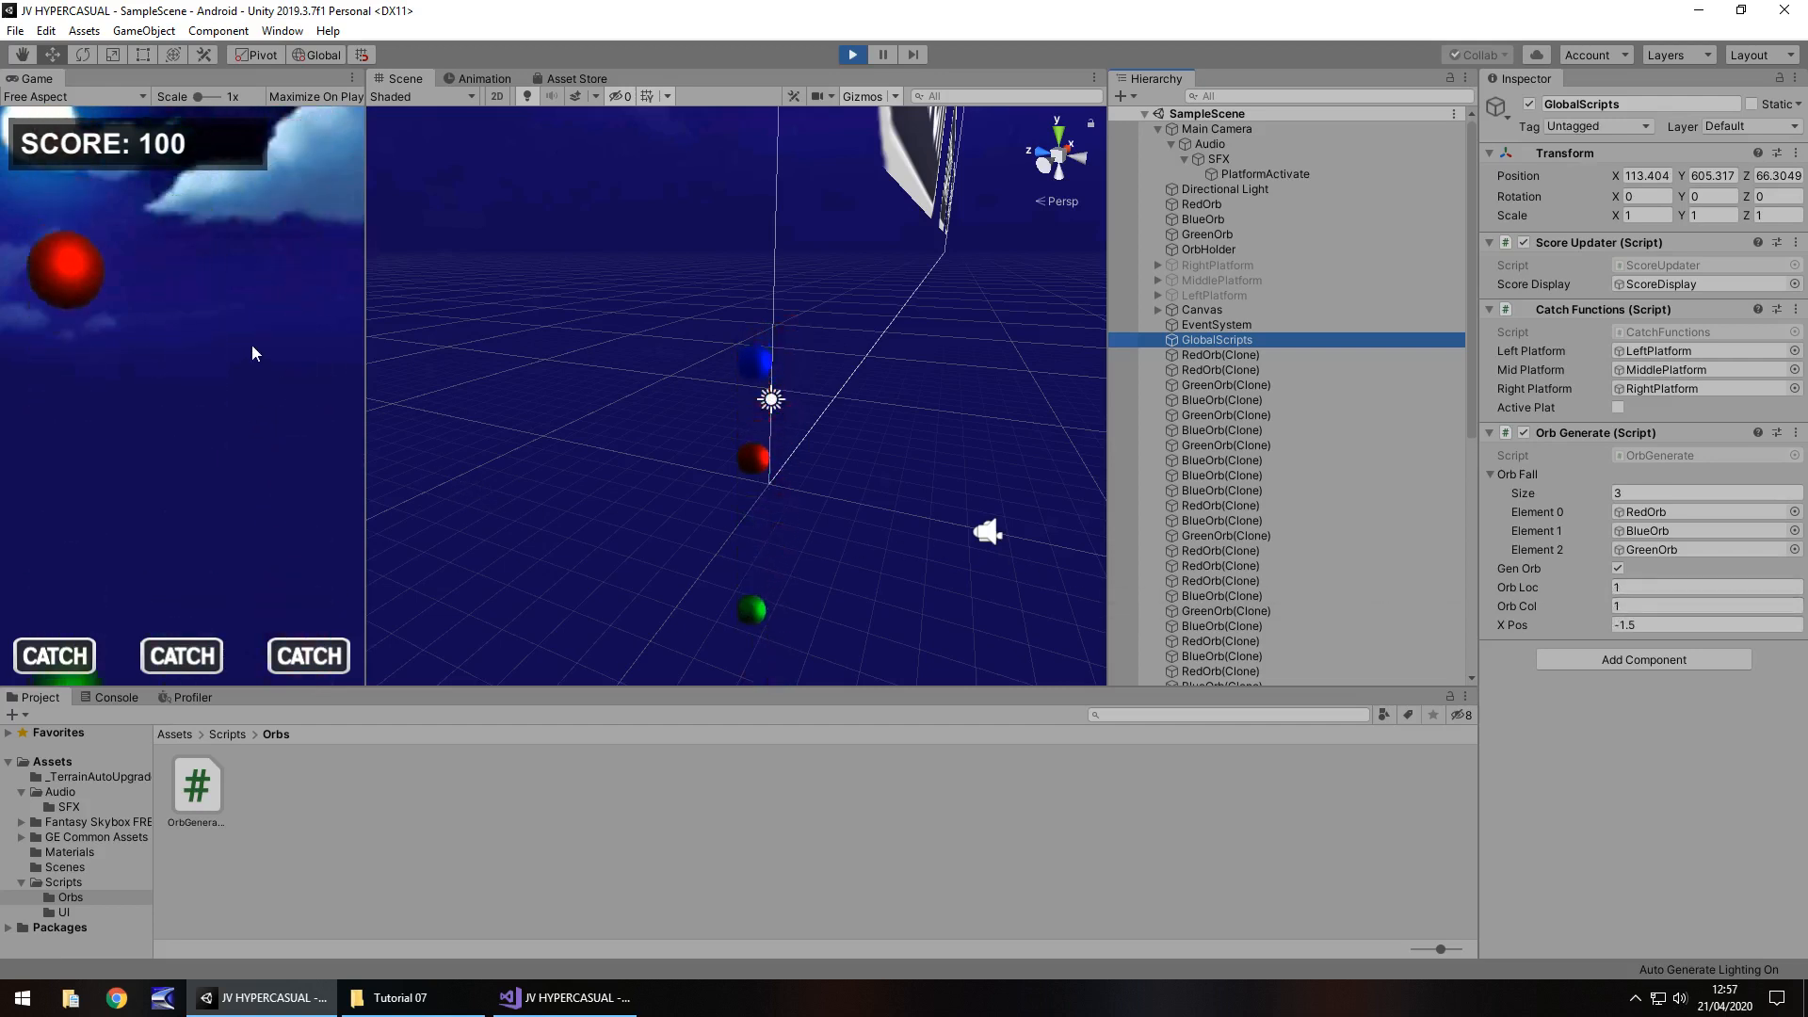
{"action": "left_click", "coordinate": [181, 655]}
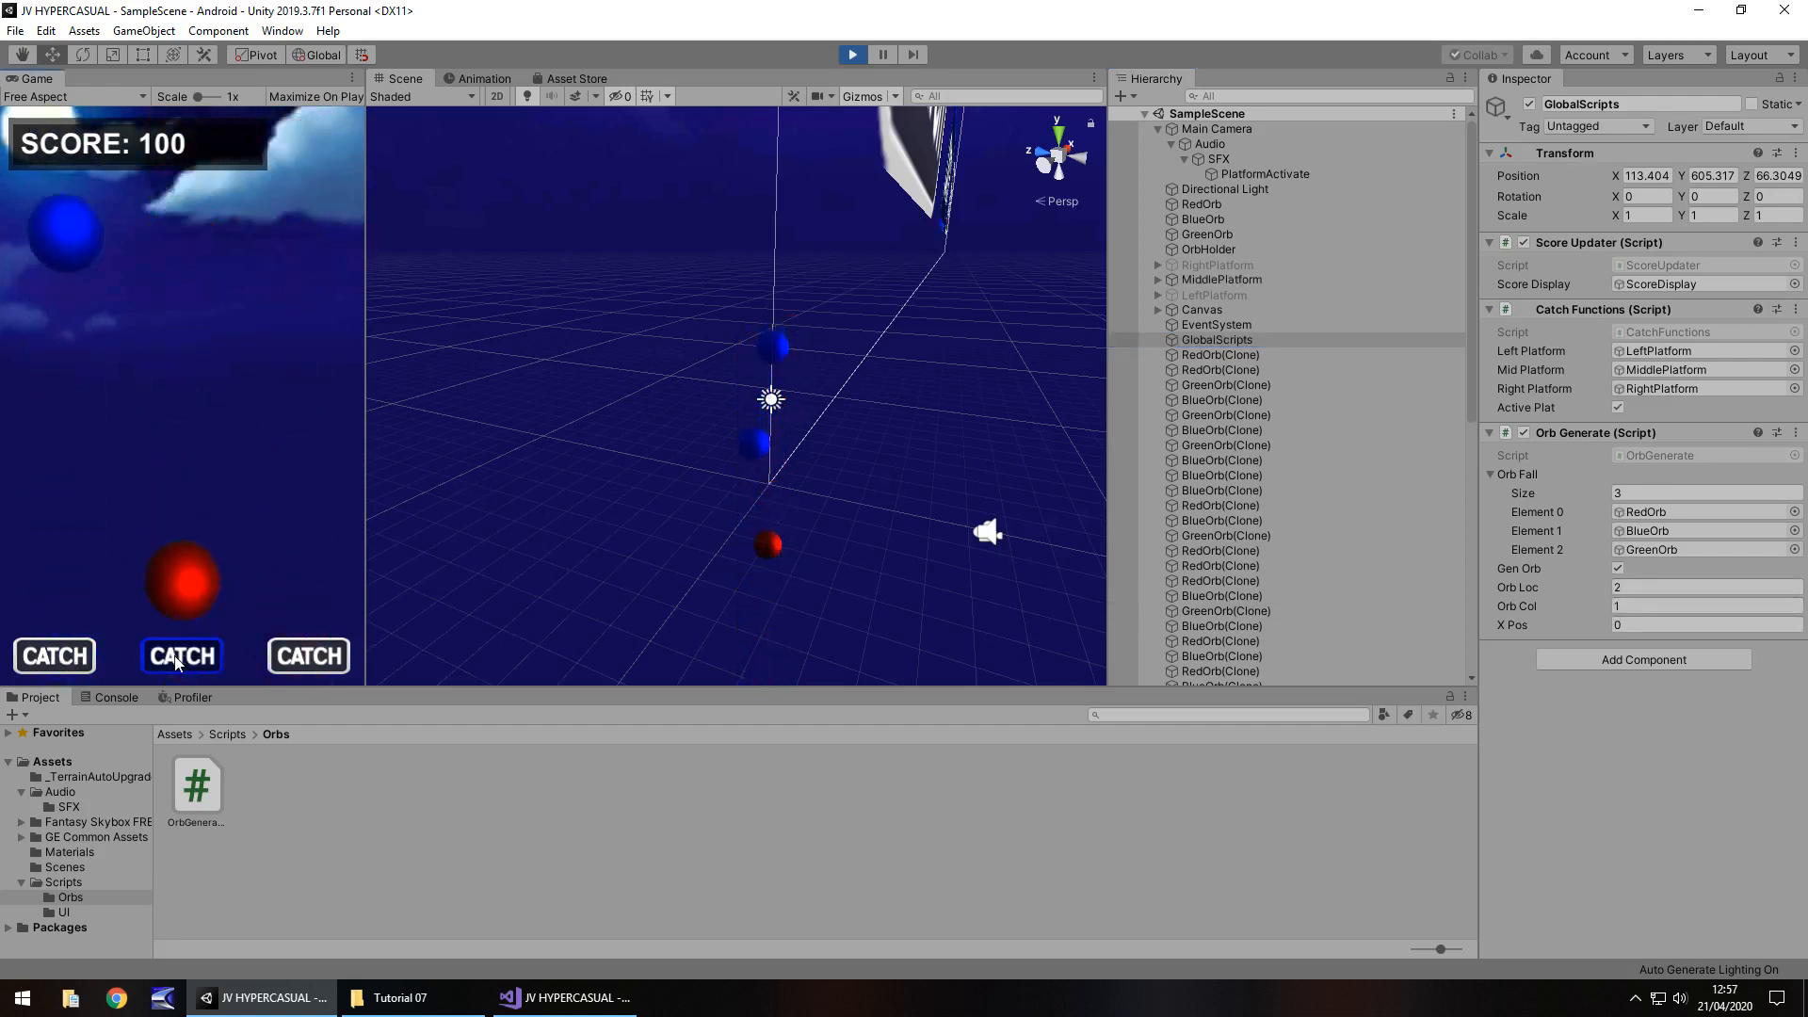
{"action": "left_click", "coordinate": [181, 656]}
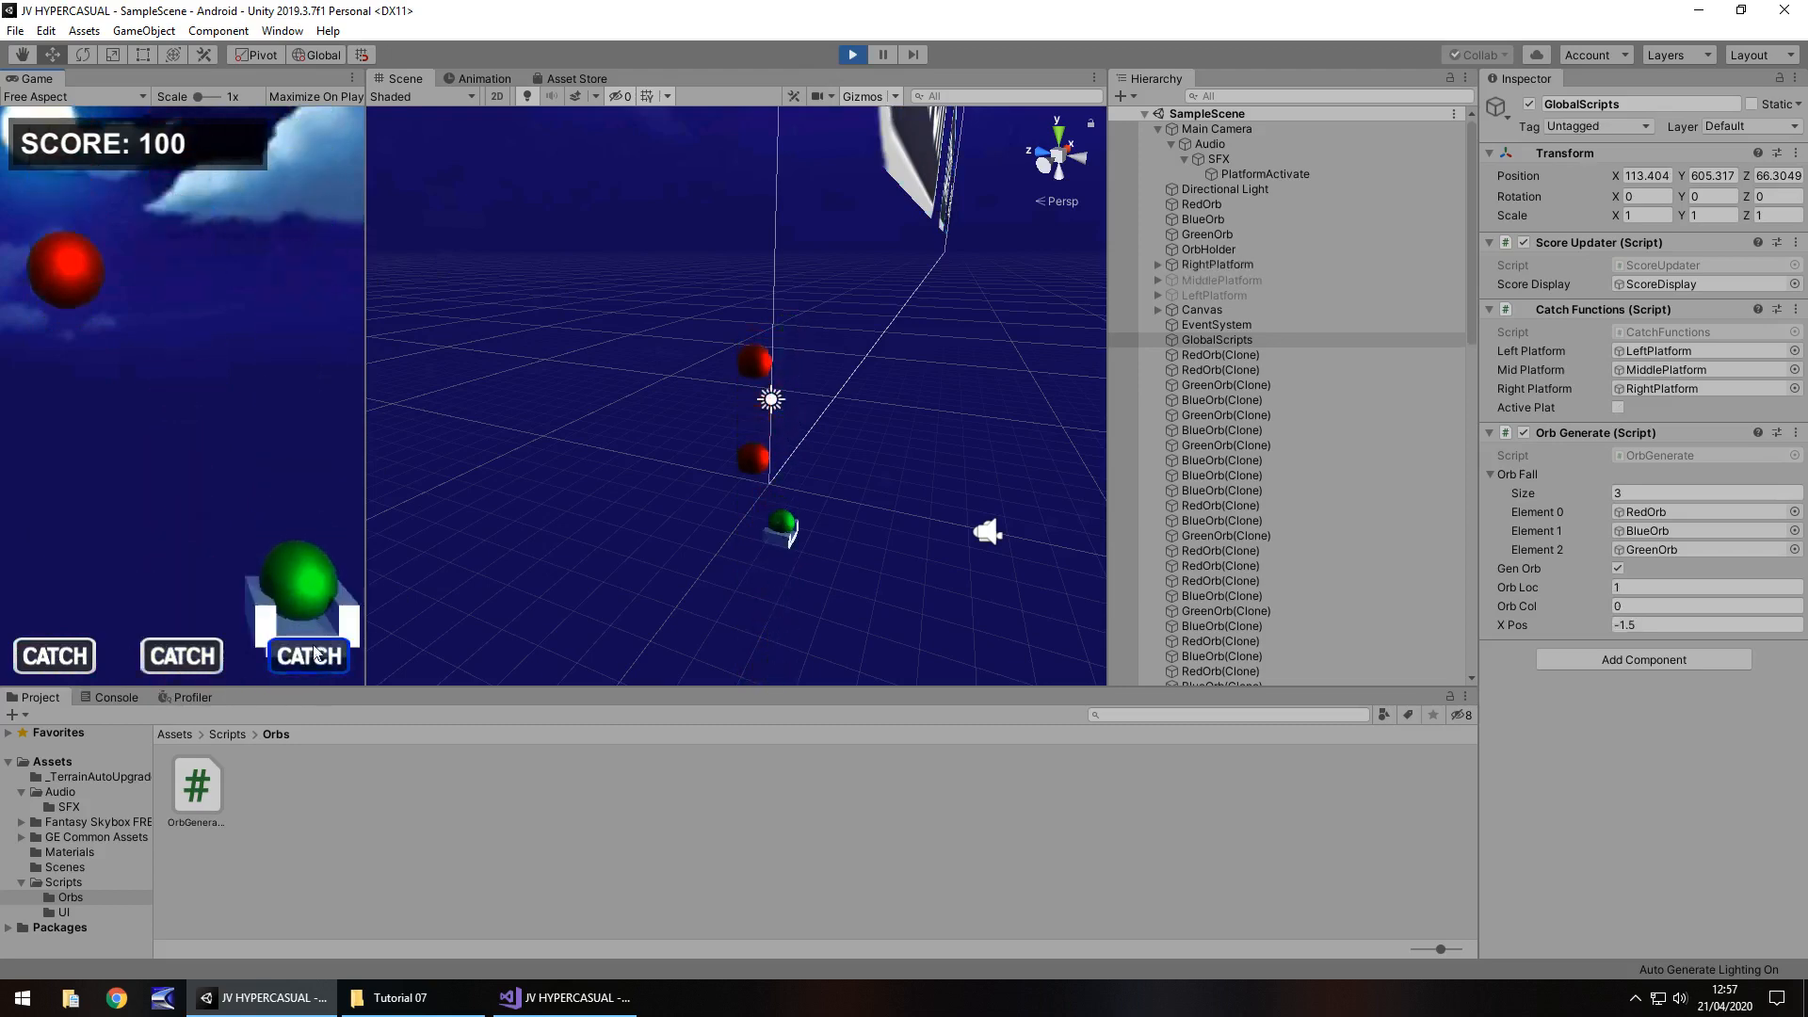
{"action": "left_click", "coordinate": [853, 55]}
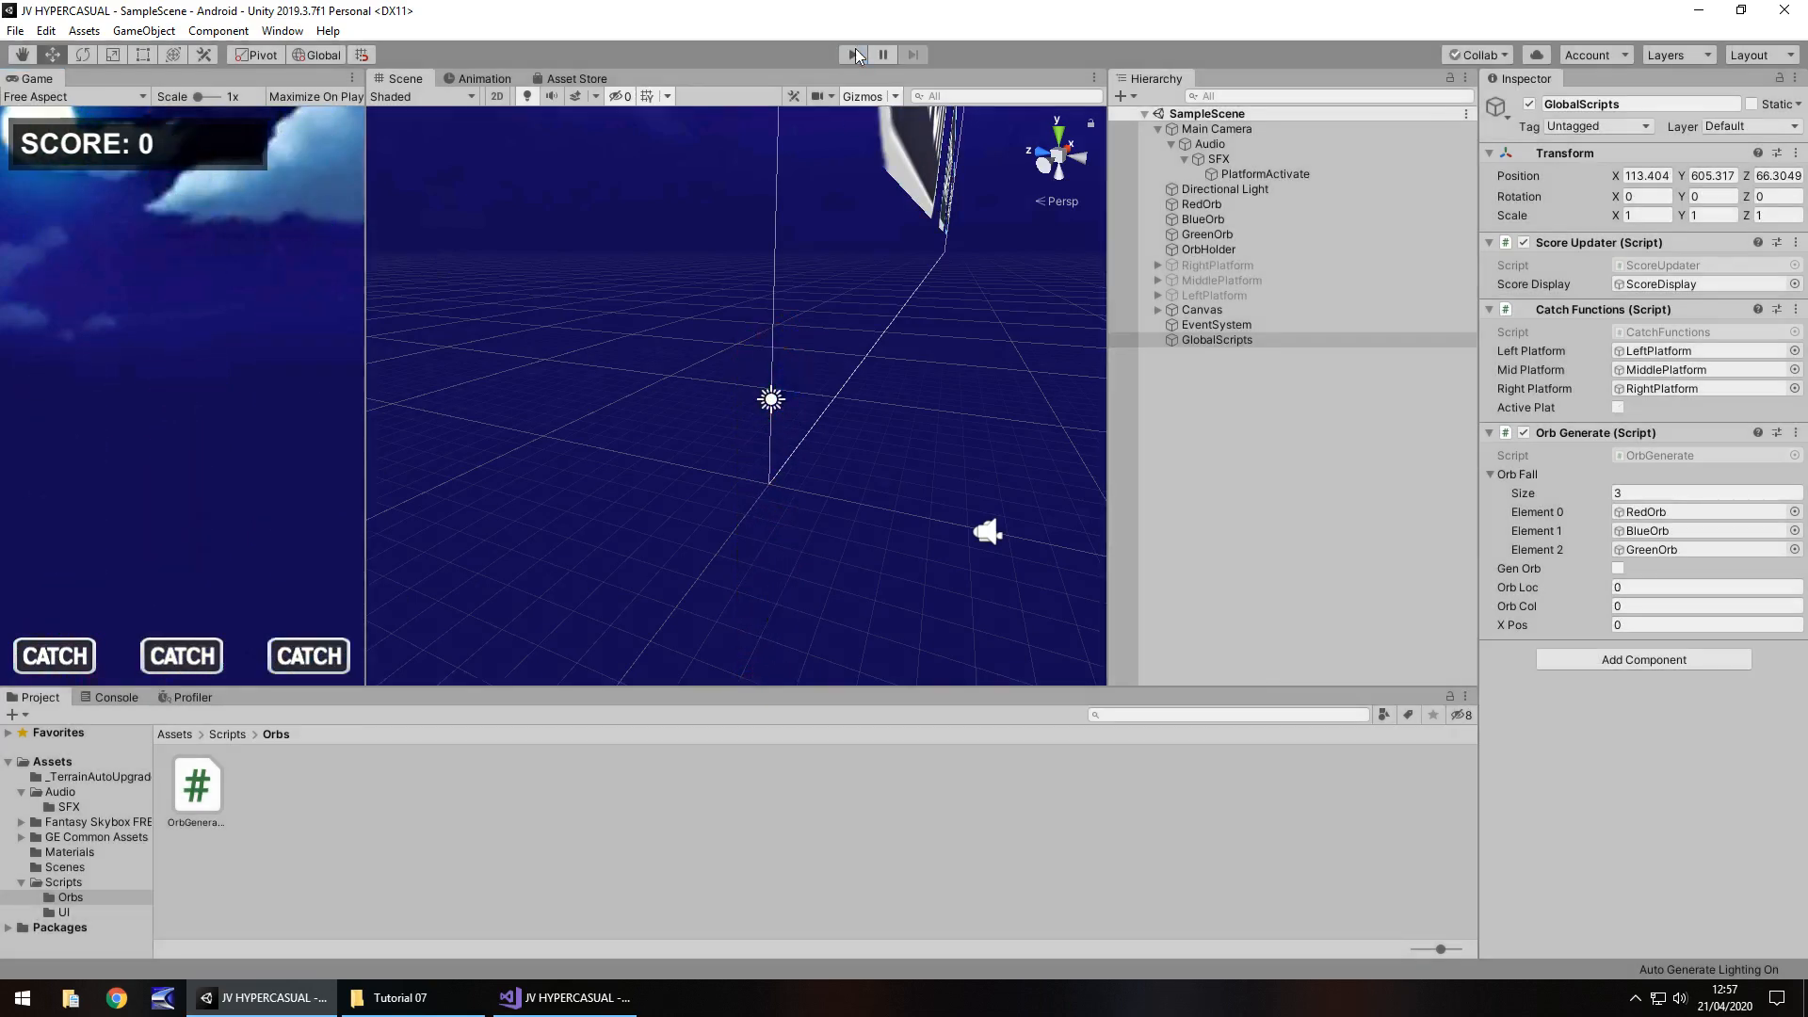
{"action": "left_click", "coordinate": [851, 55]}
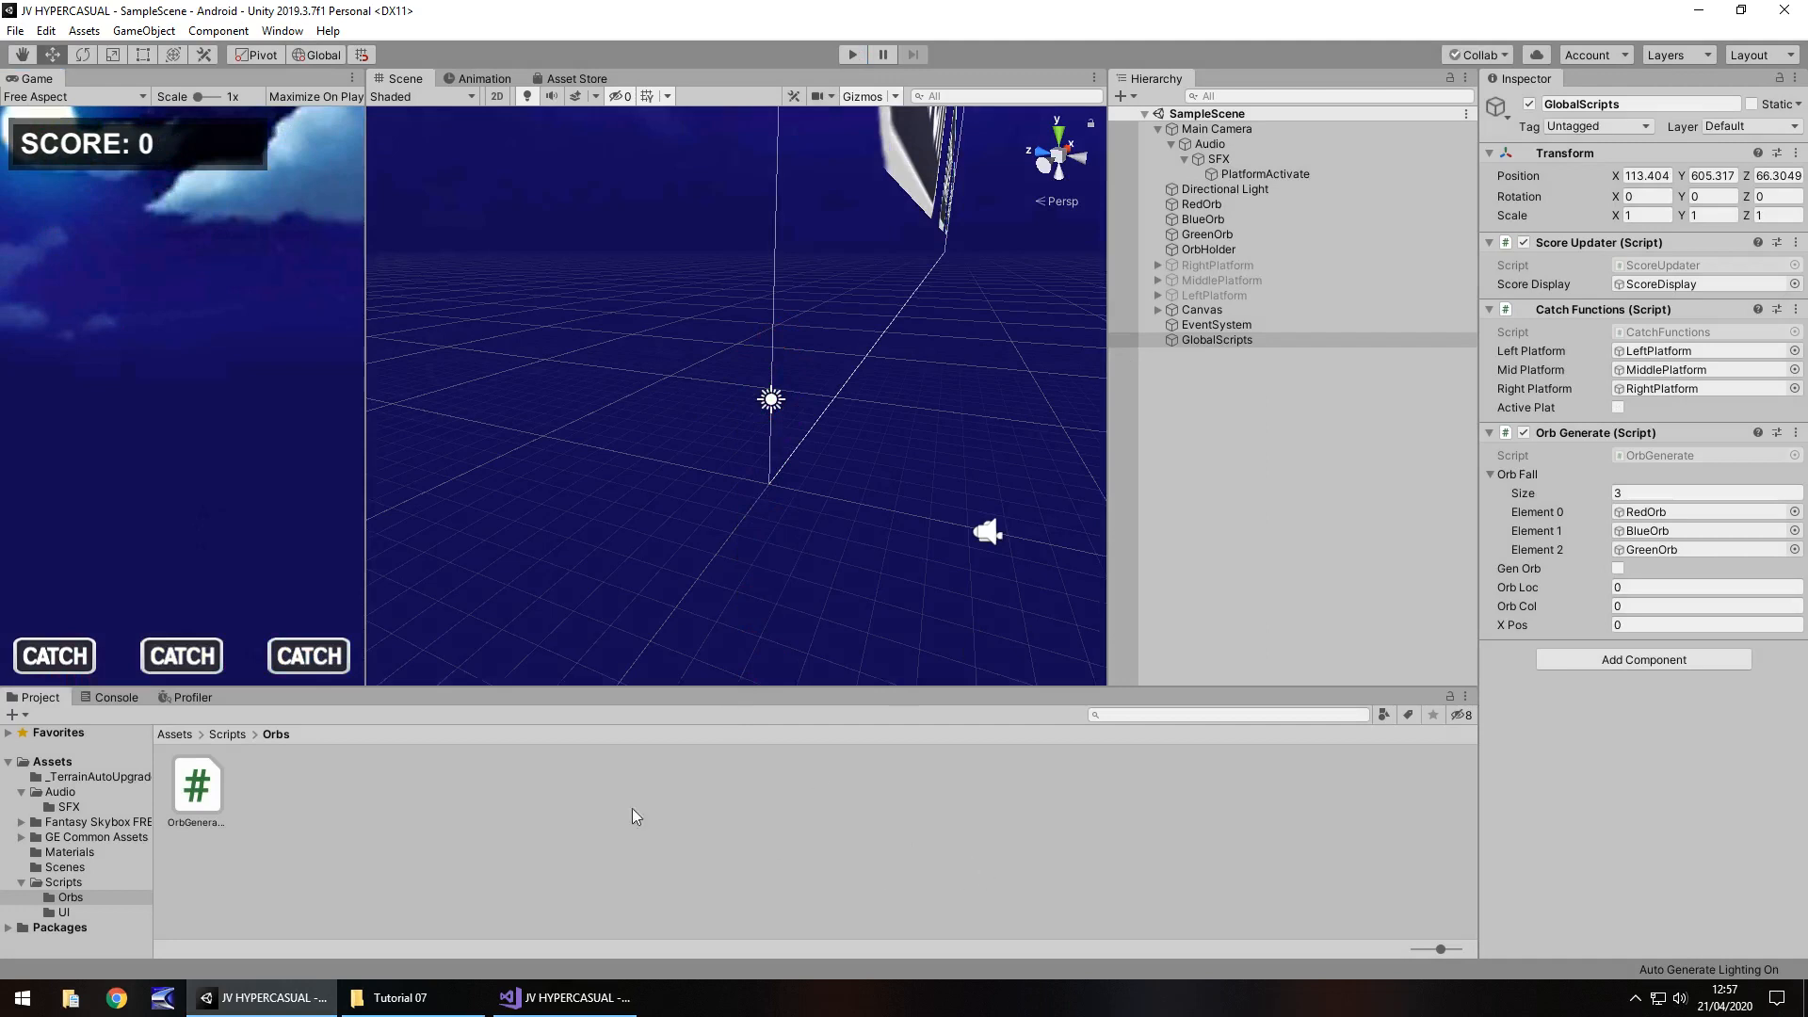
{"action": "mouse_move", "coordinate": [626, 829]}
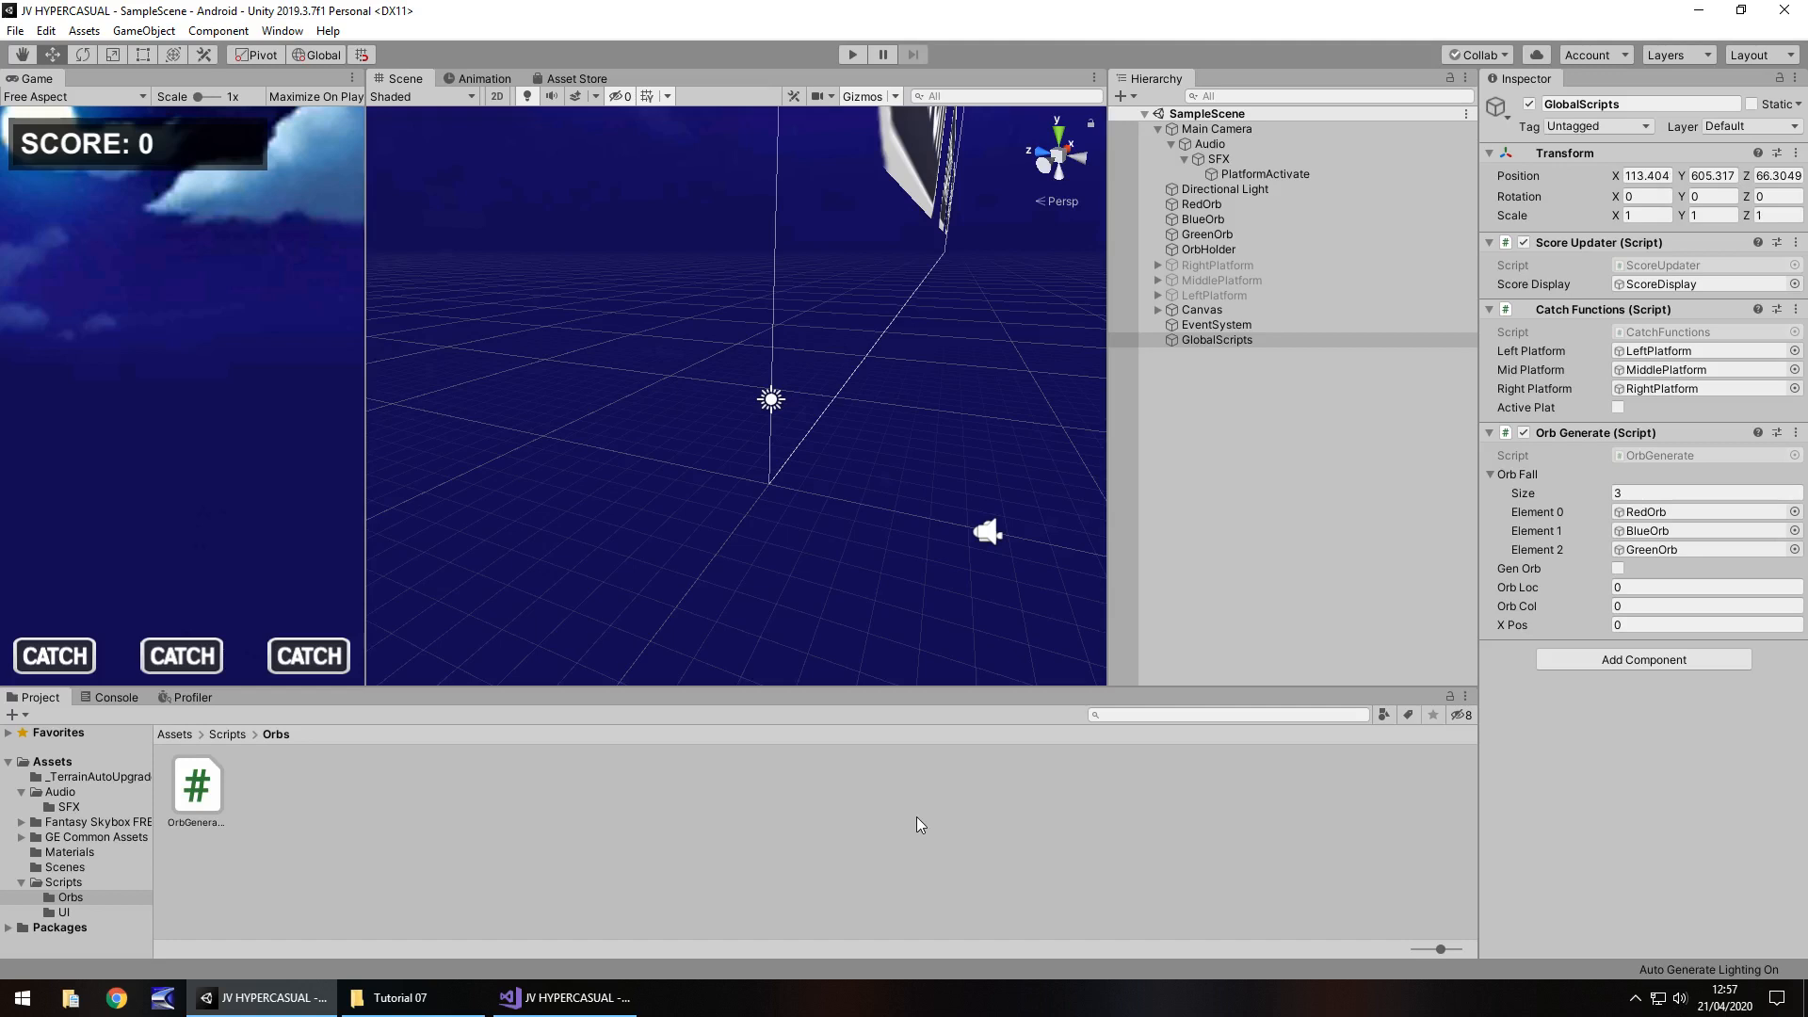
{"action": "mouse_move", "coordinate": [1061, 427]}
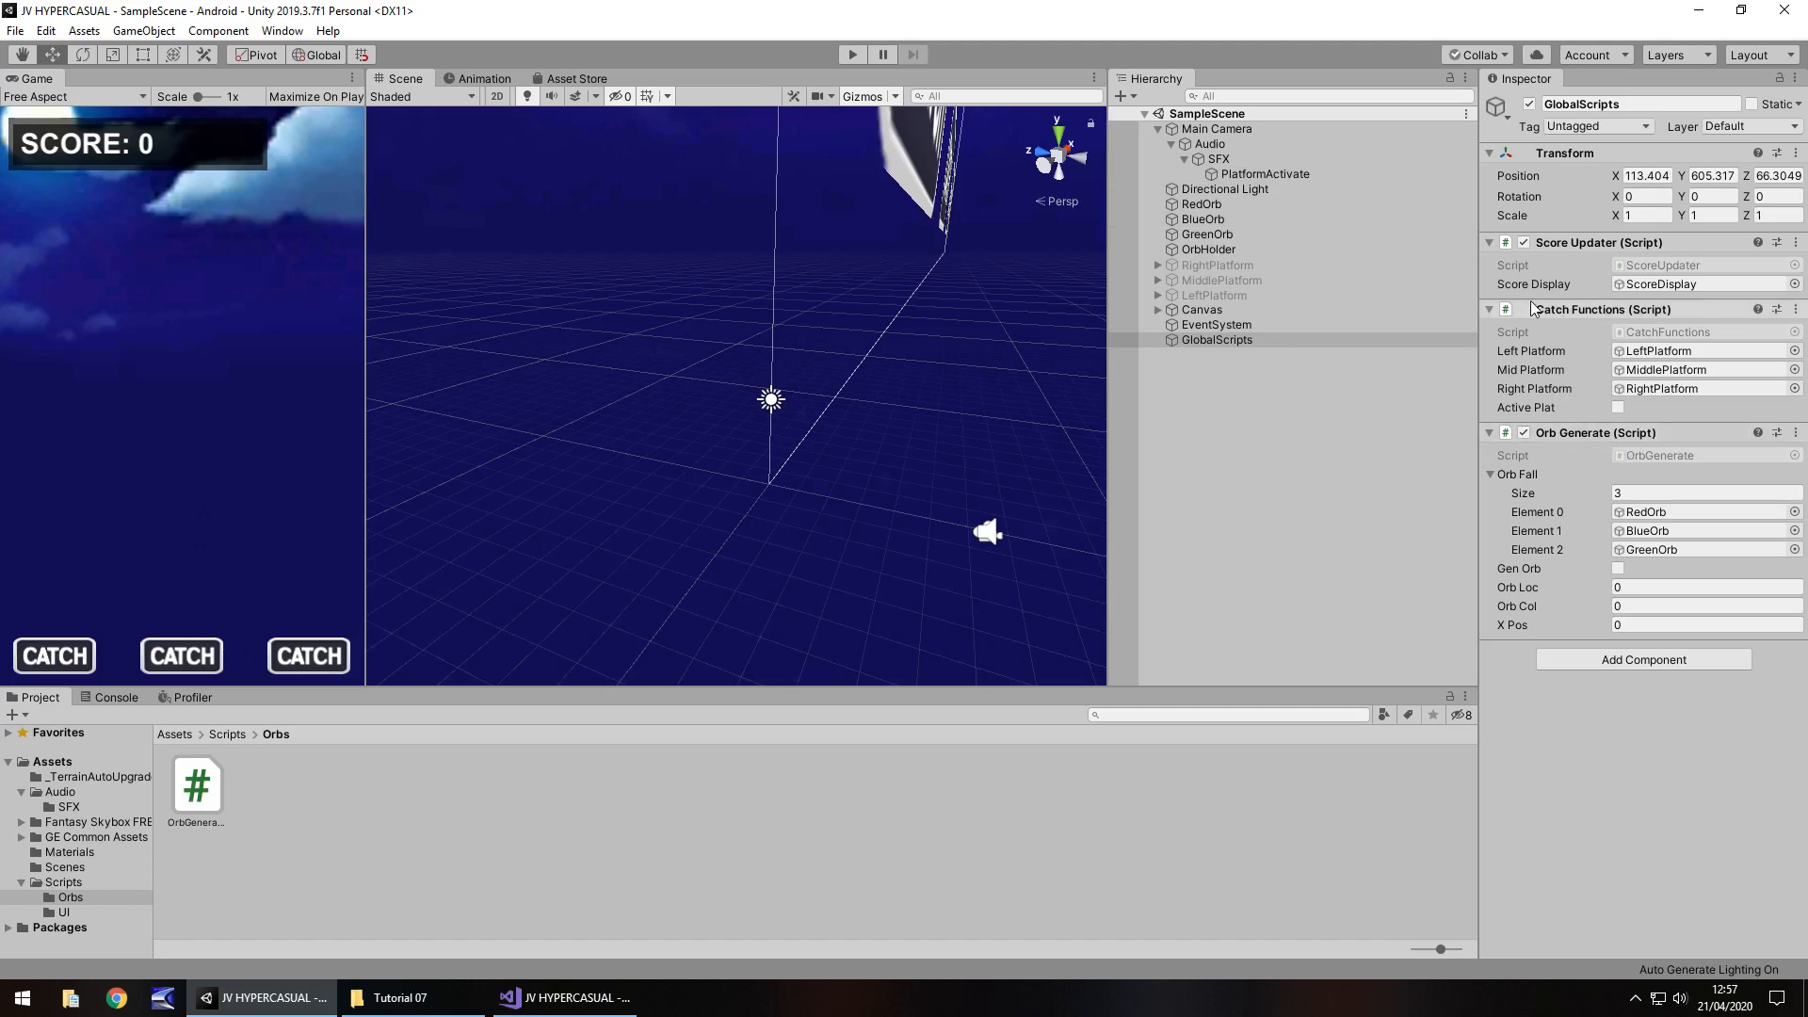
{"action": "left_click", "coordinate": [63, 913]}
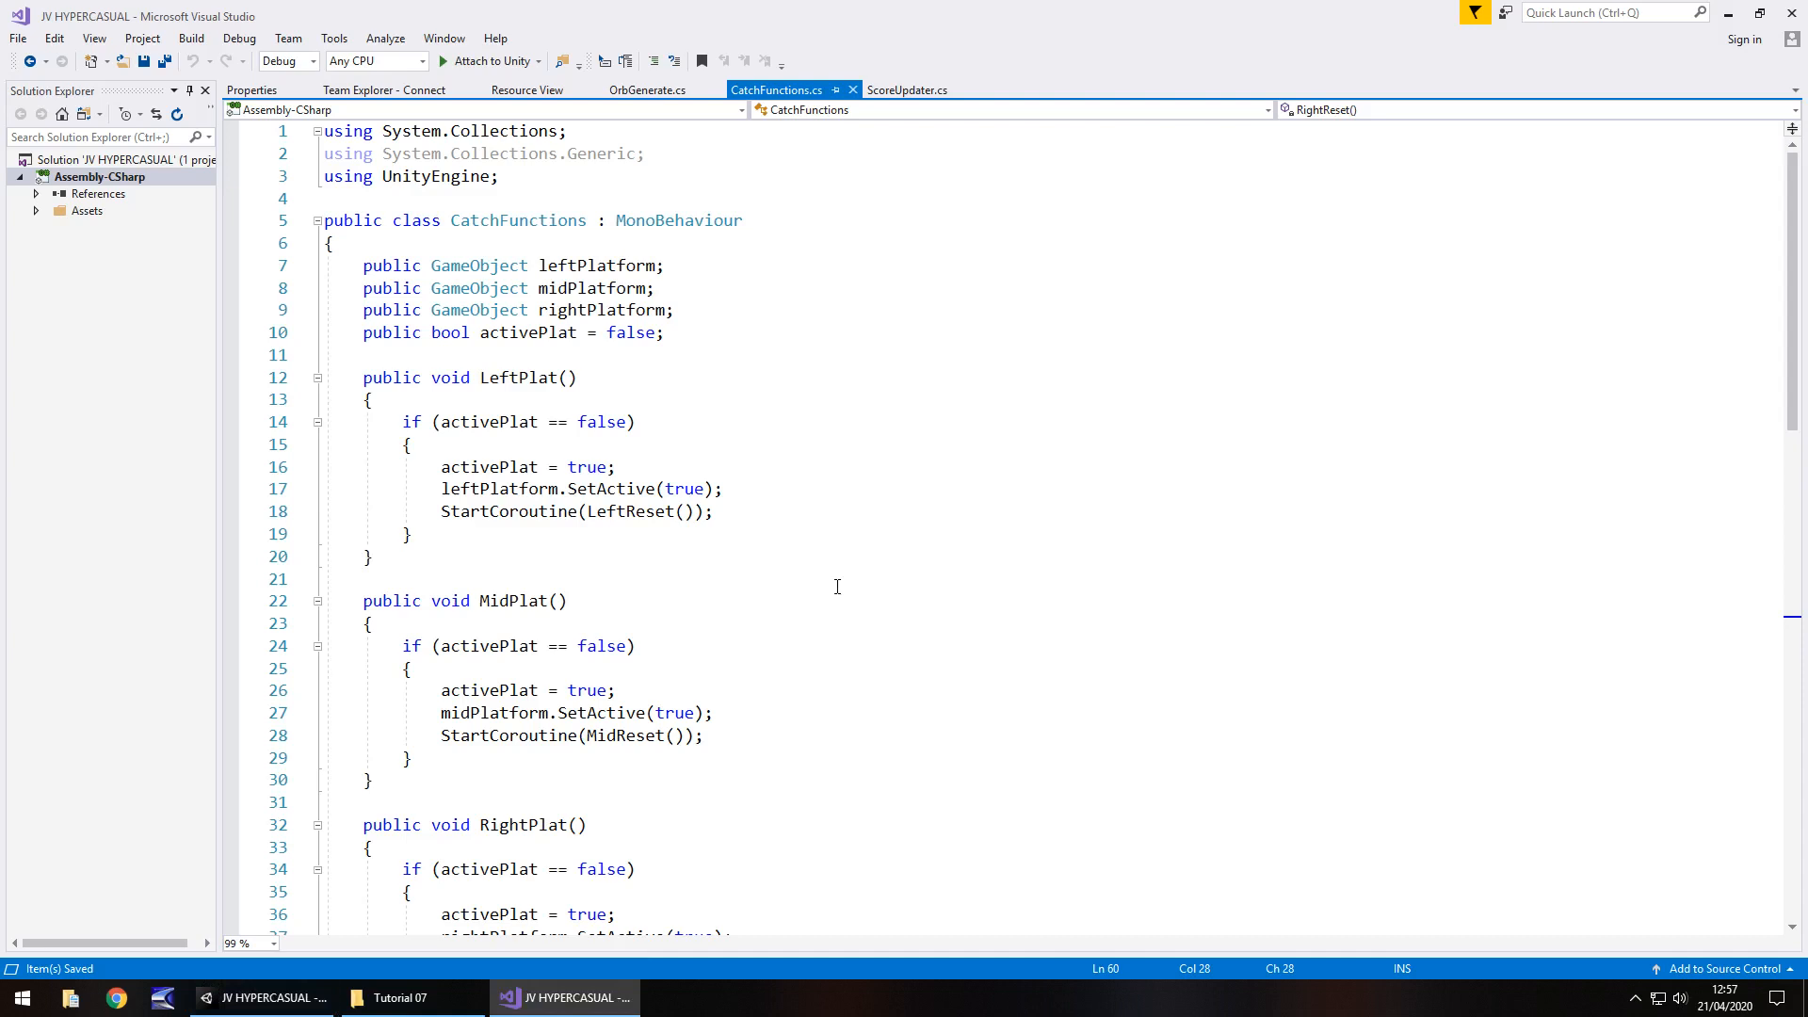
{"action": "mouse_move", "coordinate": [594, 523]}
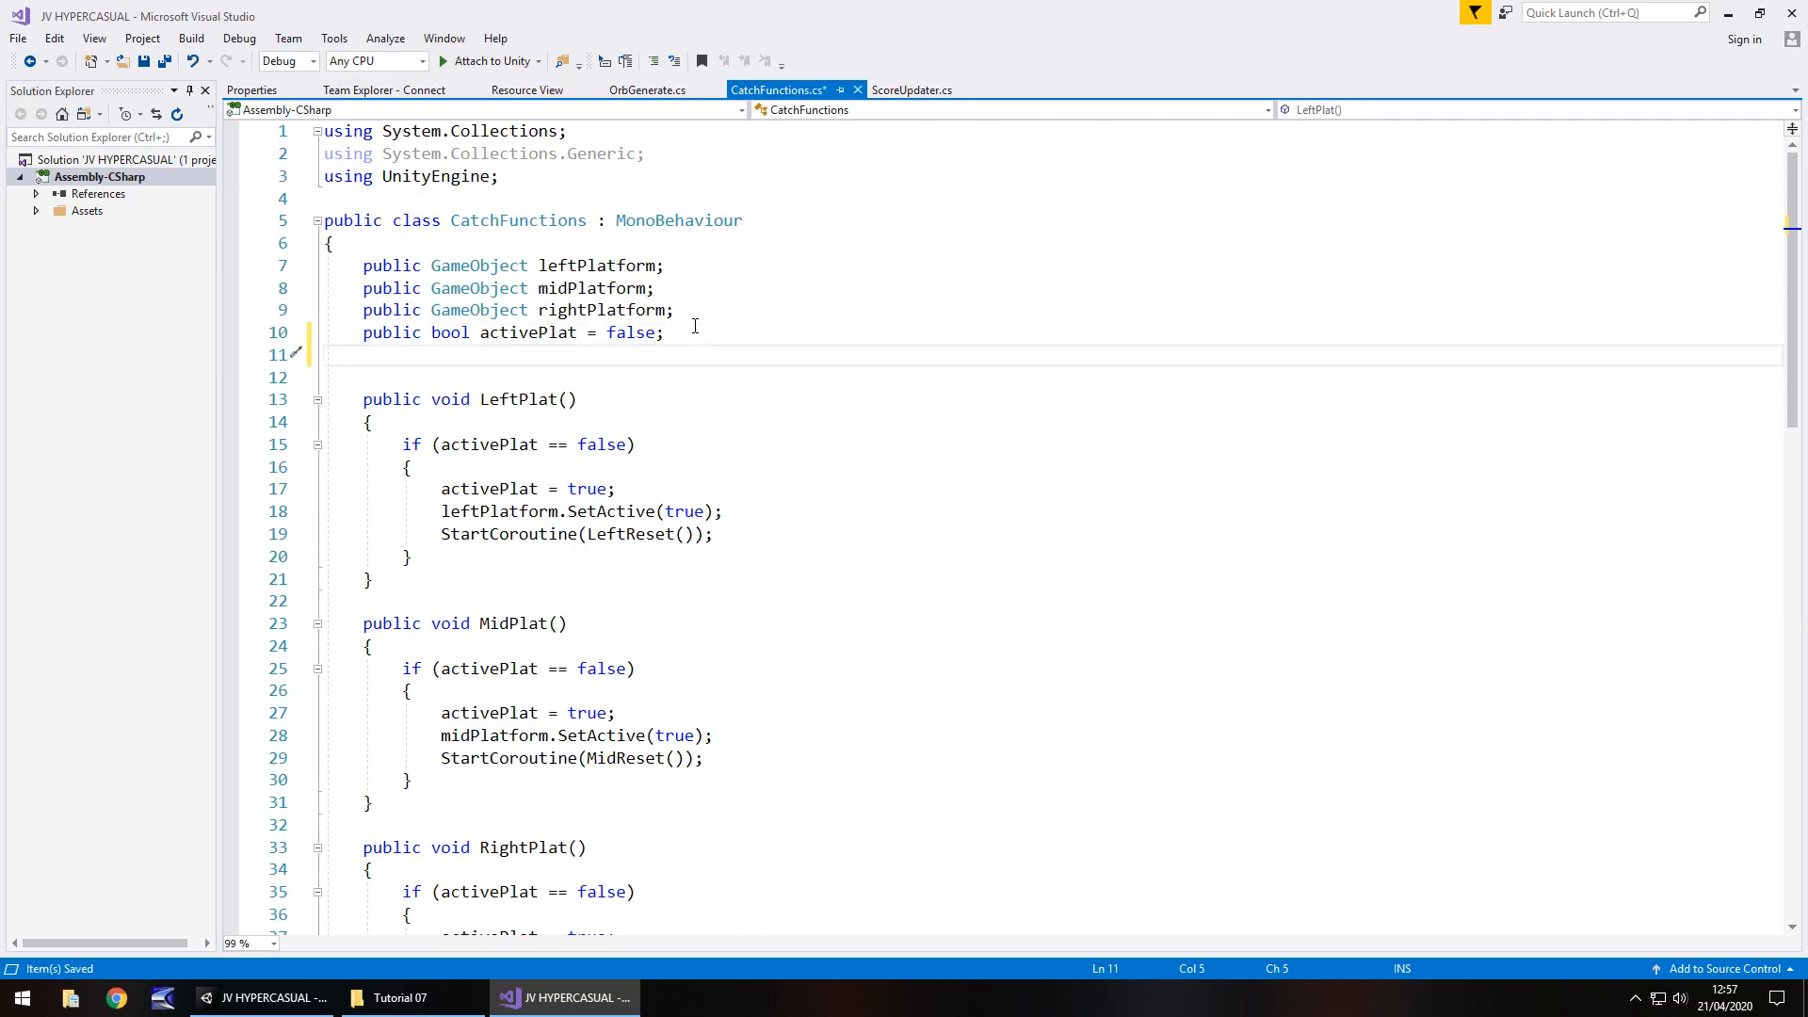
Declare 'public AudioSource platActiveFX;' beneath activePlat in CatchFunctions.cs.
{"action": "type", "text": "public"}
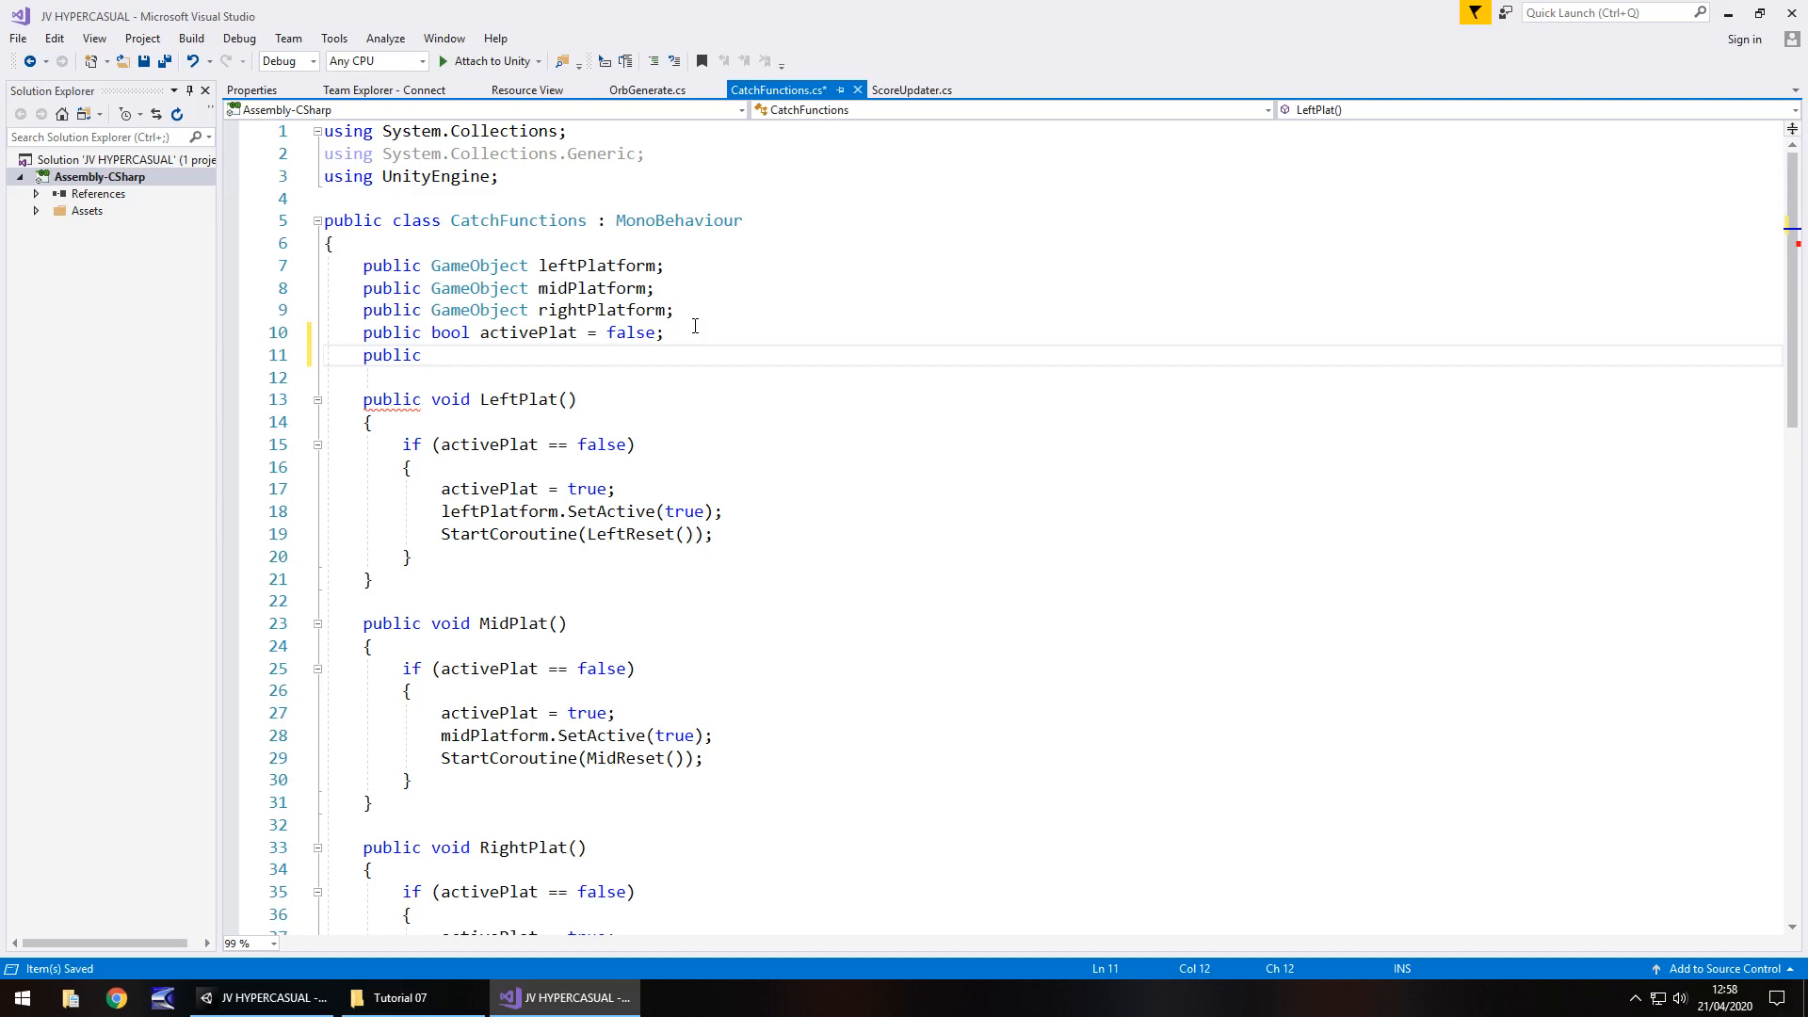
{"action": "type", "text": "Au"}
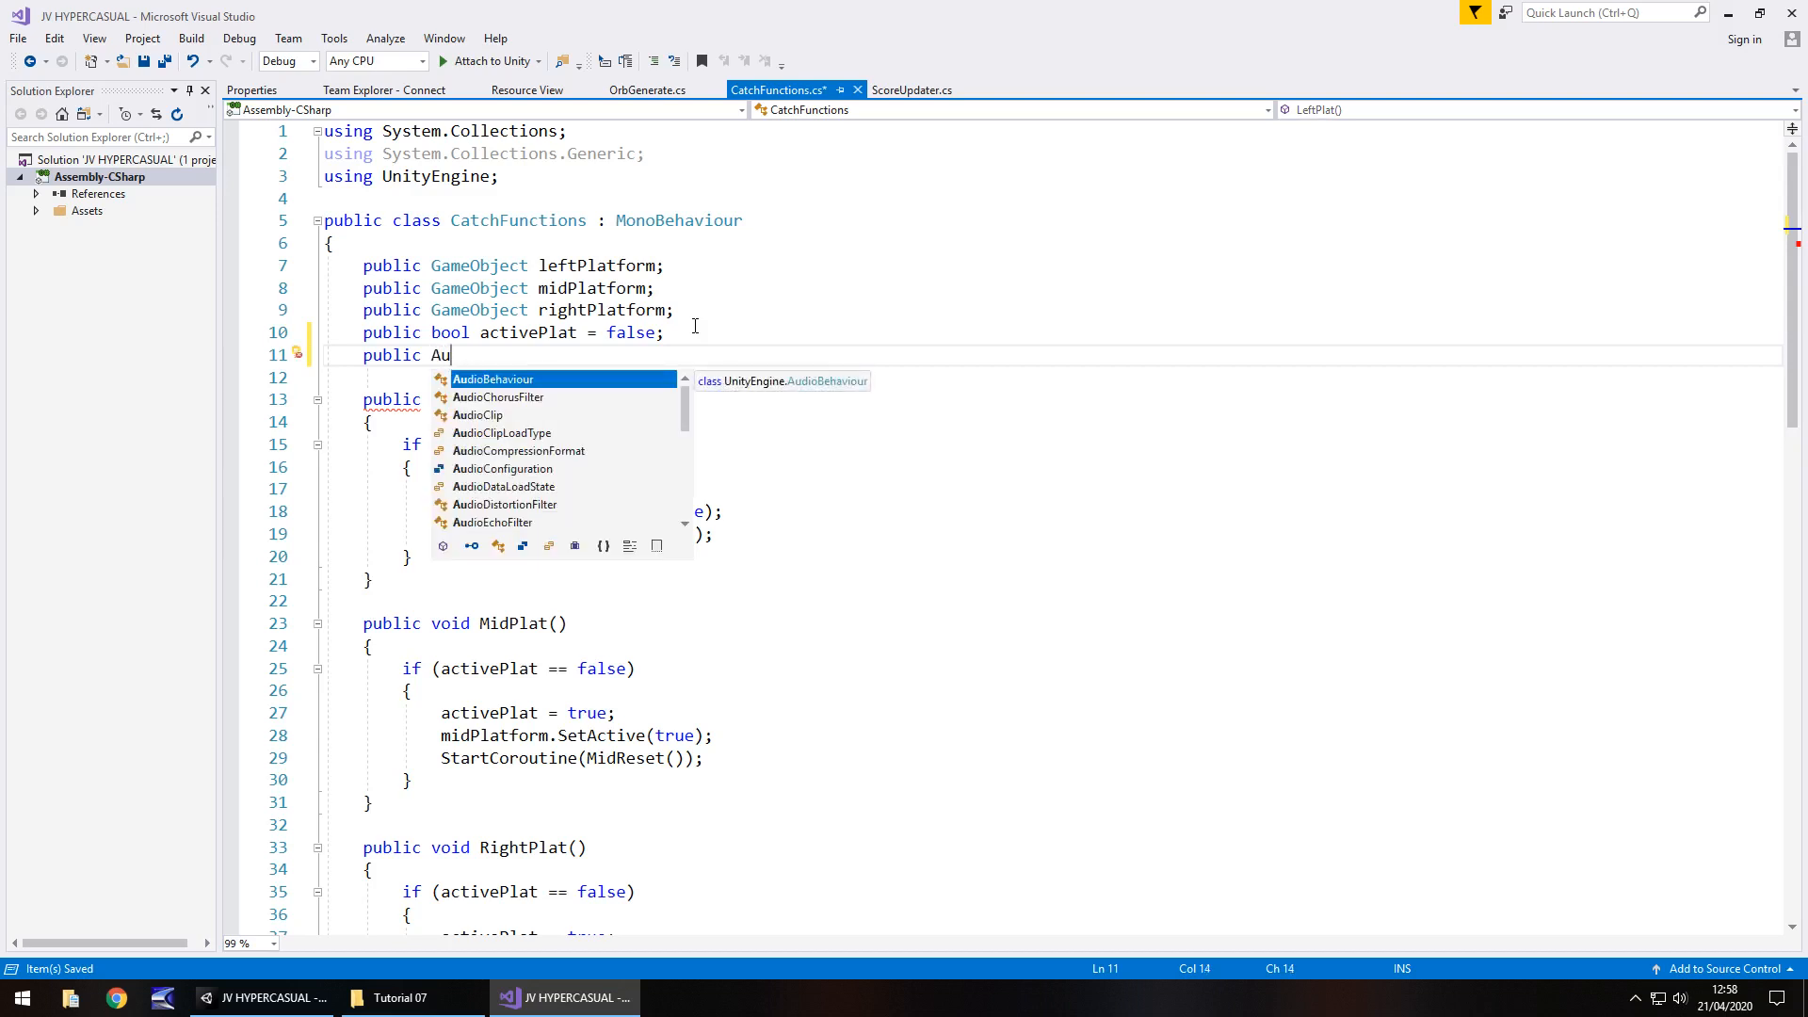
{"action": "type", "text": "dio"}
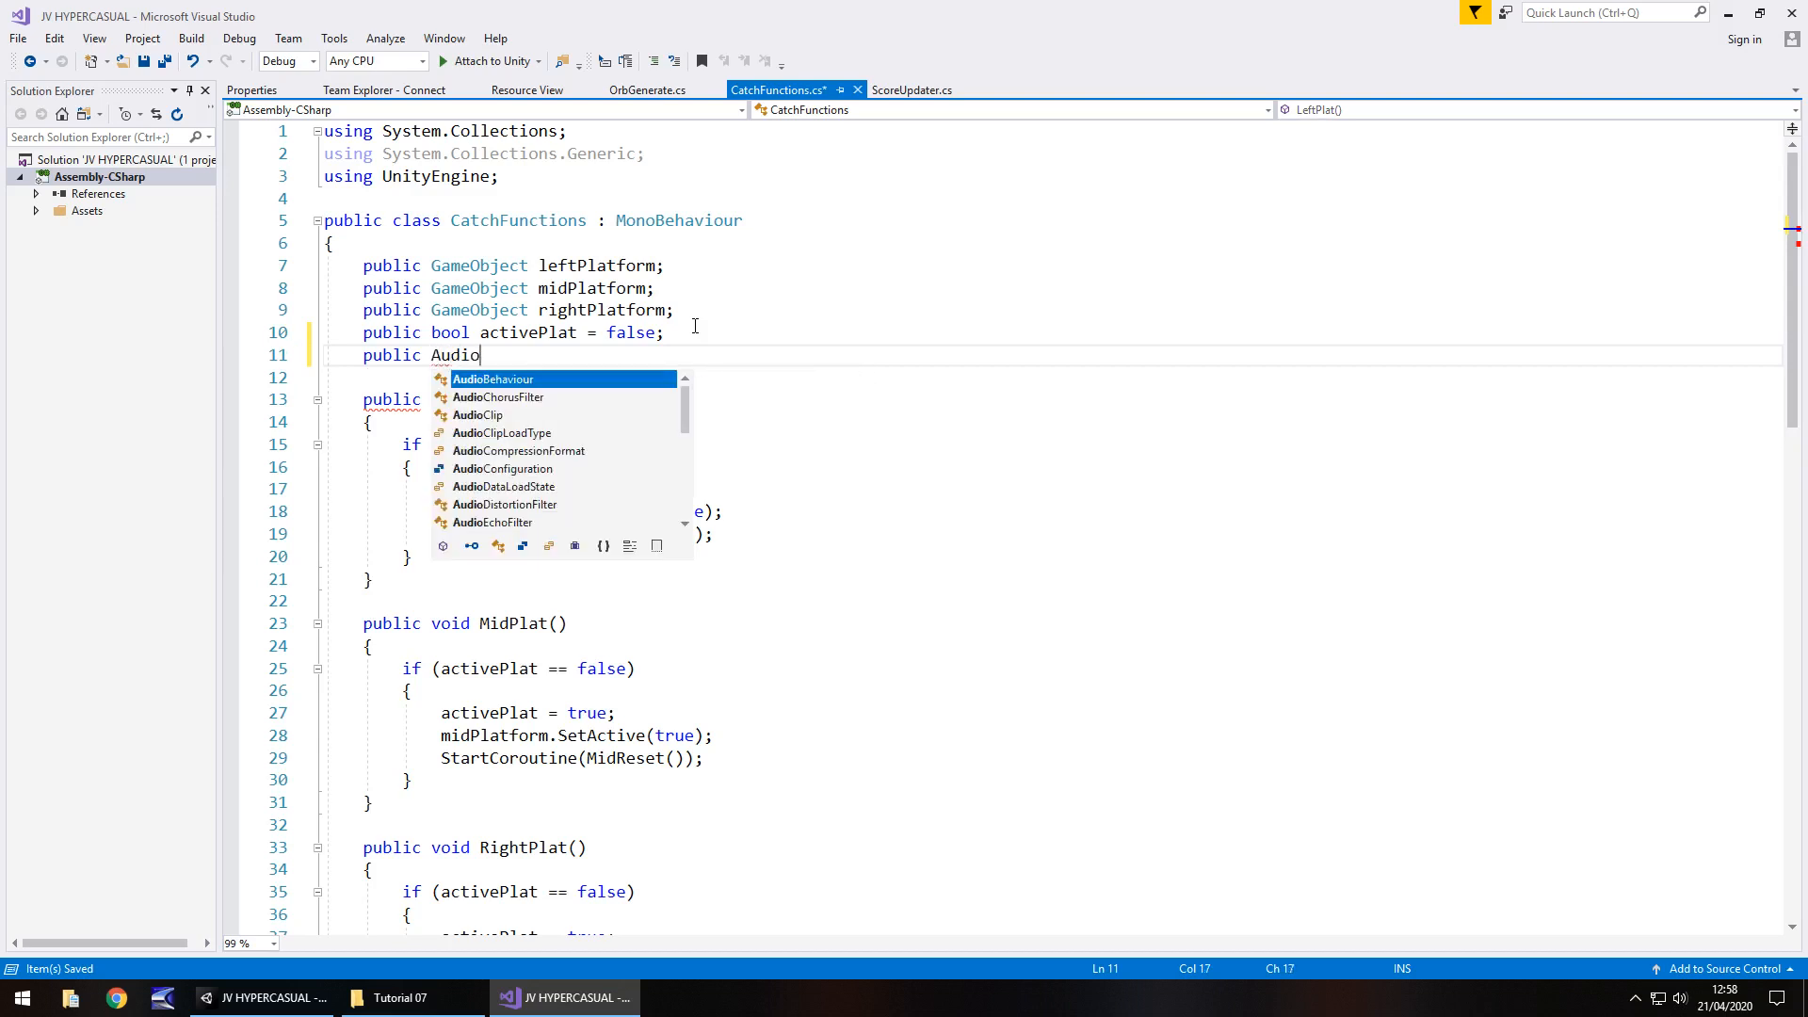
{"action": "type", "text": "Sou"}
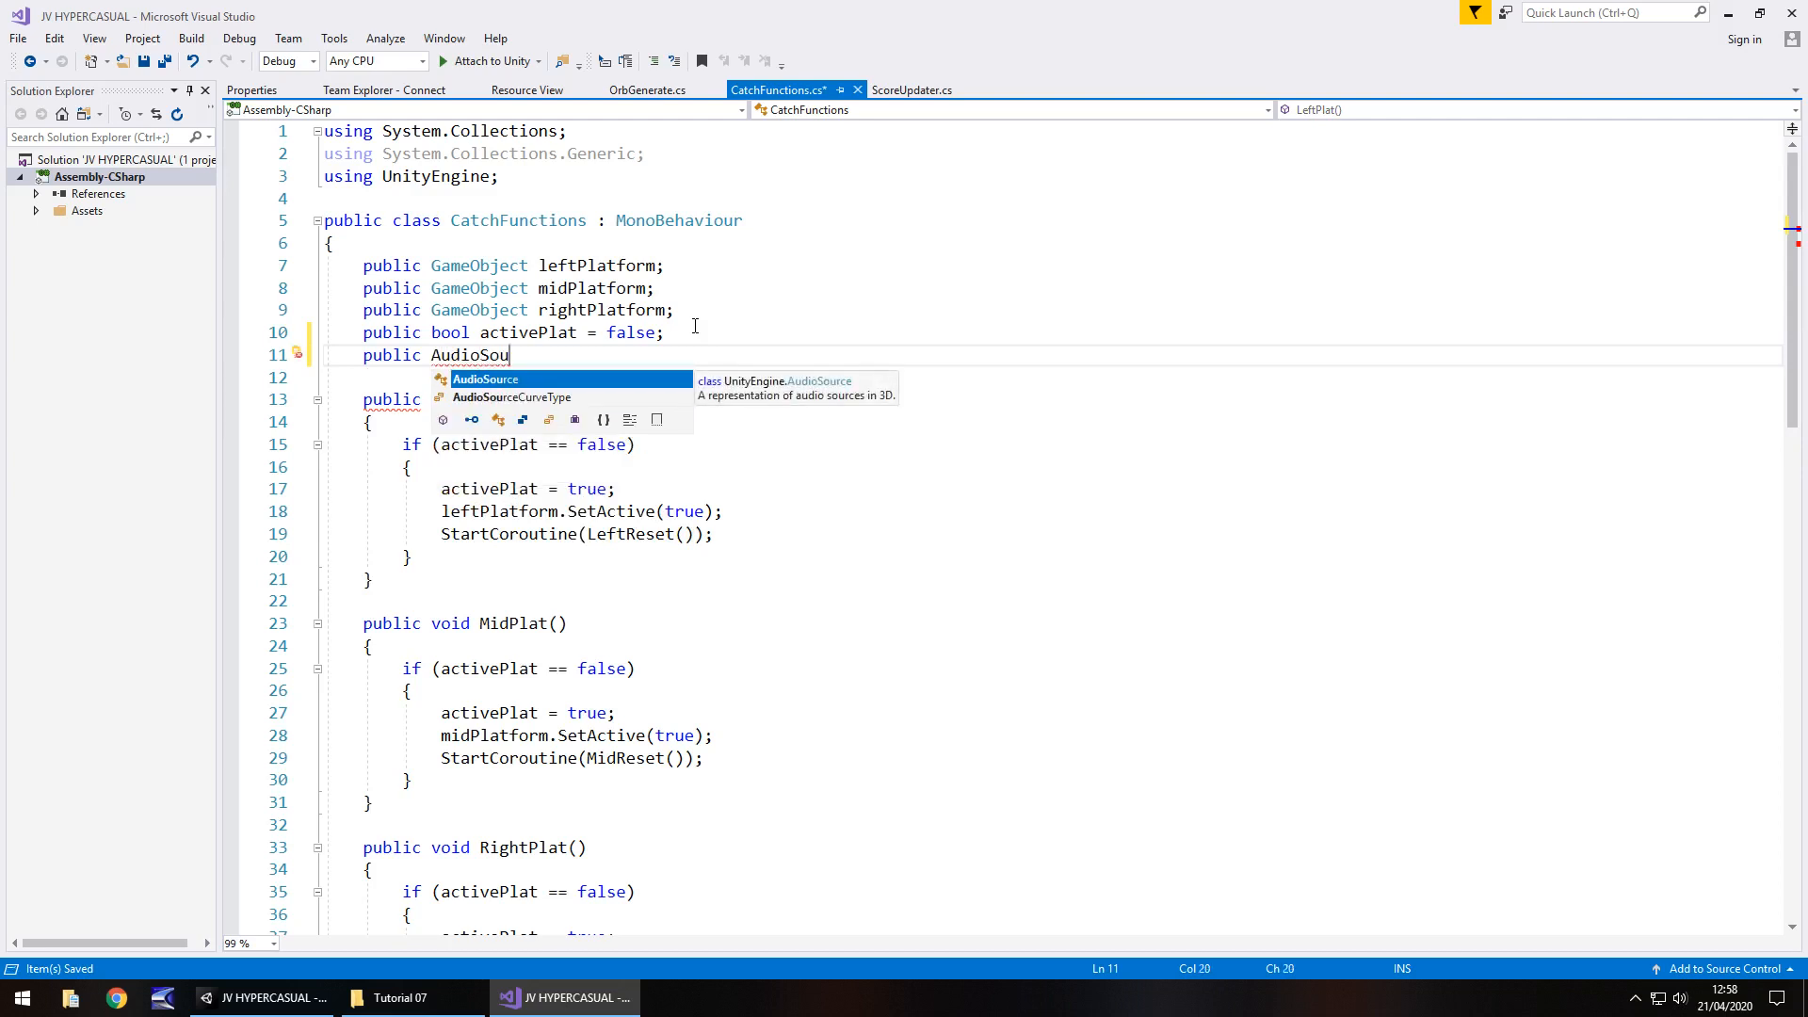
{"action": "type", "text": "rce"}
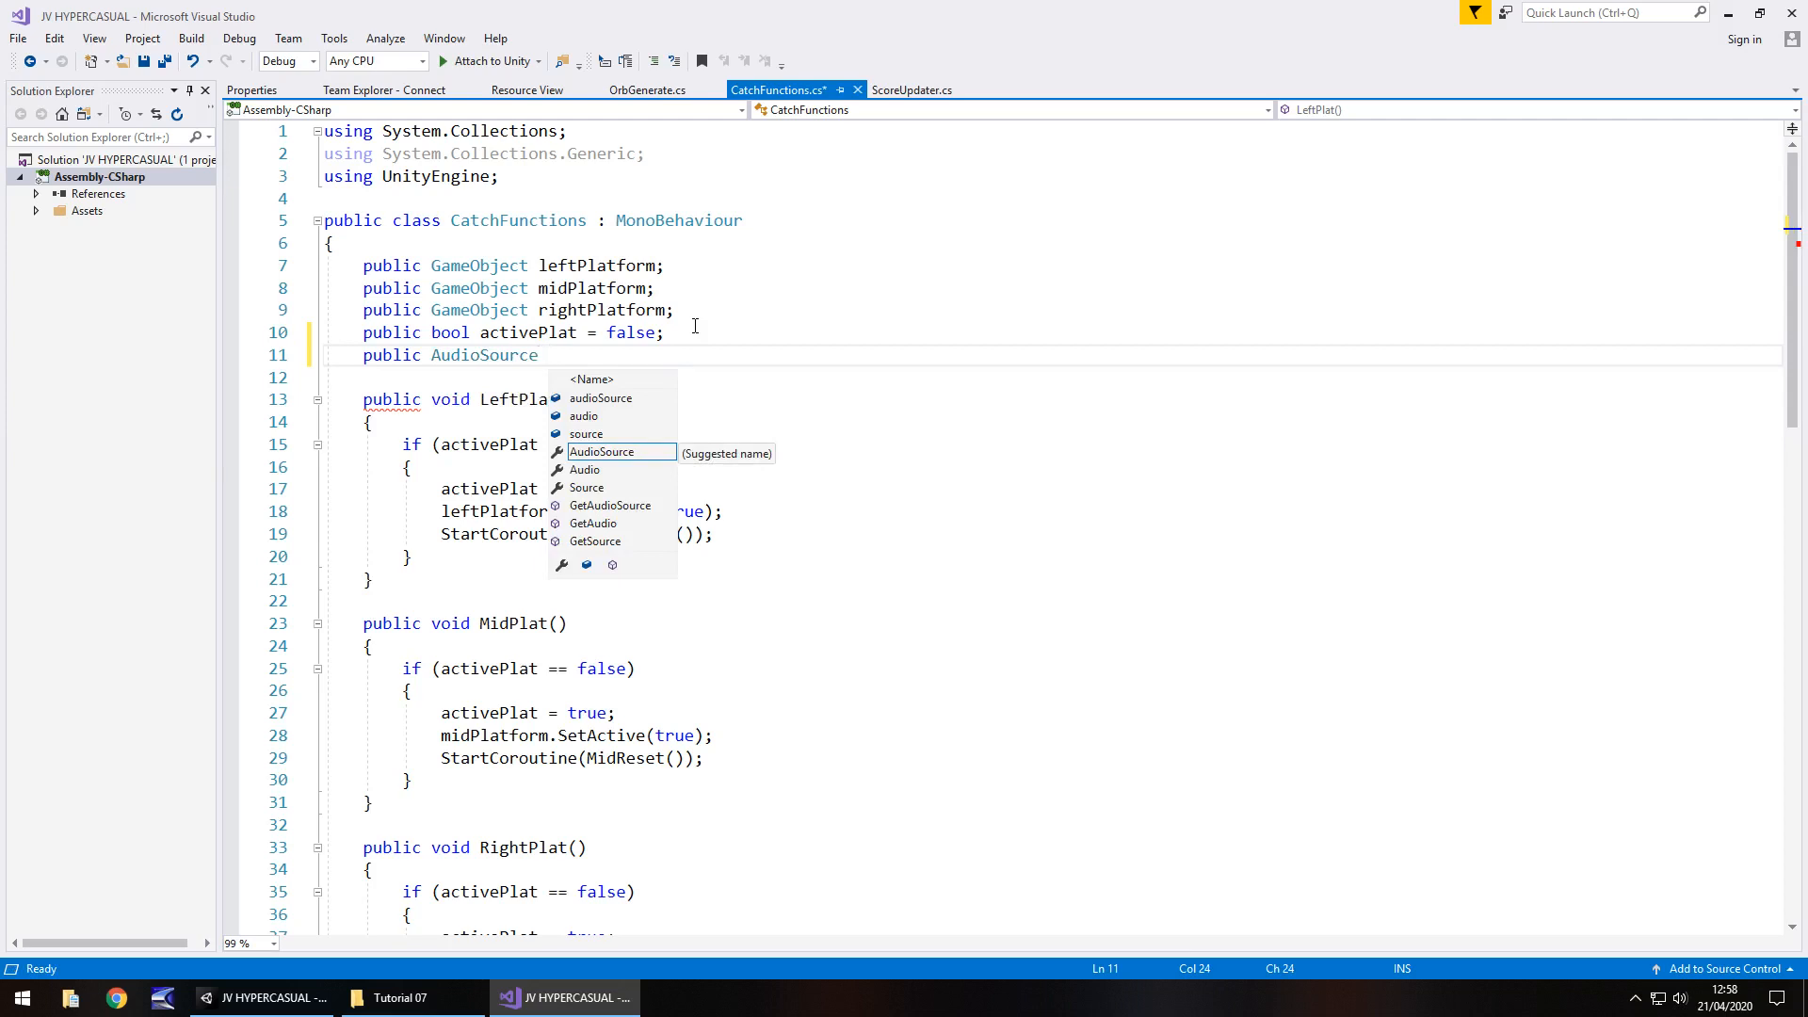
{"action": "type", "text": "platActive"}
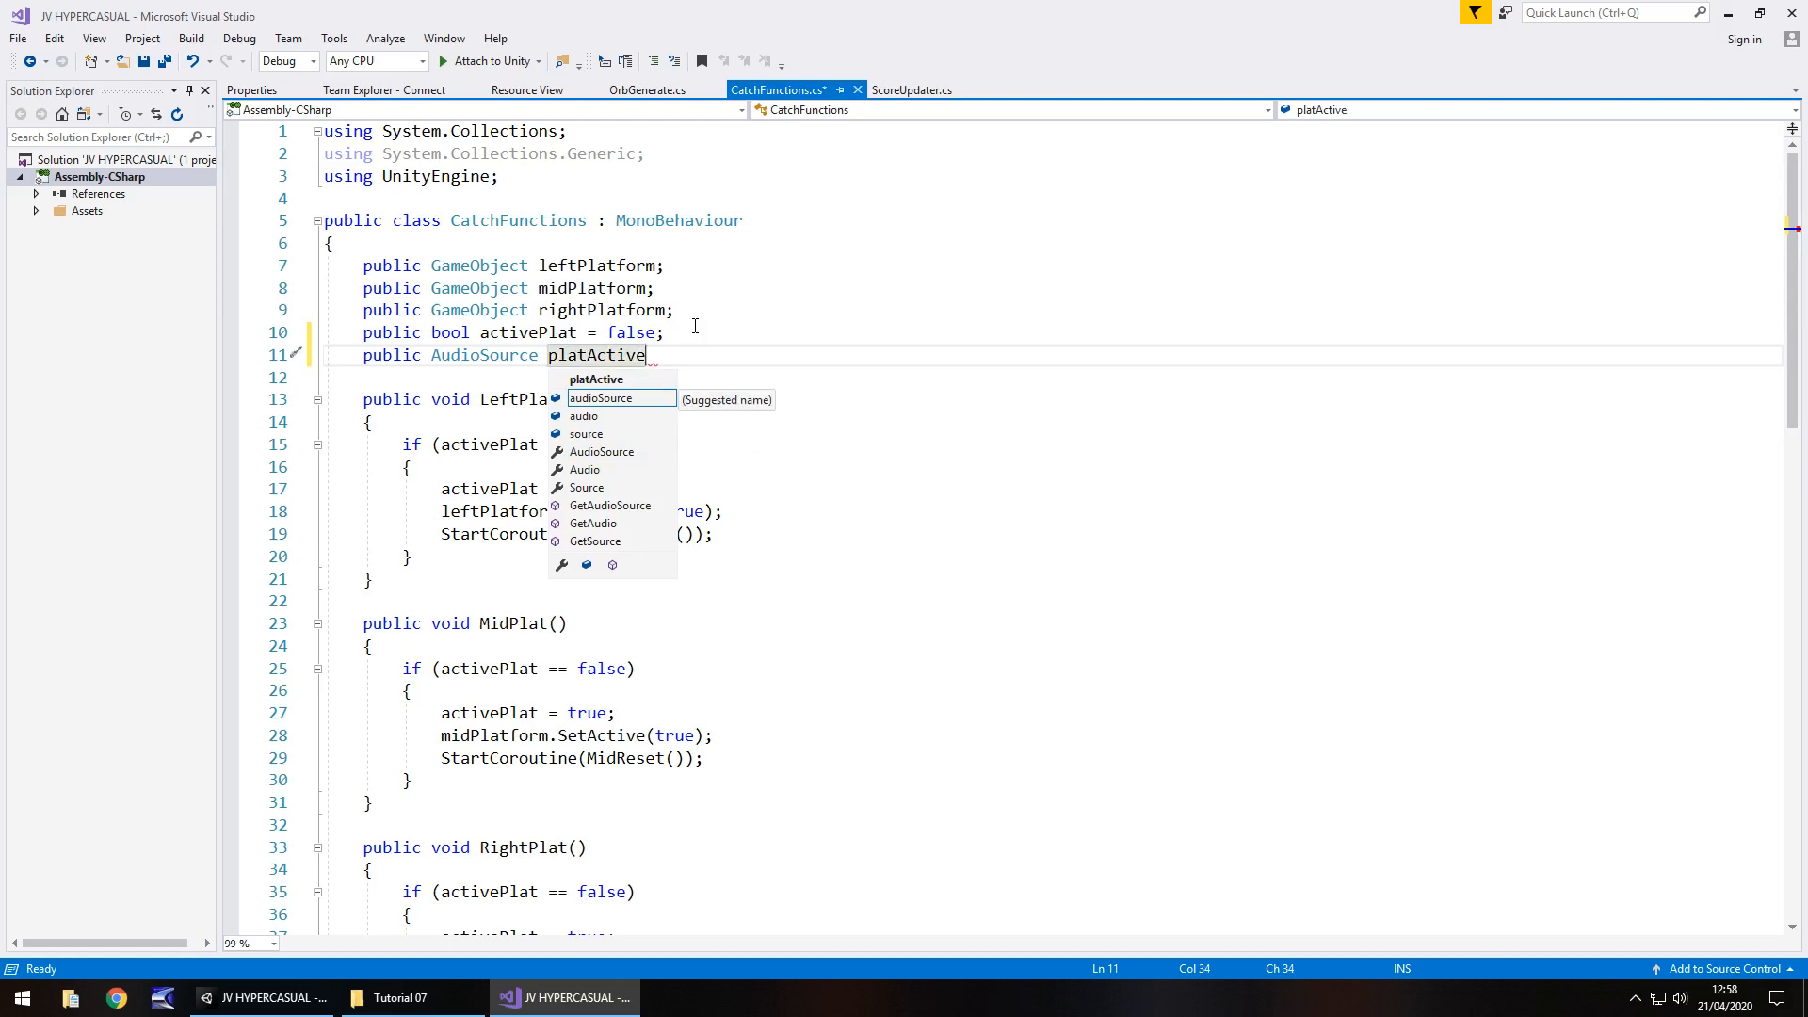
{"action": "type", "text": "FX;"}
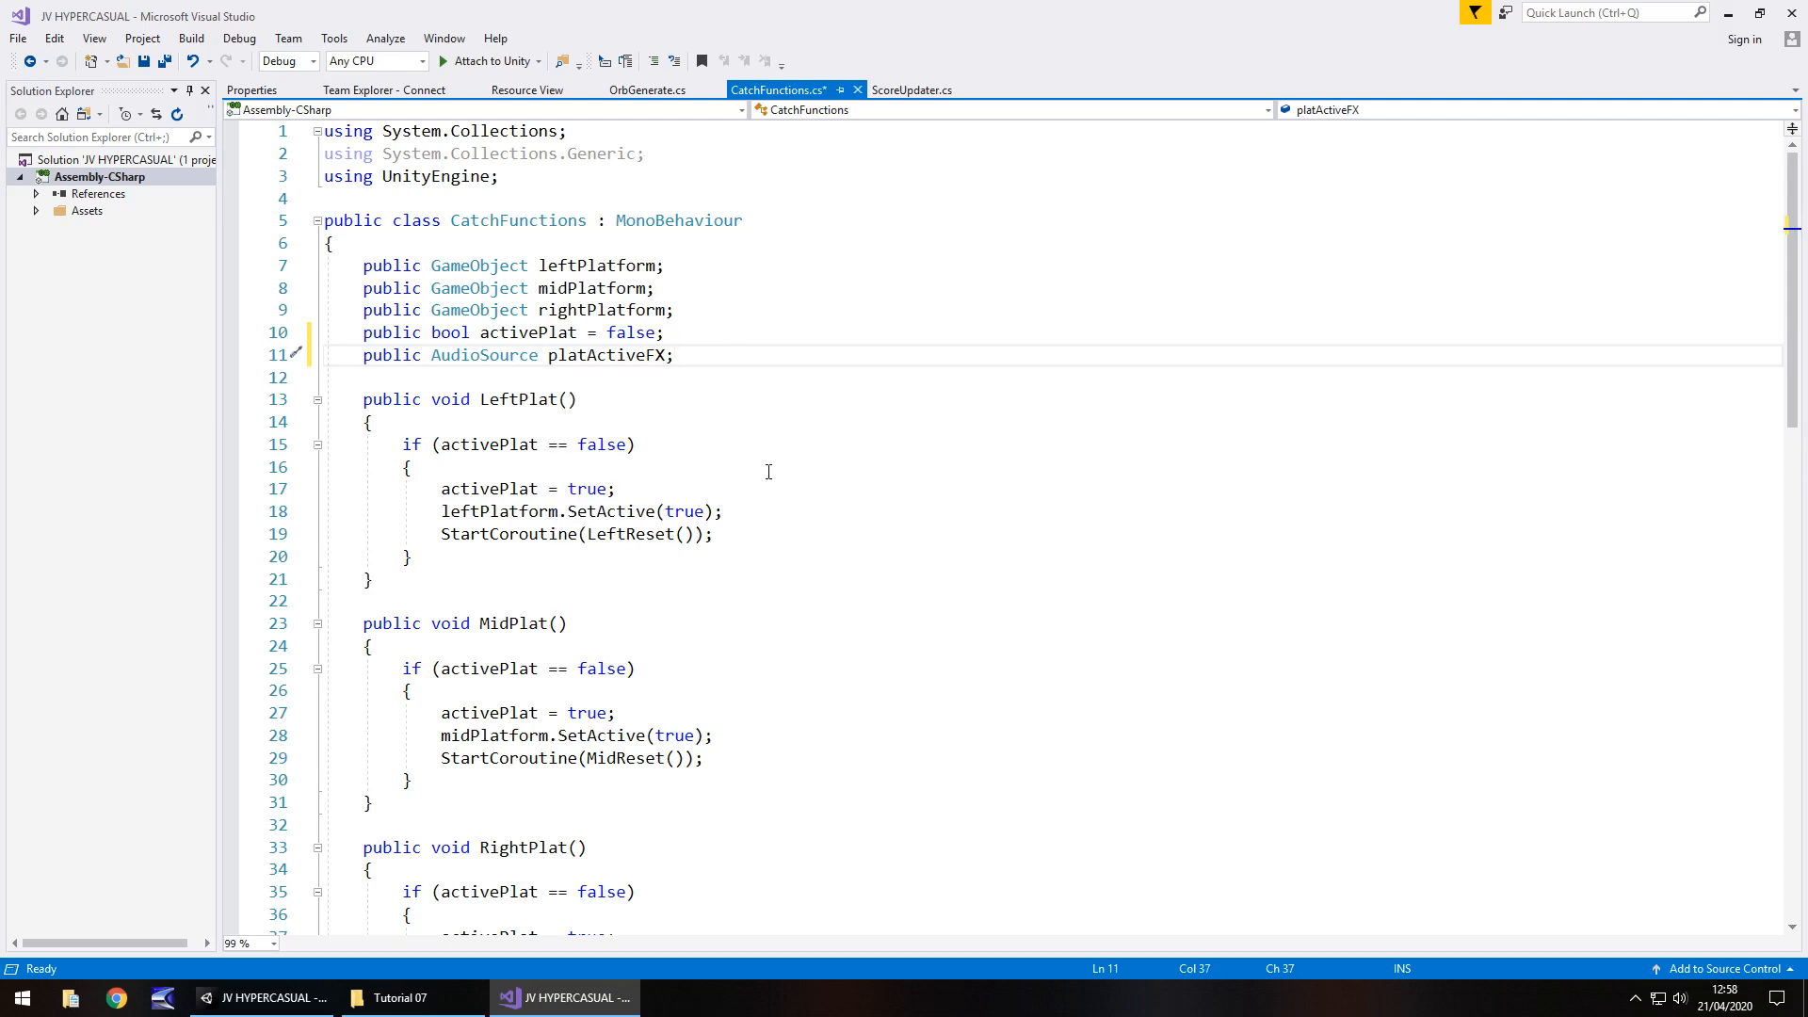
{"action": "scroll", "scroll_direction": "down", "scroll_amount": 3}
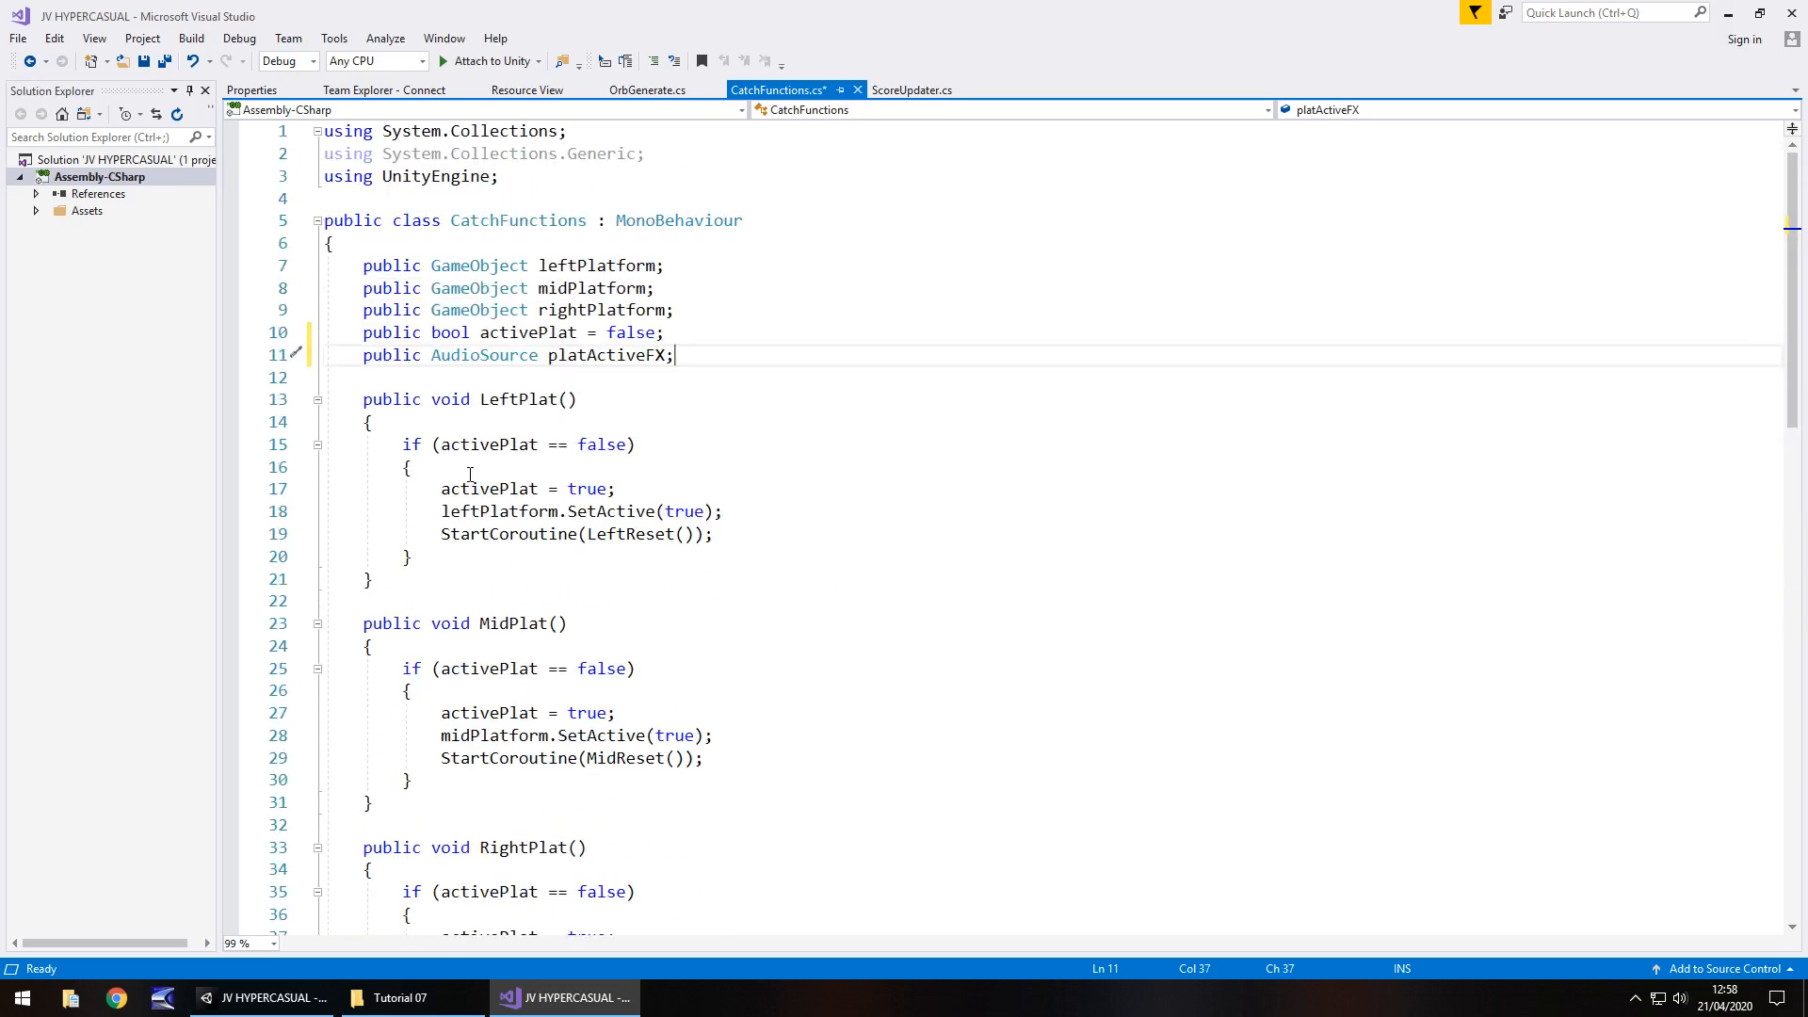
Add 'platActiveFX.Play();' after 'activePlat = true;' in the LeftPlat, MidPlat and RightPlat methods.
{"action": "scroll", "scroll_direction": "down", "scroll_amount": 3}
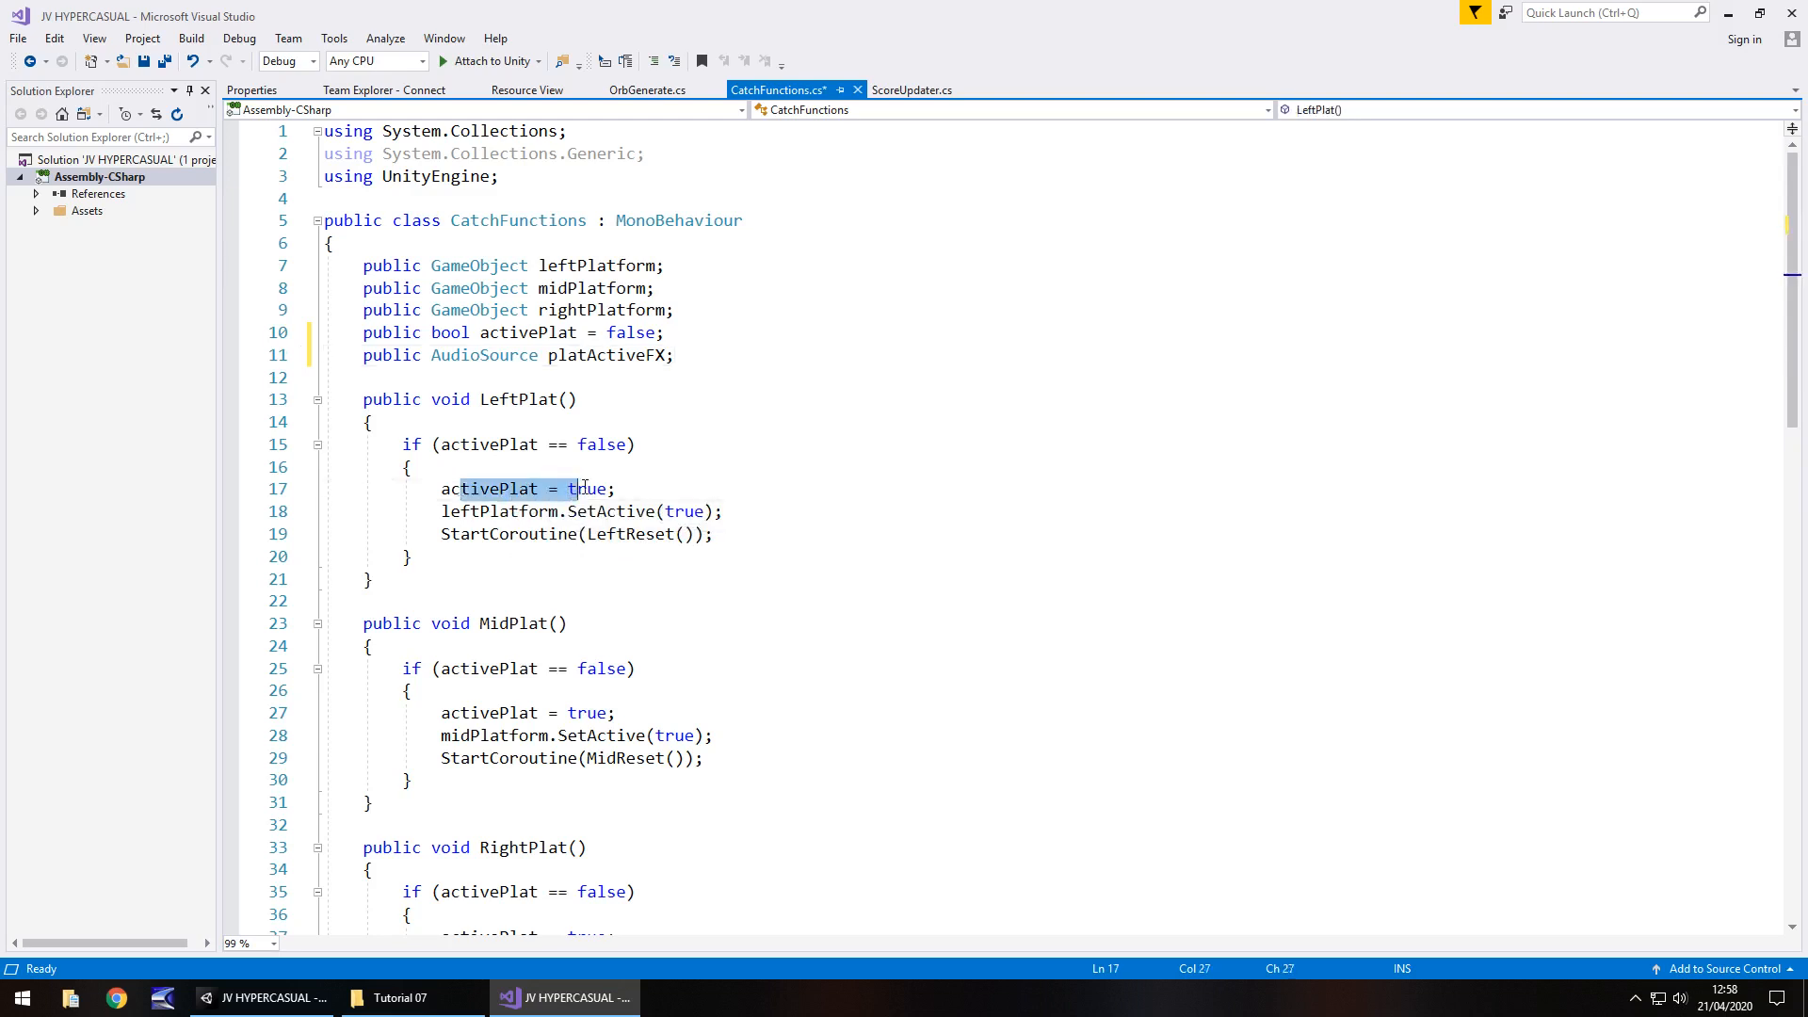
{"action": "left_click", "coordinate": [623, 488]}
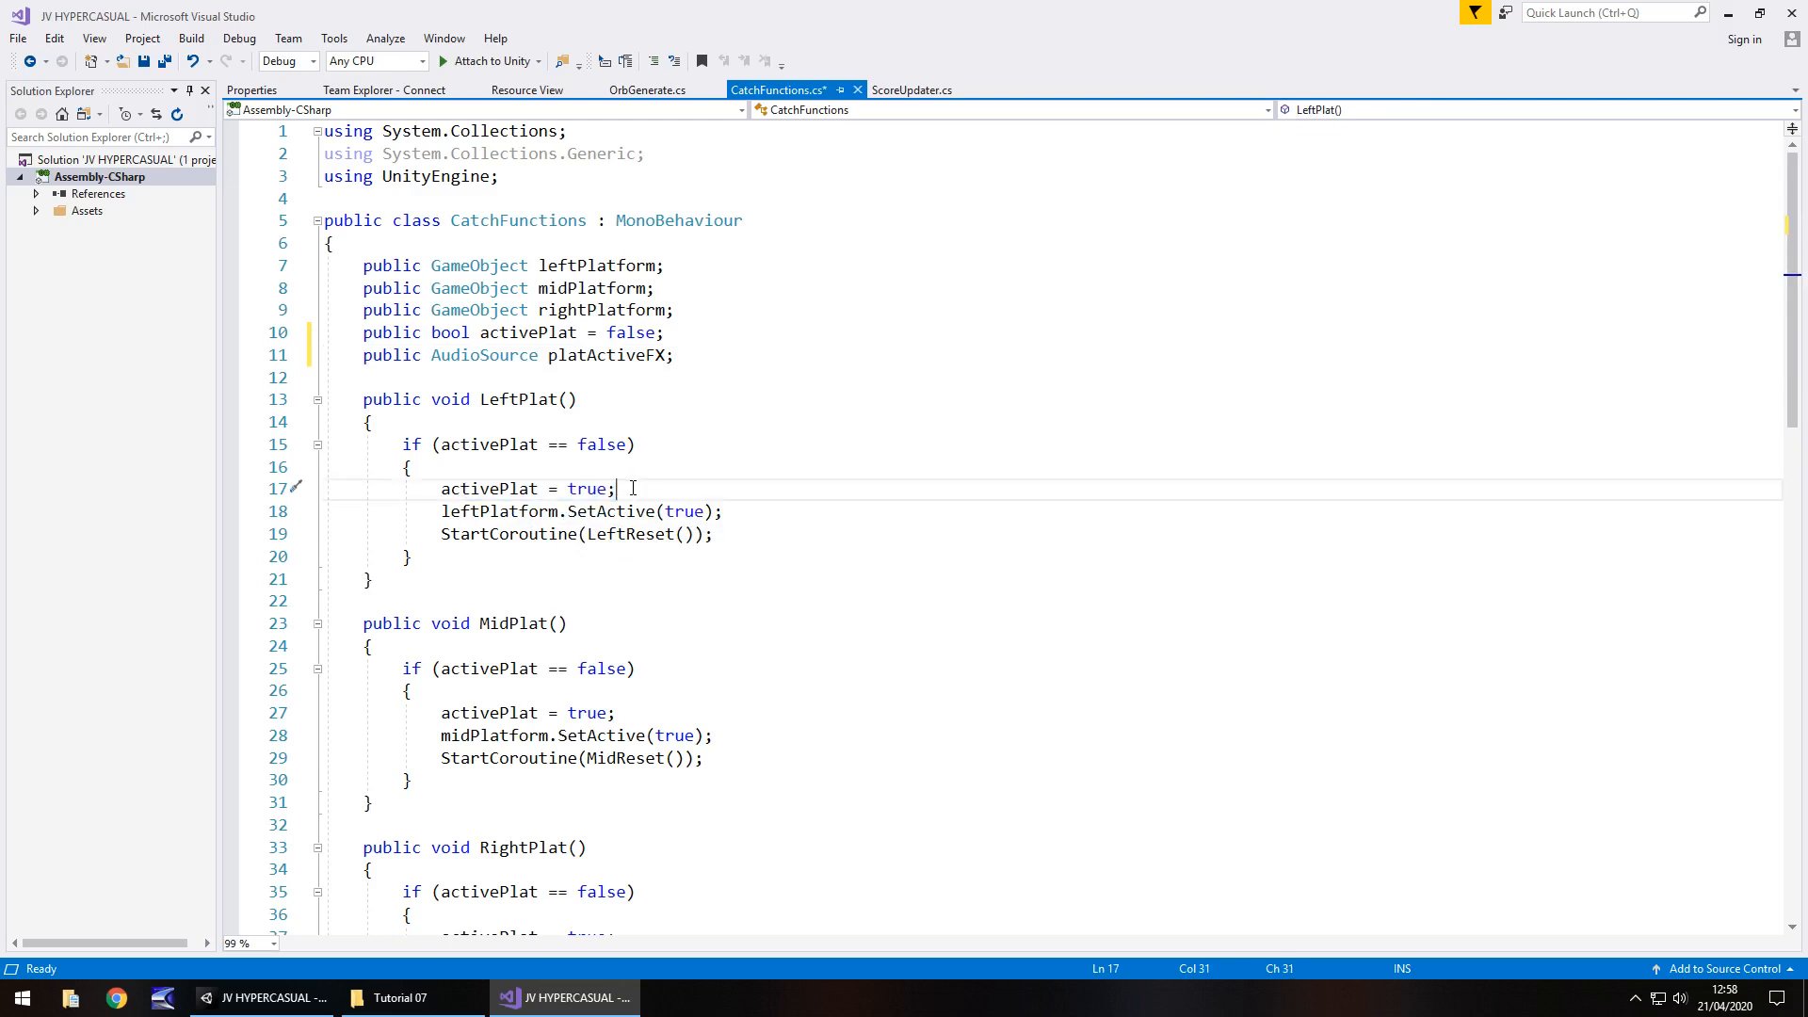
{"action": "type", "text": "platActiveFX"}
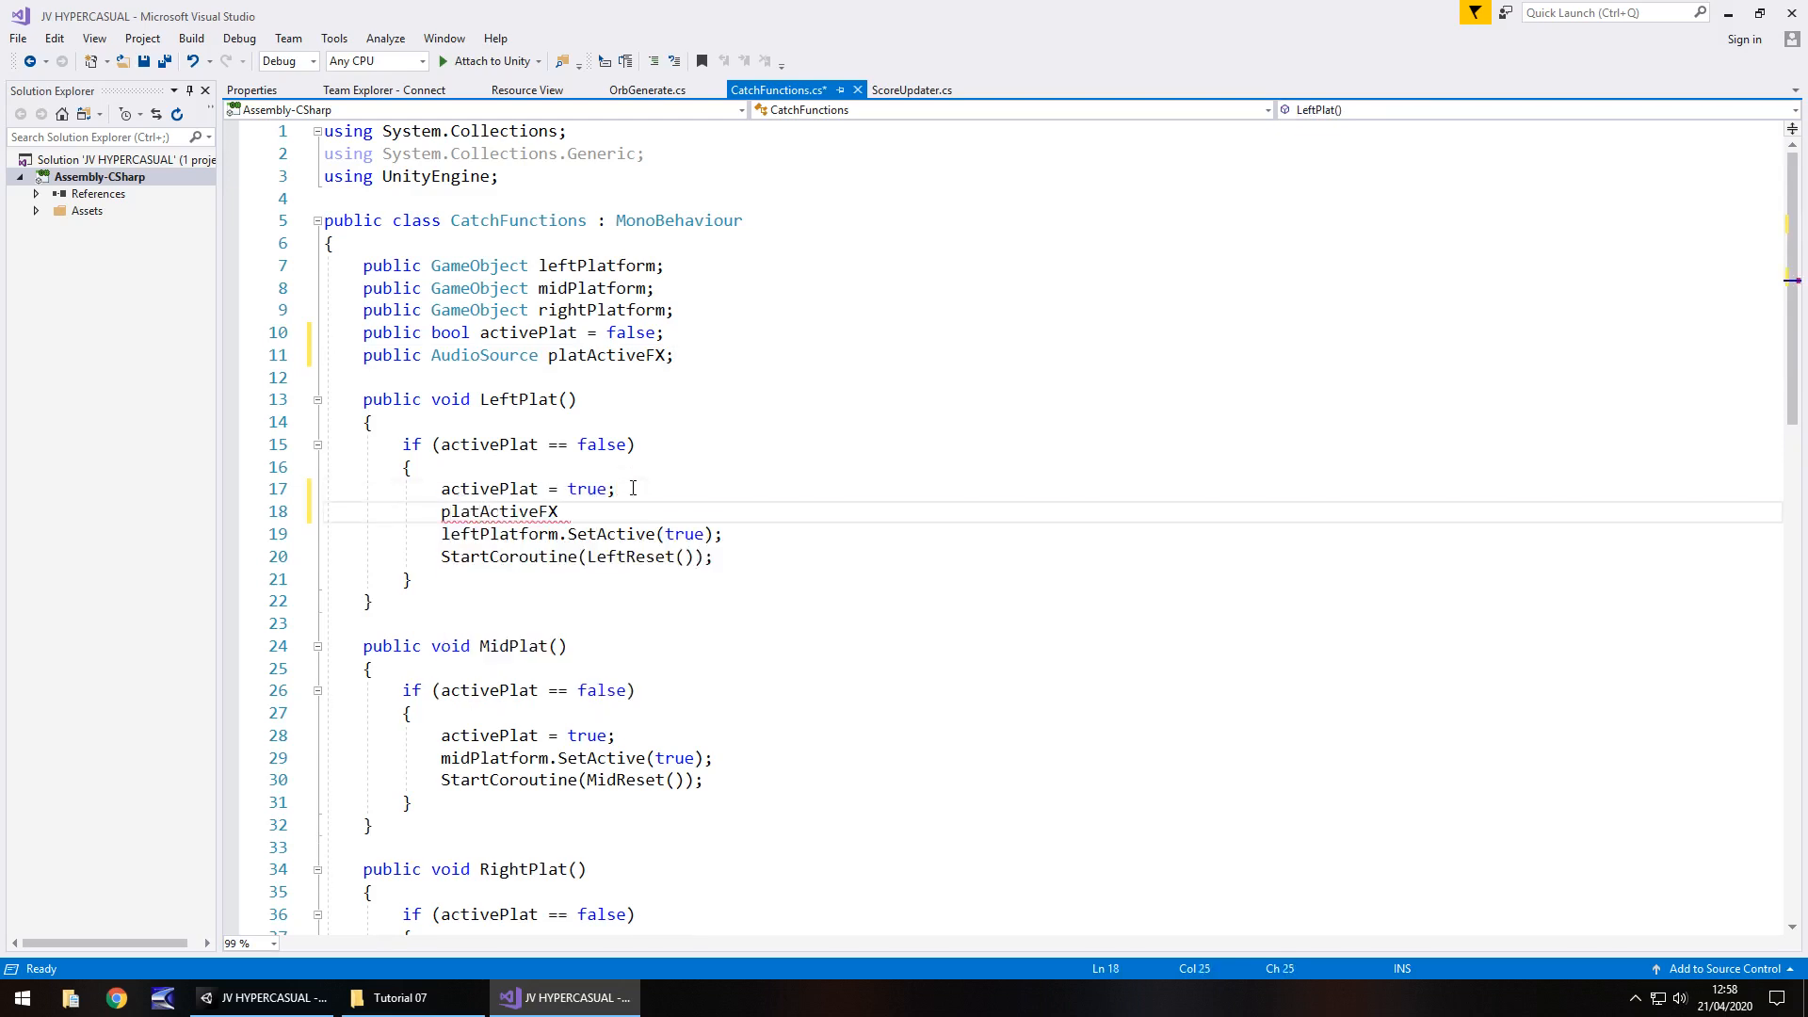
{"action": "type", "text": ".Play("}
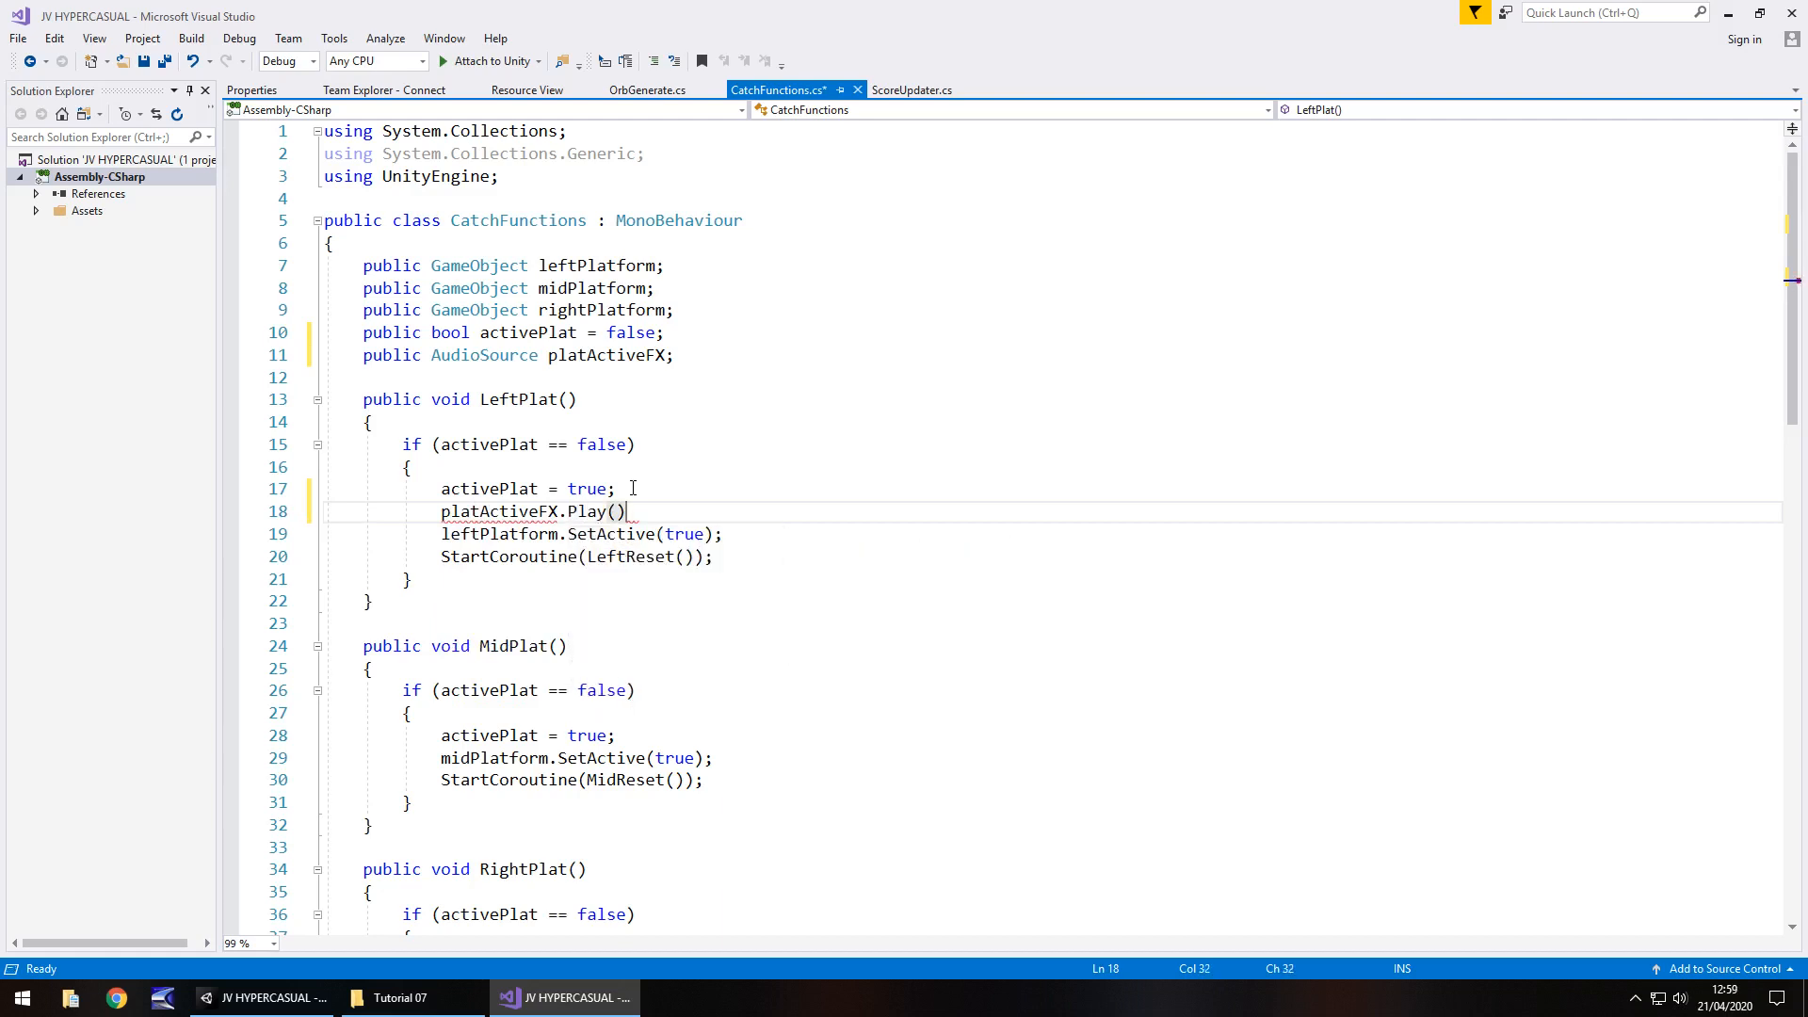
{"action": "type", "text": ";"}
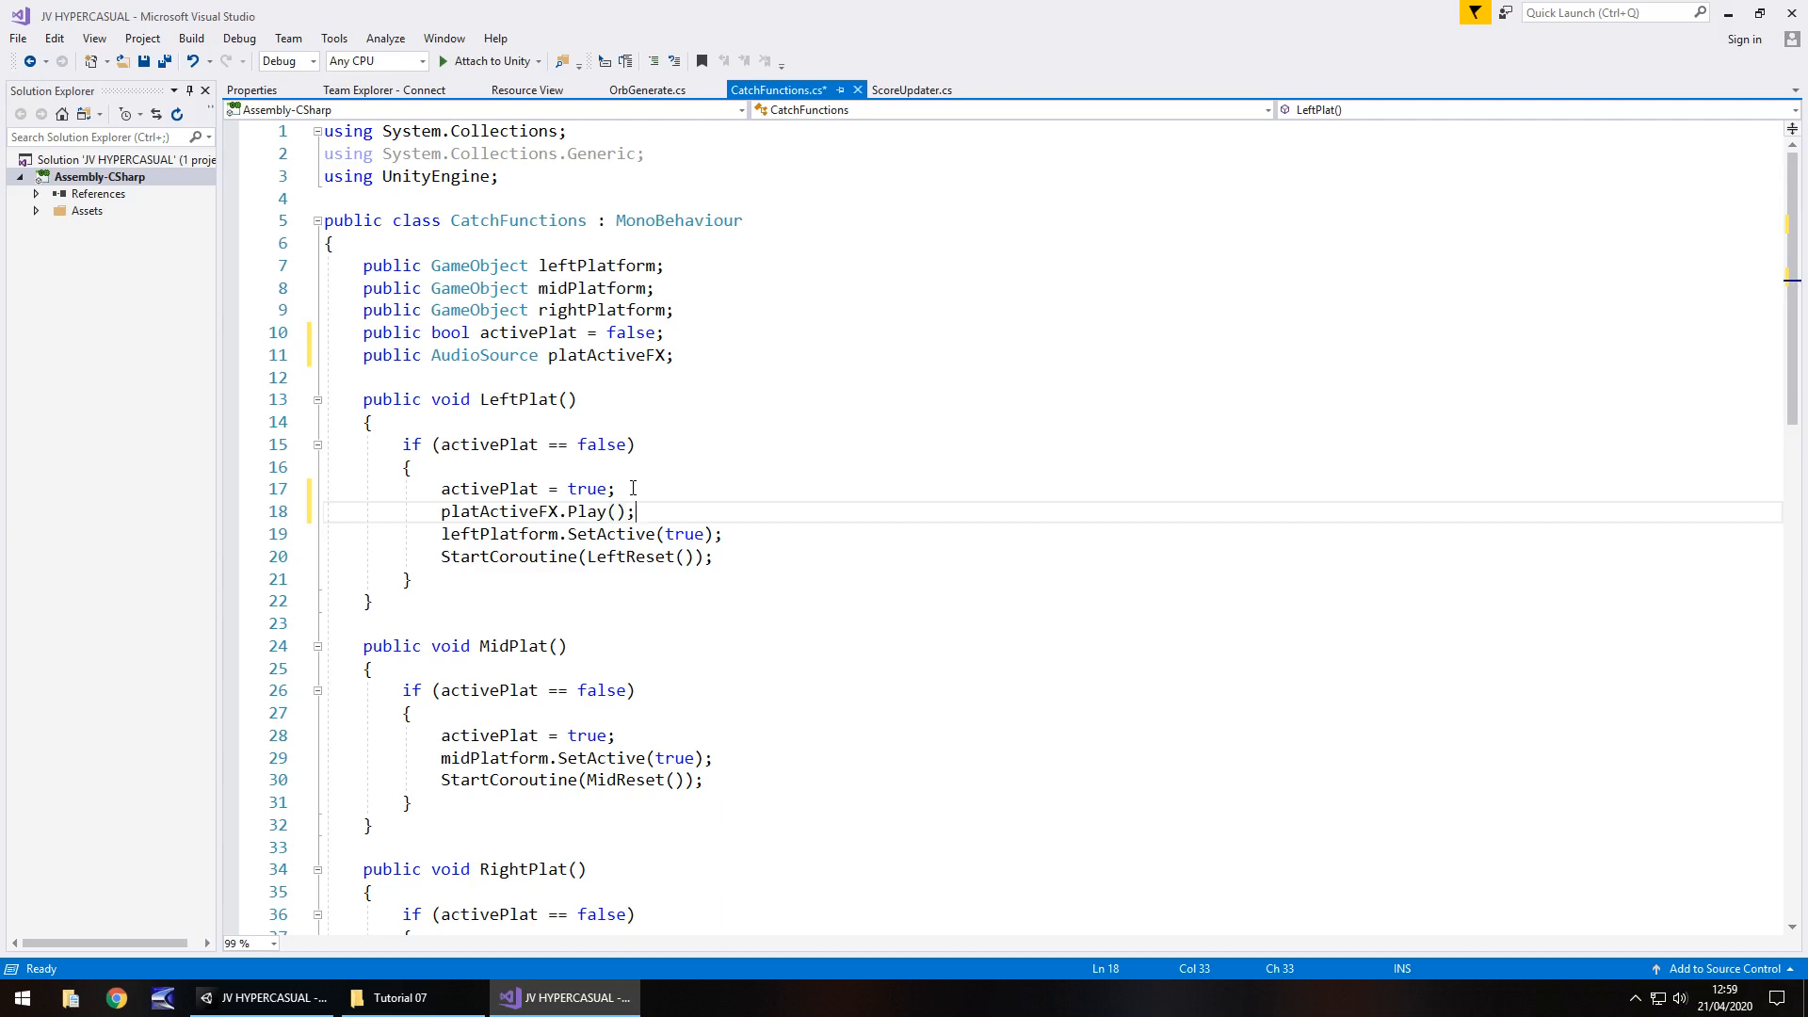
{"action": "left_click_drag", "start_coordinate": [633, 511], "coordinate": [448, 510]}
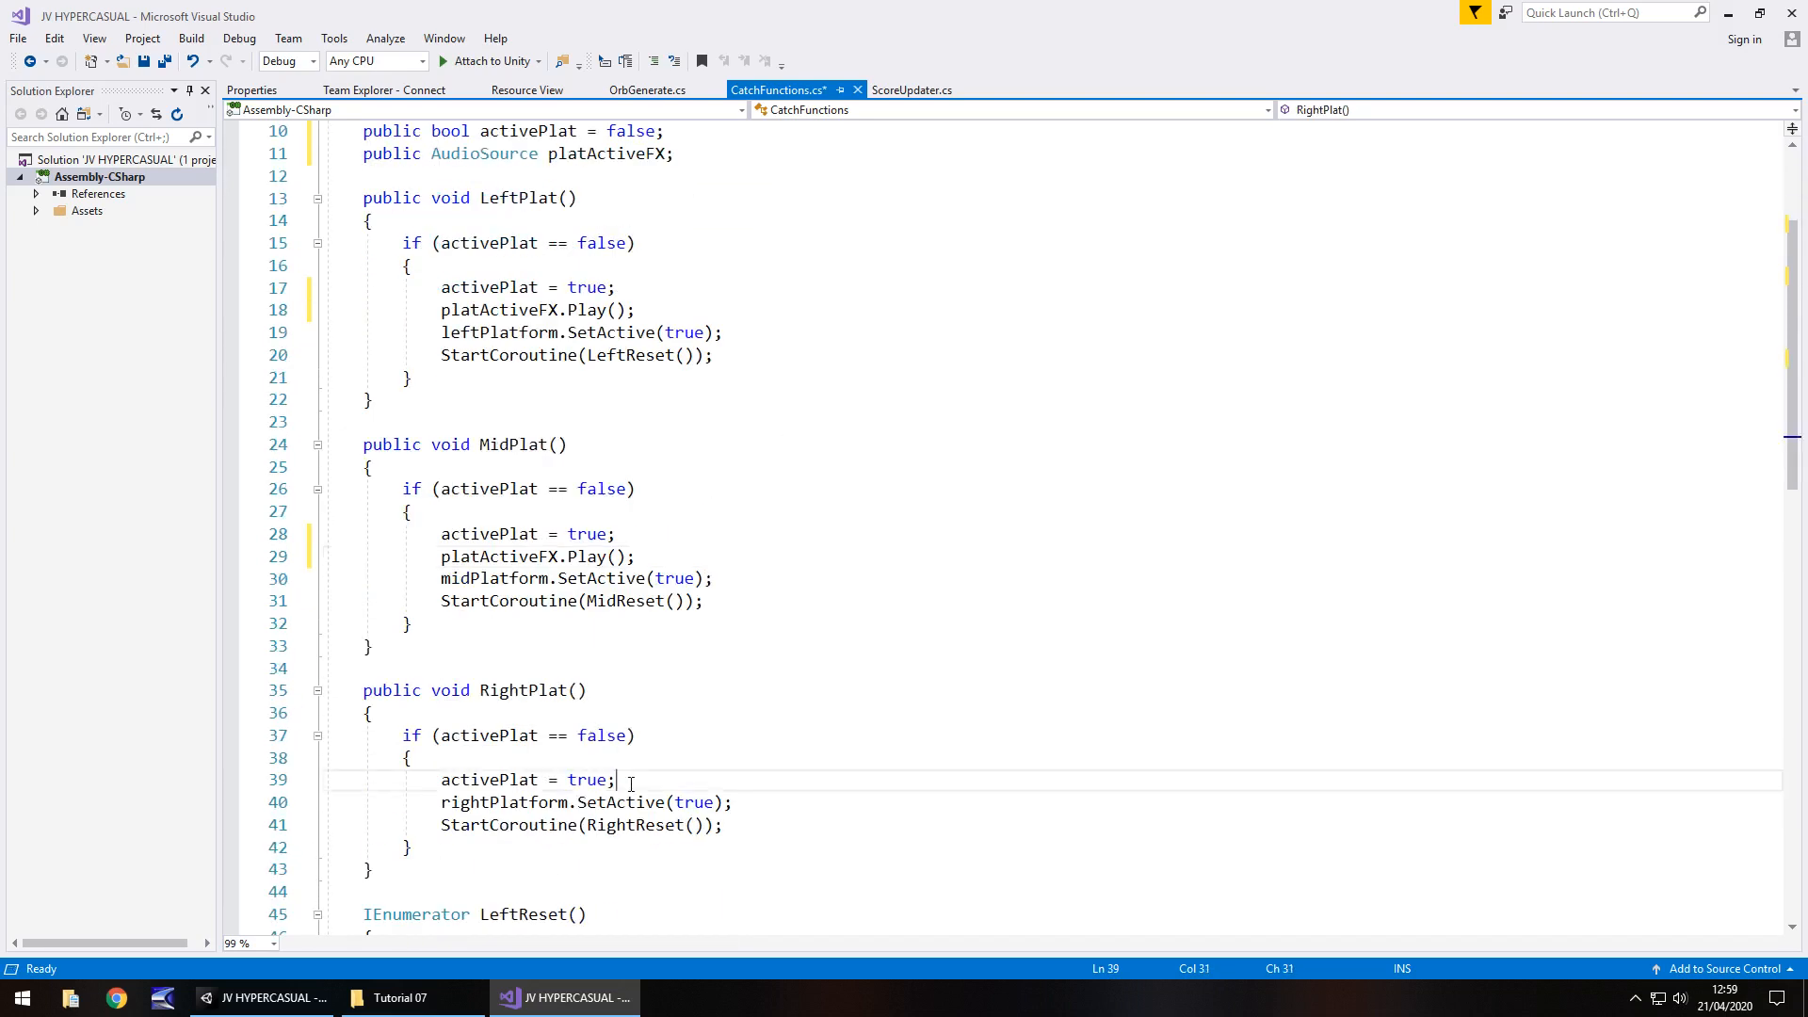
{"action": "type", "text": "platActiveFX.Play();"}
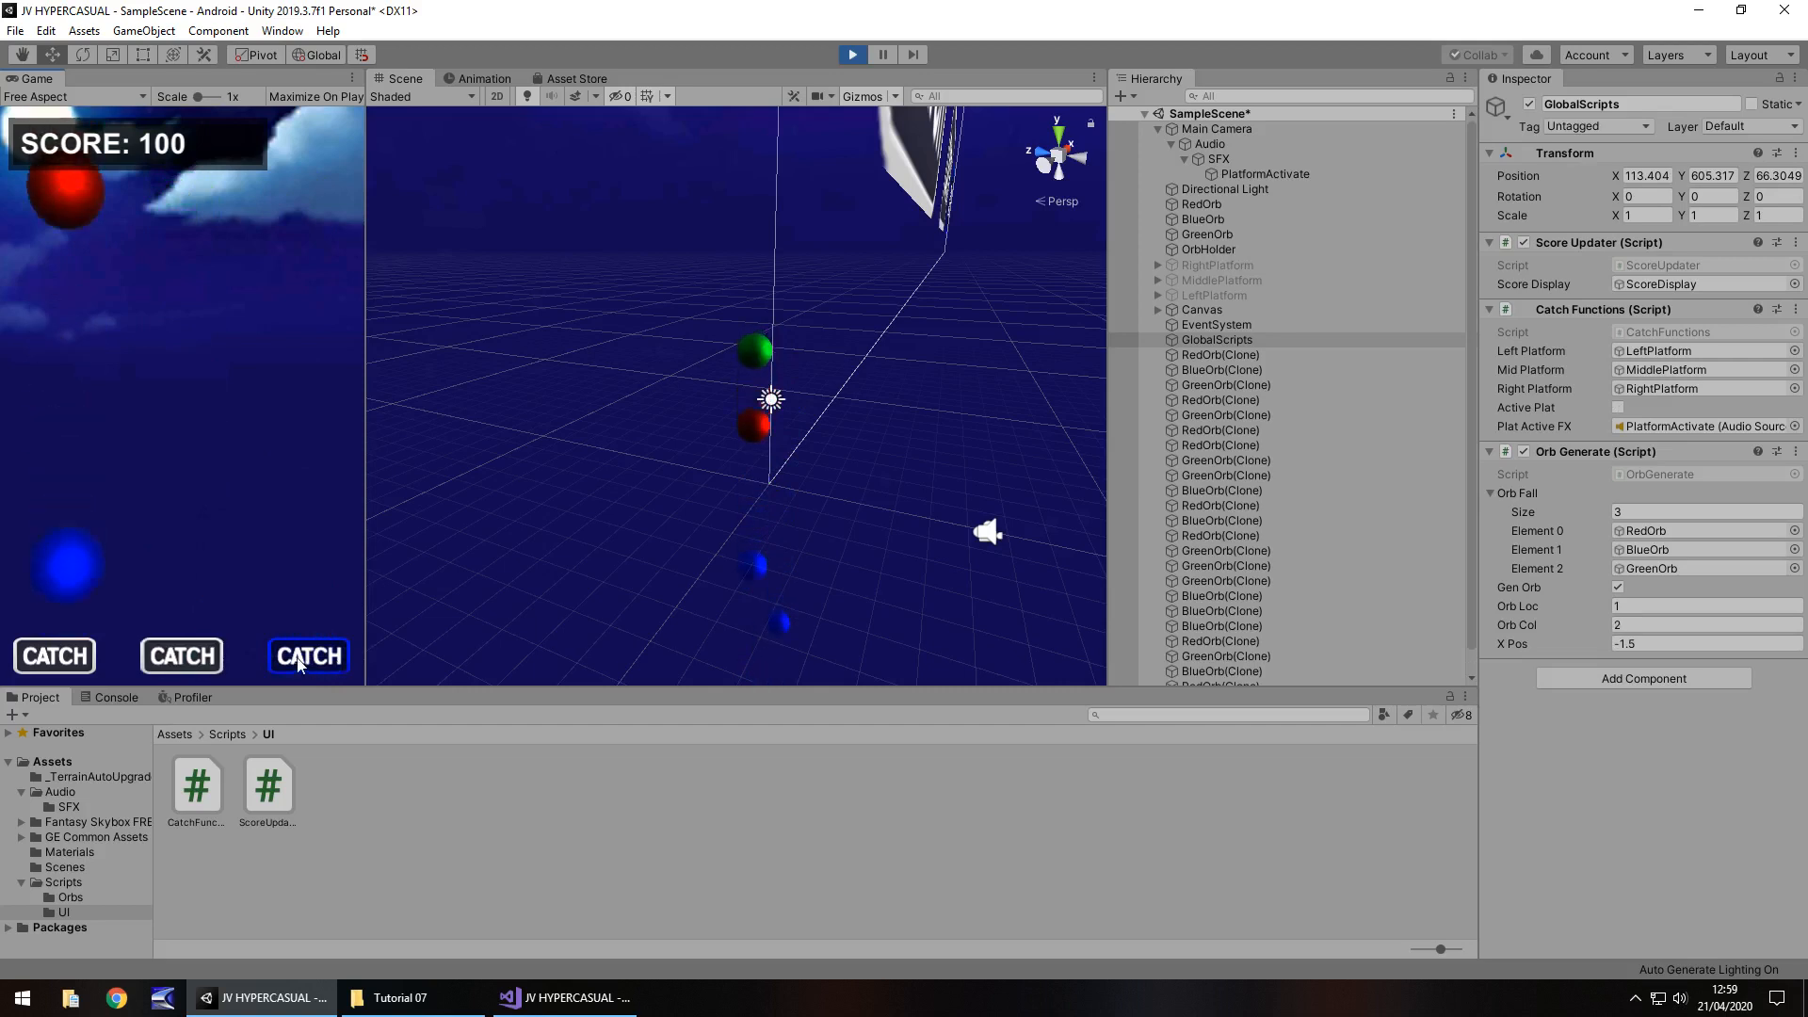
In the test run, trigger the right and middle CATCH buttons to raise those platforms.
{"action": "left_click", "coordinate": [308, 656]}
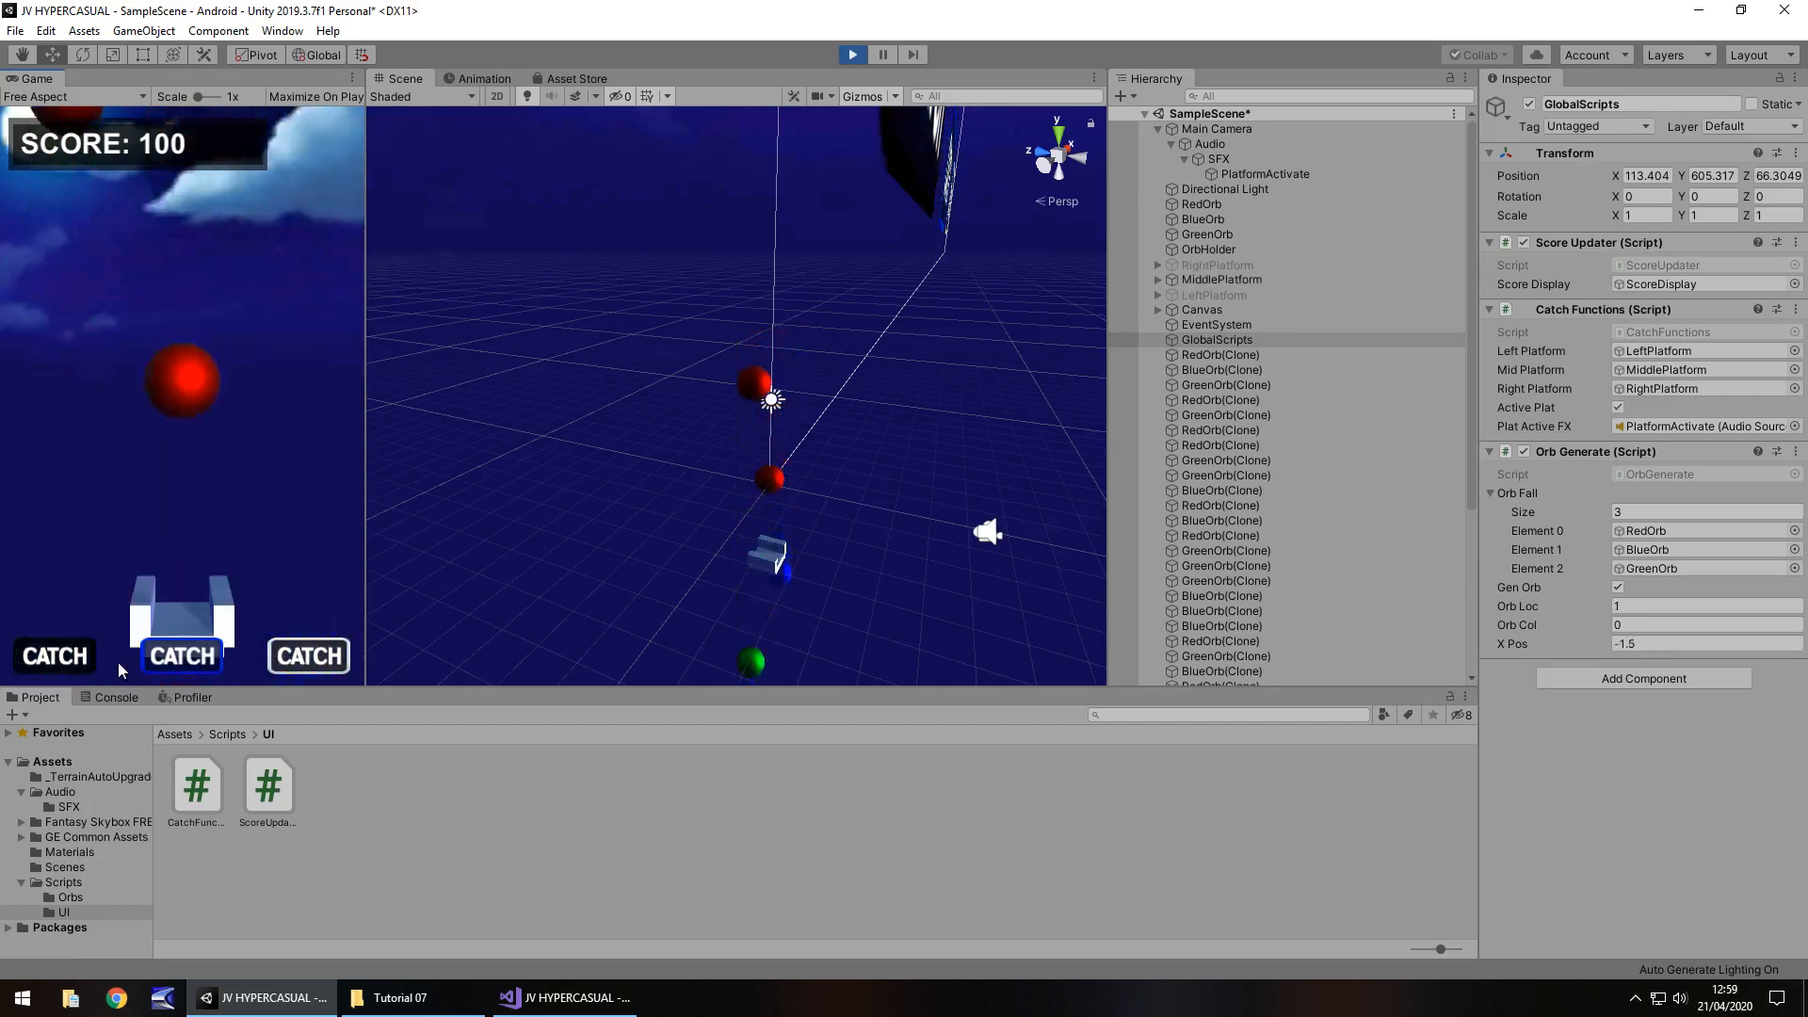
{"action": "left_click", "coordinate": [180, 656]}
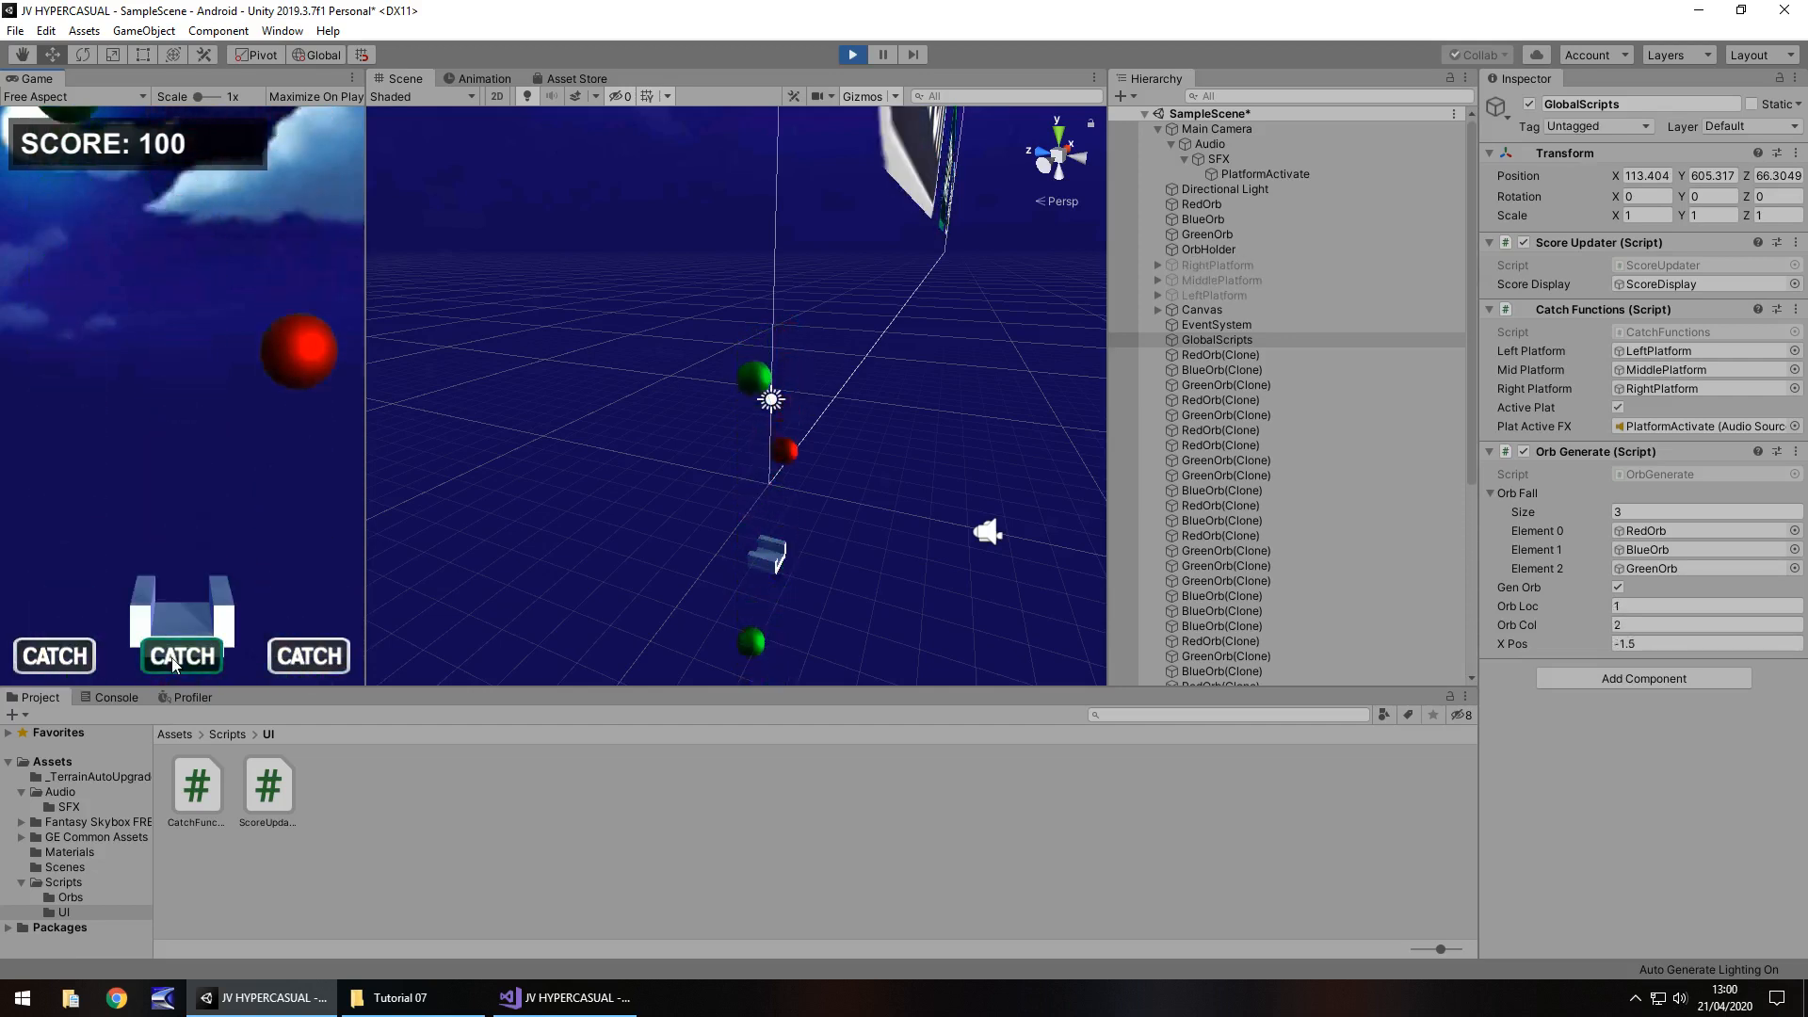